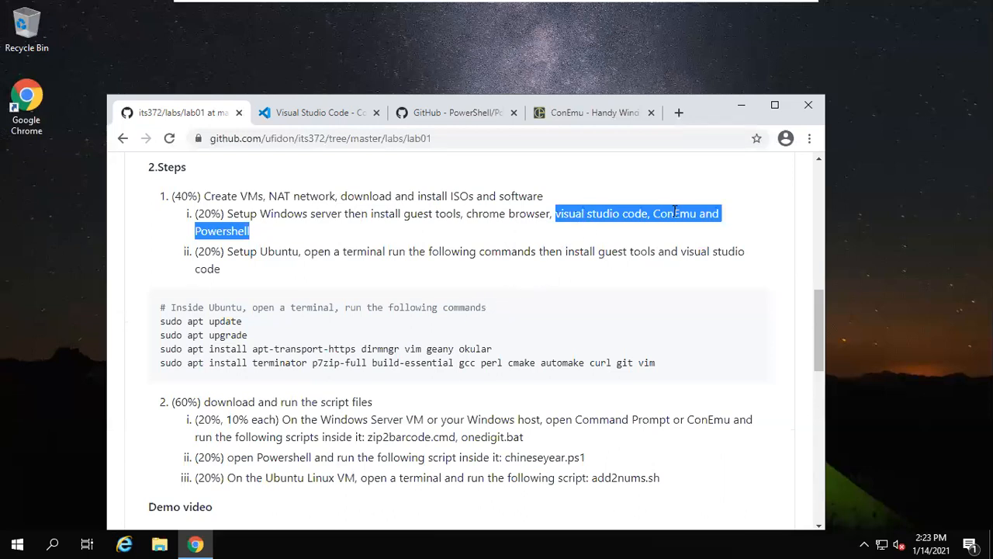
# Step: Download the Visual Studio Code Windows user installer and run VSCodeUserSetup
pyautogui.click(314, 112)
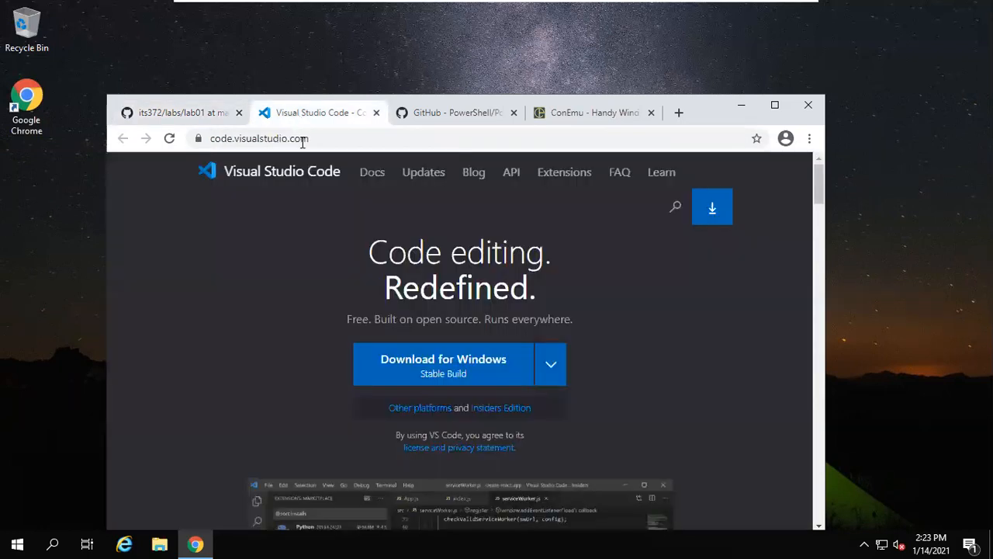
pyautogui.moveTo(456, 382)
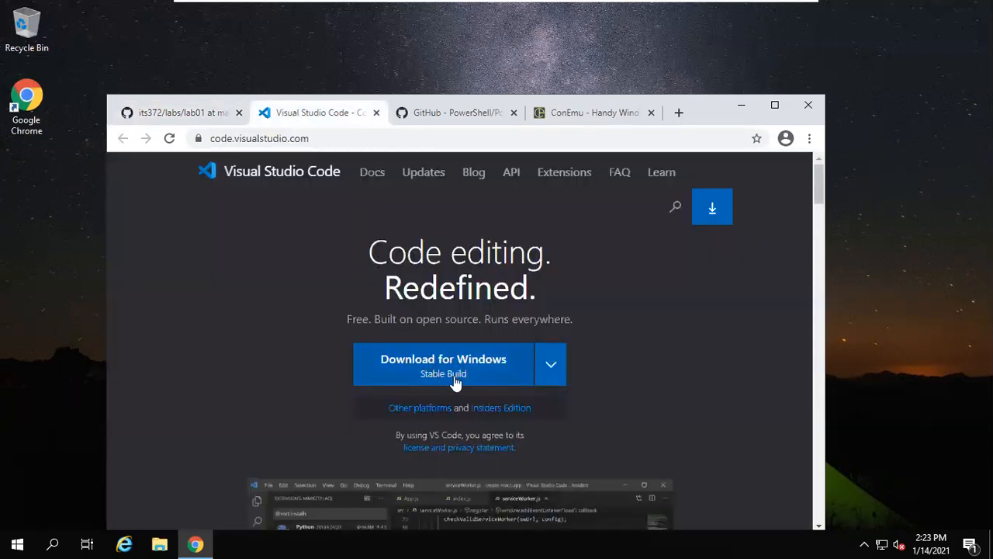
pyautogui.click(444, 365)
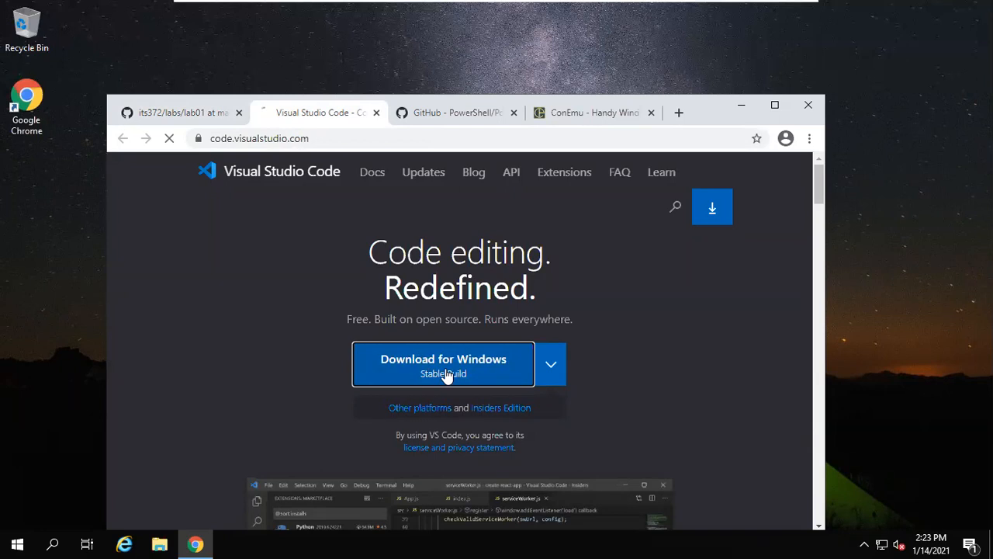
pyautogui.click(443, 364)
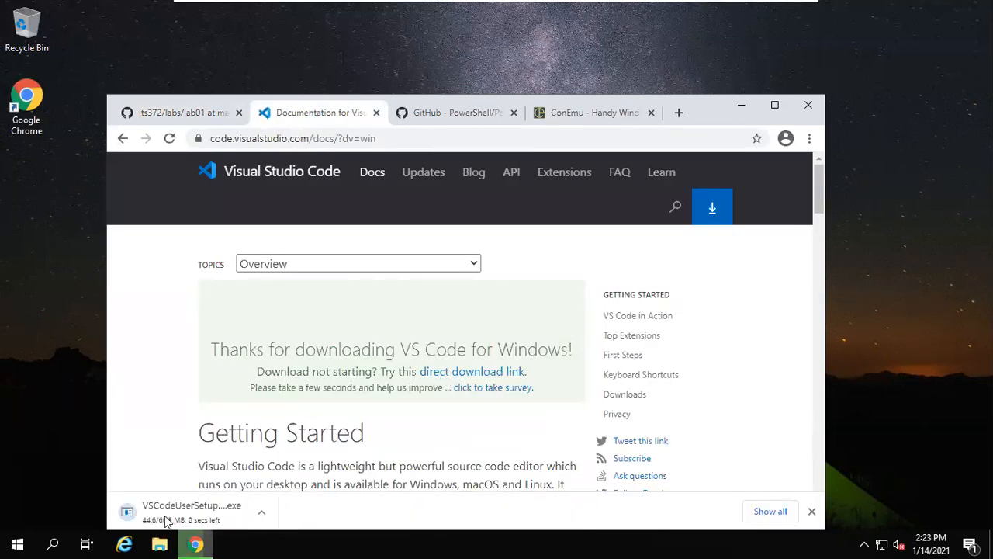
pyautogui.moveTo(166, 516)
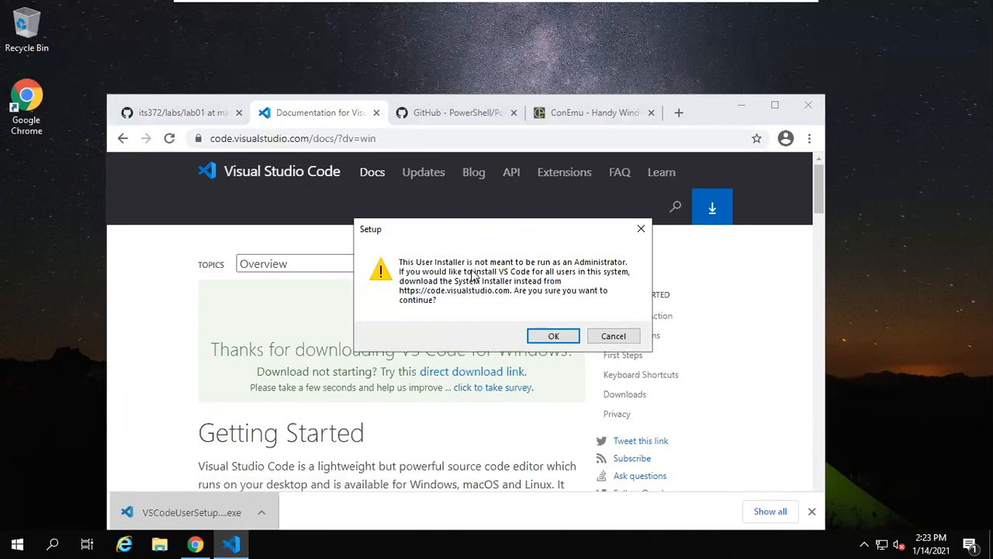
# Step: Dismiss the administrator warning and return to the VS Code home page
pyautogui.click(613, 335)
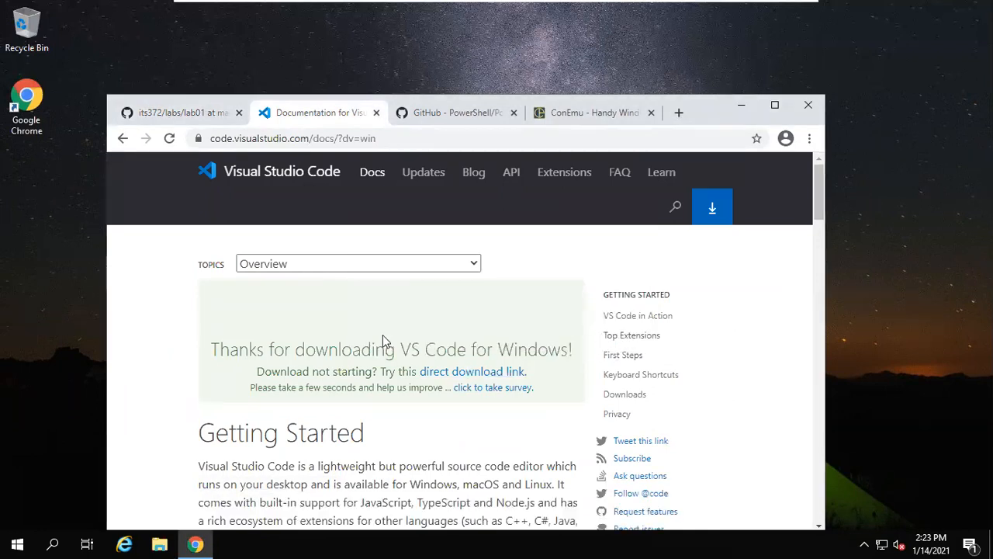
pyautogui.scroll(-3)
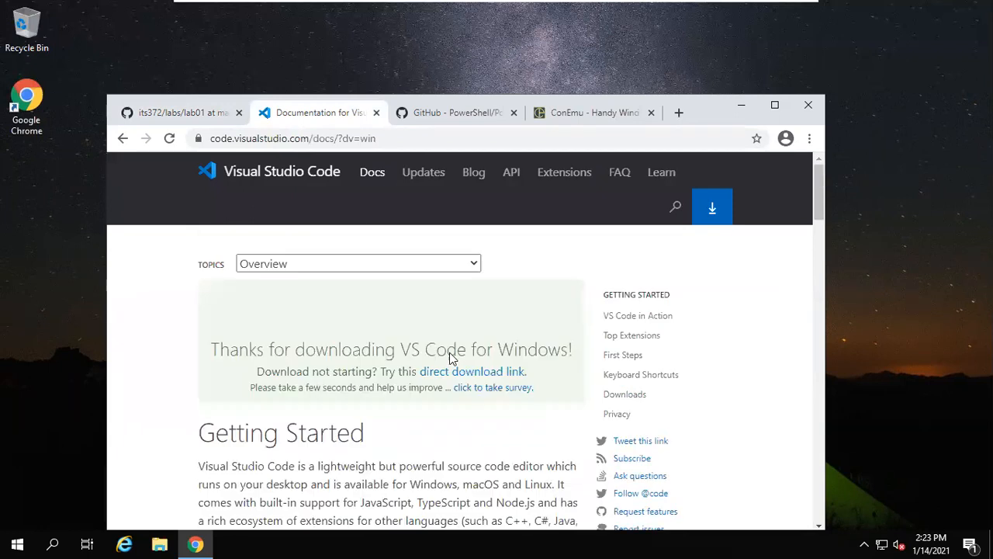
pyautogui.moveTo(551, 186)
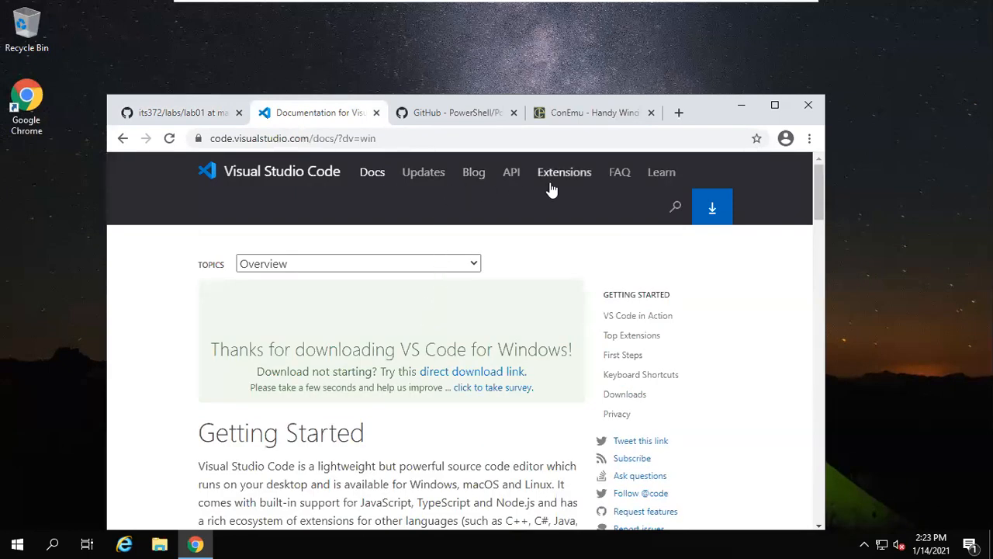
pyautogui.click(169, 139)
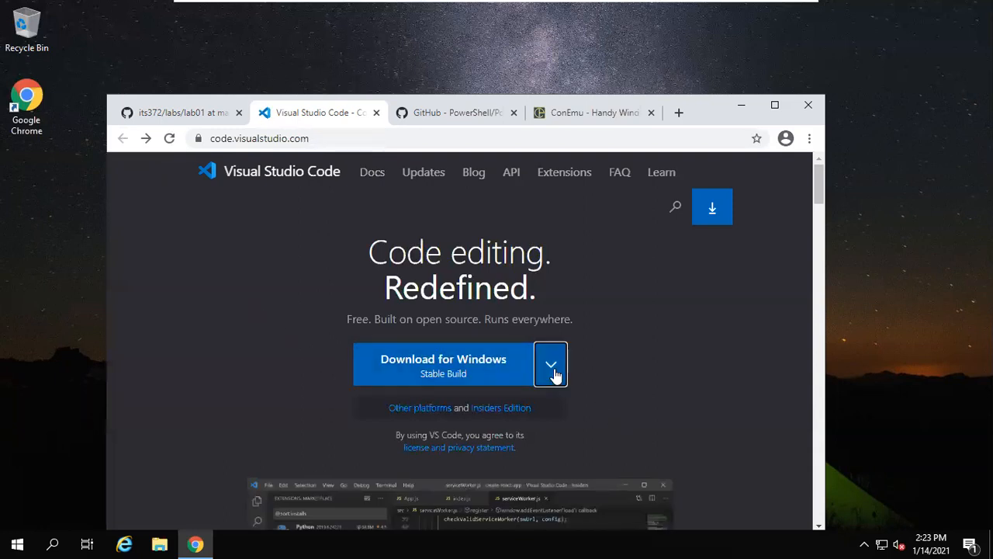
# Step: Download the 64-bit Windows System Installer from the full download options
pyautogui.click(551, 365)
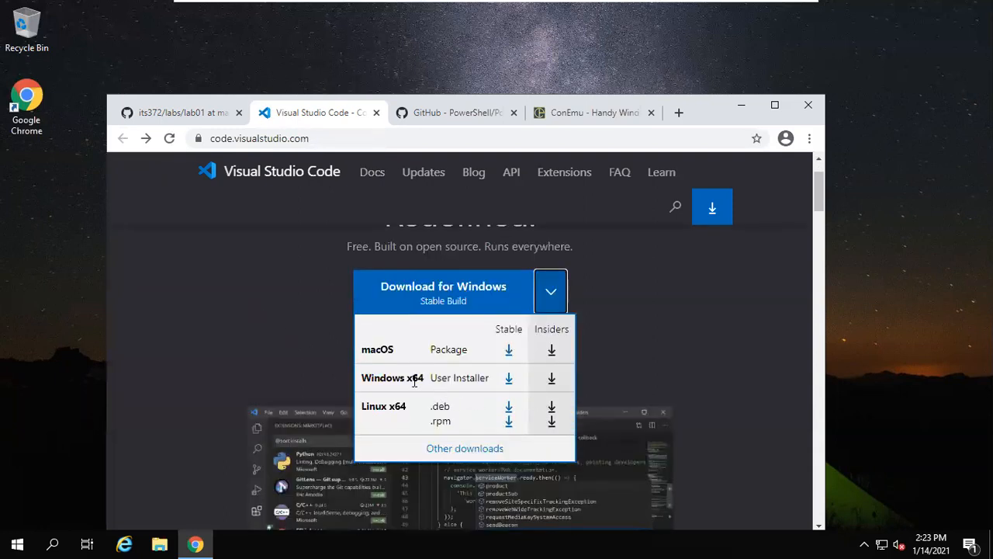
pyautogui.moveTo(534, 388)
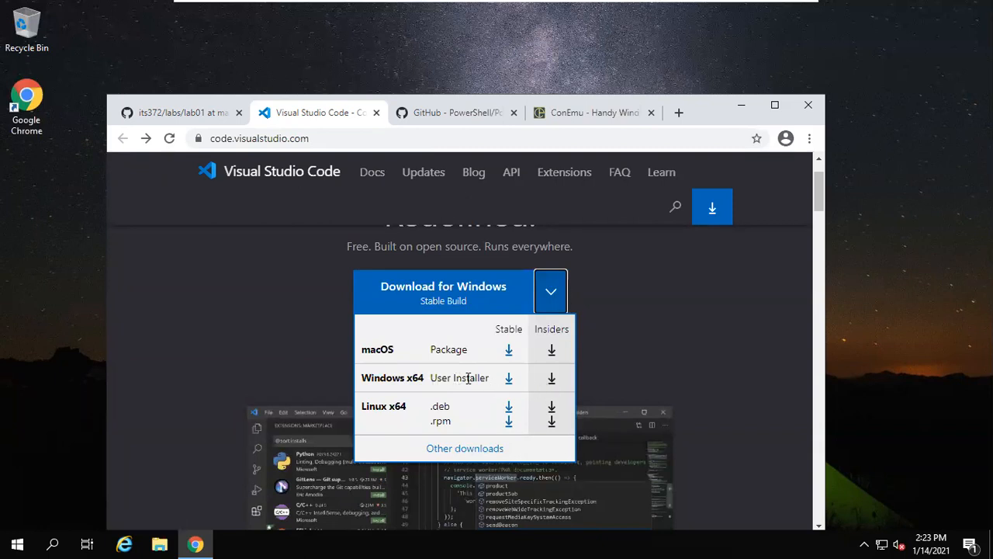
pyautogui.scroll(-3)
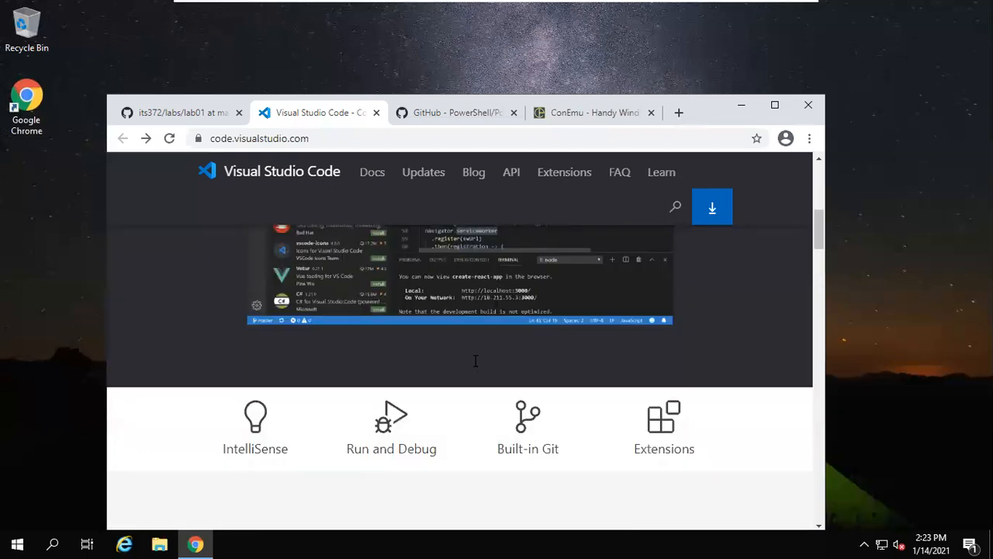
pyautogui.scroll(3)
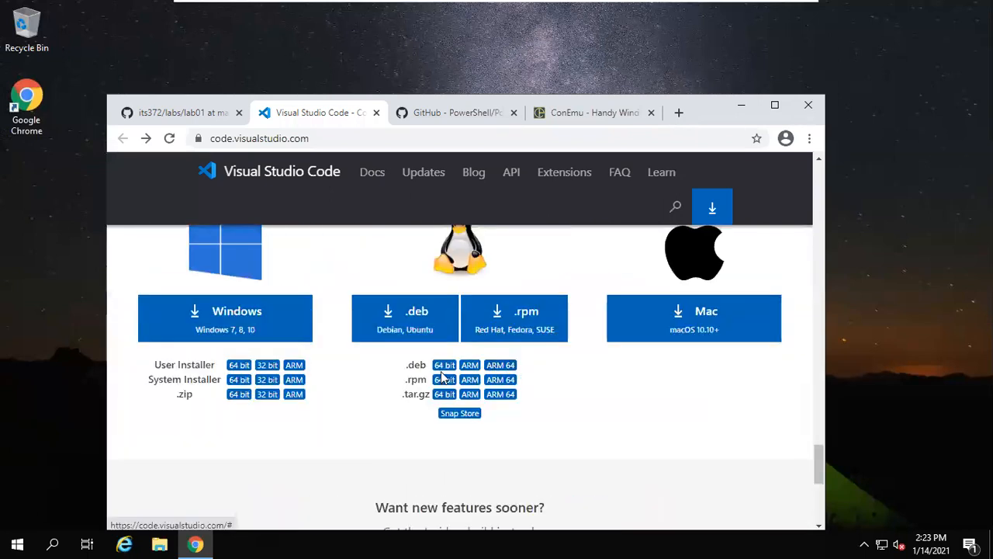
pyautogui.moveTo(210, 380)
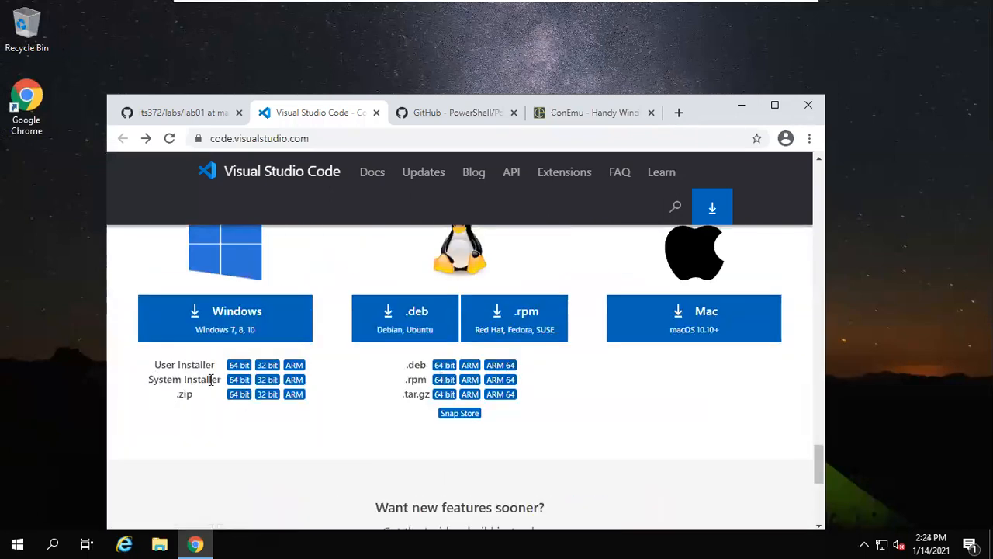
pyautogui.moveTo(238, 380)
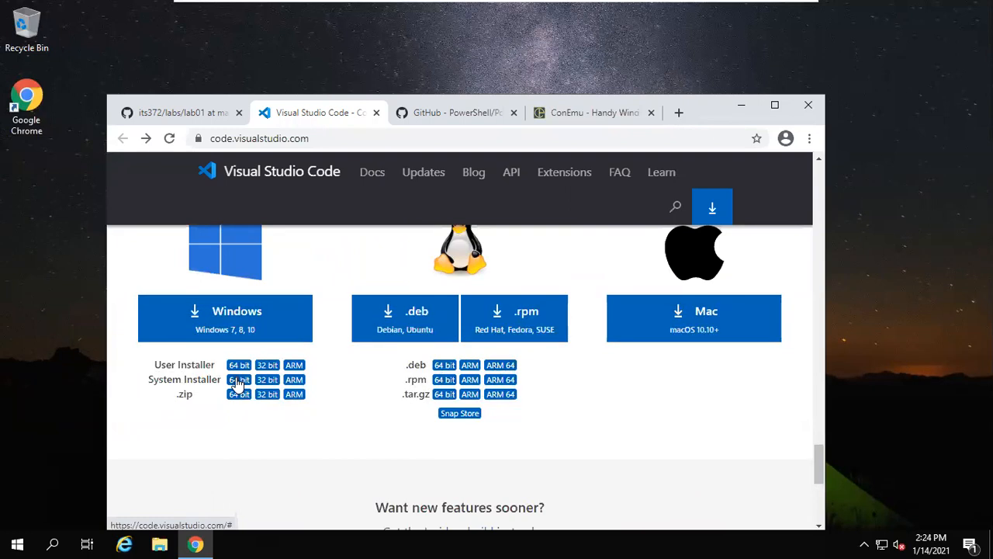
pyautogui.click(239, 380)
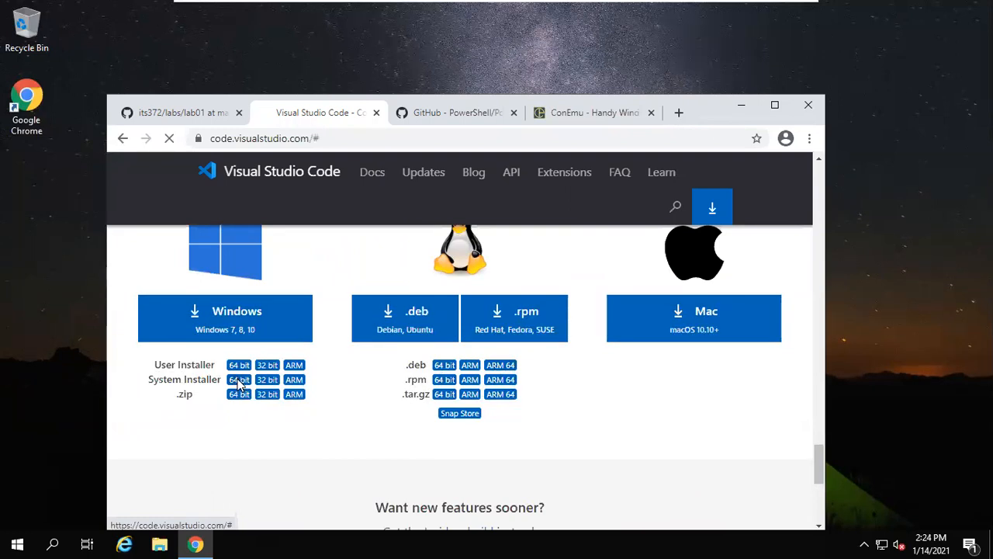
pyautogui.click(238, 380)
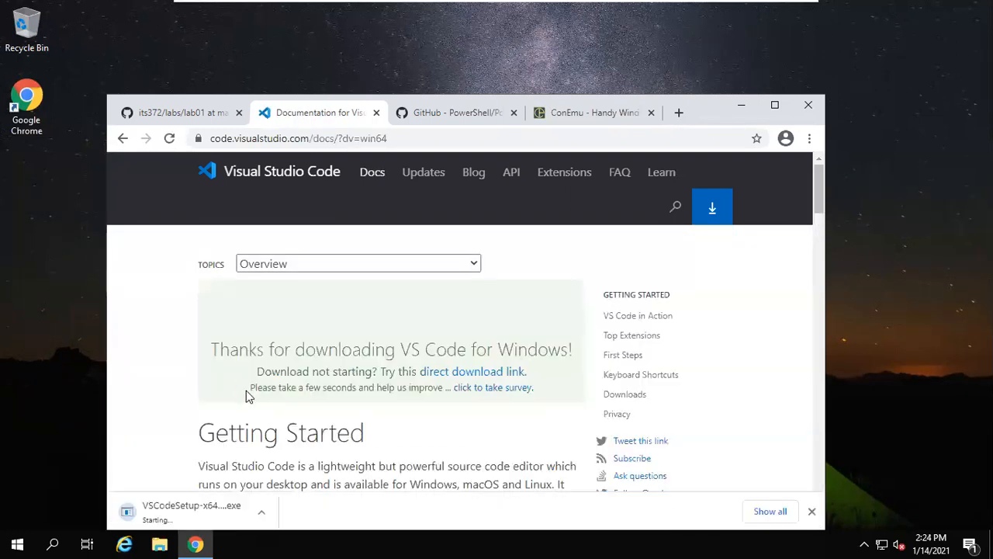
pyautogui.moveTo(194, 415)
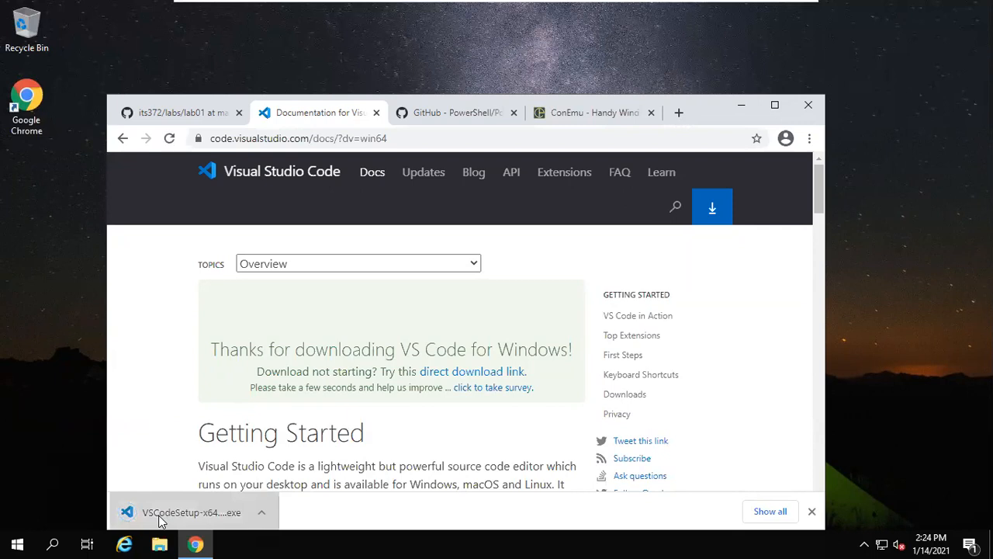
# Step: Run VSCodeSetup-x64, accept the license and keep the default shortcuts folder
pyautogui.click(191, 513)
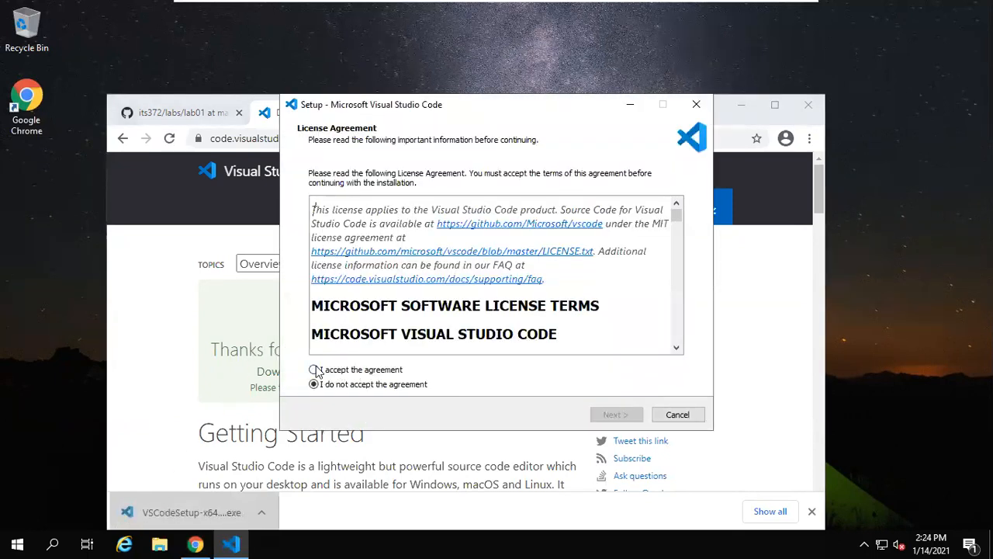
pyautogui.click(313, 370)
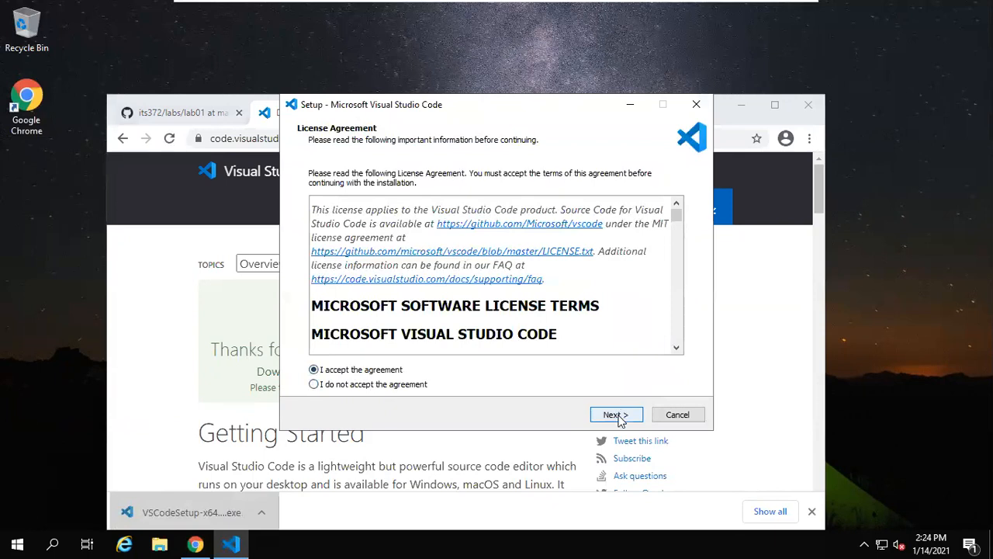
pyautogui.click(613, 413)
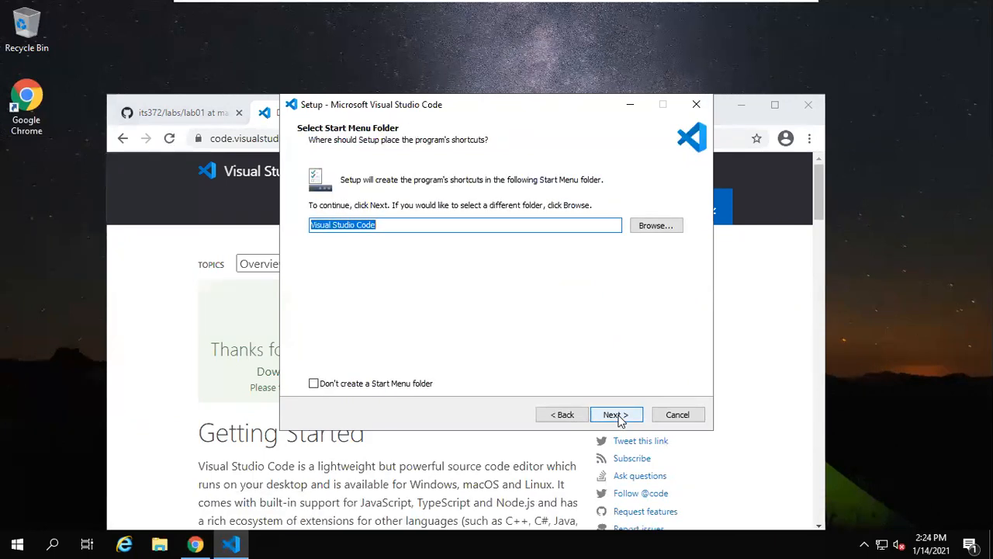
pyautogui.click(616, 414)
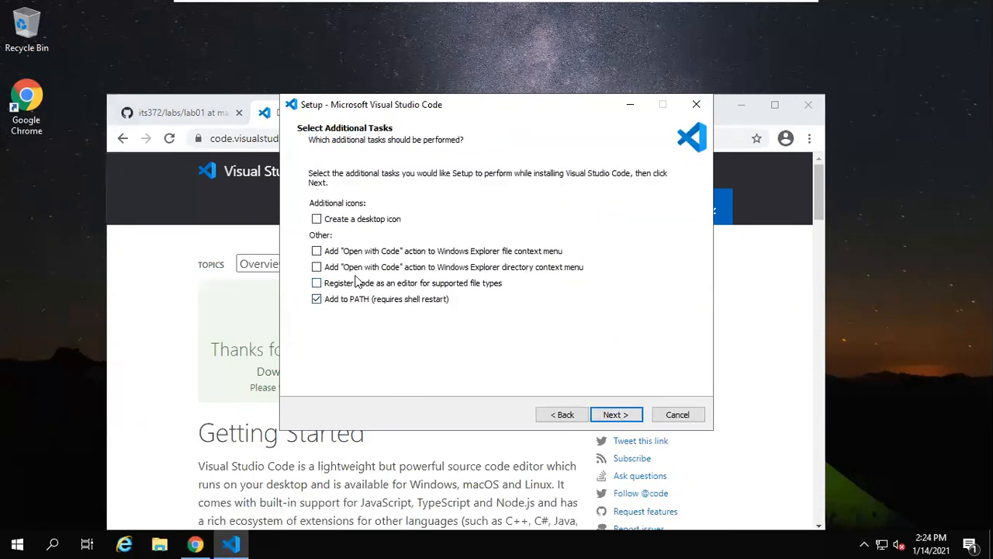
# Step: Enable Open with Code for files and folders, install, and finish without launching
pyautogui.click(317, 251)
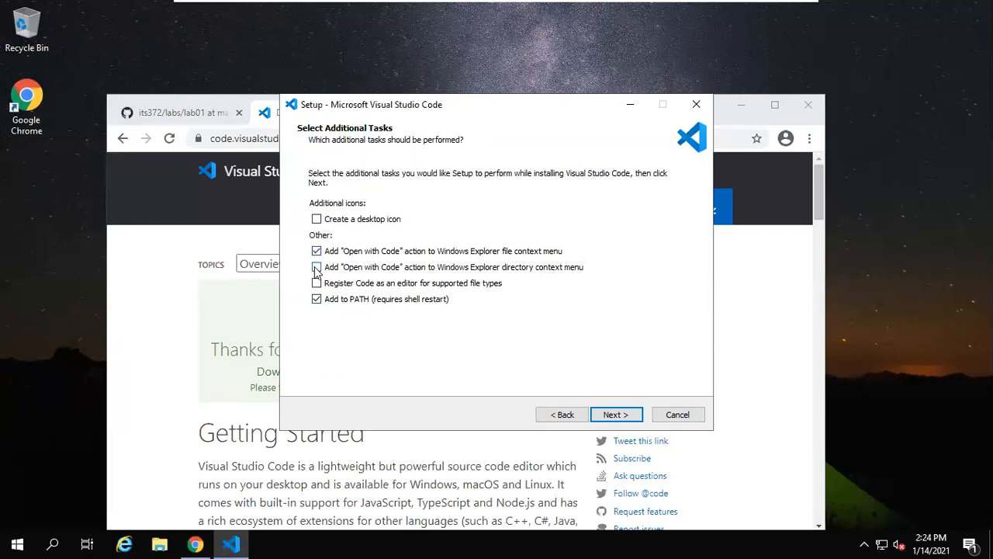
pyautogui.click(317, 267)
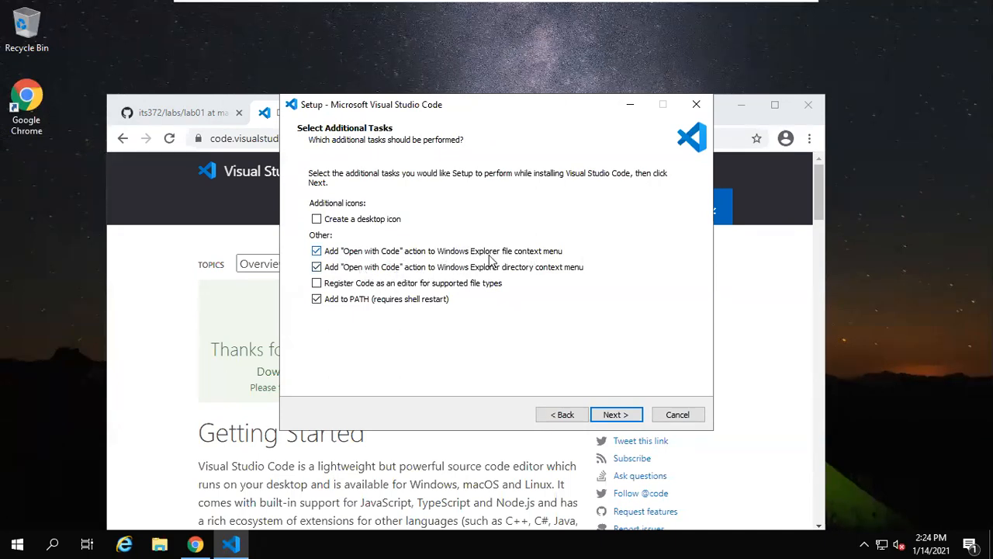
pyautogui.moveTo(529, 259)
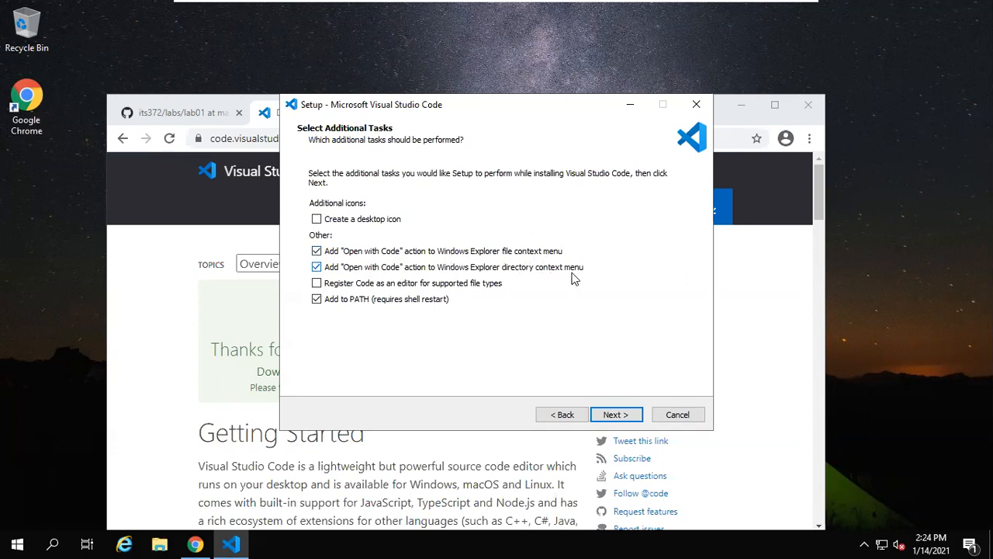
pyautogui.click(616, 414)
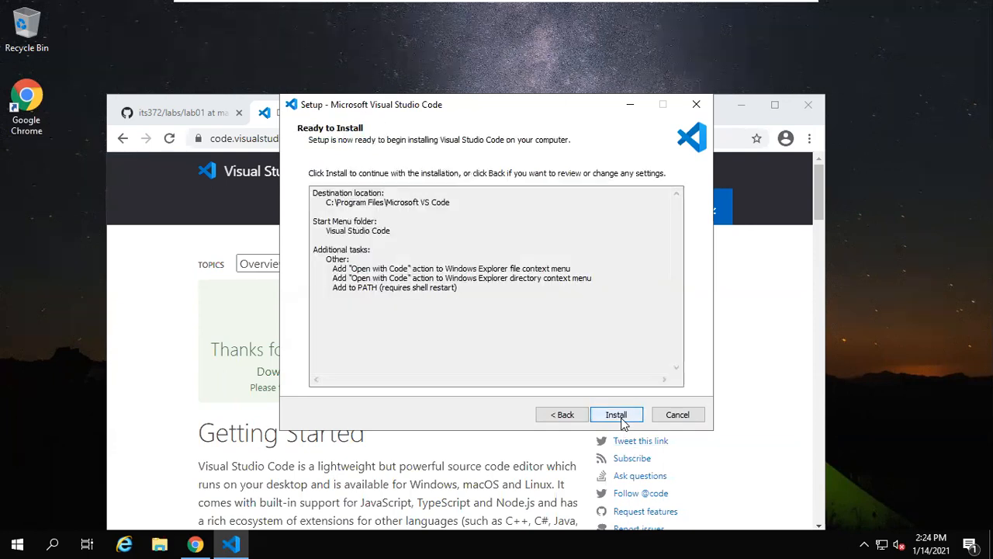
pyautogui.click(616, 414)
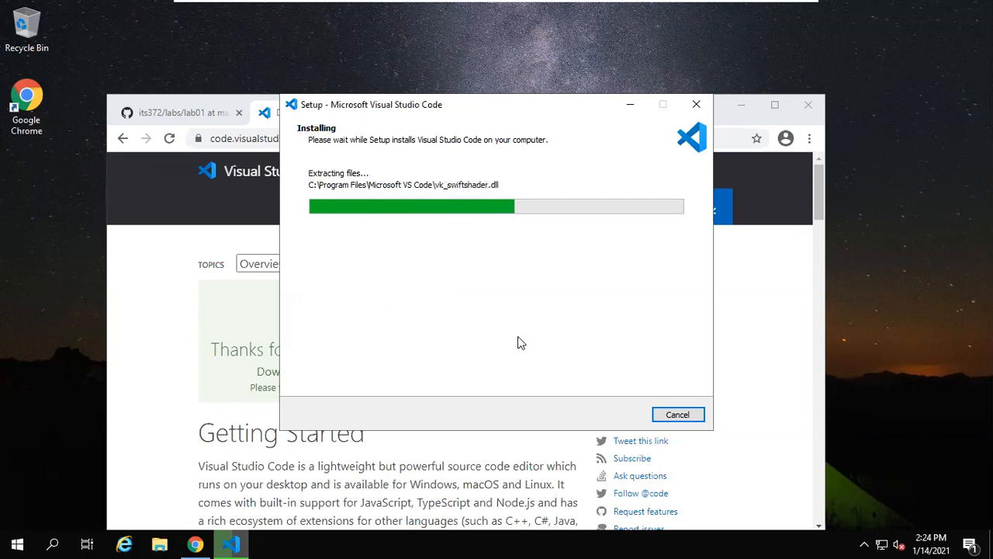
pyautogui.moveTo(591, 339)
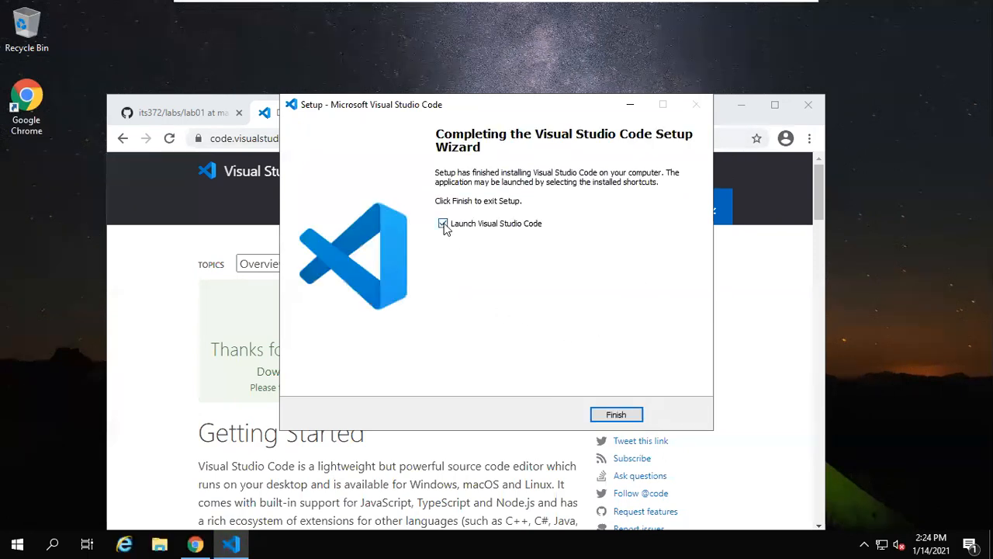
pyautogui.click(443, 223)
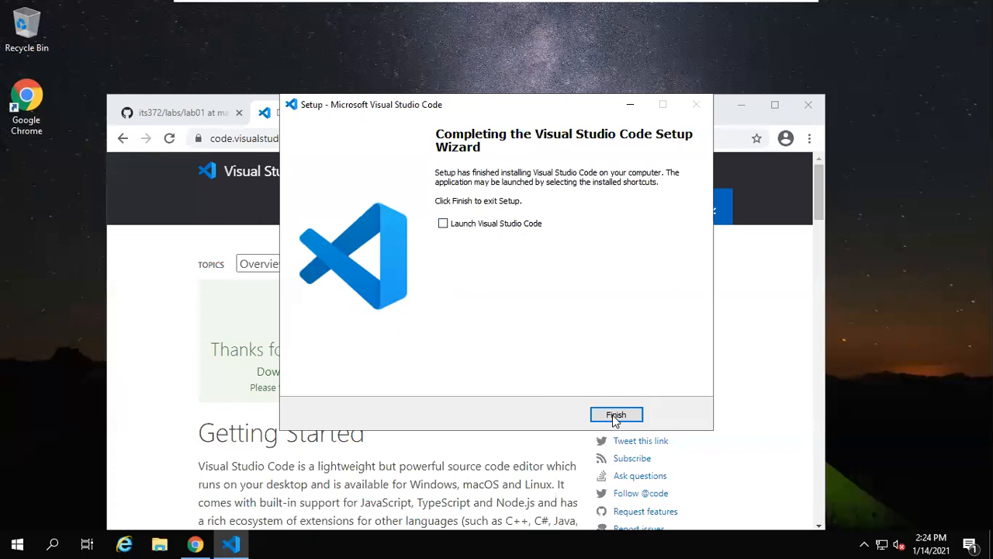
pyautogui.click(616, 413)
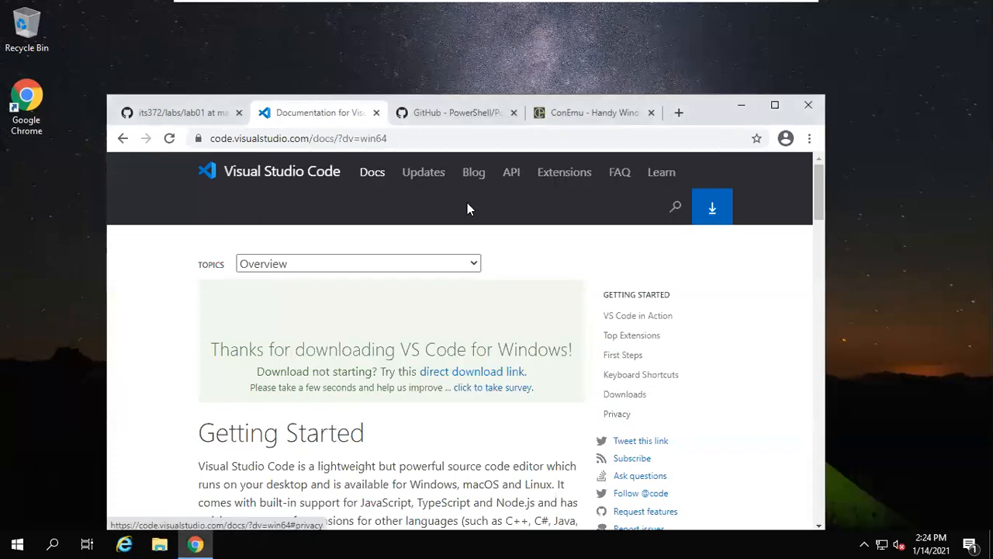
# Step: Scroll the PowerShell/PowerShell README down to the Get PowerShell downloads table
pyautogui.click(454, 112)
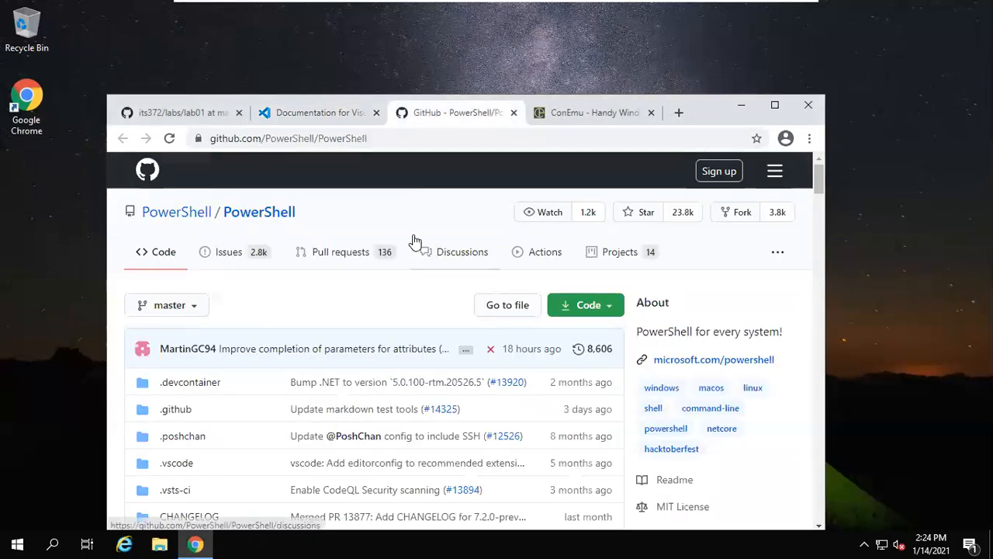
pyautogui.scroll(-3)
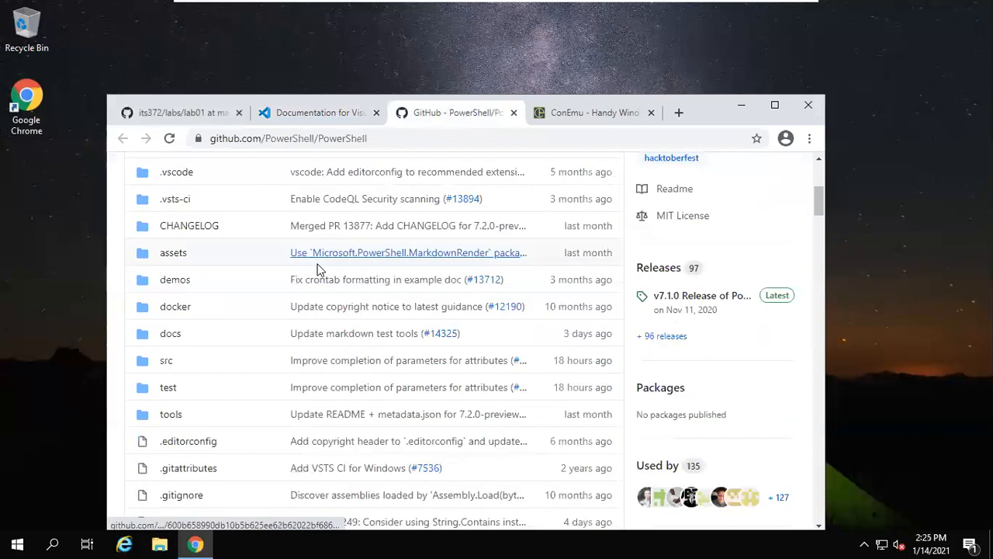
pyautogui.scroll(-3)
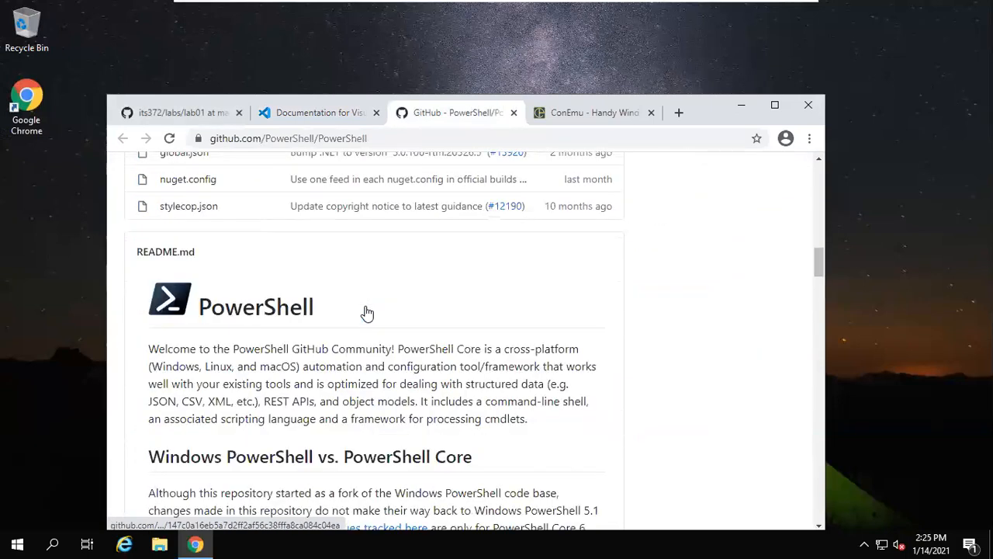
pyautogui.scroll(-3)
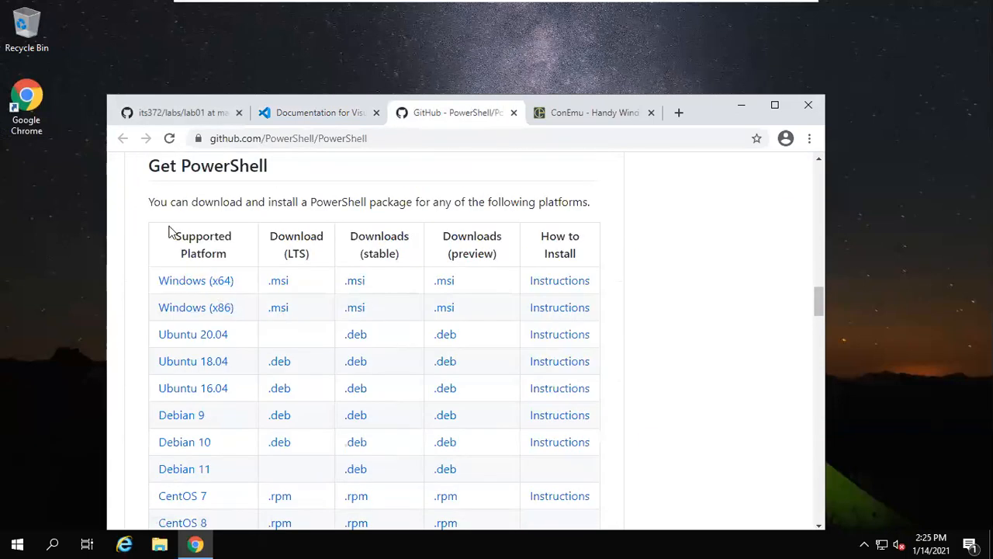
pyautogui.moveTo(195, 280)
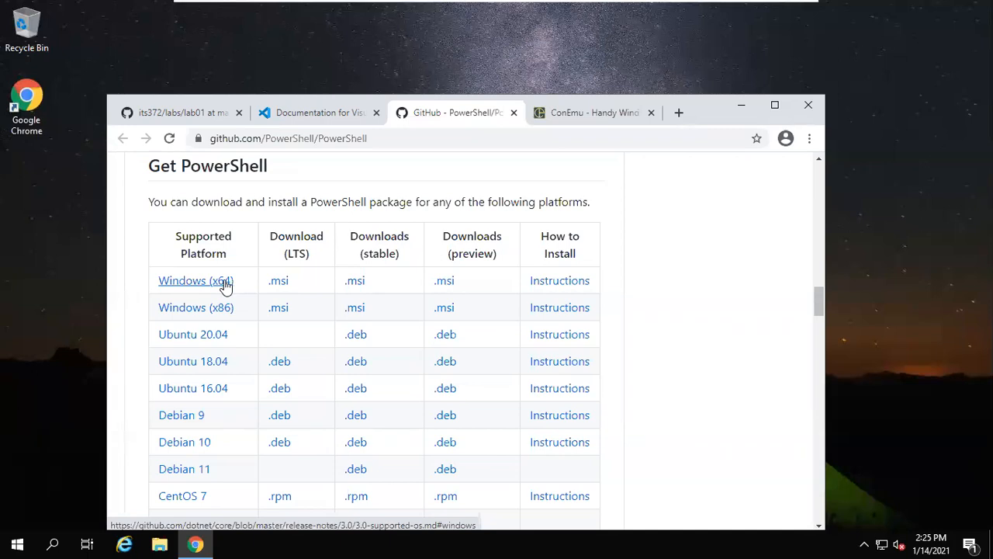
pyautogui.moveTo(278, 280)
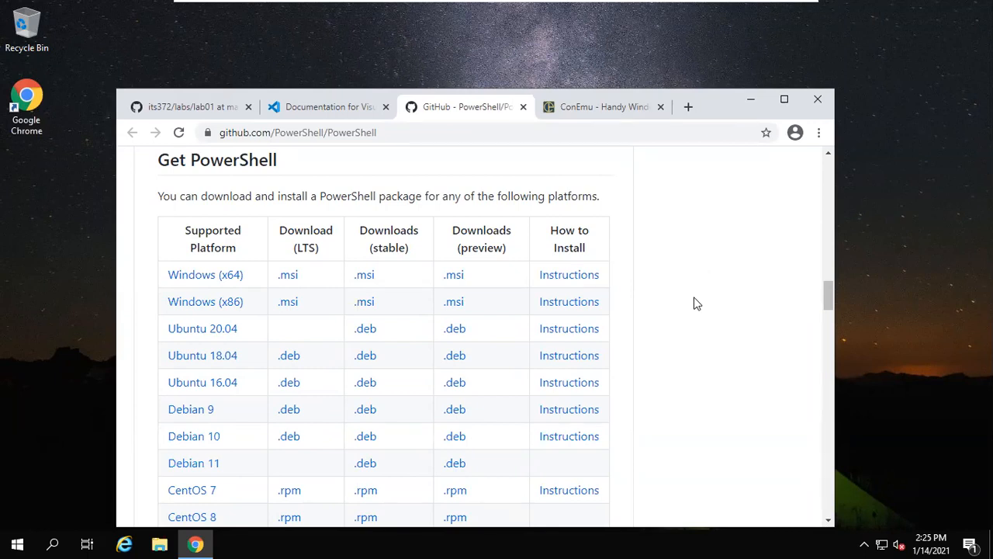
pyautogui.moveTo(708, 303)
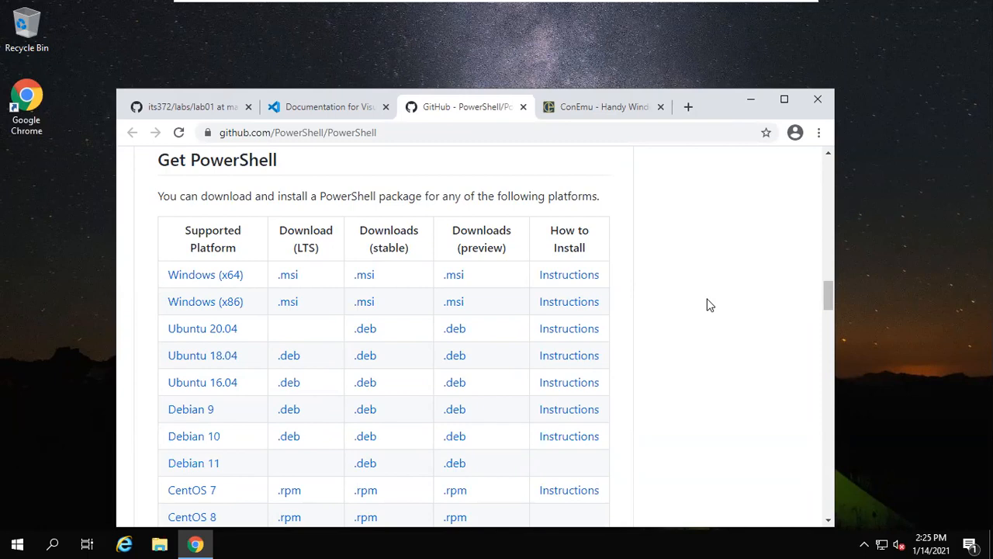
pyautogui.moveTo(717, 329)
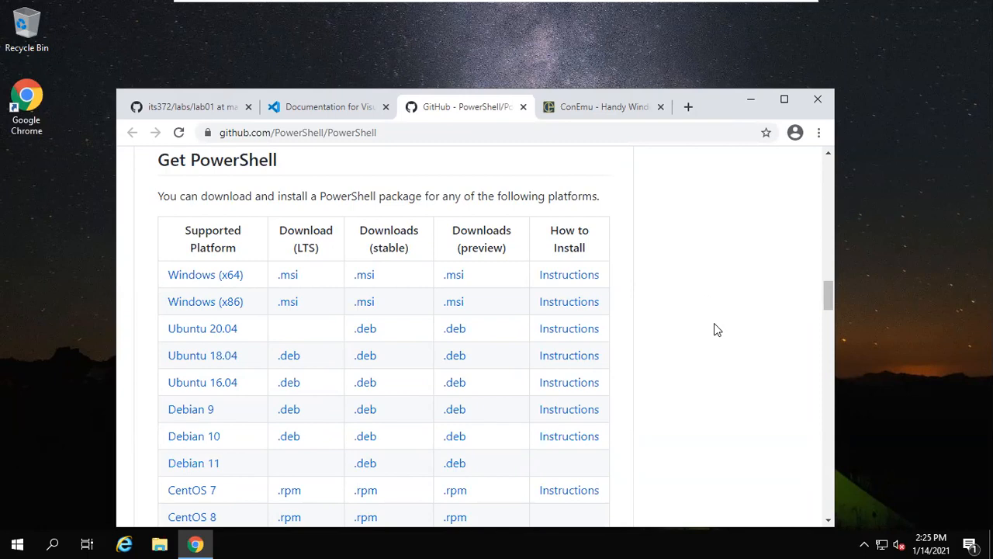
pyautogui.moveTo(258, 282)
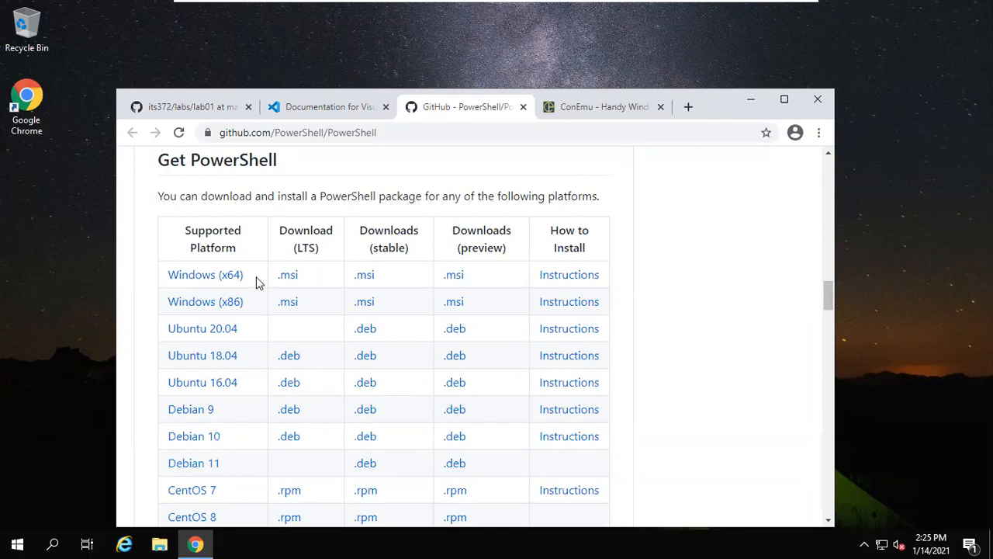
pyautogui.moveTo(287, 275)
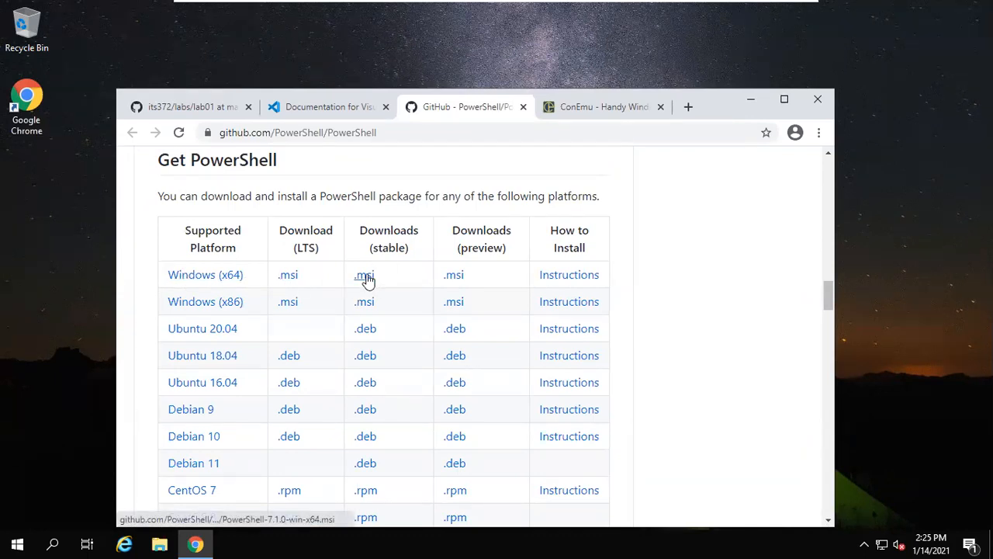
# Step: Download the stable x64 Windows .msi and run setup with the default folder
pyautogui.click(364, 275)
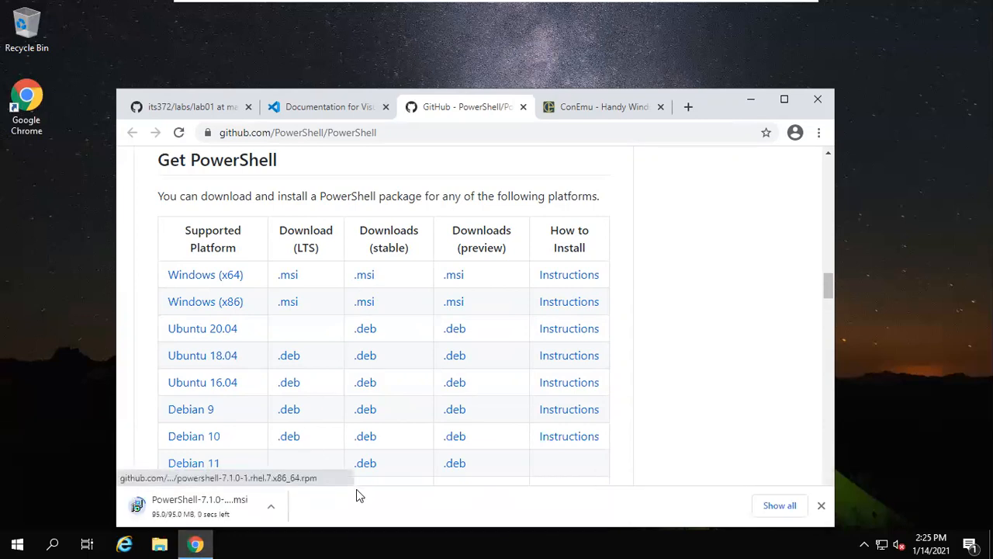
pyautogui.moveTo(365, 279)
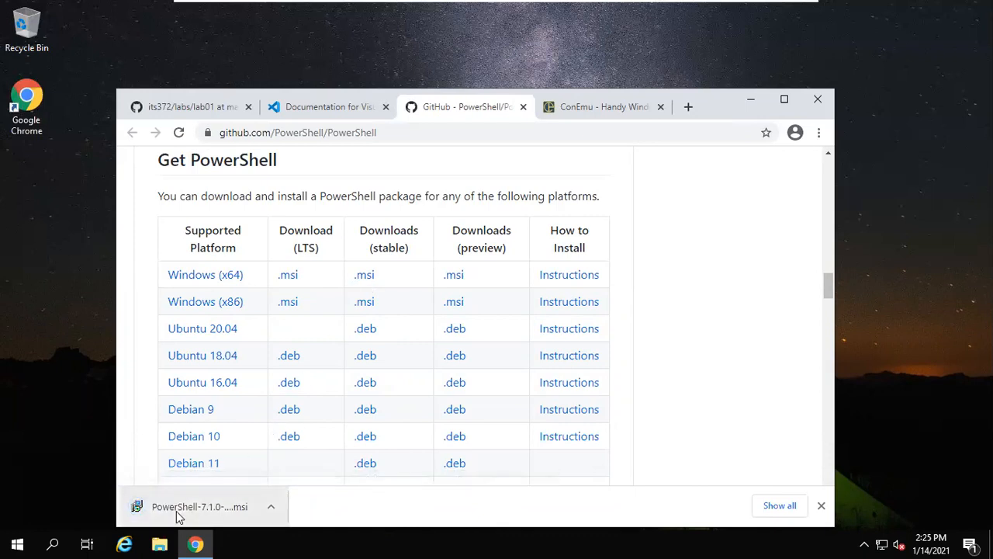
pyautogui.click(199, 506)
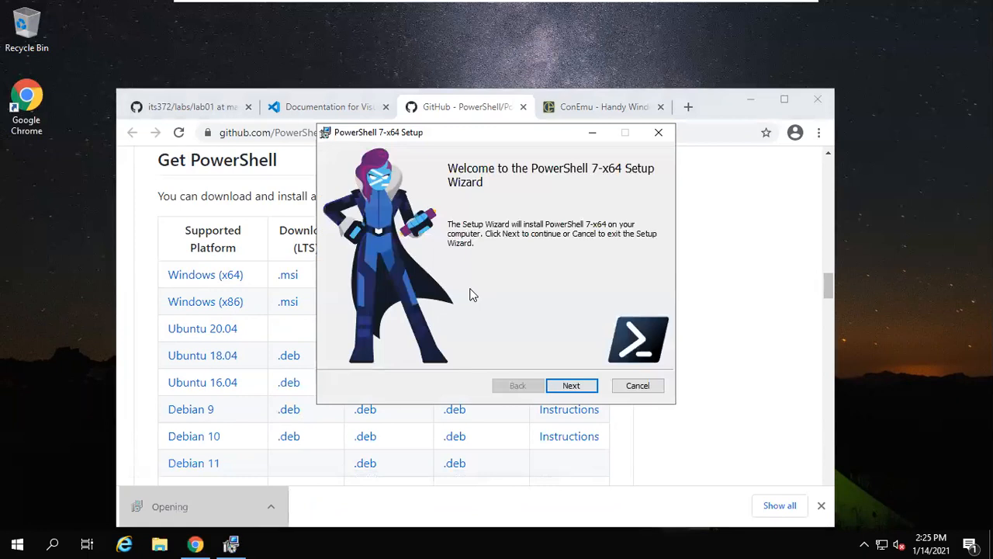
pyautogui.click(571, 385)
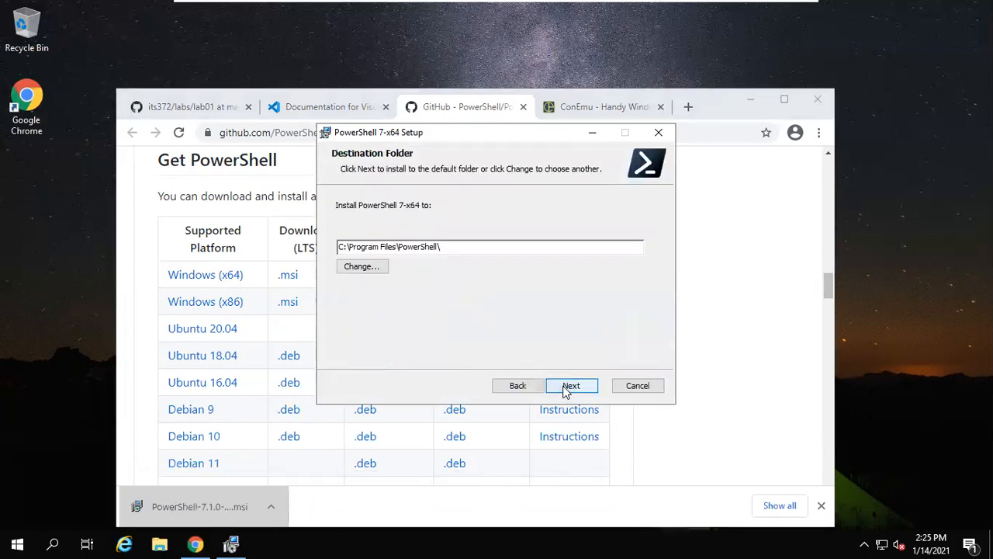
pyautogui.click(571, 385)
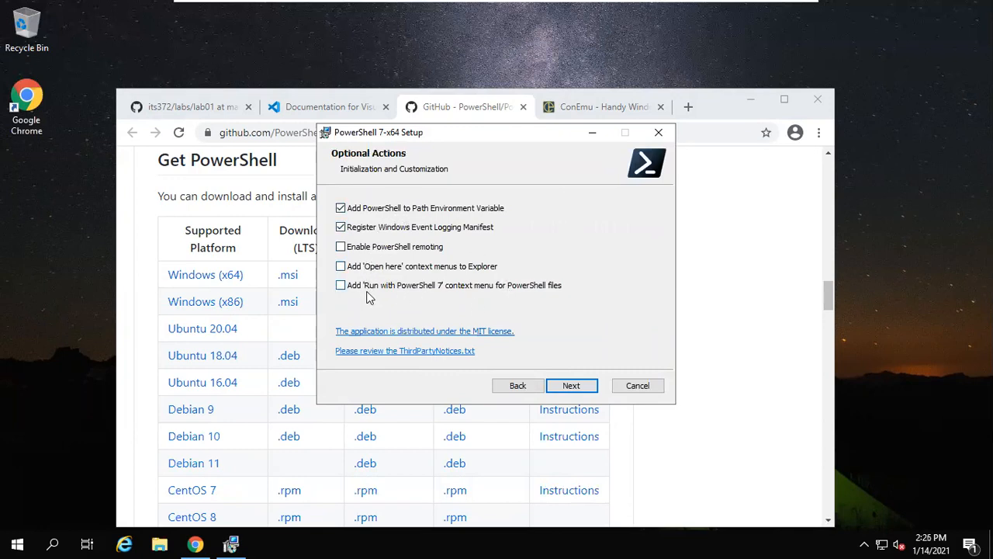
pyautogui.moveTo(469, 299)
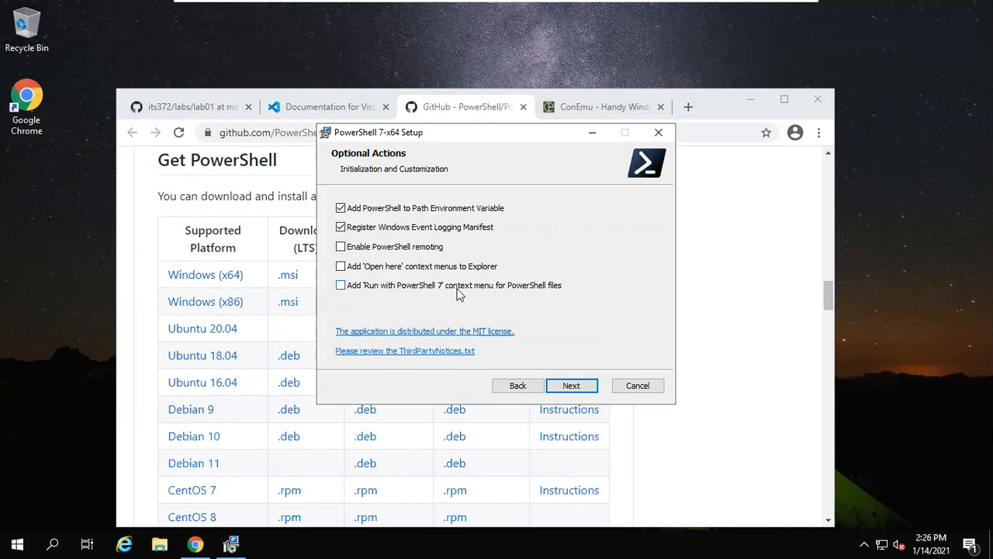
# Step: Enable 'Run with PowerShell 7' and 'Open here' context menus, then install PowerShell 7
pyautogui.click(340, 285)
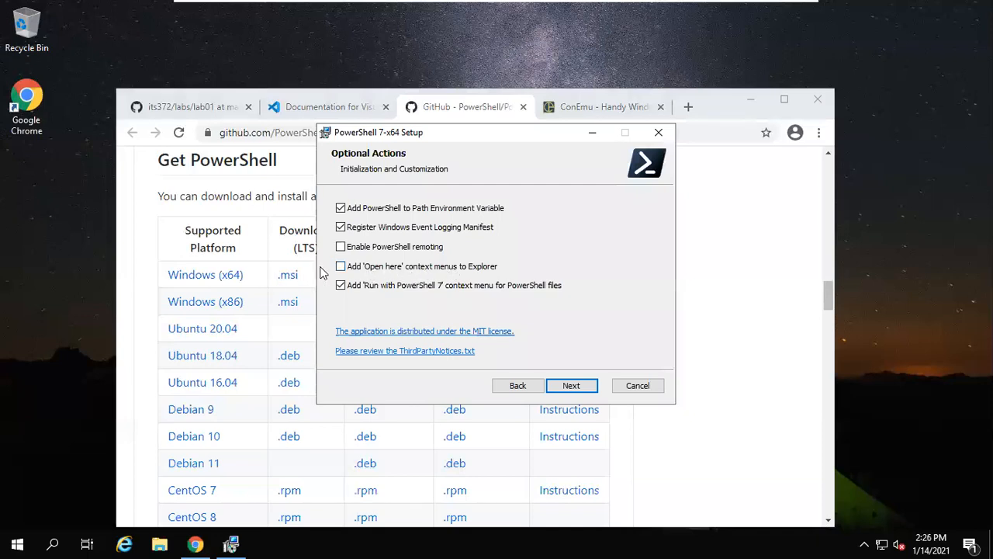
pyautogui.click(340, 266)
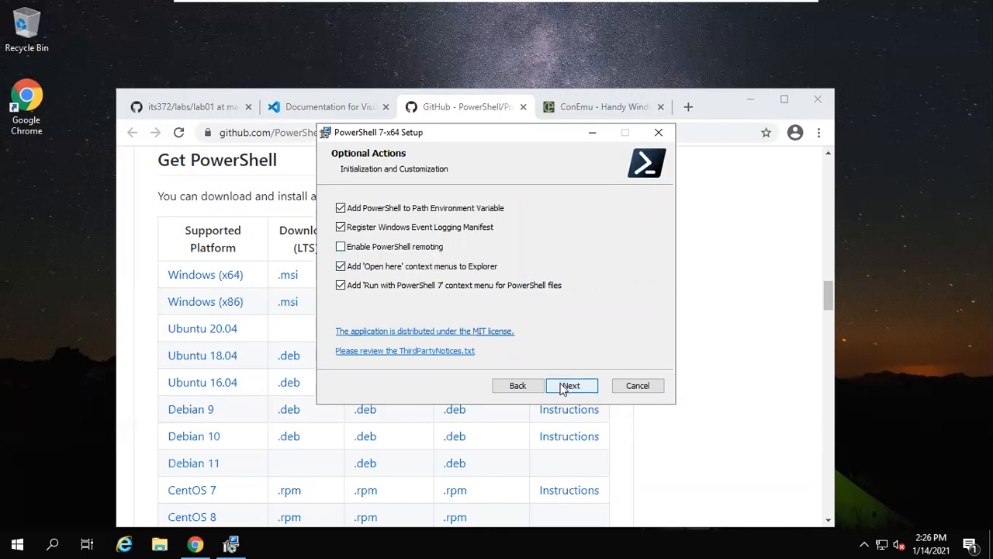
pyautogui.click(571, 385)
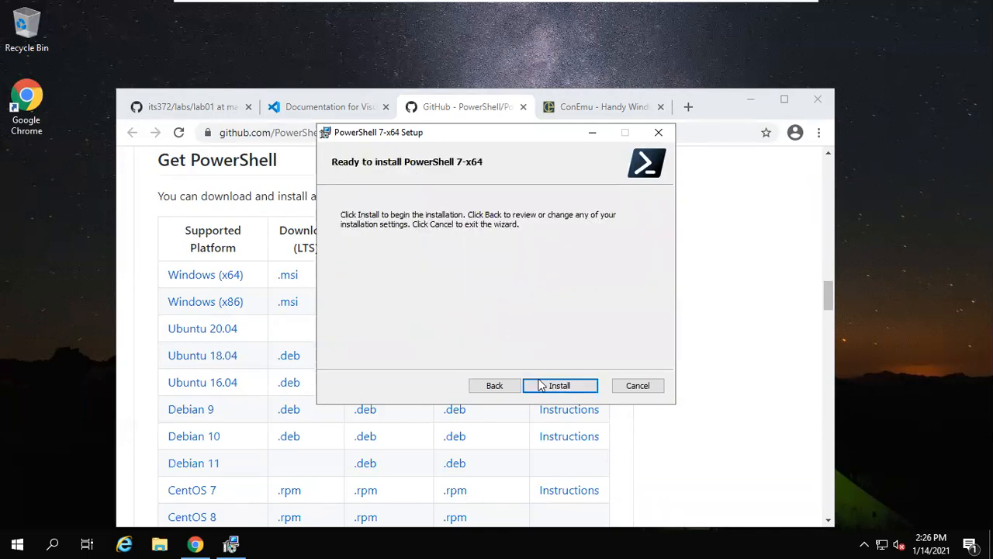
pyautogui.click(559, 385)
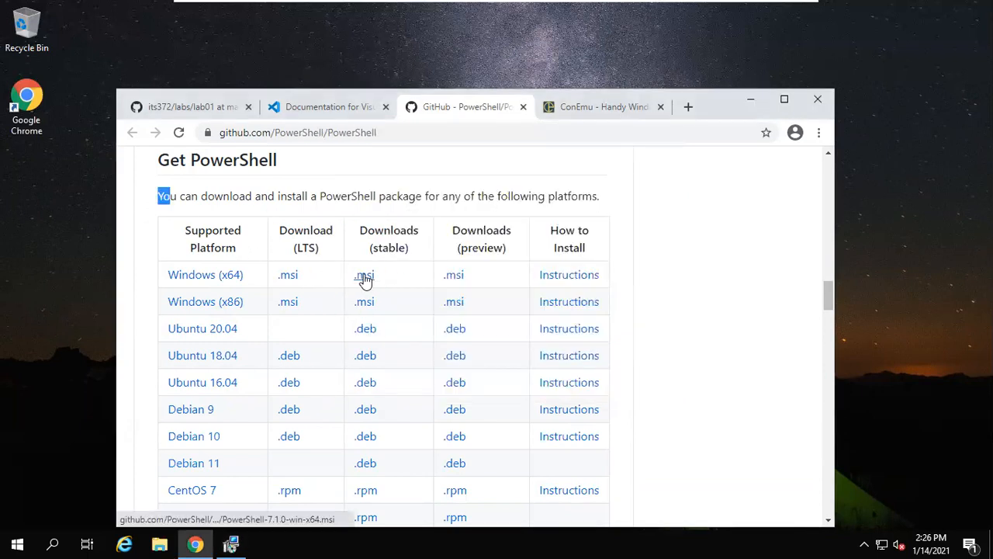
pyautogui.moveTo(287, 274)
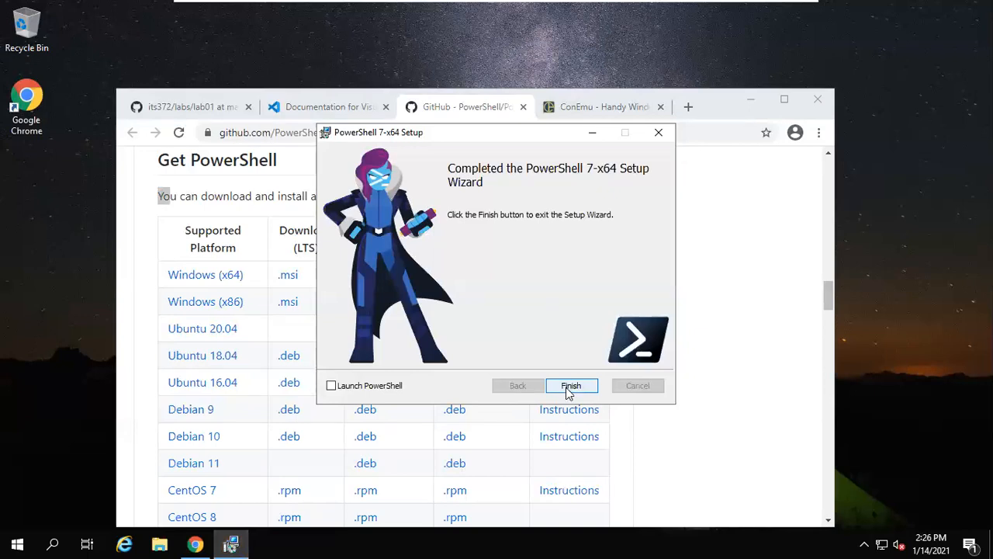
# Step: Close the PowerShell setup wizard and open the FossHub ConEmu download page
pyautogui.click(571, 386)
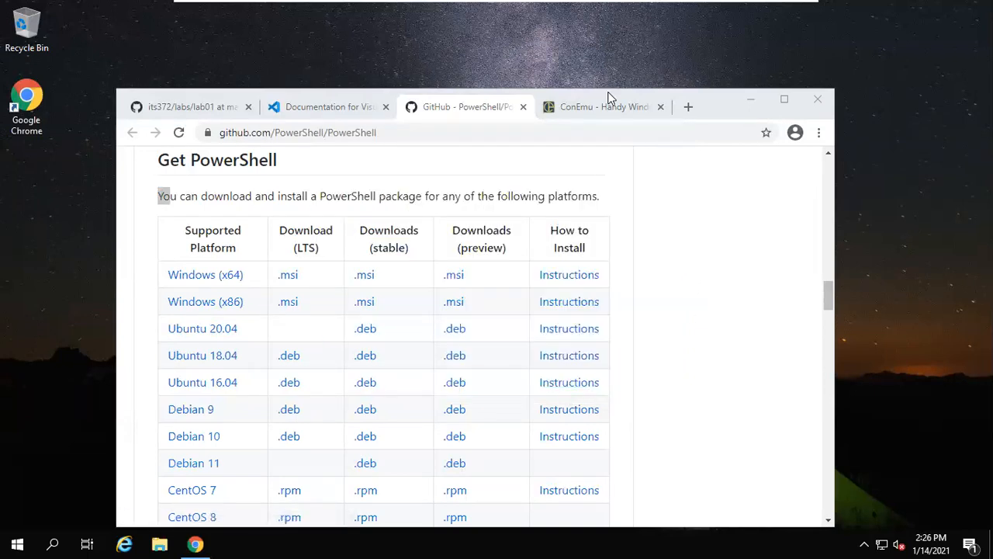
pyautogui.click(604, 106)
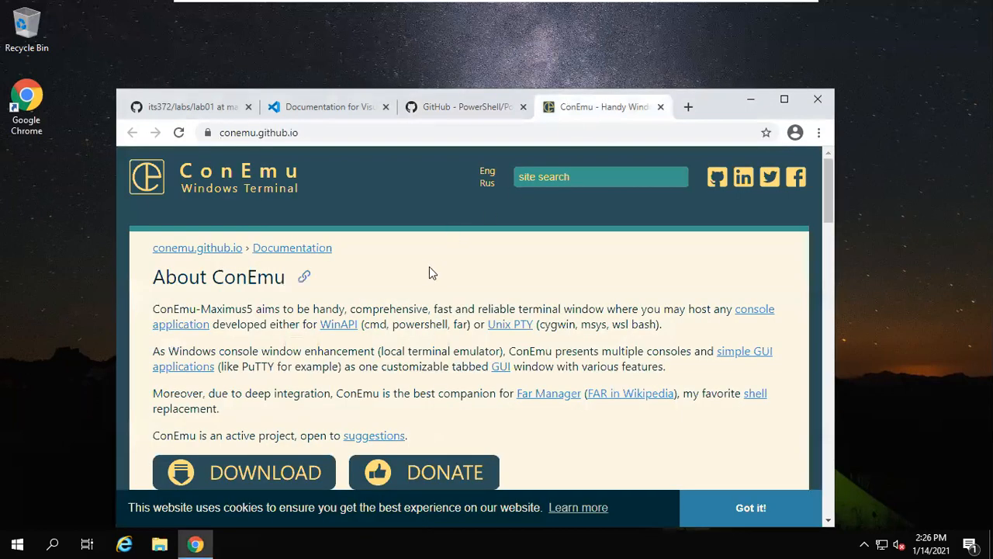
pyautogui.scroll(-3)
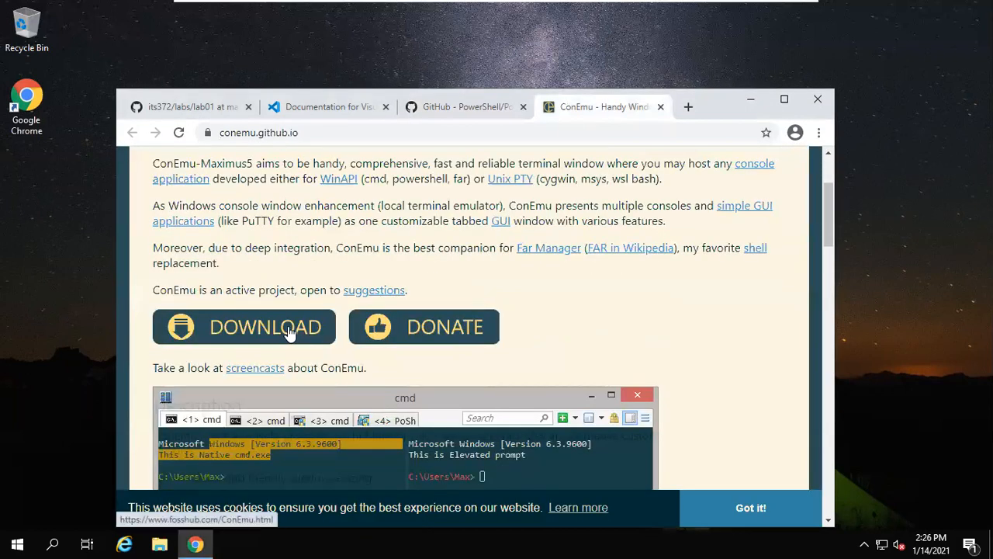
pyautogui.moveTo(260, 333)
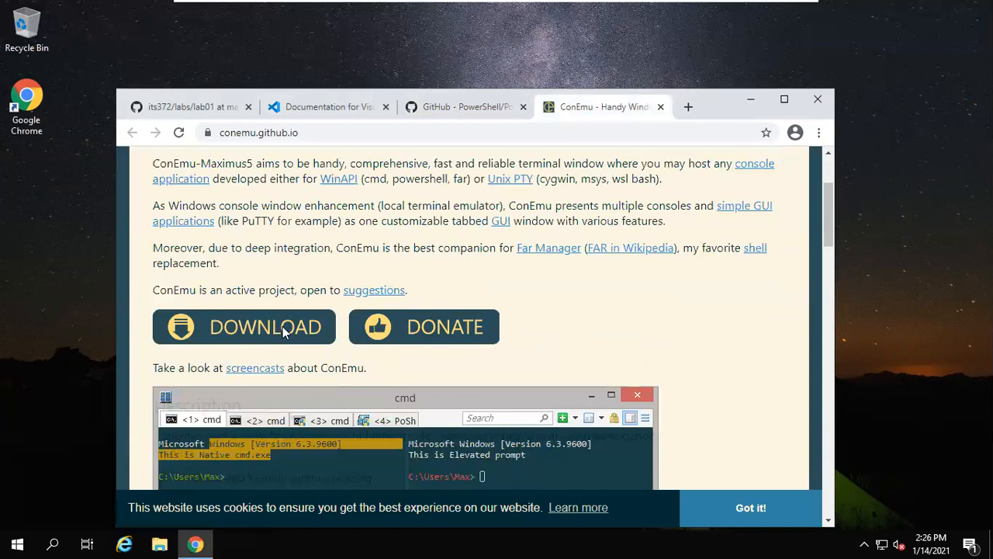
pyautogui.click(244, 327)
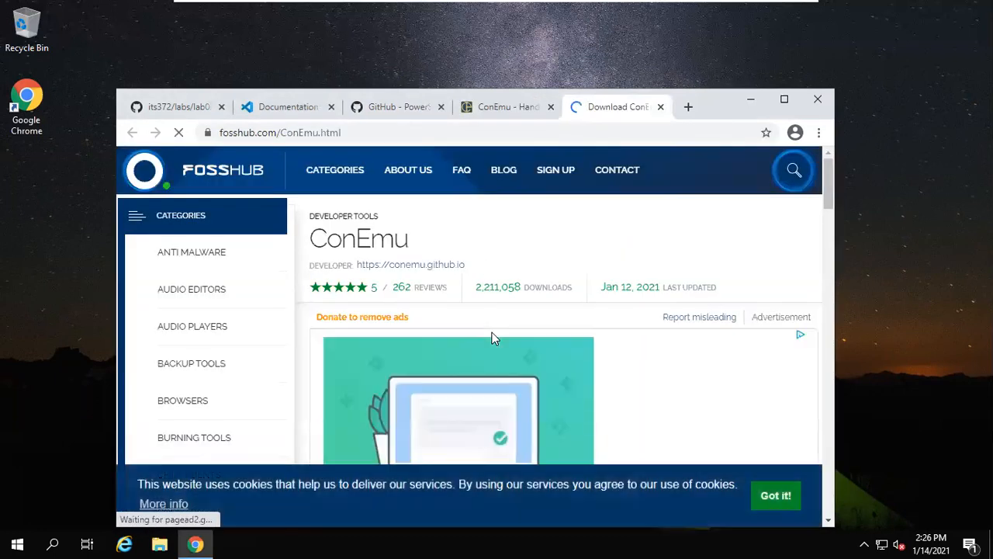
pyautogui.scroll(-3)
pyautogui.write('com')
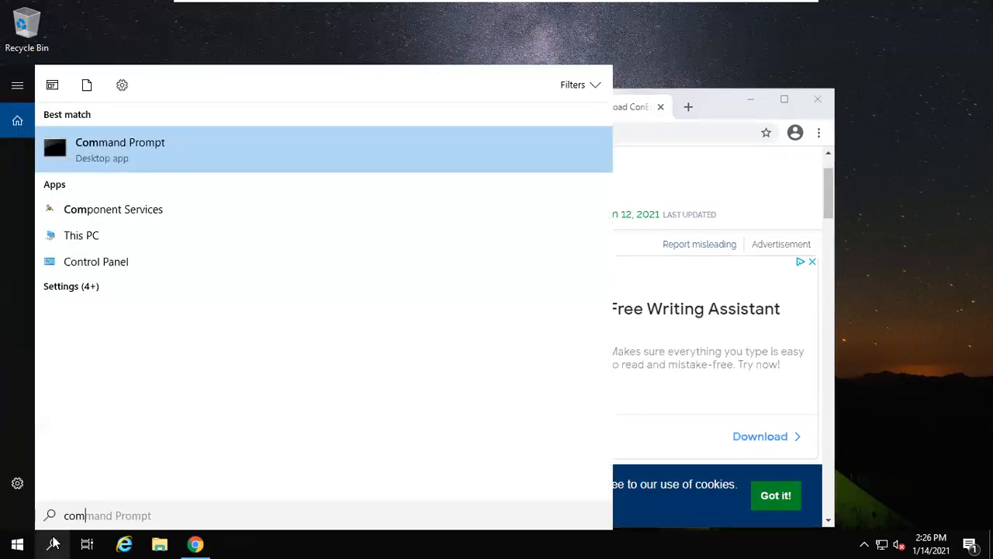
# Step: Launch Command Prompt and scroll through the ConEmu download list
pyautogui.click(120, 149)
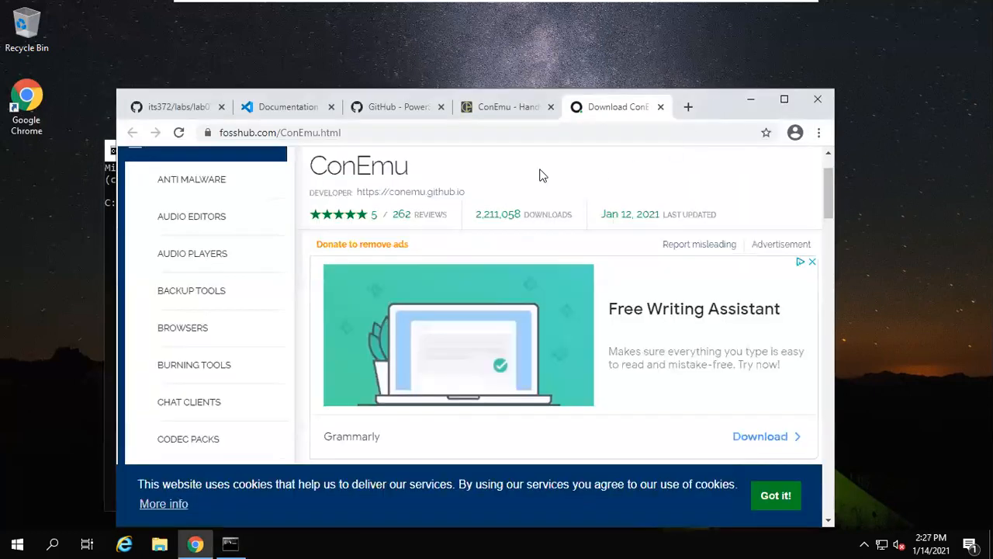
pyautogui.moveTo(473, 275)
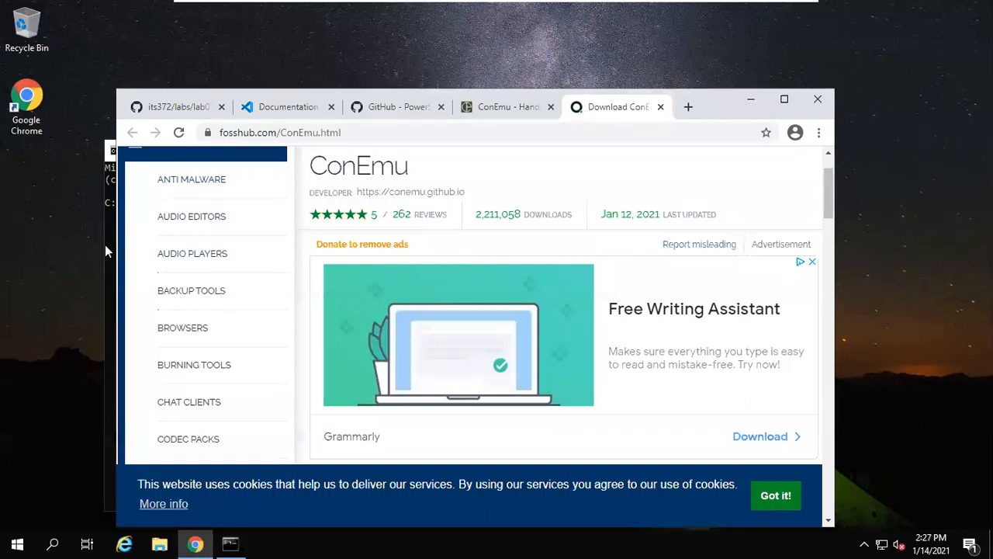
pyautogui.moveTo(498, 241)
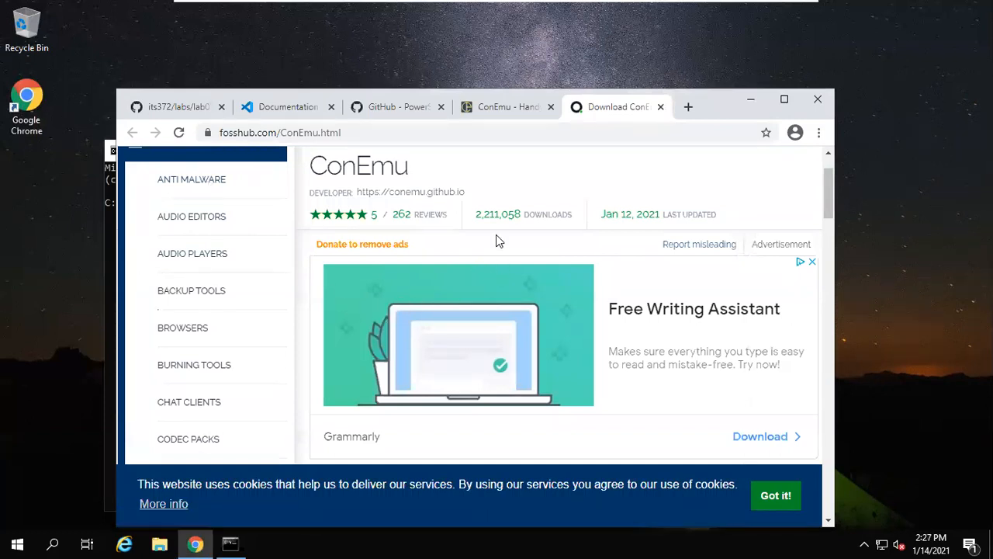
pyautogui.scroll(-3)
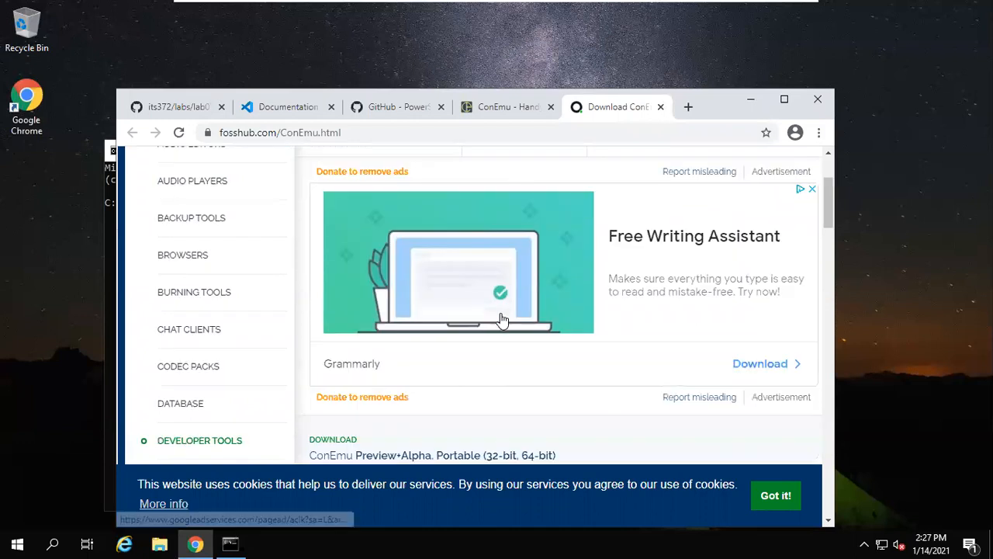
pyautogui.scroll(-3)
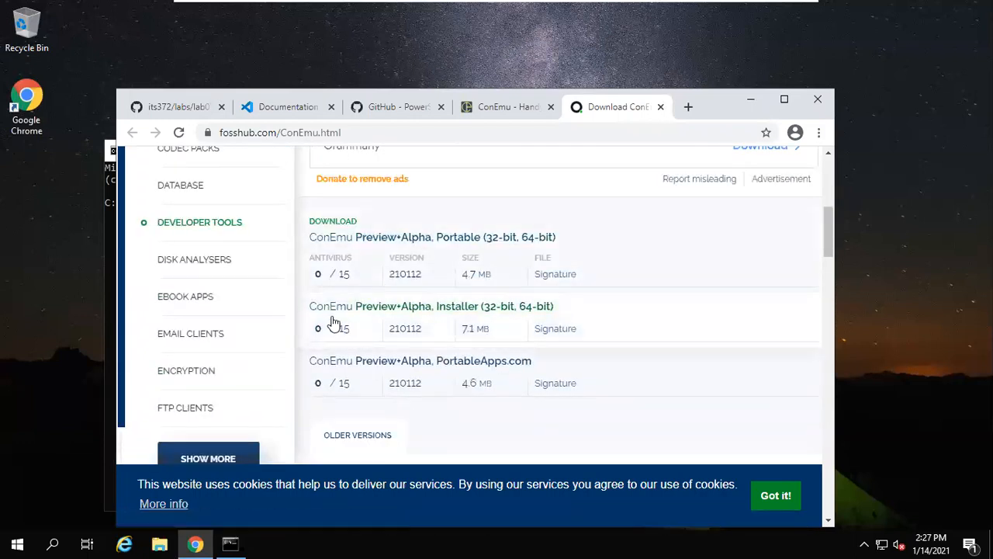
pyautogui.moveTo(393, 306)
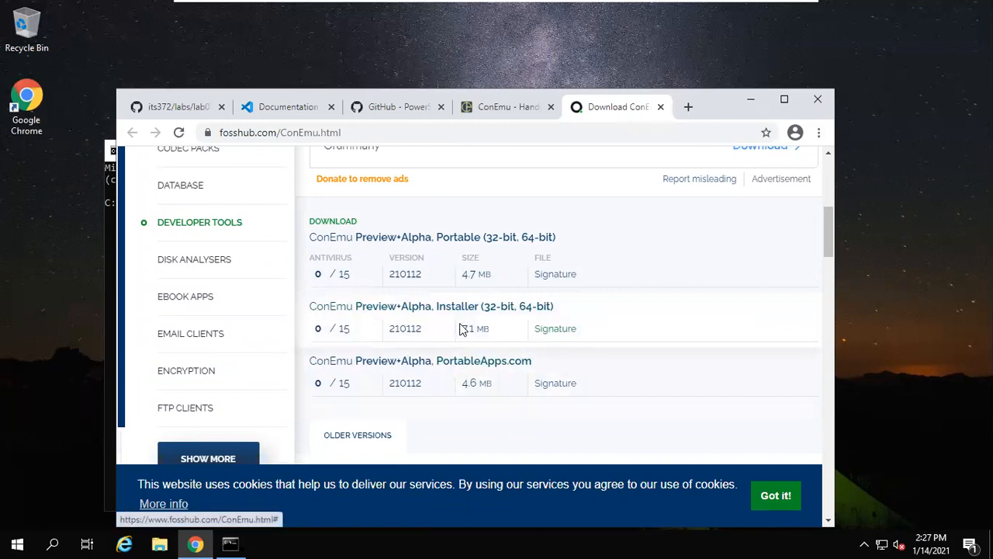
pyautogui.moveTo(370, 339)
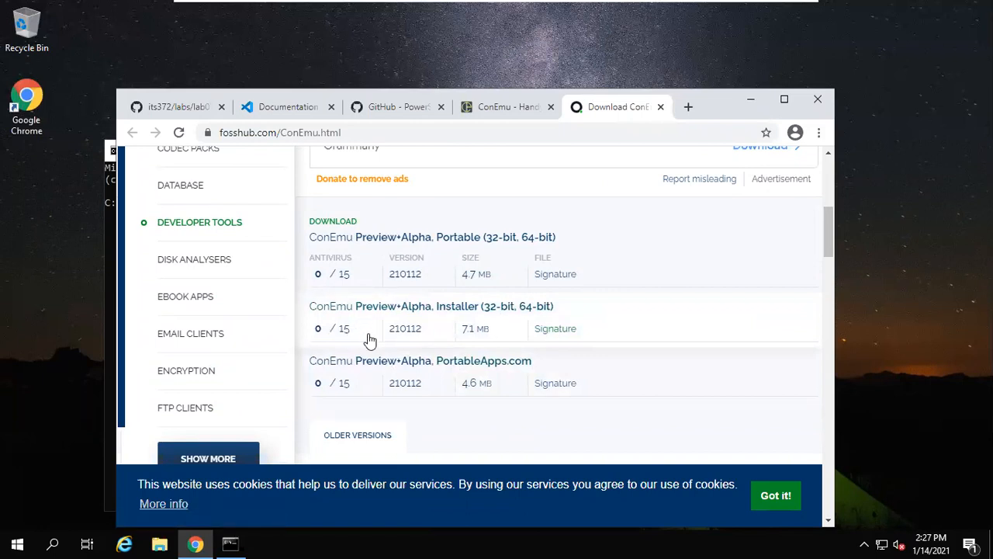
pyautogui.moveTo(424, 306)
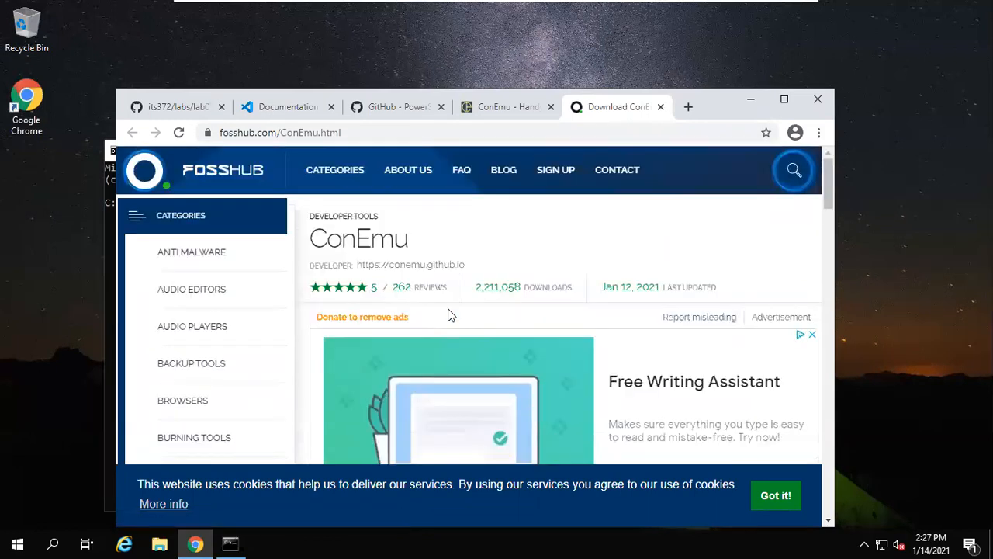
pyautogui.moveTo(295, 267)
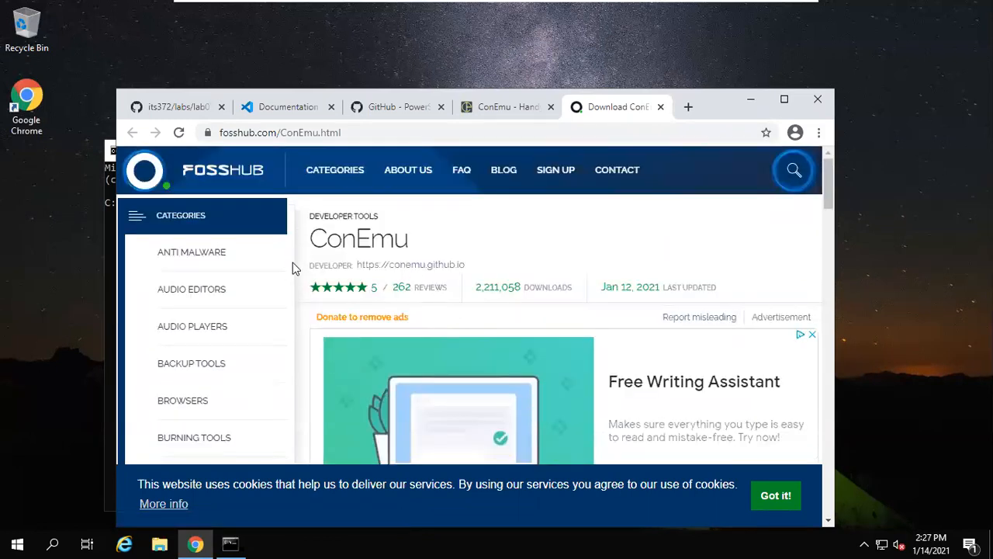
pyautogui.scroll(-3)
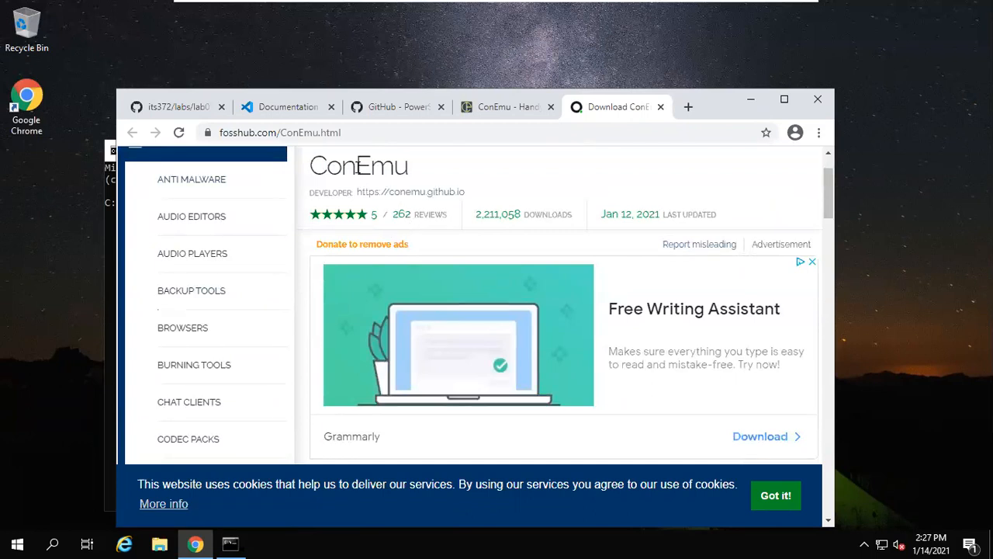
# Step: Search Google for 'ConEmu' and read conemu.github.io down to the Installation section
pyautogui.rightClick(358, 166)
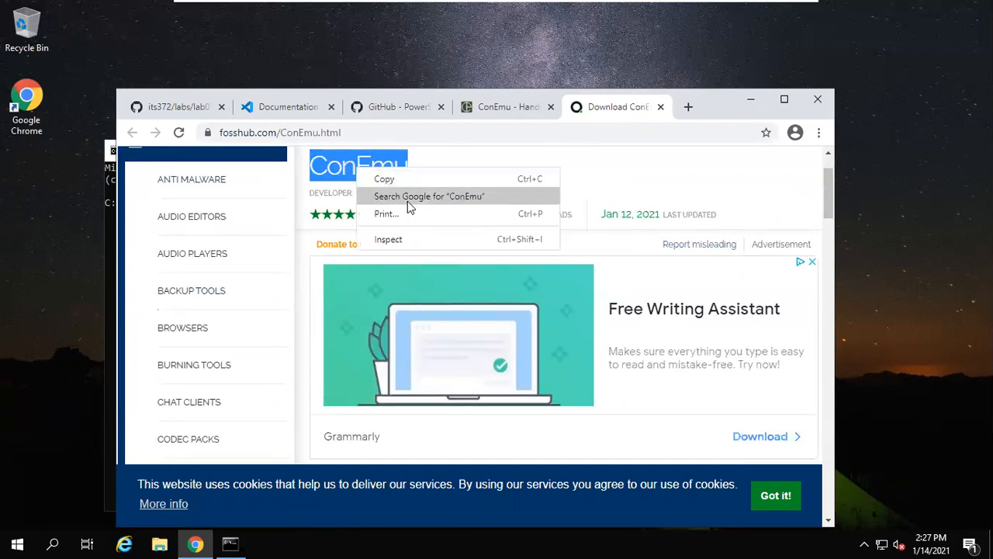
pyautogui.click(428, 196)
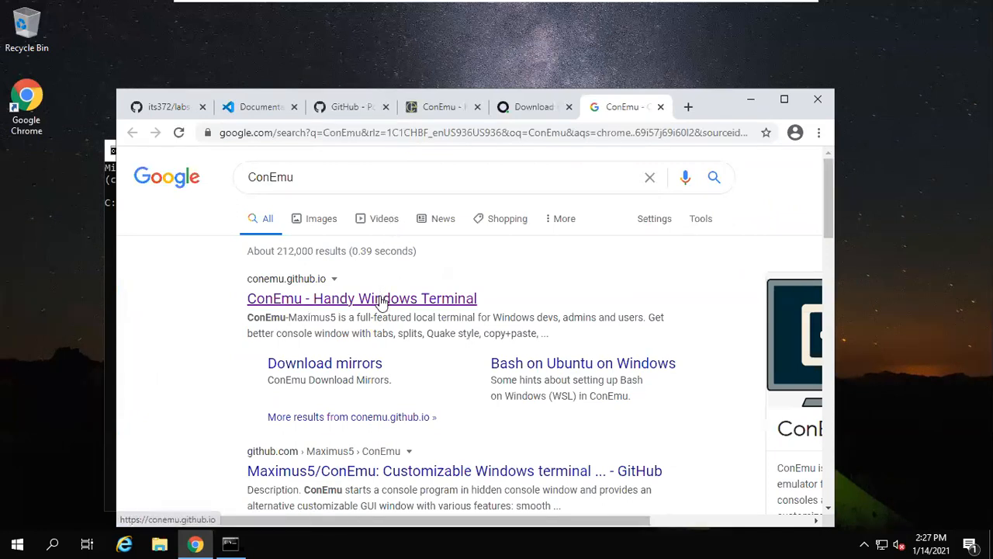
pyautogui.moveTo(256, 289)
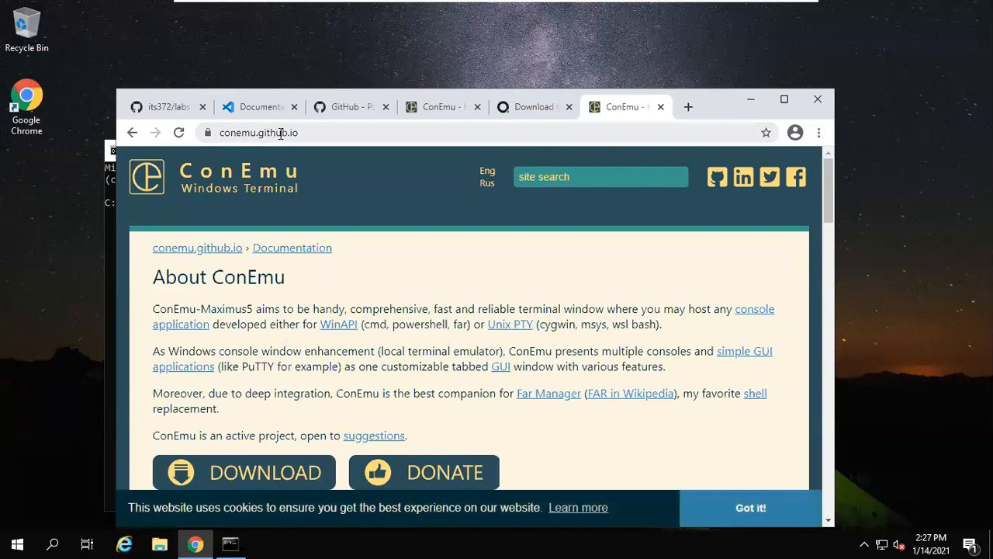
pyautogui.scroll(-3)
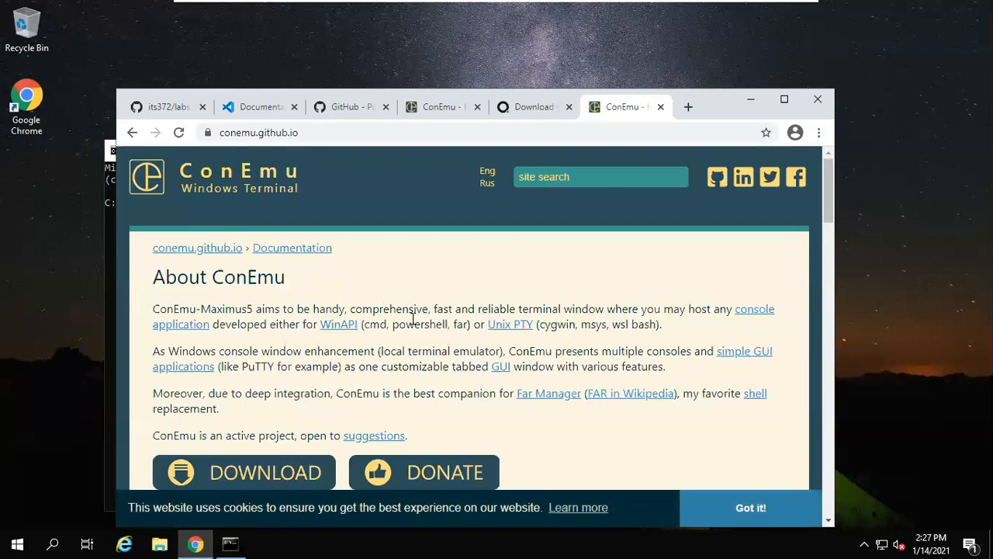
pyautogui.scroll(-3)
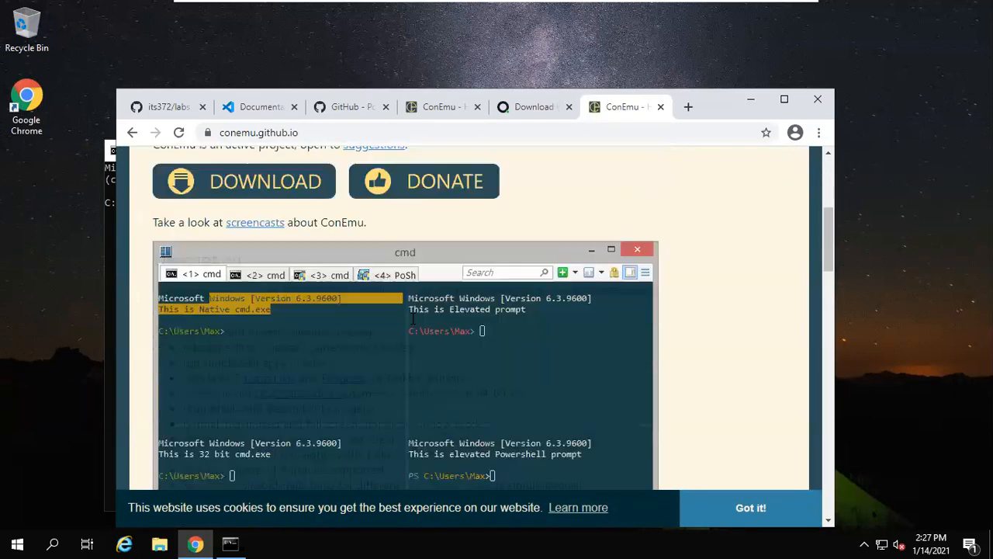
pyautogui.scroll(-3)
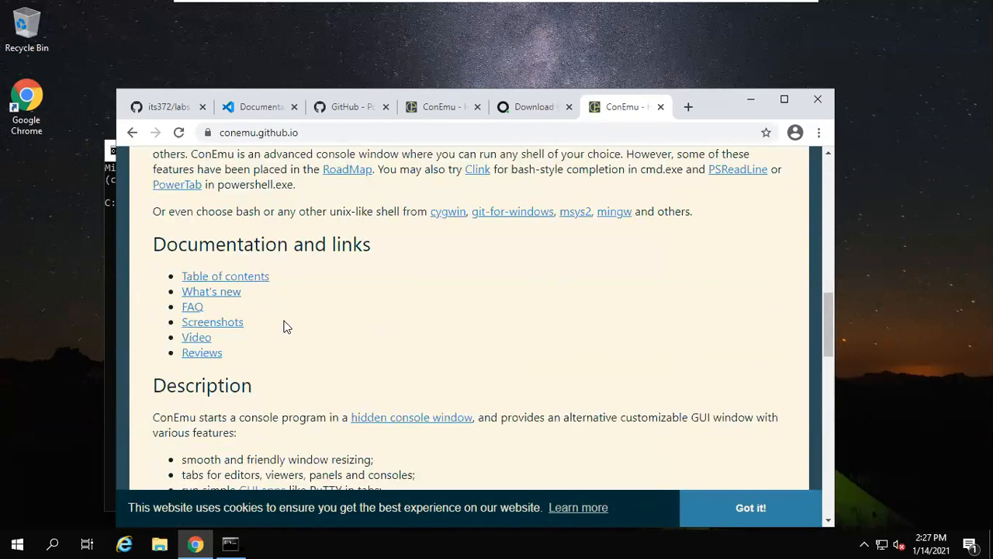
pyautogui.scroll(-3)
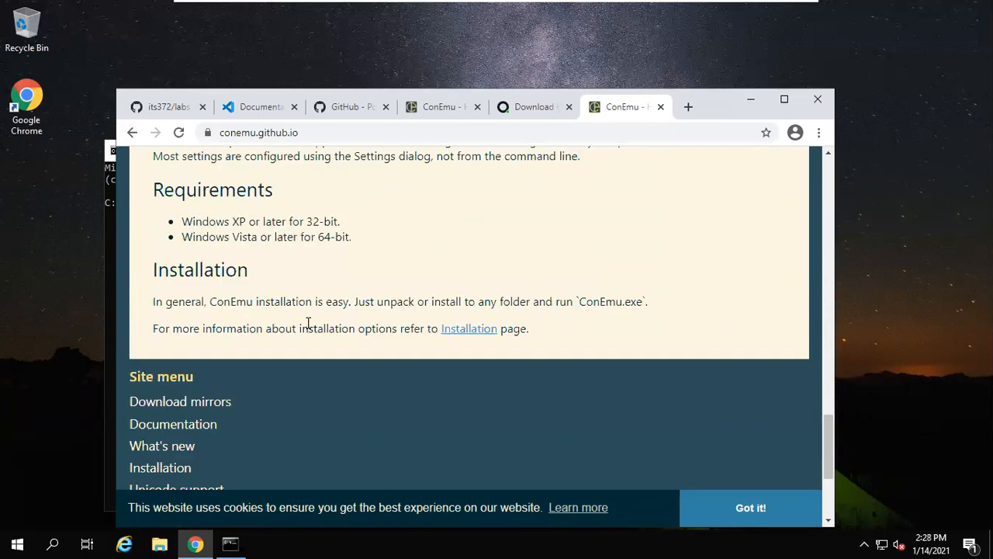
pyautogui.scroll(-3)
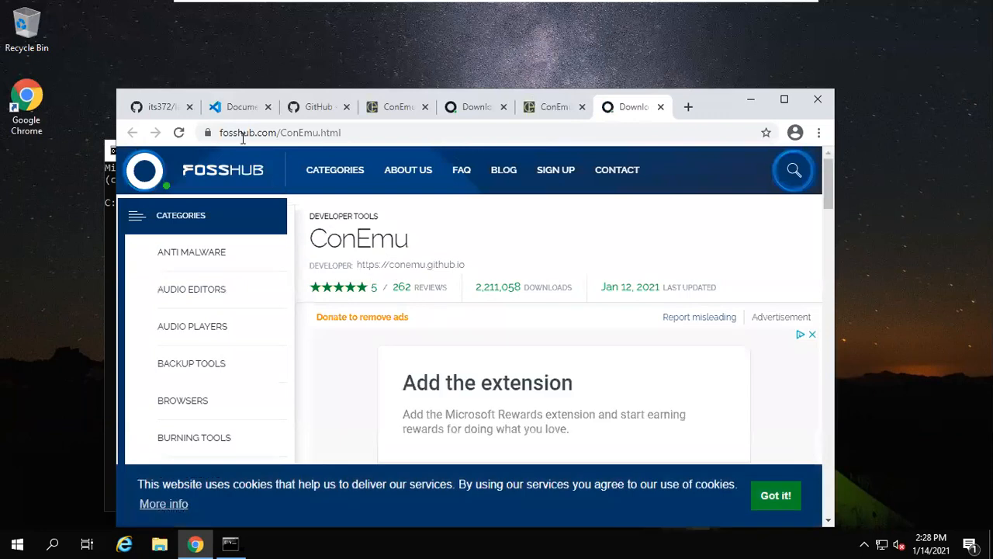
pyautogui.moveTo(504, 301)
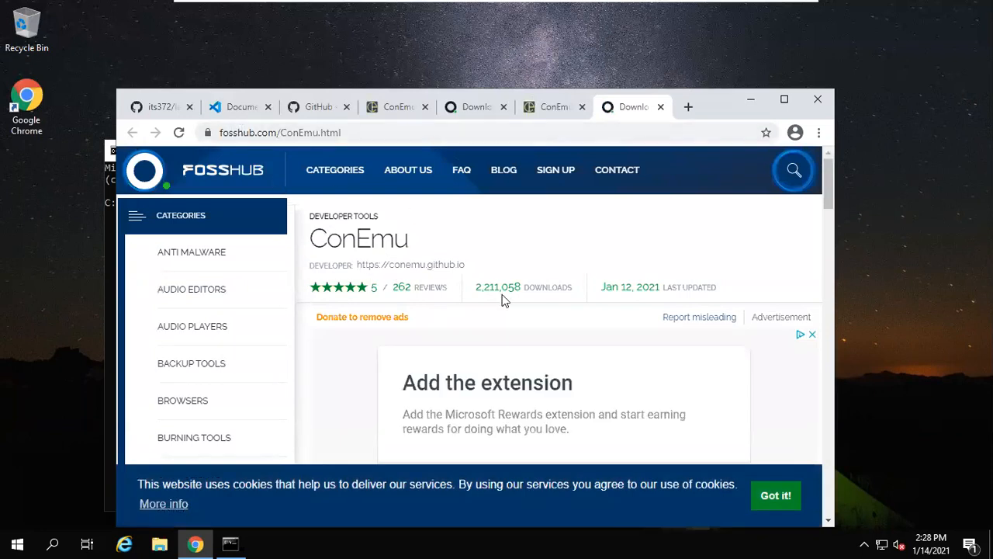
pyautogui.moveTo(554, 106)
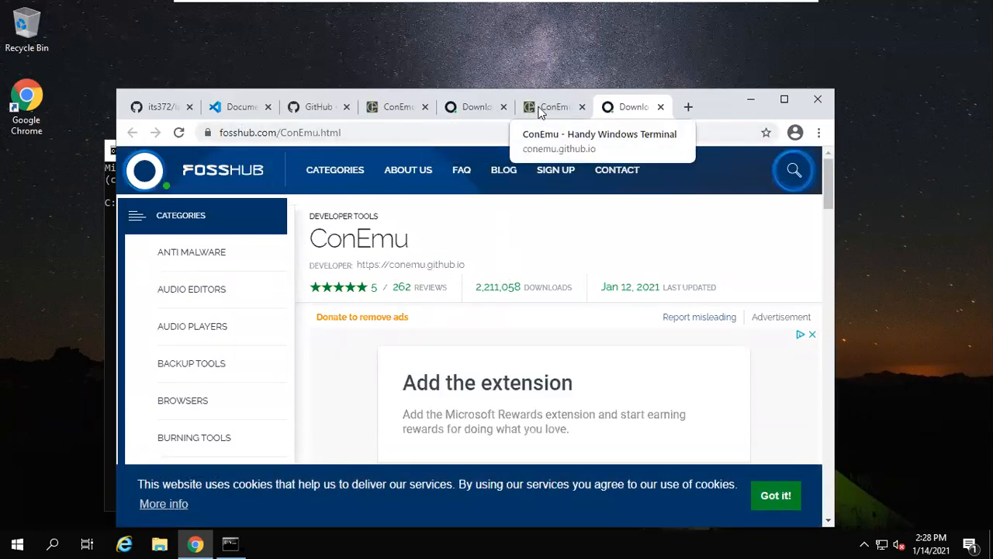
# Step: Download ConEmu Preview+Alpha Portable (ConEmuPack.210112.7z) from the FossHub tab
pyautogui.click(553, 107)
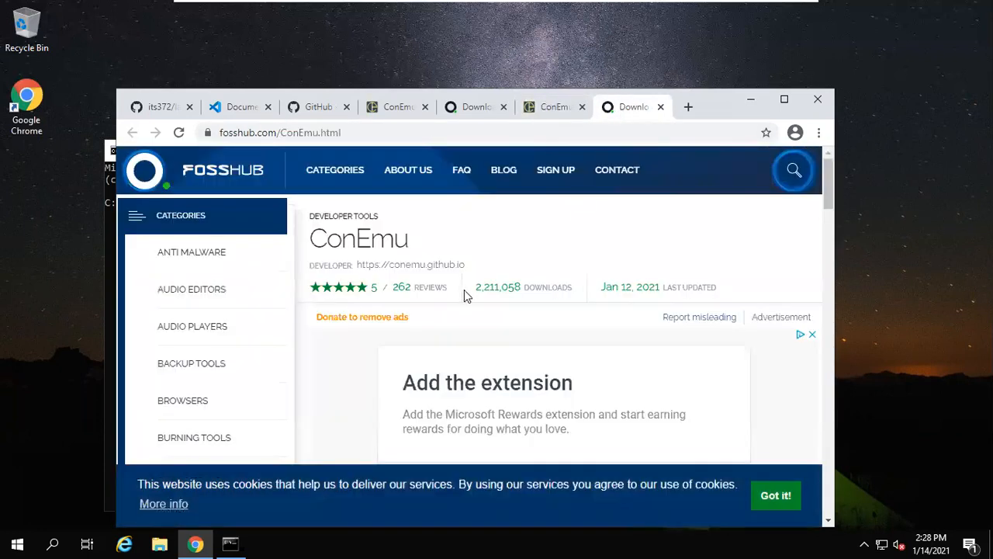
pyautogui.scroll(-3)
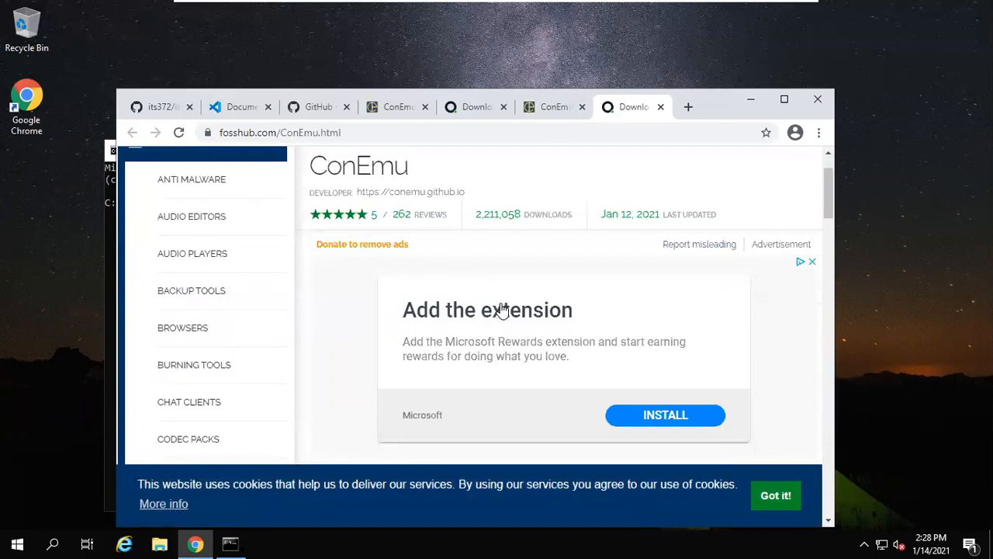
pyautogui.scroll(-3)
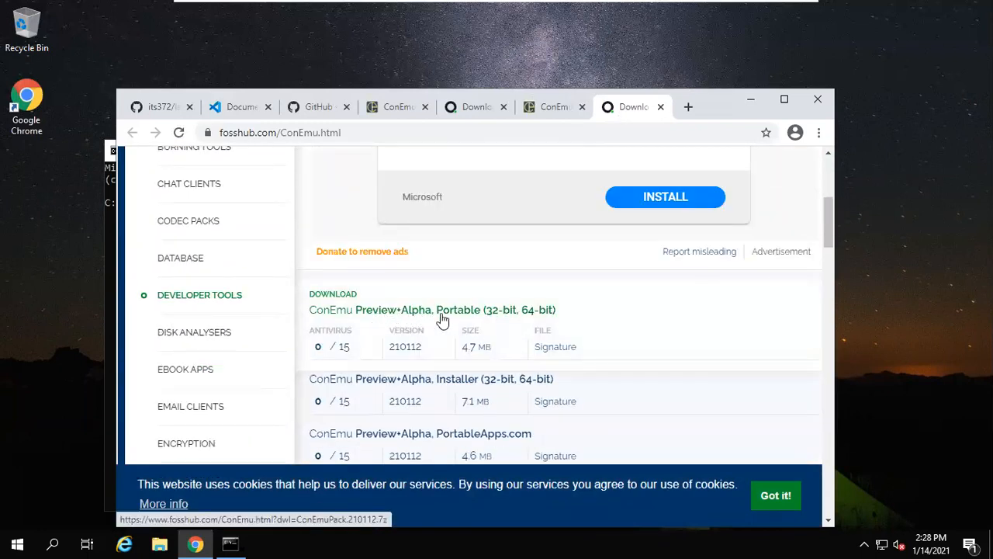
pyautogui.scroll(-3)
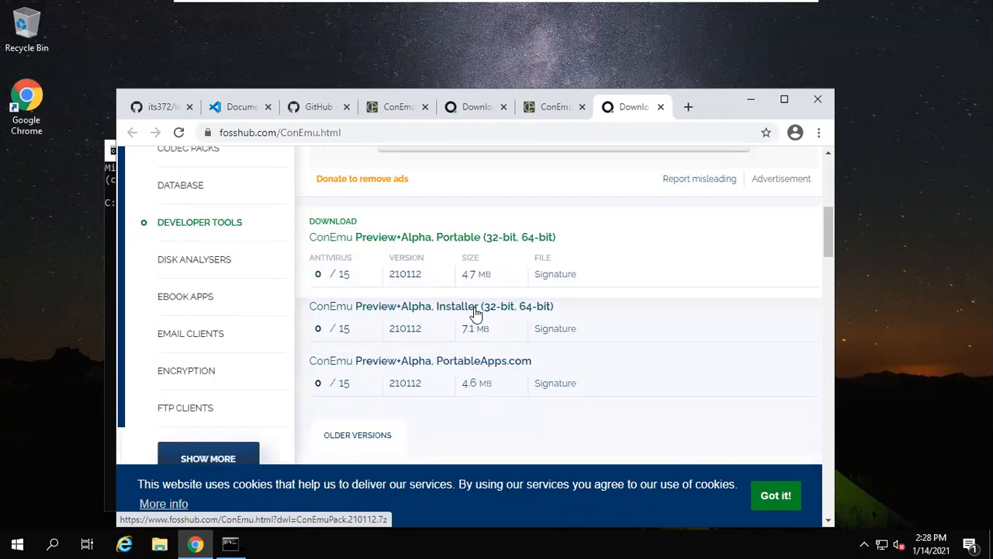
pyautogui.moveTo(455, 241)
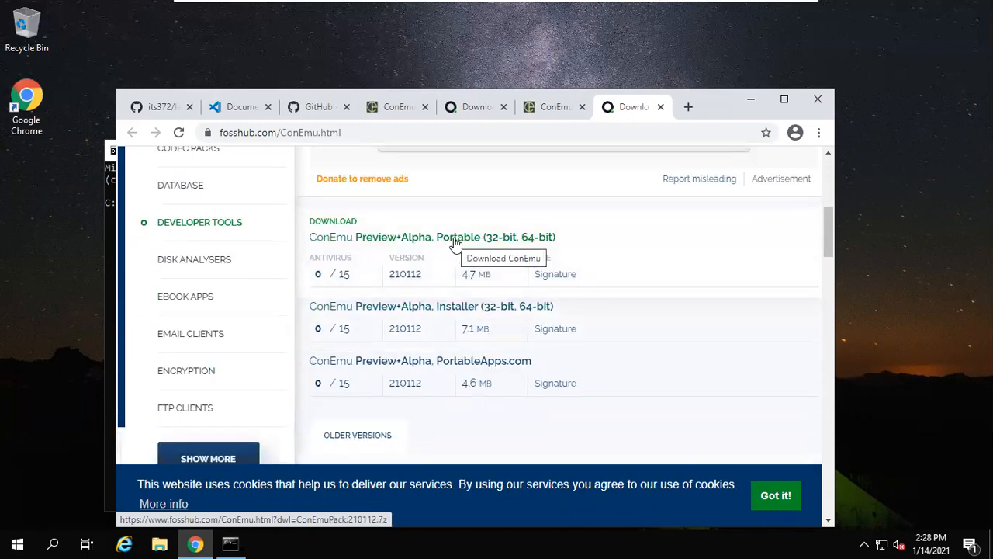
pyautogui.click(433, 236)
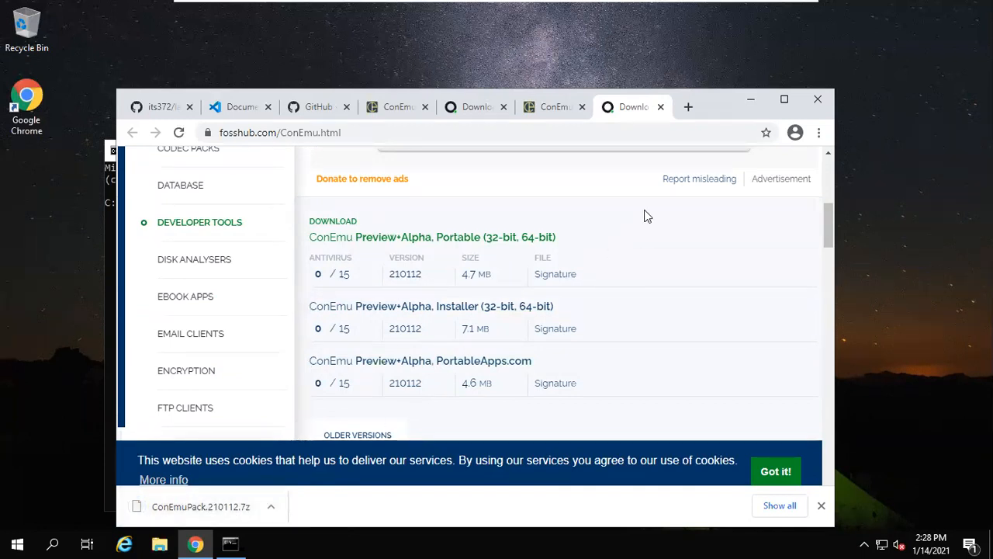
# Step: In a new tab, download the 64-bit 7-Zip 19.00 installer from 7-zip.org
pyautogui.click(688, 106)
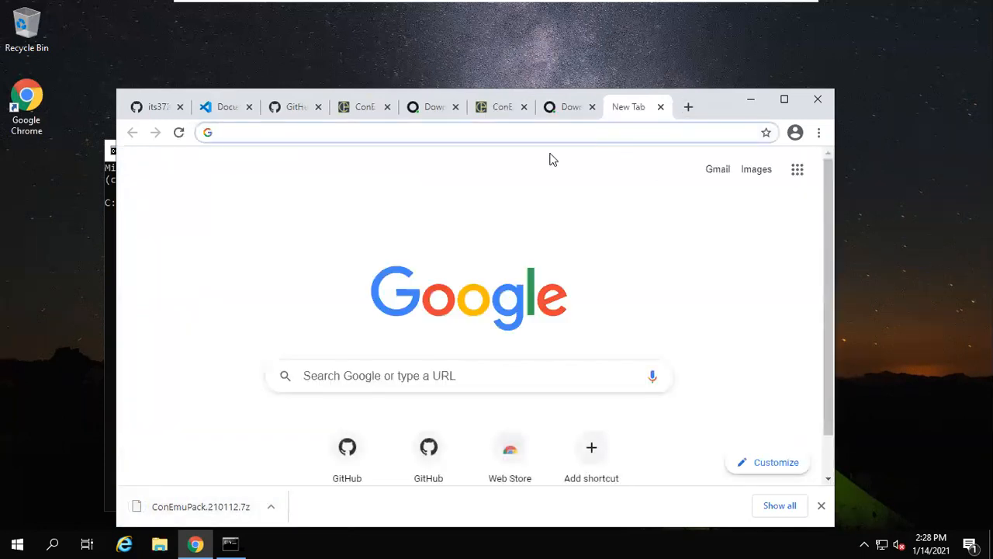
pyautogui.write('7-zip.org/download.html')
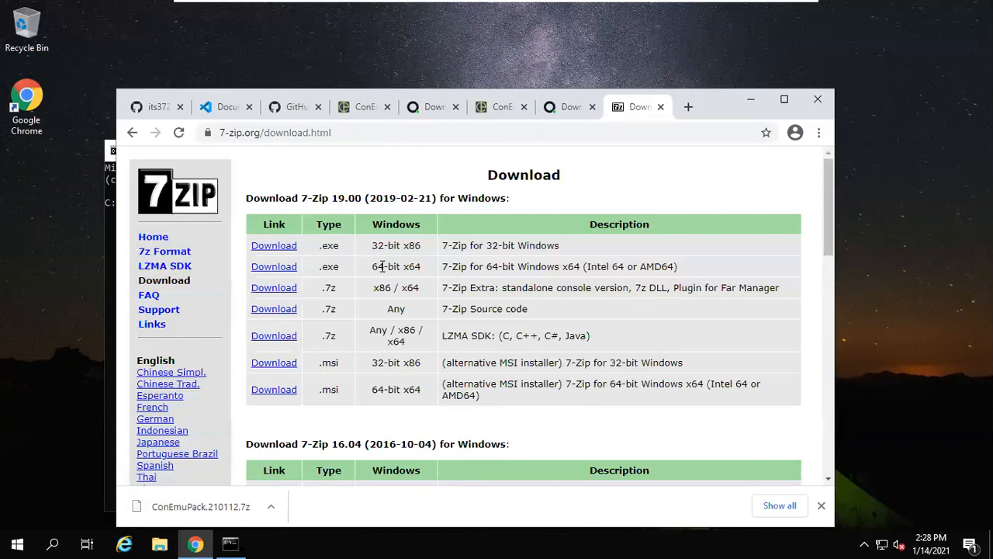
pyautogui.moveTo(274, 266)
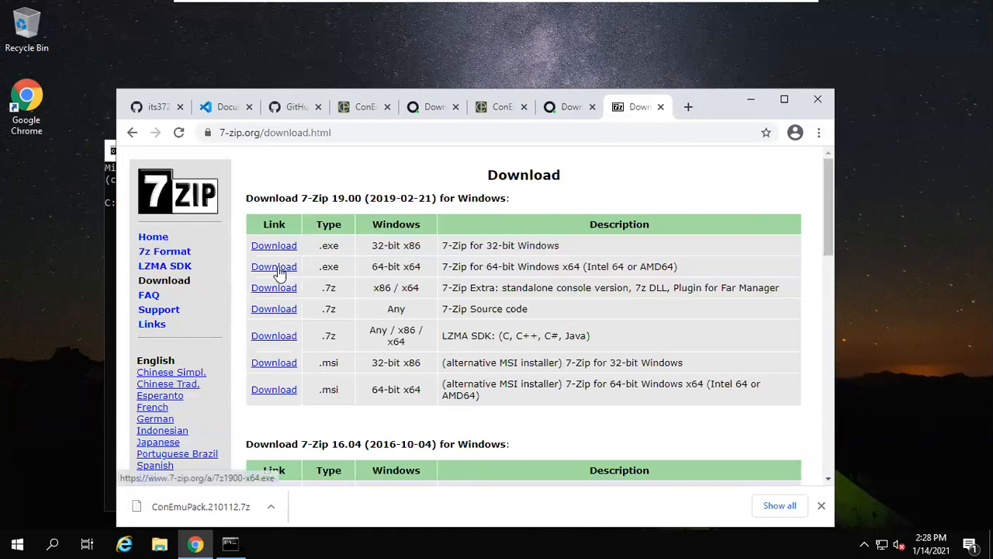
pyautogui.click(273, 266)
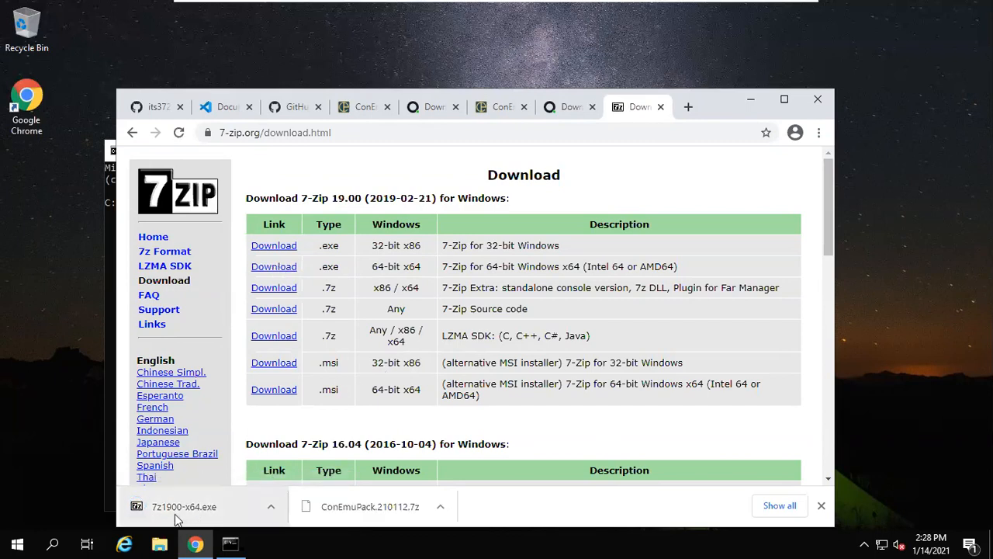
# Step: Run the 7-Zip installer and install it into the default folder
pyautogui.click(184, 506)
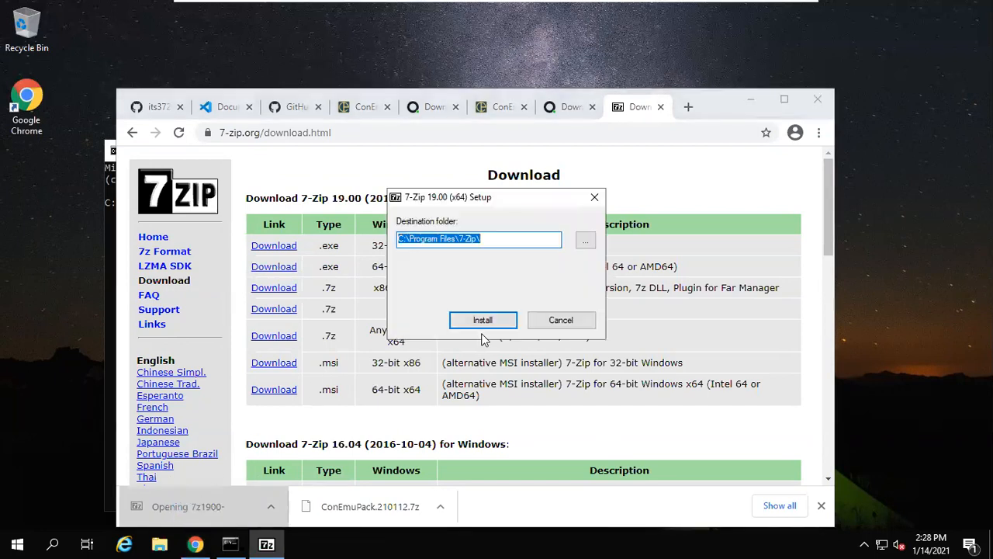
pyautogui.click(483, 320)
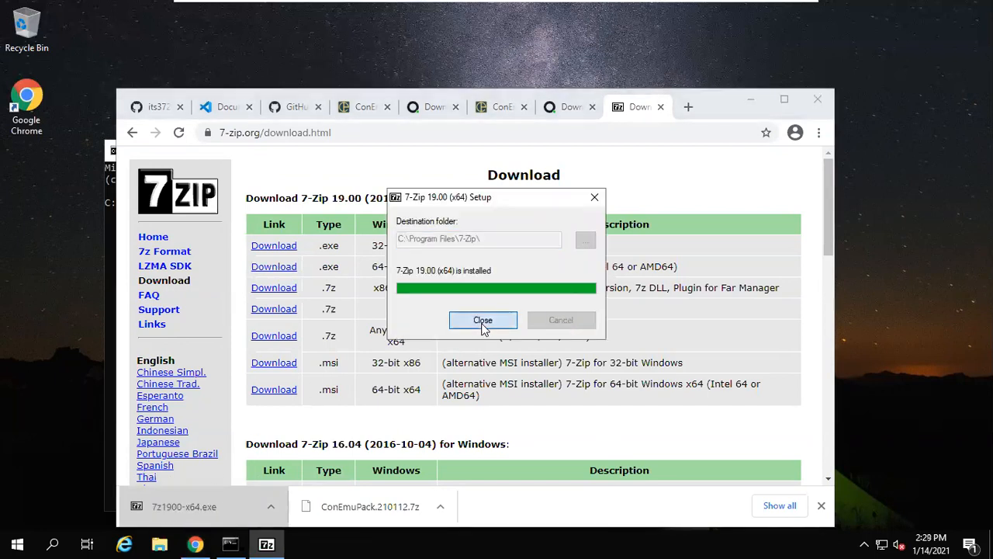
pyautogui.click(482, 320)
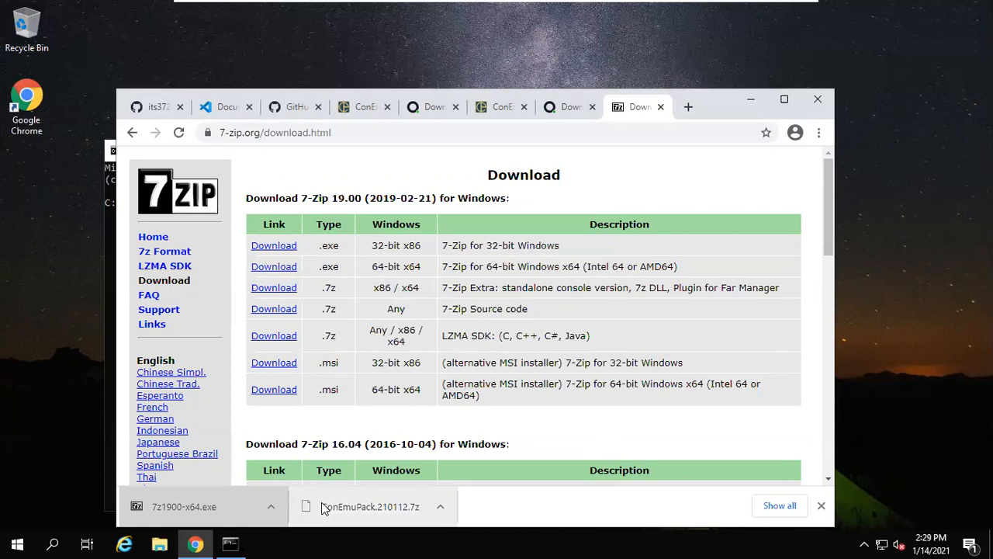
pyautogui.click(440, 506)
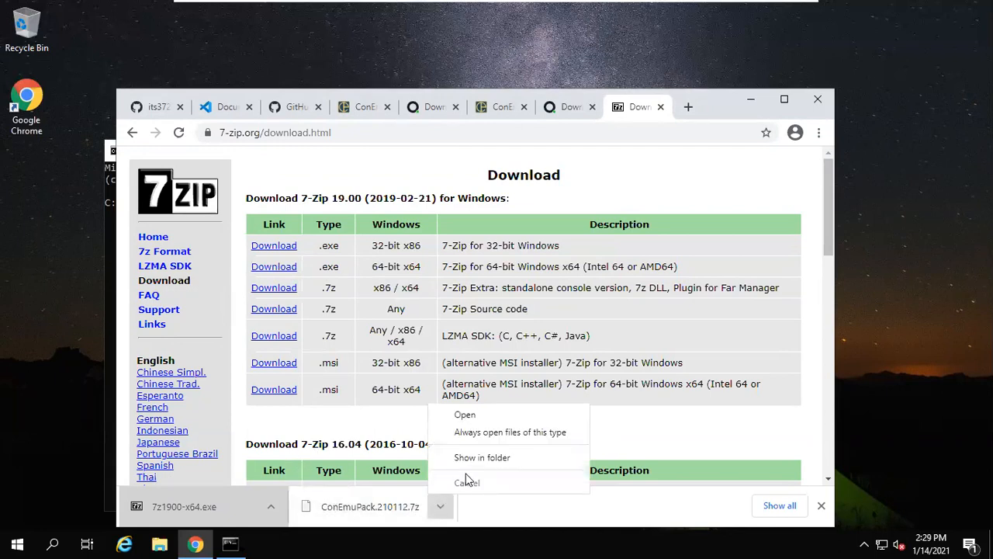
# Step: Copy ConEmuPack.210112.7z from Downloads and create an its372 folder in Documents
pyautogui.click(482, 457)
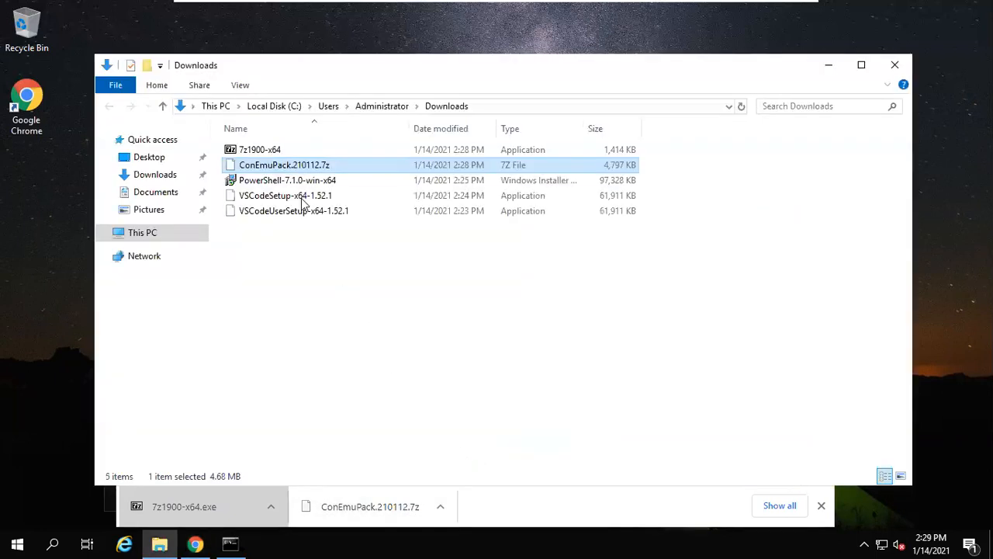
pyautogui.rightClick(284, 164)
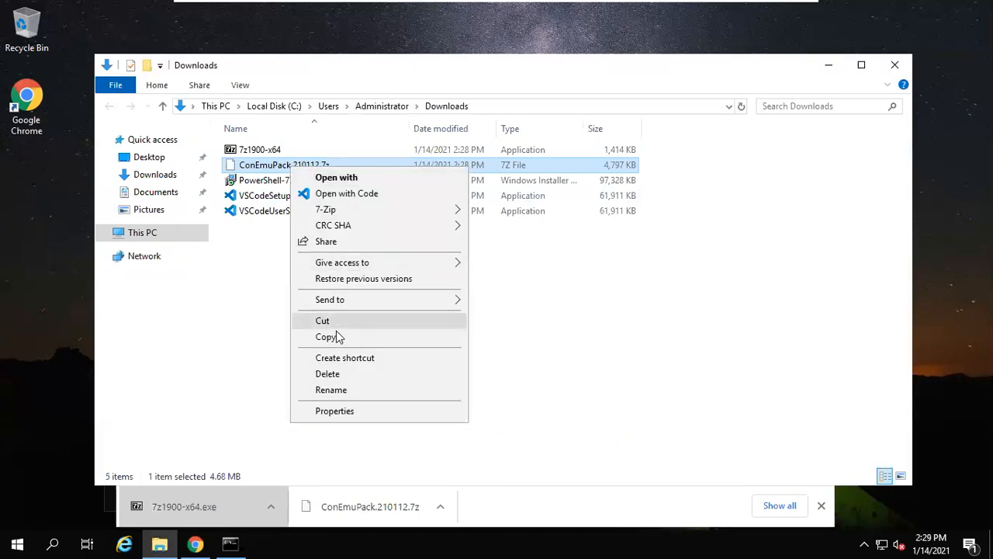
pyautogui.moveTo(359, 332)
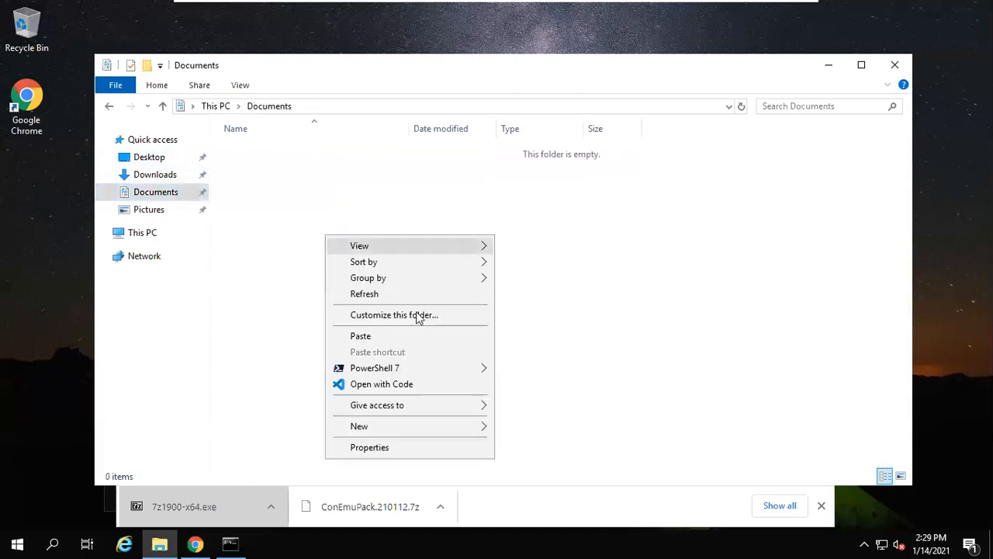
pyautogui.click(359, 426)
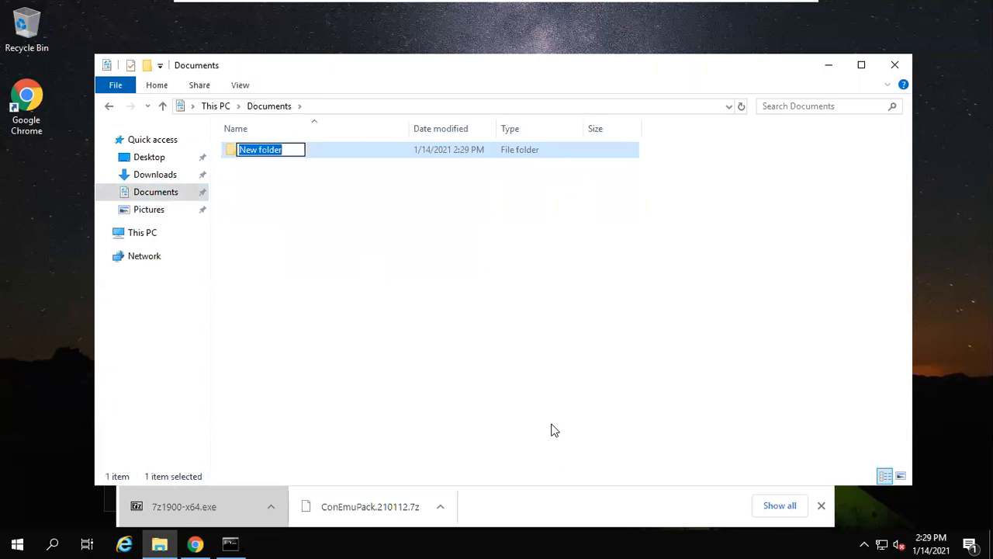
pyautogui.write('its37')
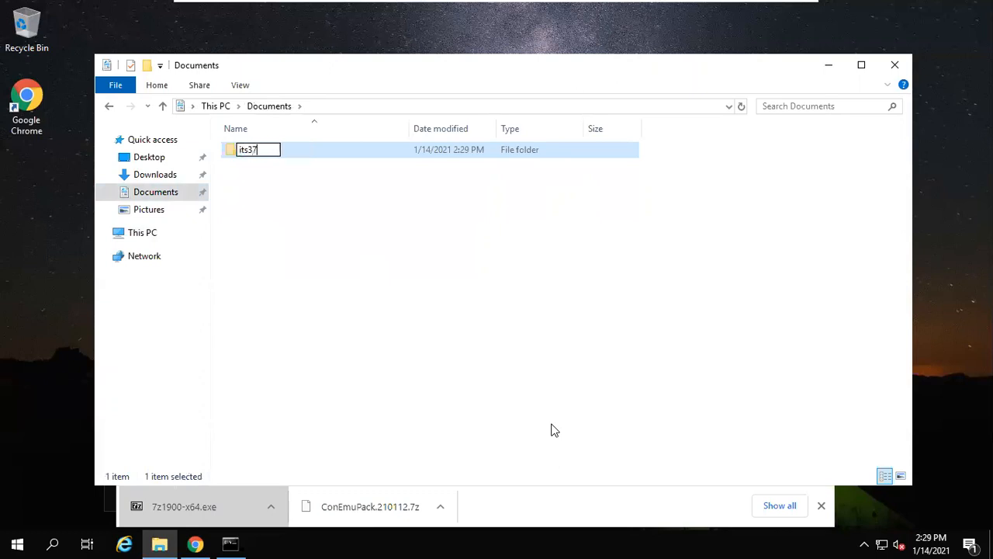
# Step: Open its372 and create a tools subfolder inside it
pyautogui.doubleClick(247, 149)
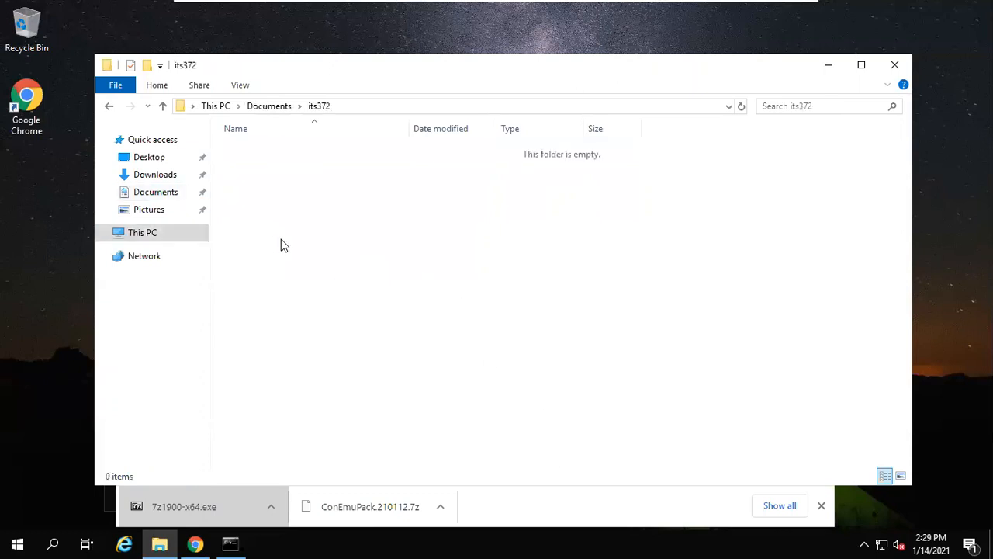
pyautogui.rightClick(283, 245)
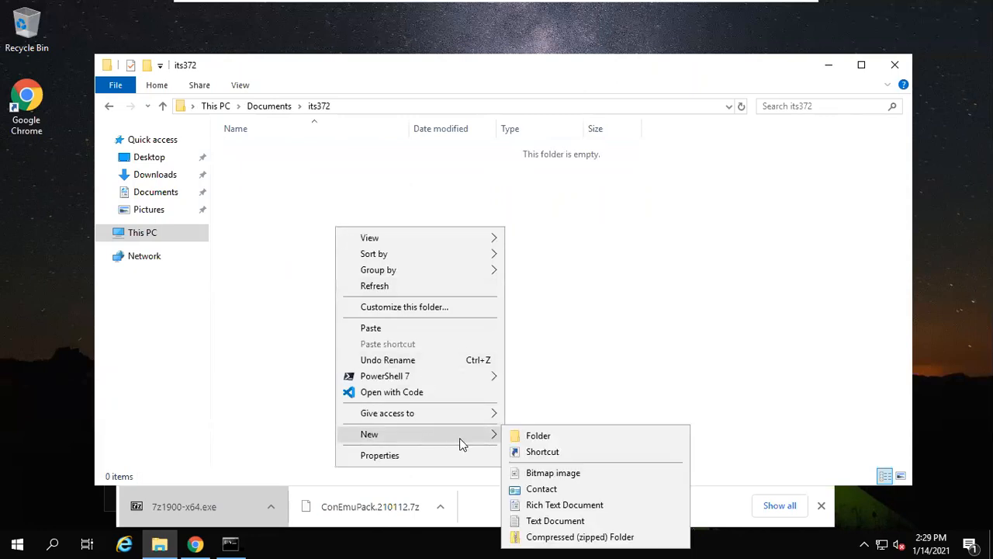
pyautogui.click(538, 435)
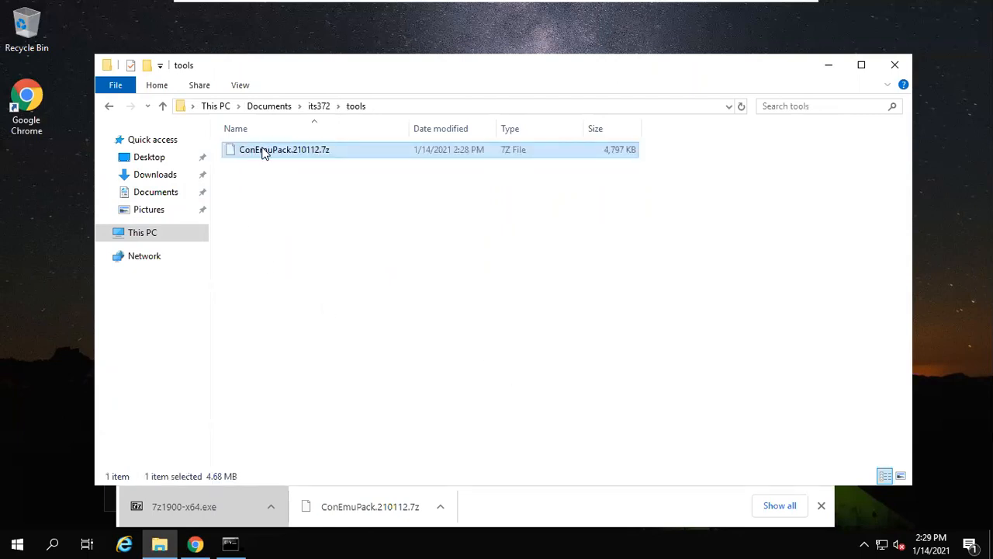
# Step: Extract the ConEmu archive to ConEmuPack.210112, open that folder and select ConEmu64
pyautogui.rightClick(284, 149)
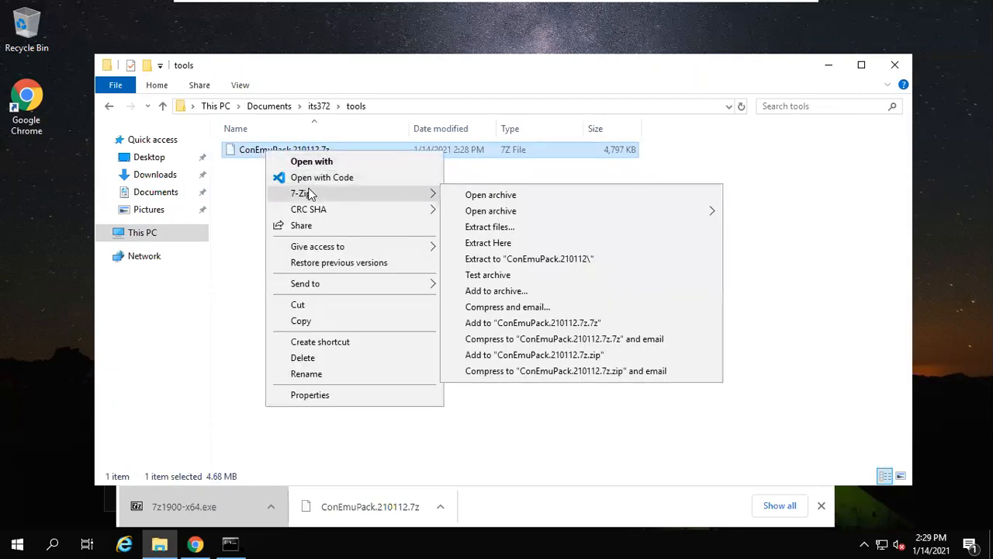
pyautogui.moveTo(510, 291)
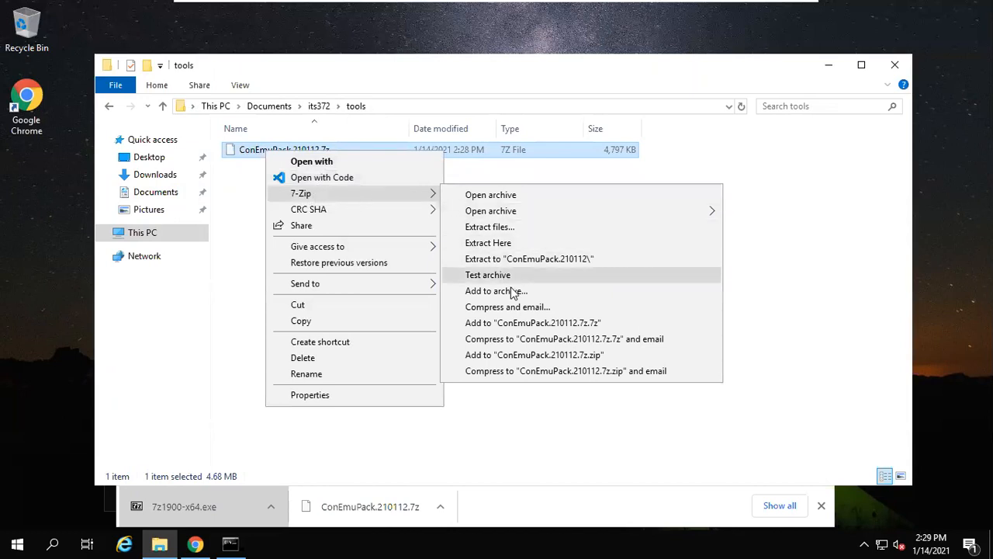
pyautogui.moveTo(520, 194)
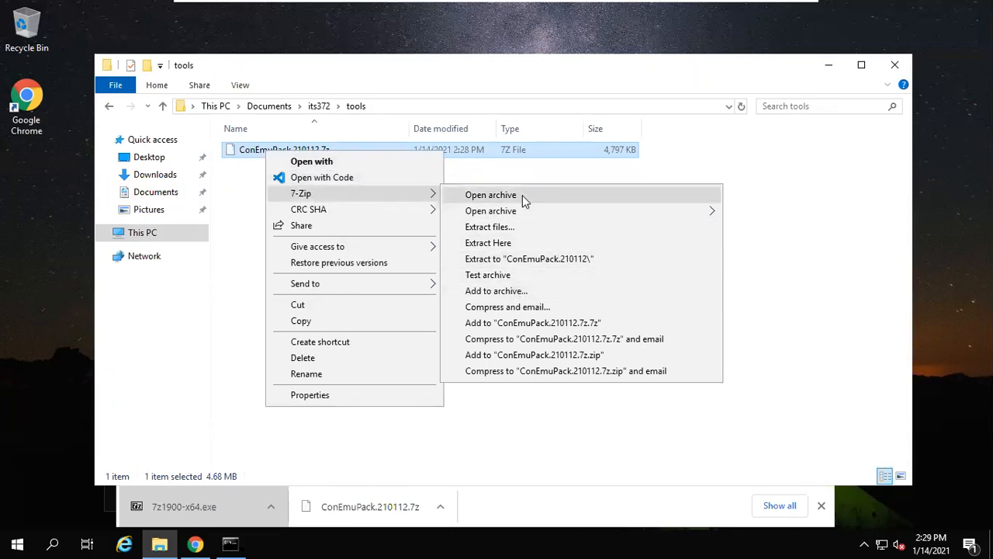
pyautogui.click(490, 195)
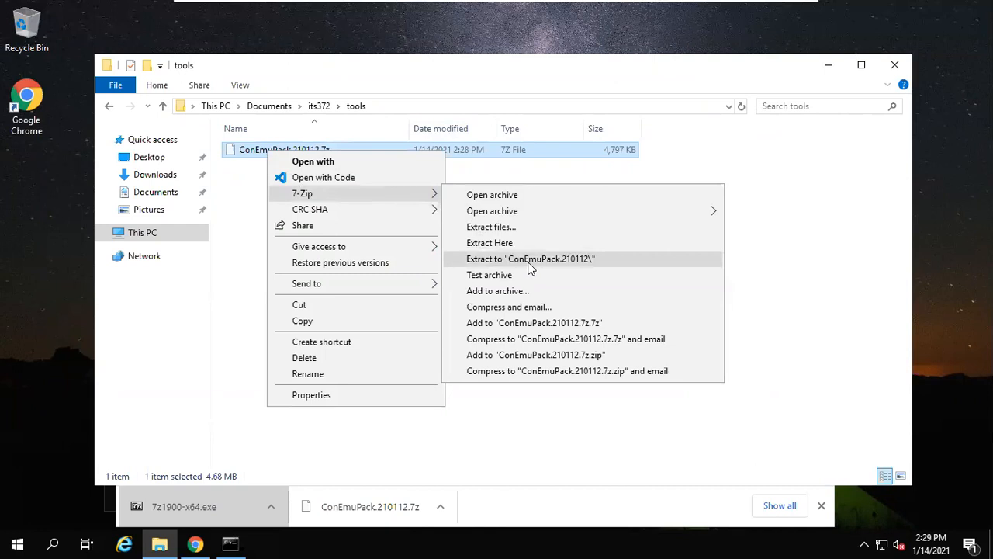
pyautogui.click(531, 259)
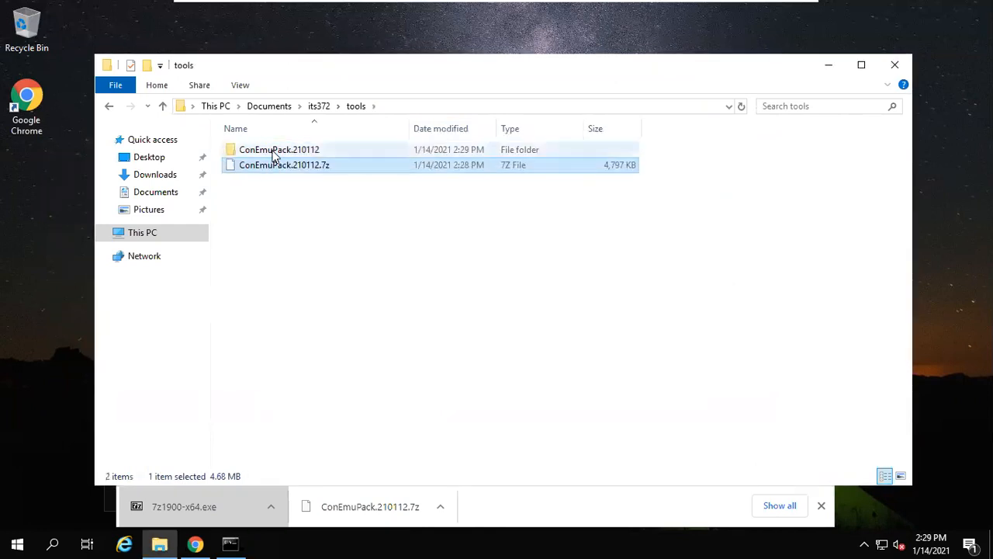
pyautogui.doubleClick(279, 149)
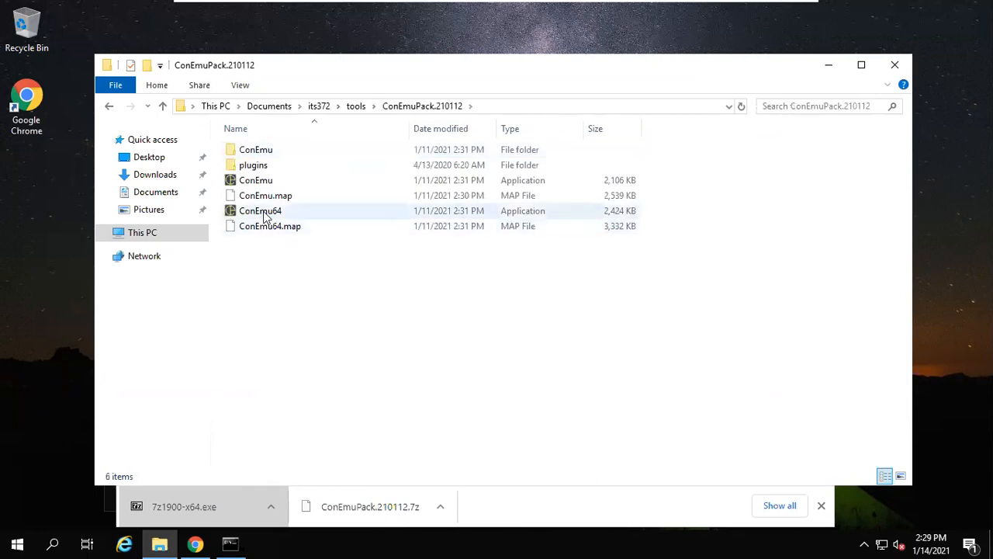
pyautogui.click(260, 211)
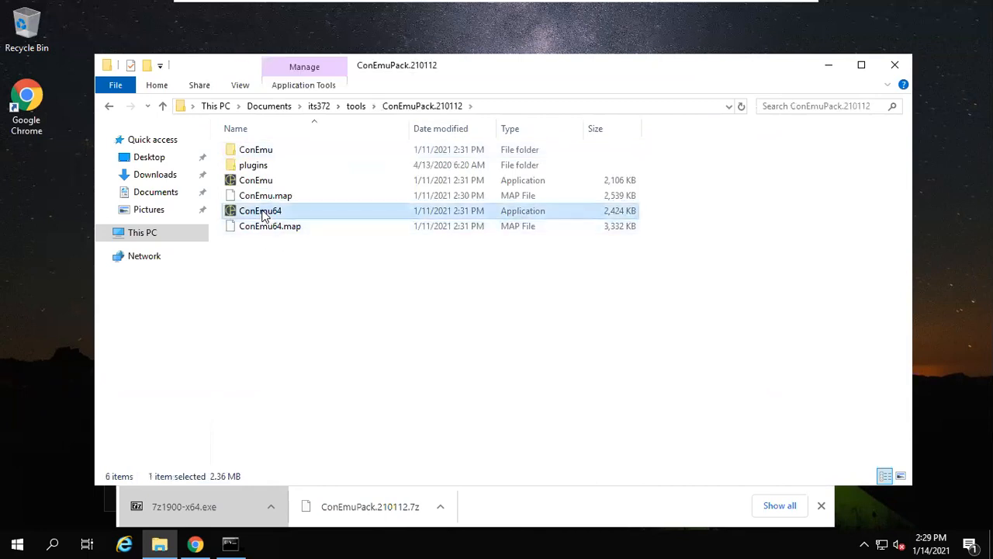
# Step: Launch ConEmu64 and finish fast configuration with cmd (Admin) as the startup shell
pyautogui.doubleClick(260, 210)
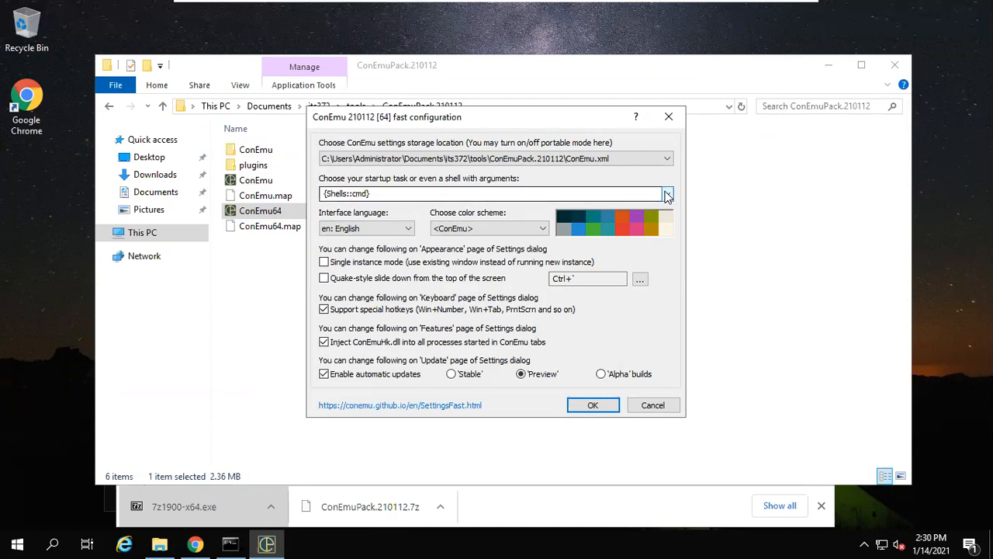
pyautogui.click(666, 193)
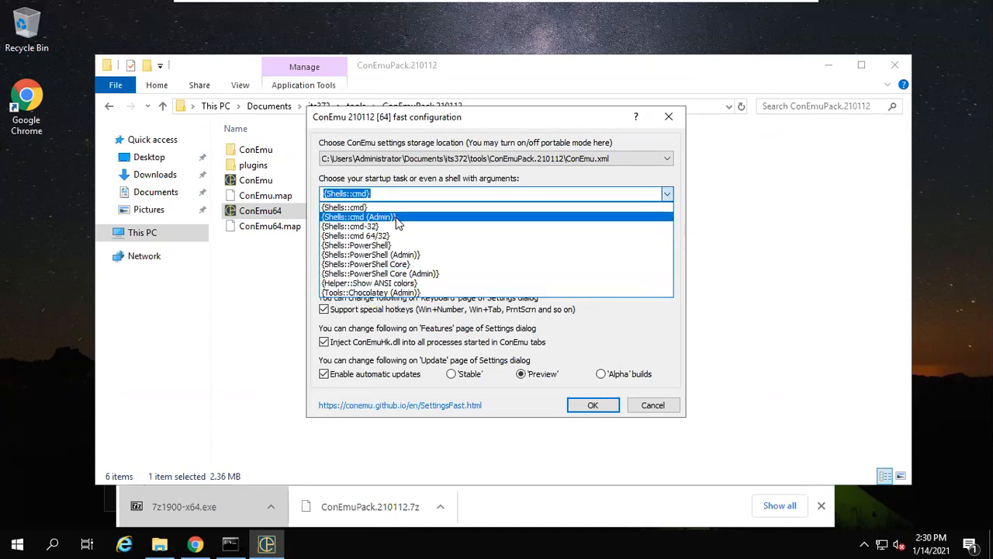
pyautogui.moveTo(392, 236)
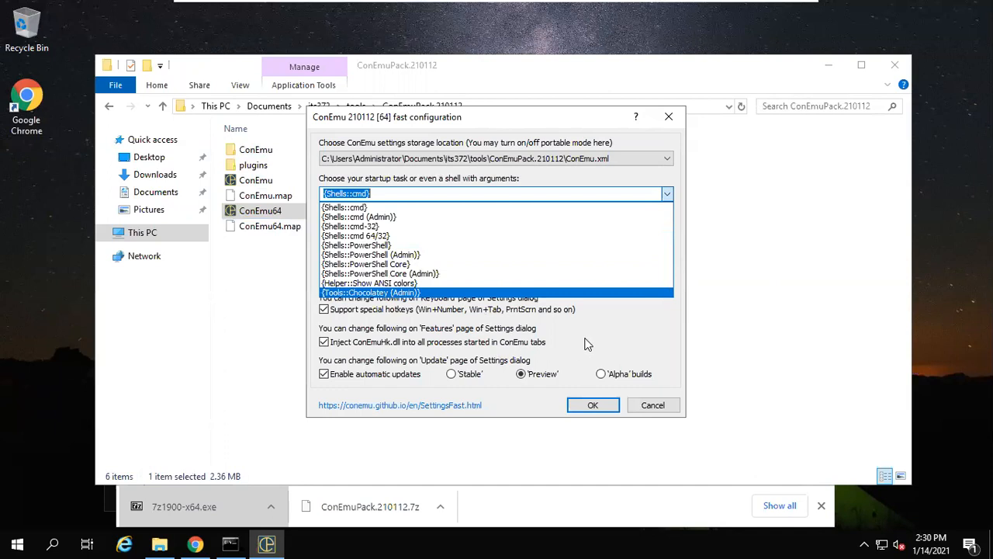
pyautogui.click(593, 405)
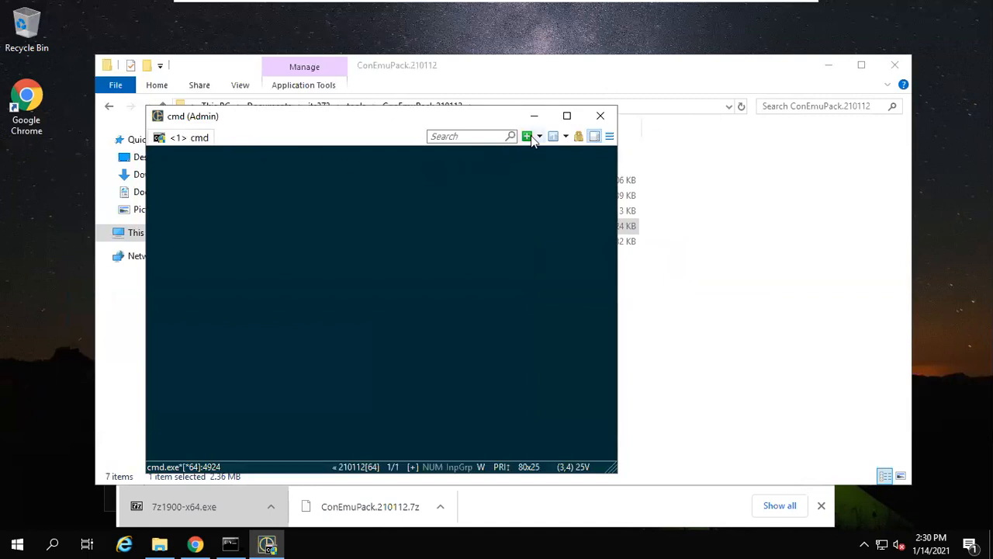
# Step: Add a PowerShell console from the shells list, then close ConEmu
pyautogui.click(540, 136)
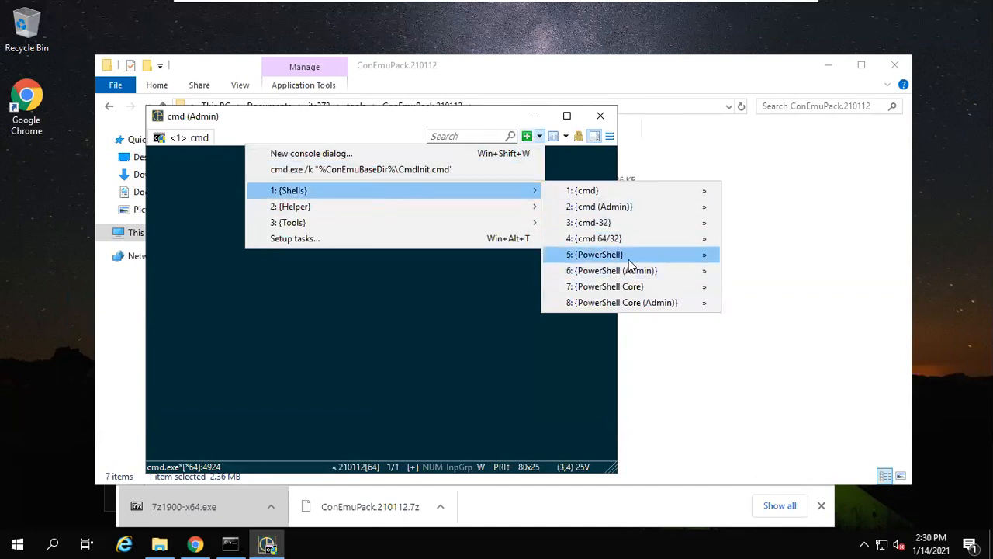
pyautogui.click(595, 254)
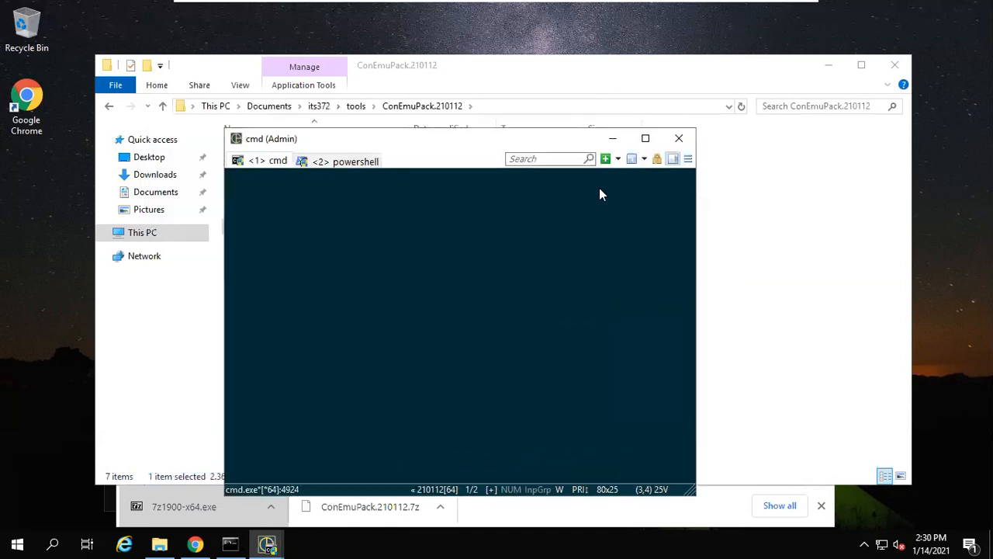
pyautogui.click(679, 139)
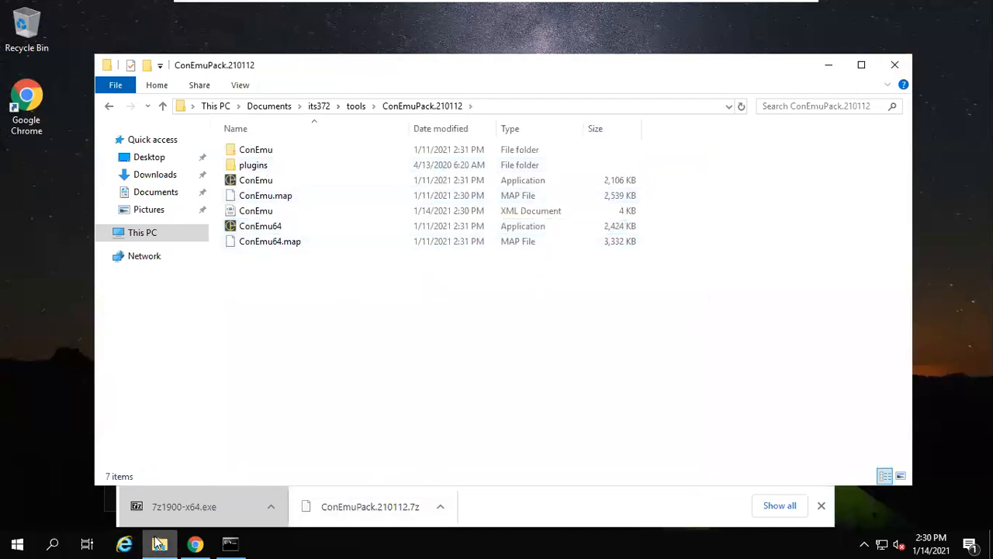
# Step: Download Git 2.30.0 for Windows from git-scm.com in a new tab and launch the installer
pyautogui.click(195, 544)
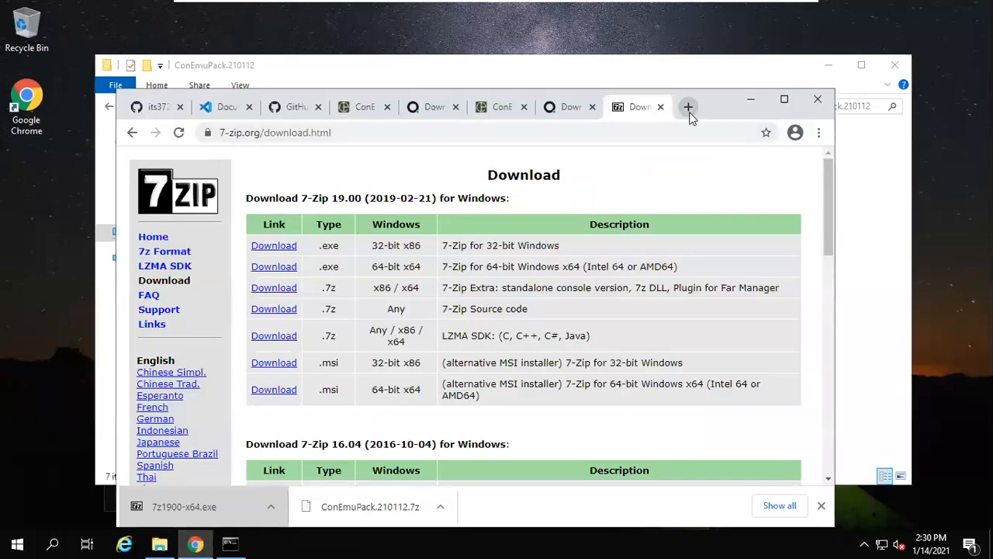
pyautogui.click(688, 106)
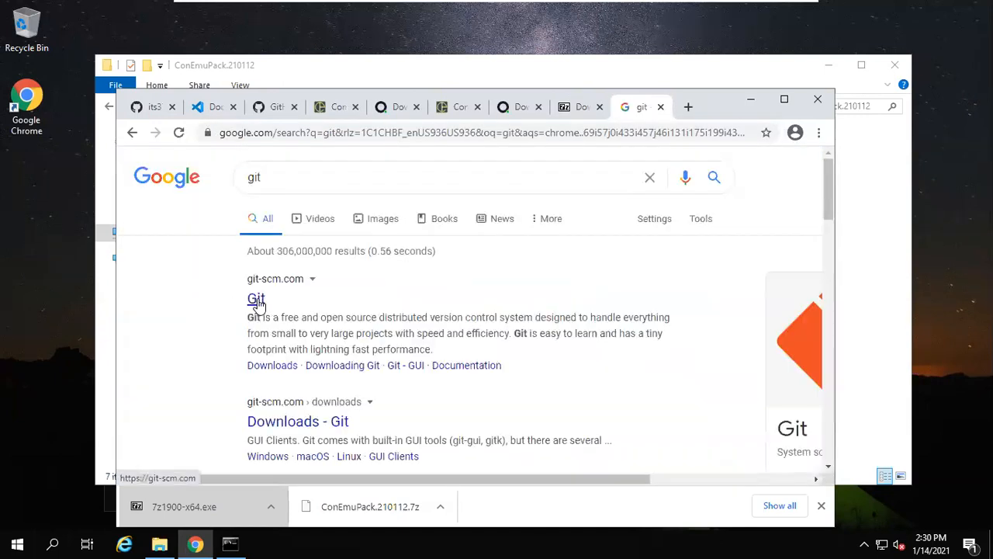
pyautogui.click(256, 299)
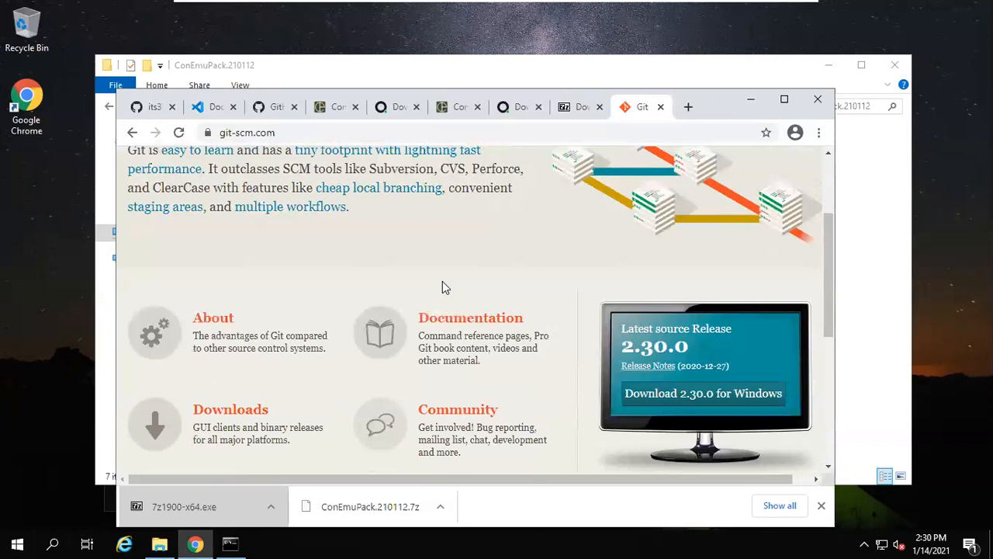
pyautogui.moveTo(669, 397)
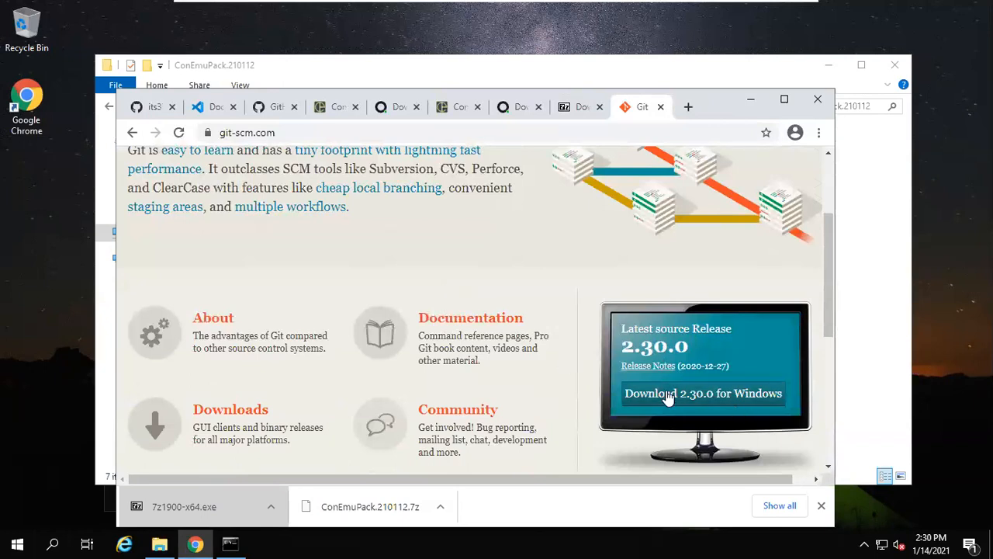
pyautogui.click(702, 394)
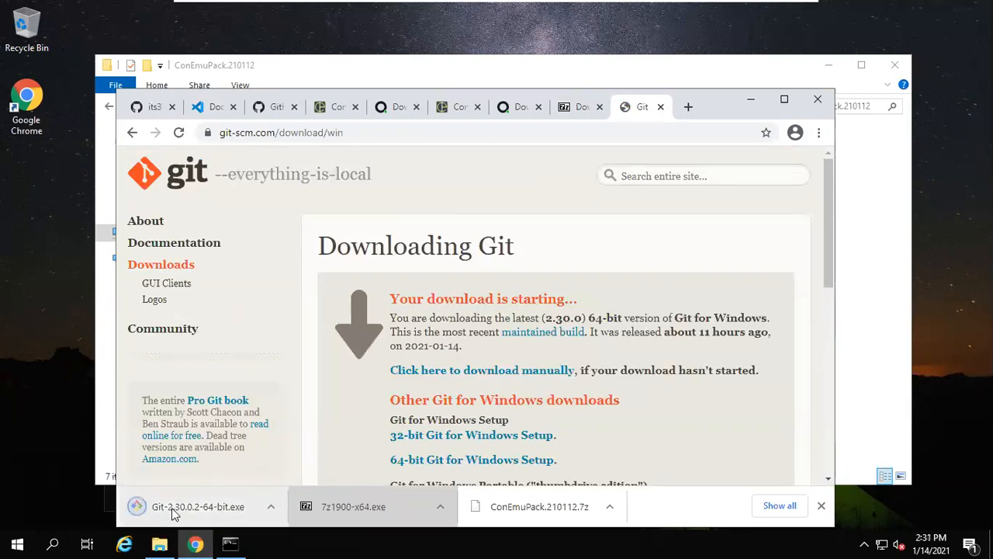
pyautogui.click(198, 506)
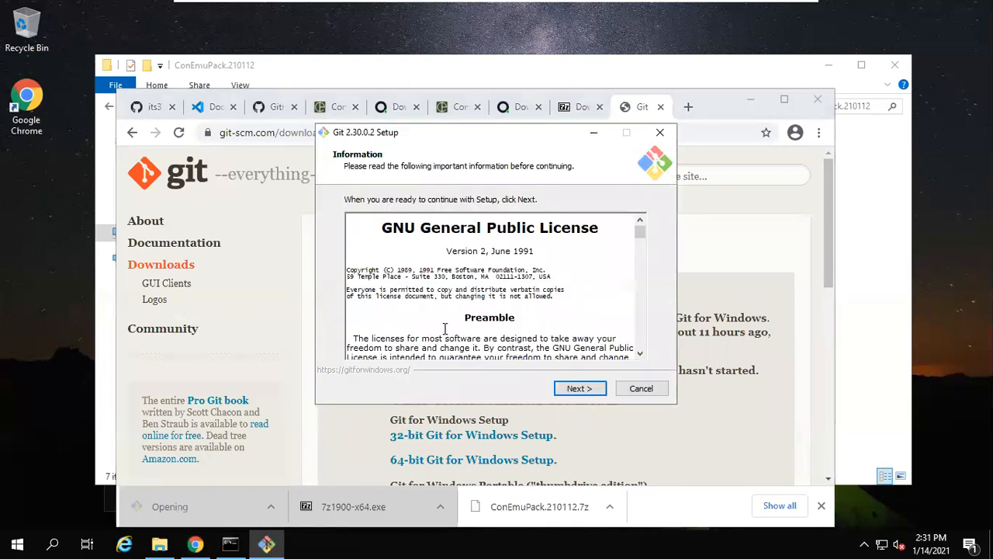
# Step: Accept the license and every default Git Setup option, then start the installation
pyautogui.click(580, 388)
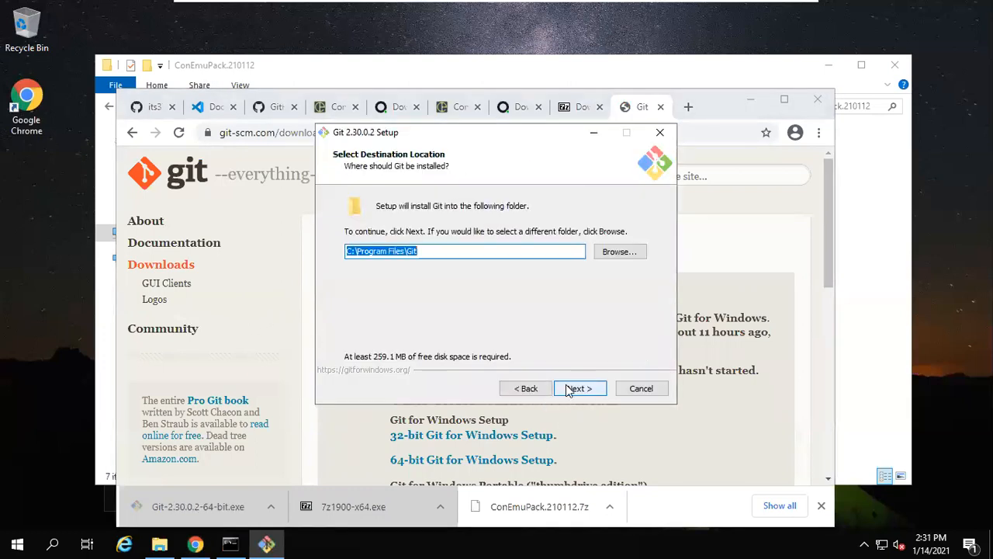
pyautogui.click(579, 388)
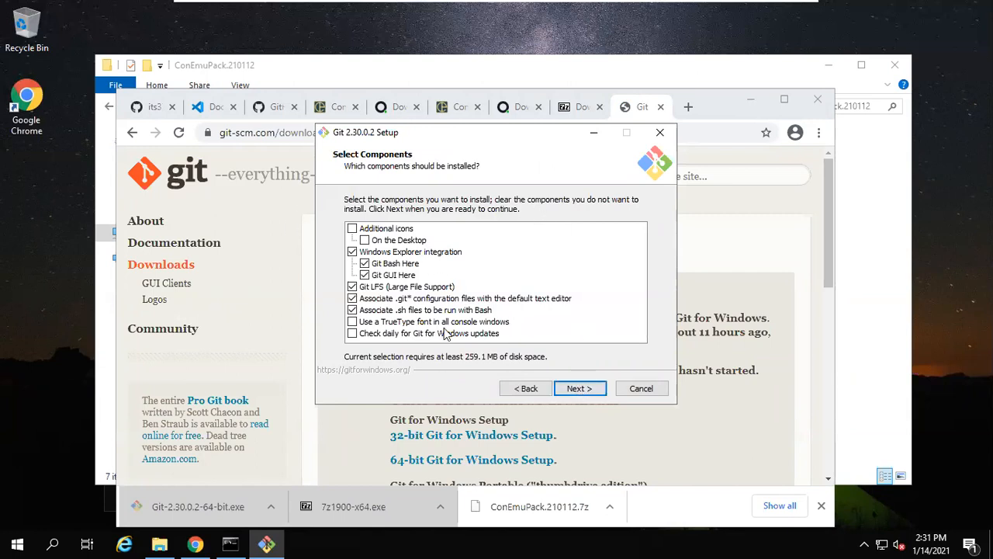
pyautogui.click(579, 388)
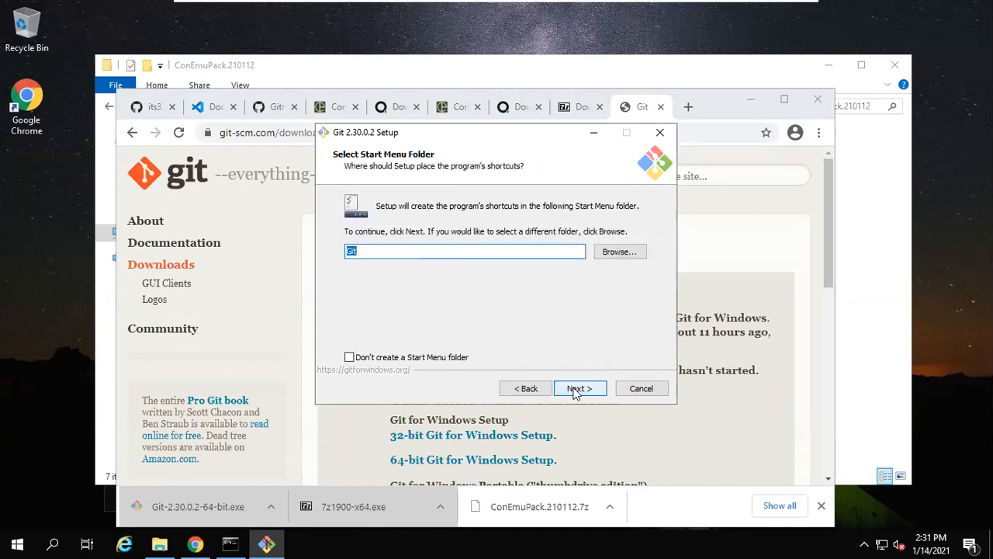
pyautogui.click(578, 388)
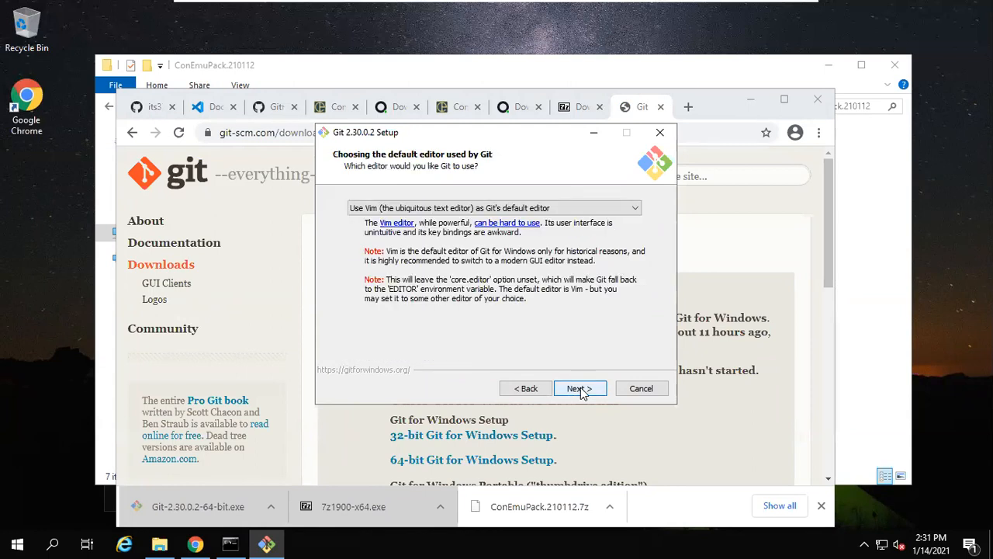
pyautogui.click(579, 388)
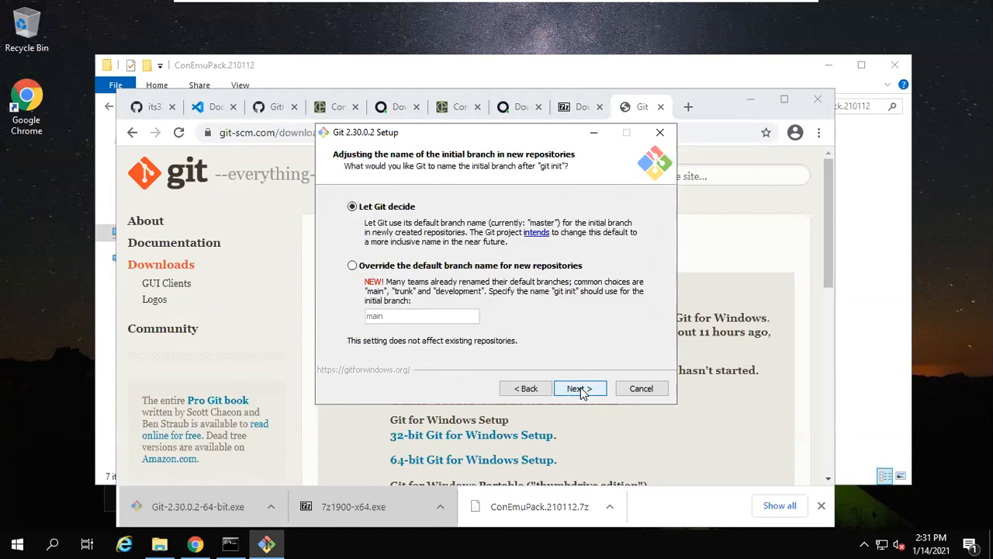
pyautogui.click(578, 388)
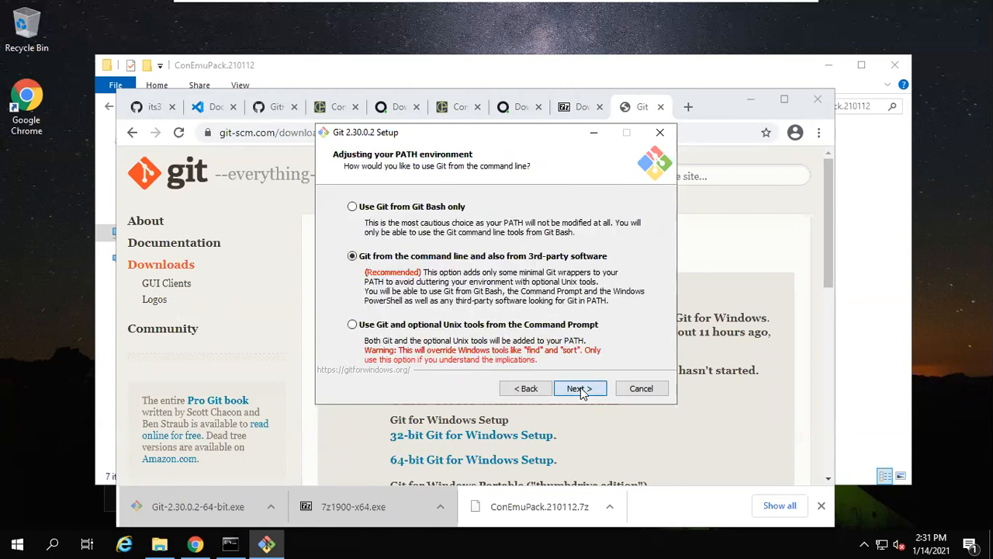
pyautogui.click(579, 388)
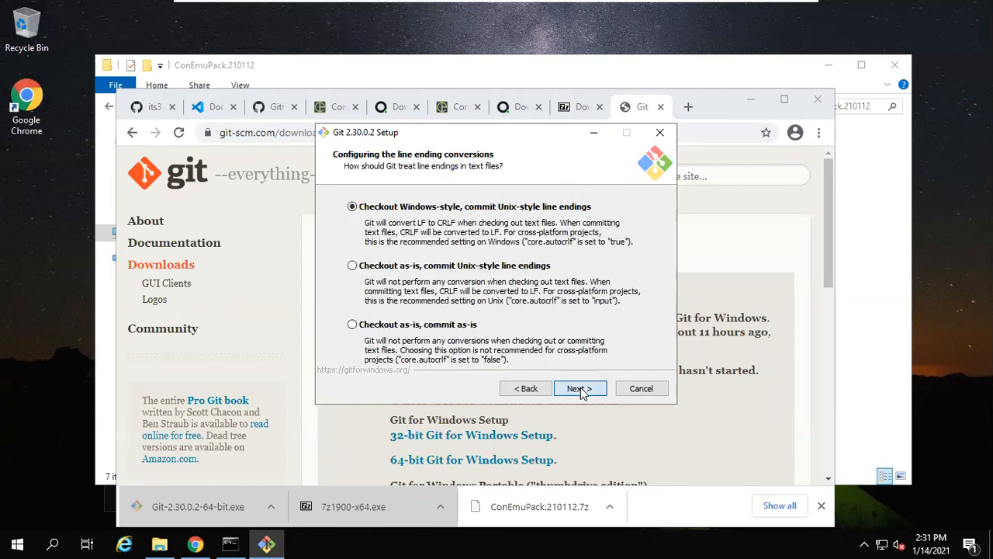
pyautogui.click(576, 388)
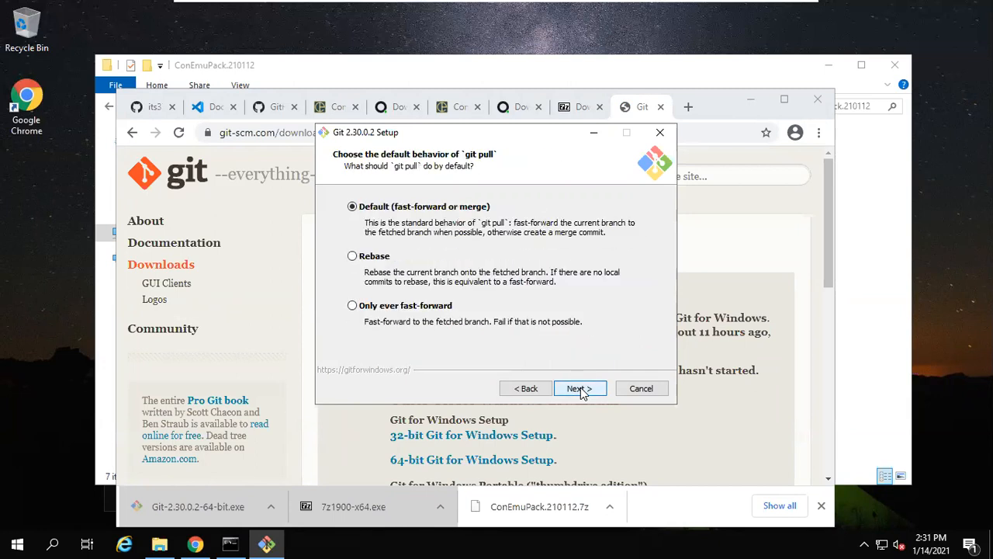
pyautogui.click(578, 388)
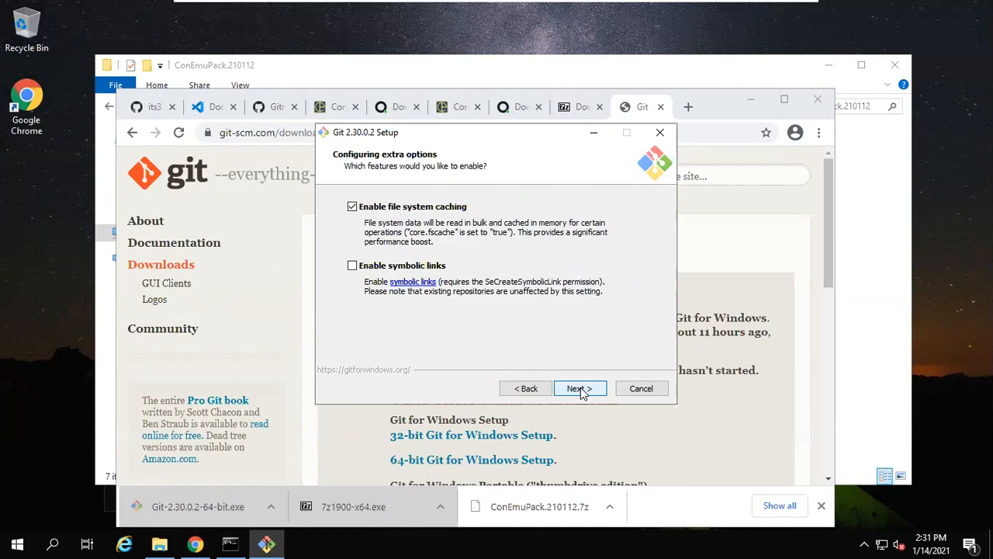
pyautogui.click(576, 388)
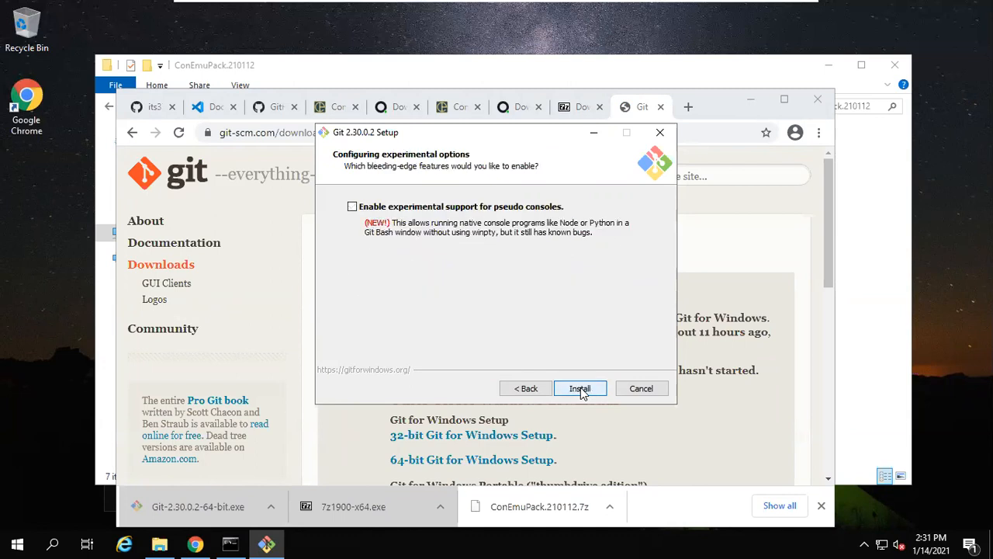
pyautogui.click(579, 388)
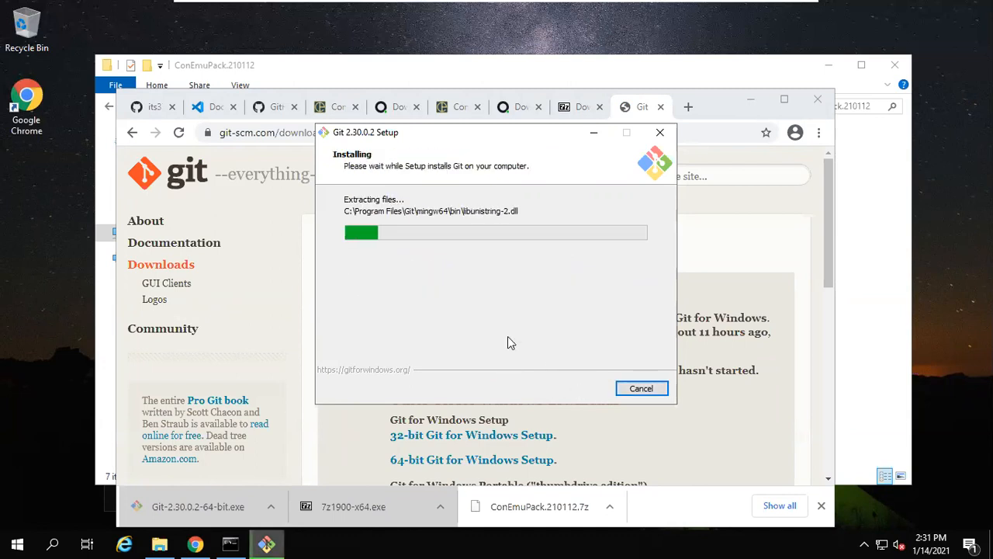
pyautogui.moveTo(543, 327)
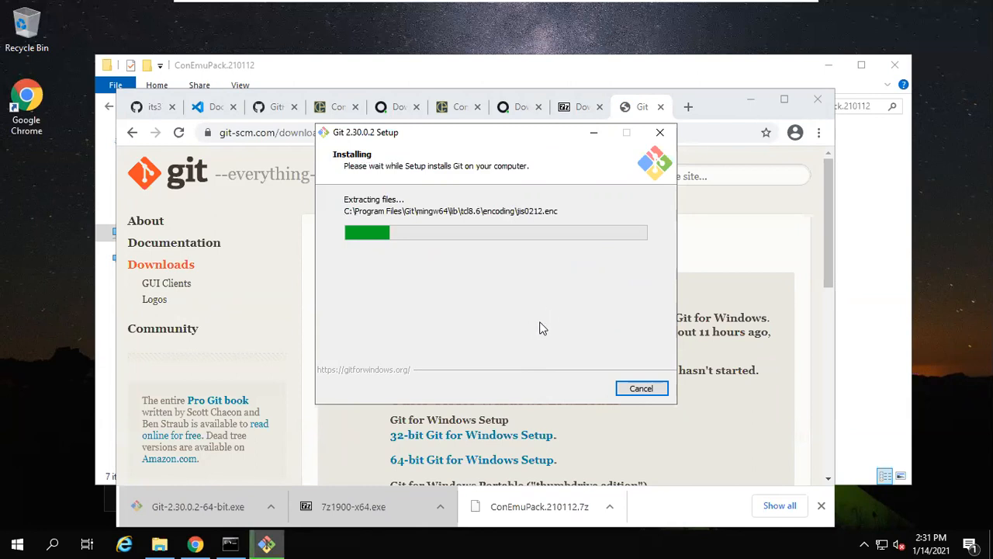
pyautogui.moveTo(563, 342)
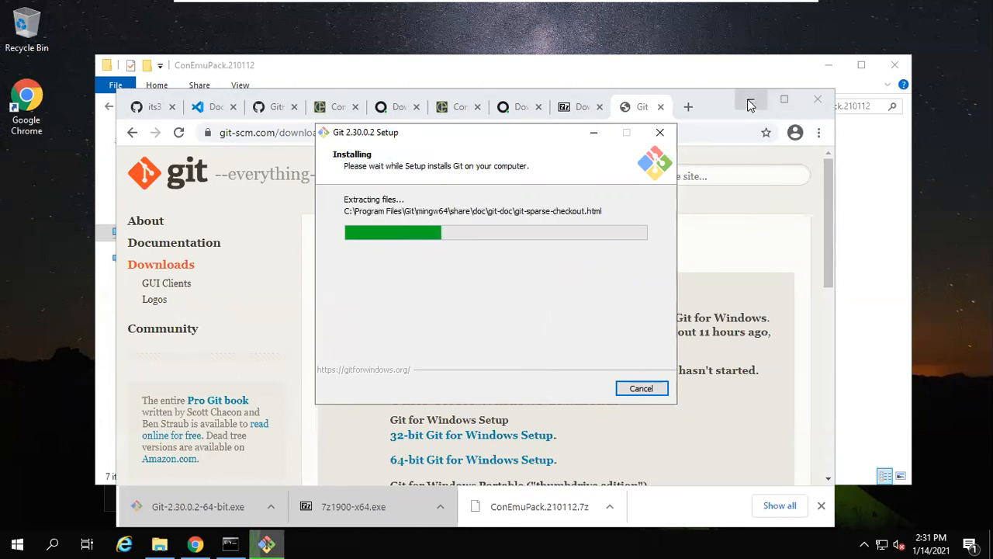
pyautogui.moveTo(217, 520)
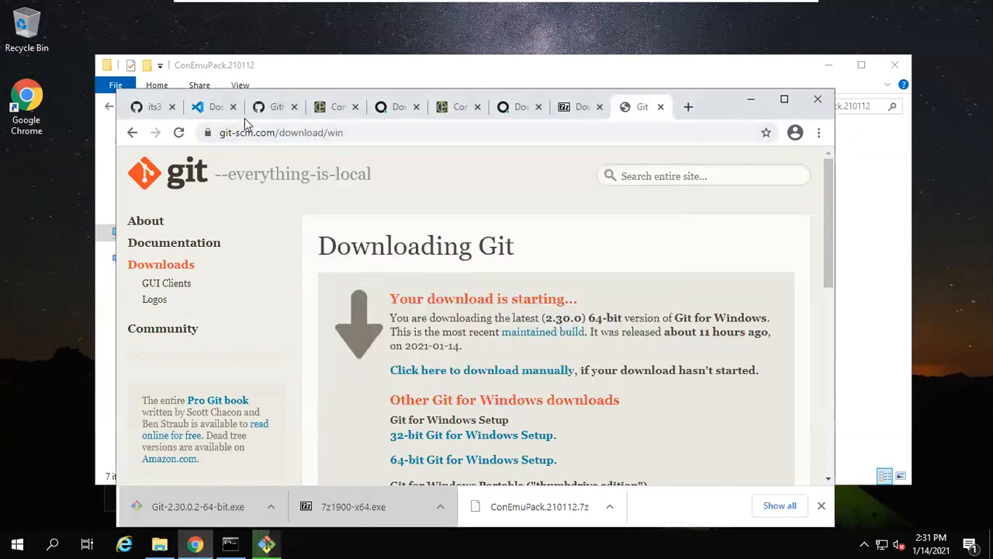
# Step: Glance at the lab instructions, then return to the installer and finish setup
pyautogui.click(154, 107)
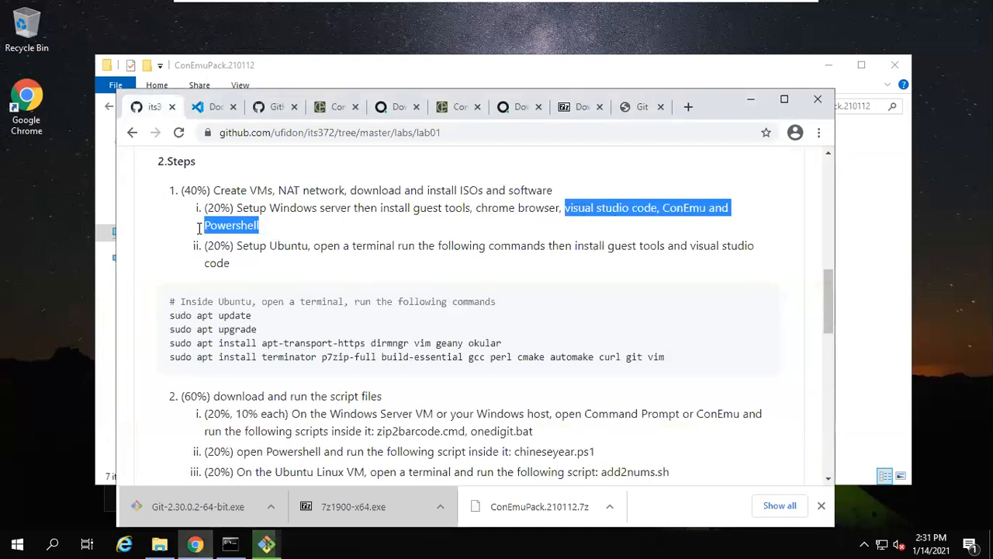
pyautogui.moveTo(488, 211)
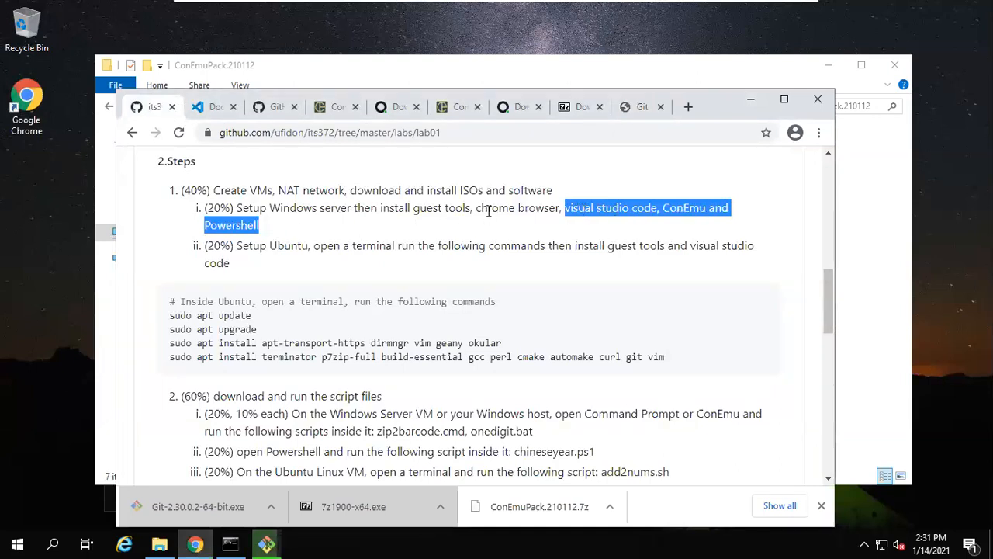
pyautogui.moveTo(776, 199)
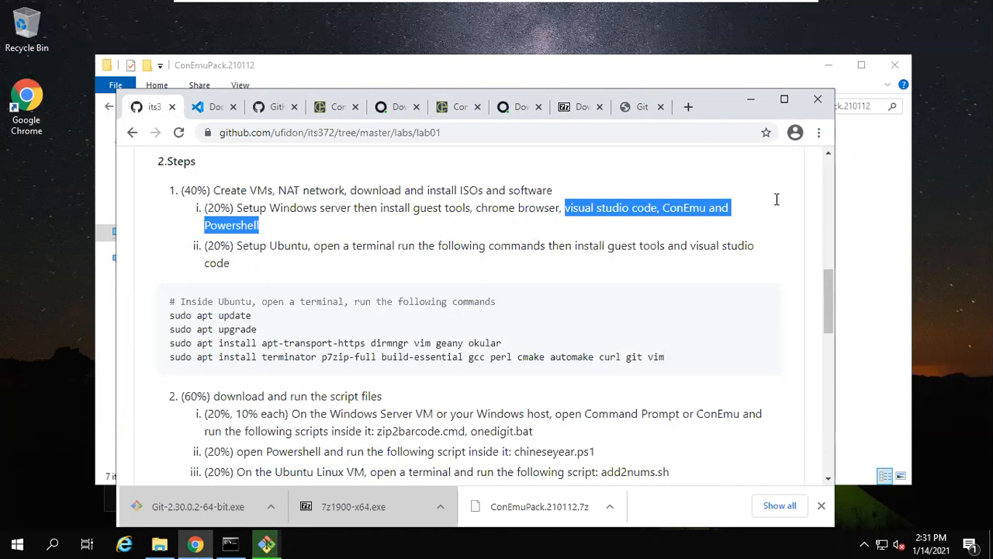
pyautogui.moveTo(267, 541)
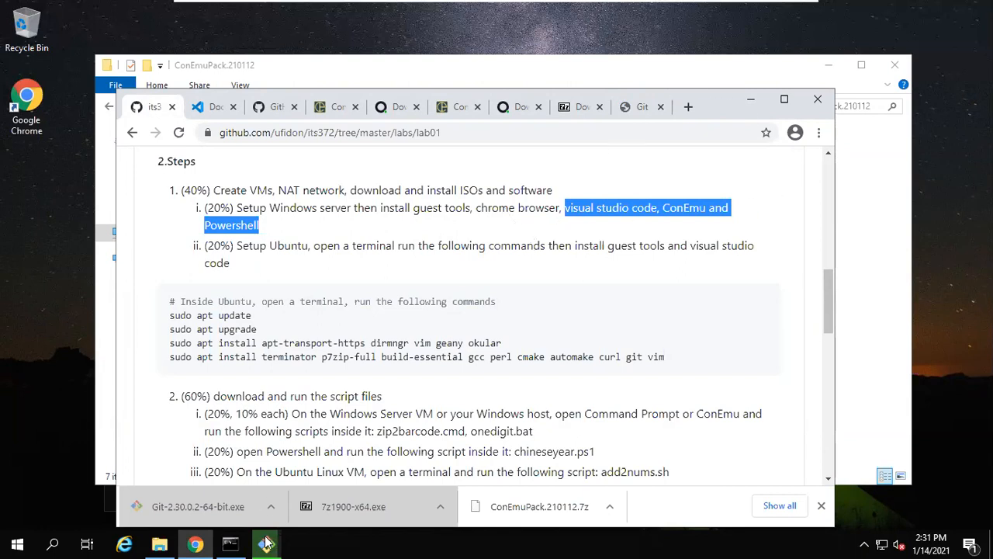
pyautogui.click(266, 544)
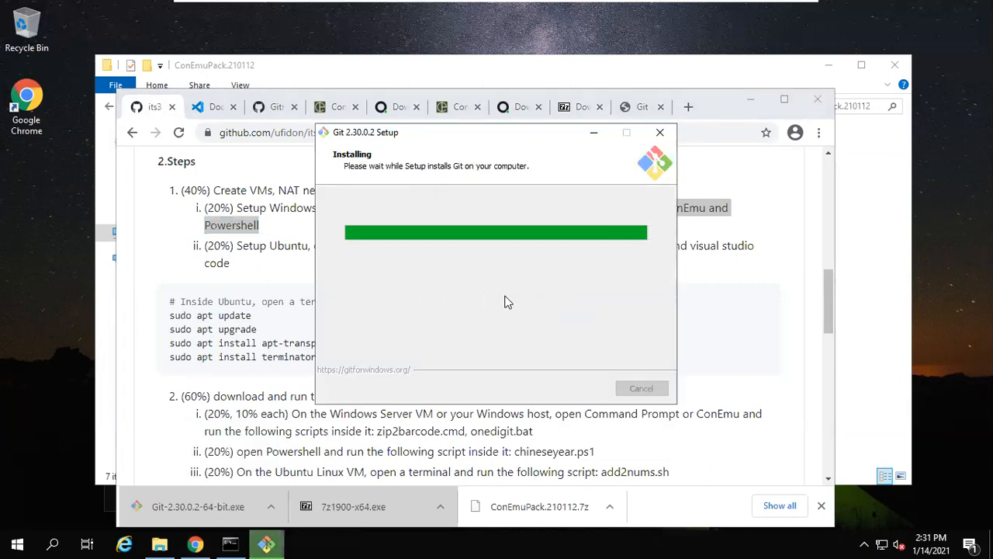
pyautogui.moveTo(505, 307)
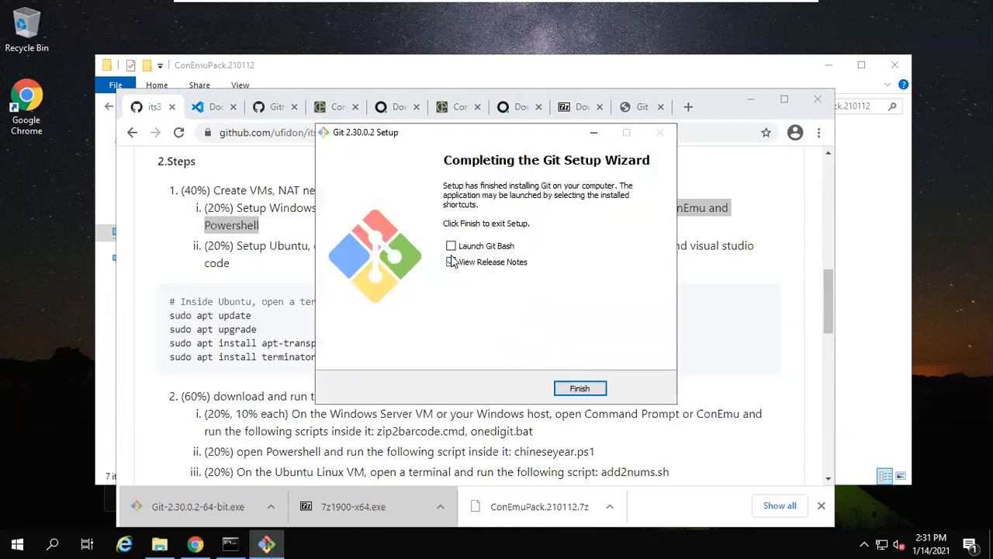
pyautogui.click(579, 388)
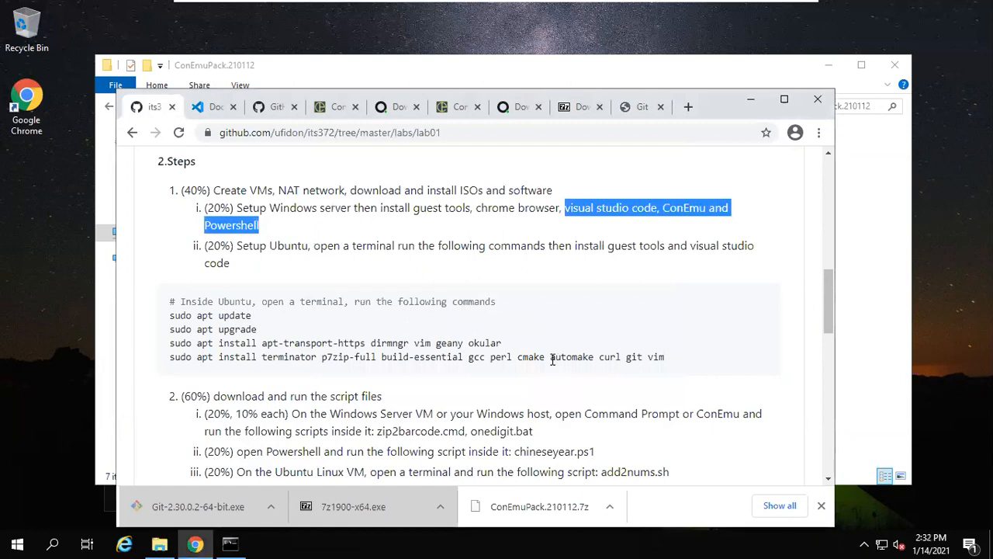
pyautogui.moveTo(501, 370)
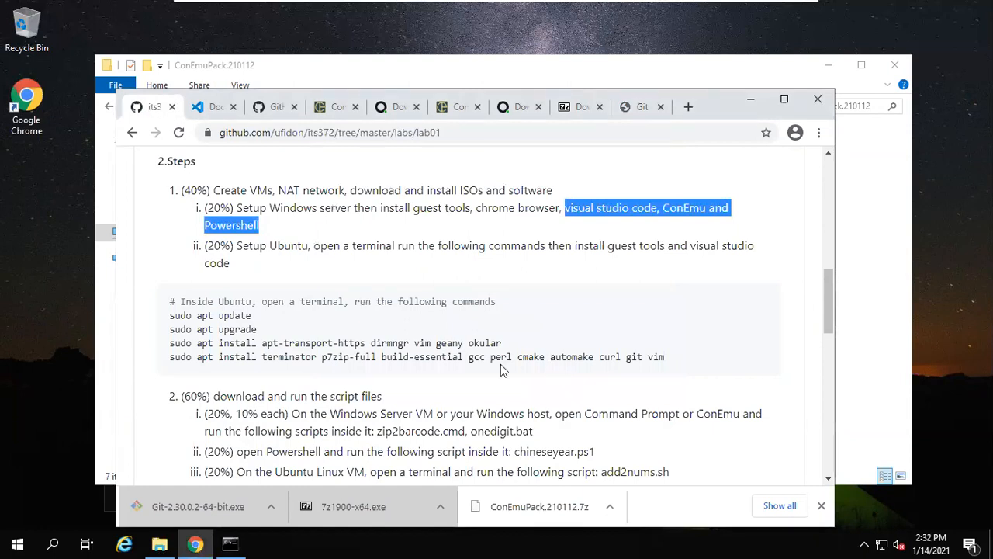
pyautogui.moveTo(698, 142)
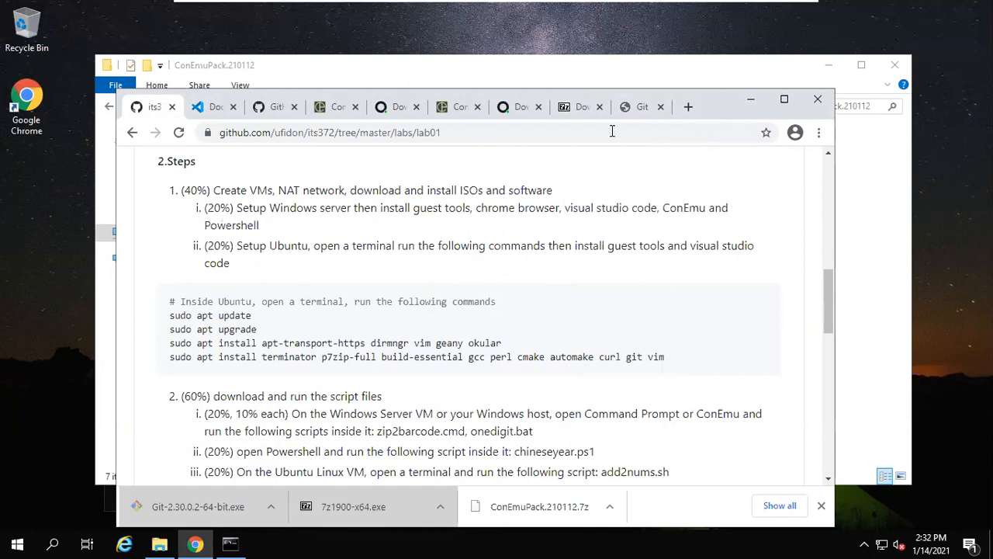
pyautogui.moveTo(465, 262)
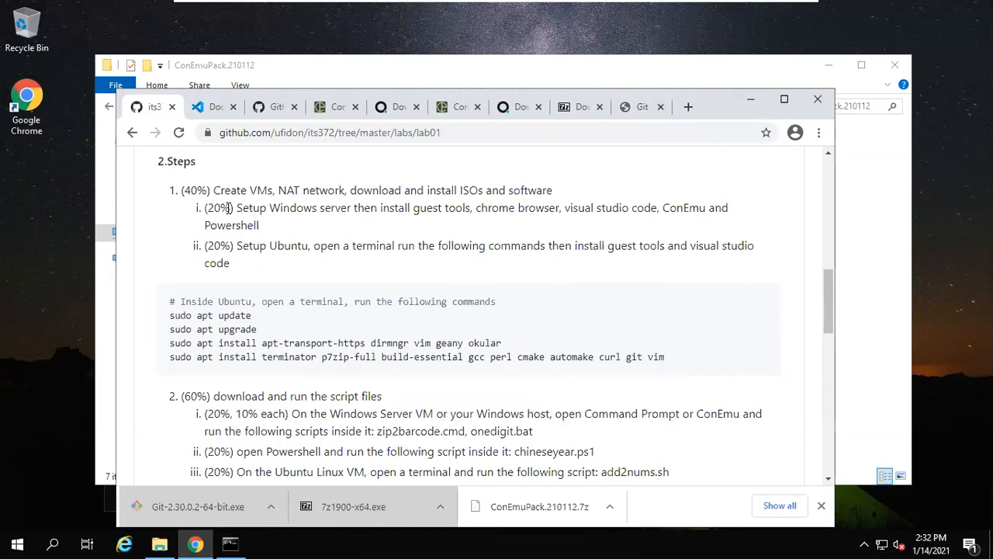
# Step: Scroll the lab01 README and highlight the zip2barcode and chineseyear script names
pyautogui.scroll(-3)
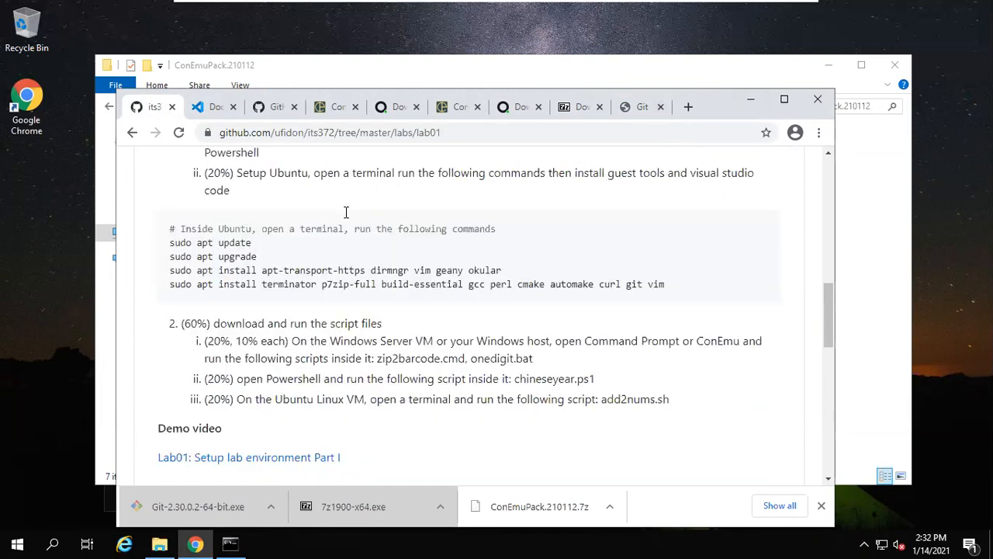
pyautogui.scroll(-3)
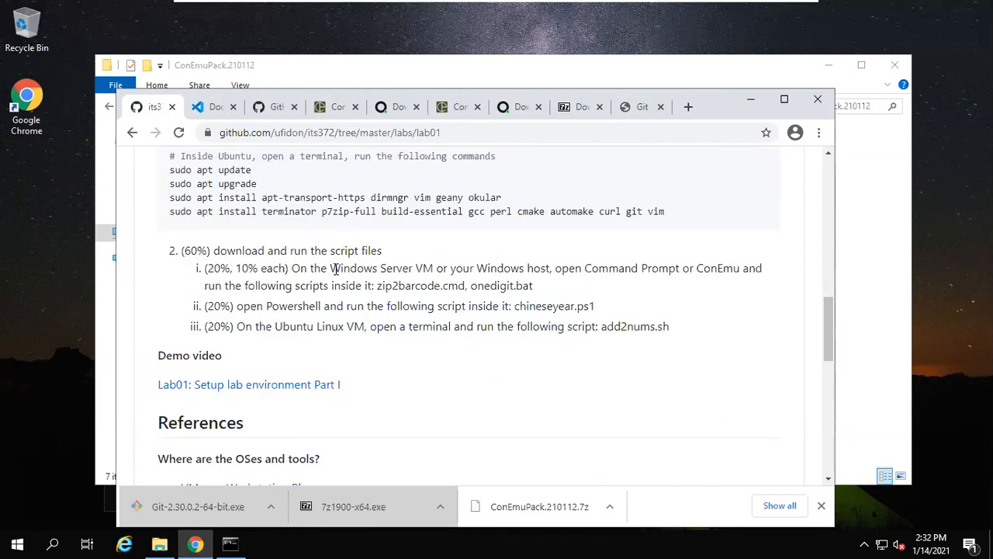
pyautogui.moveTo(590, 282)
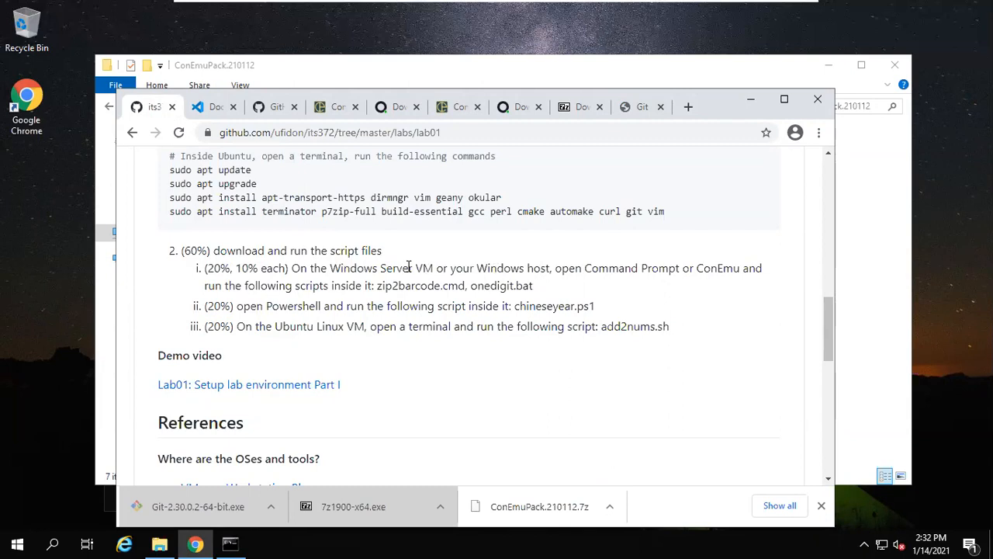
pyautogui.moveTo(500, 274)
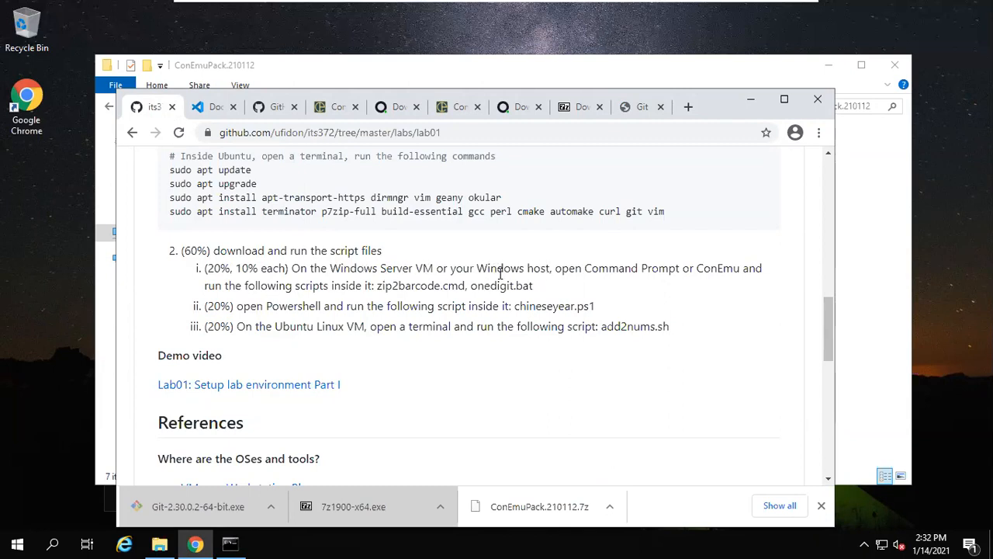
pyautogui.moveTo(548, 289)
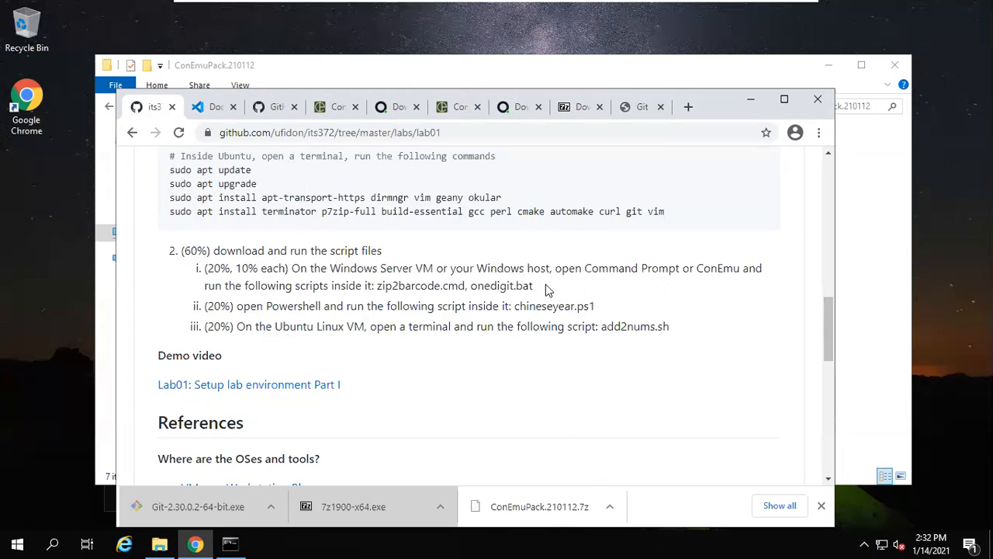
pyautogui.moveTo(467, 280)
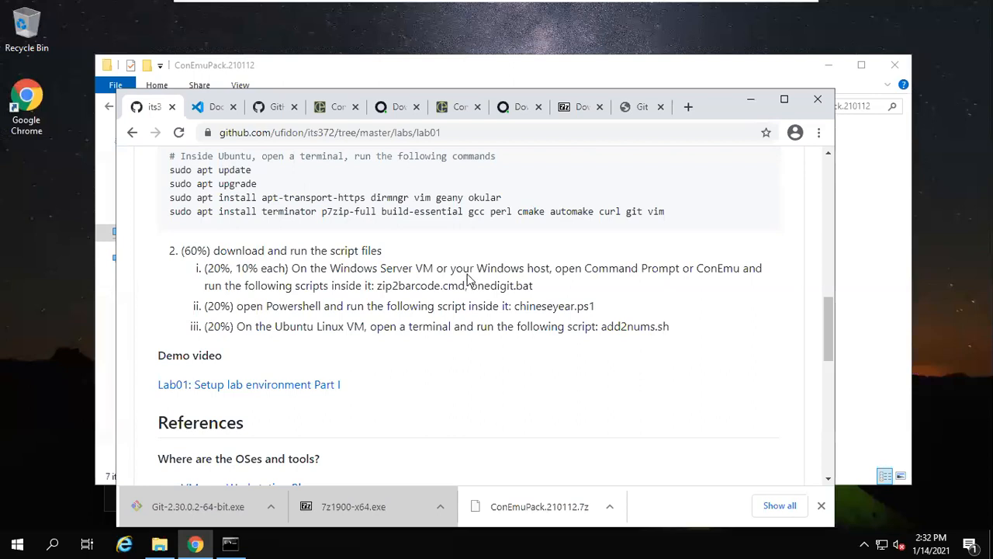
pyautogui.moveTo(366, 268)
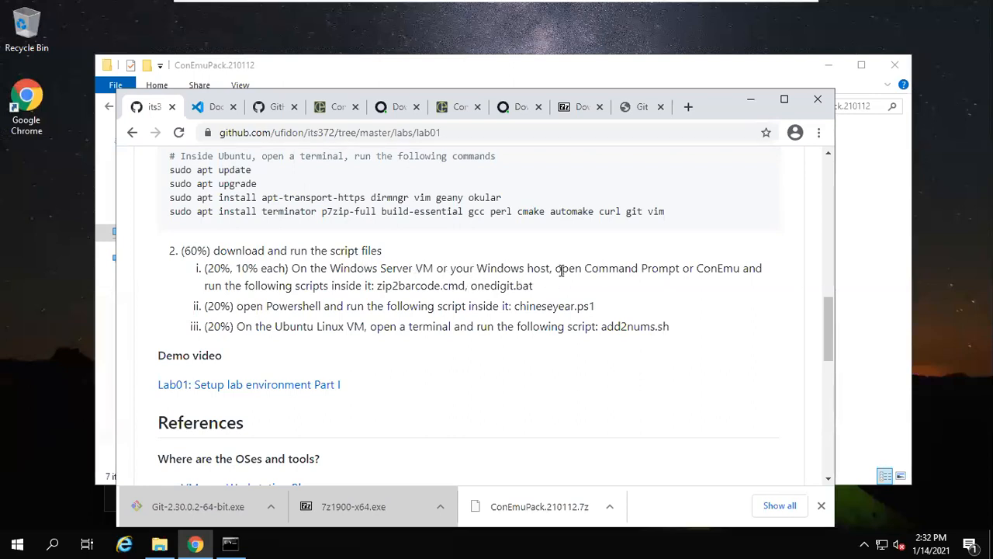
pyautogui.moveTo(558, 271)
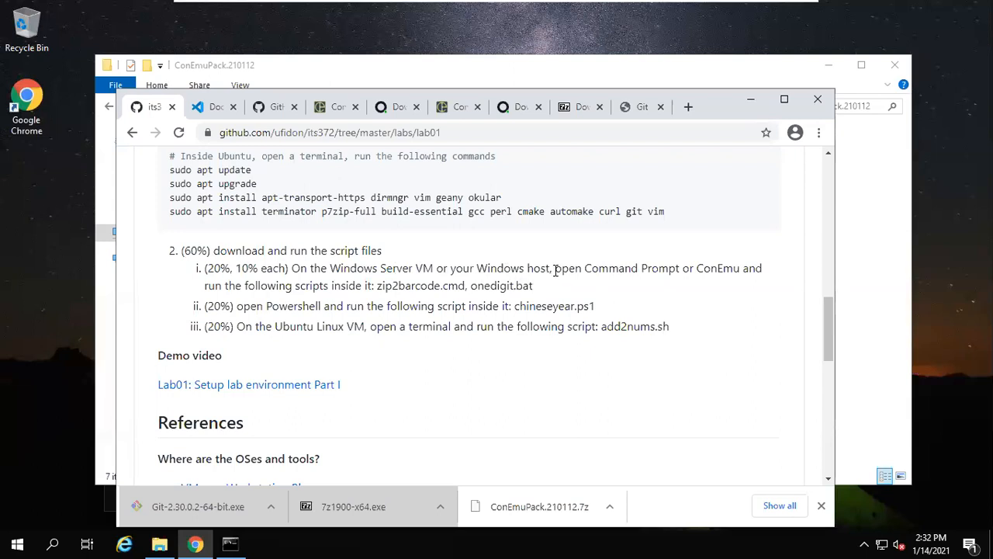
pyautogui.moveTo(666, 273)
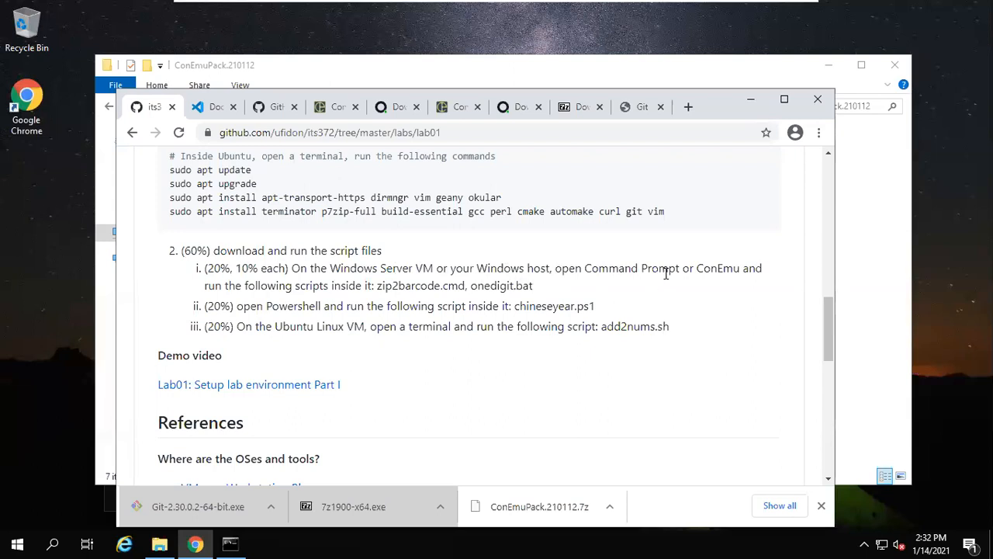
pyautogui.moveTo(718, 273)
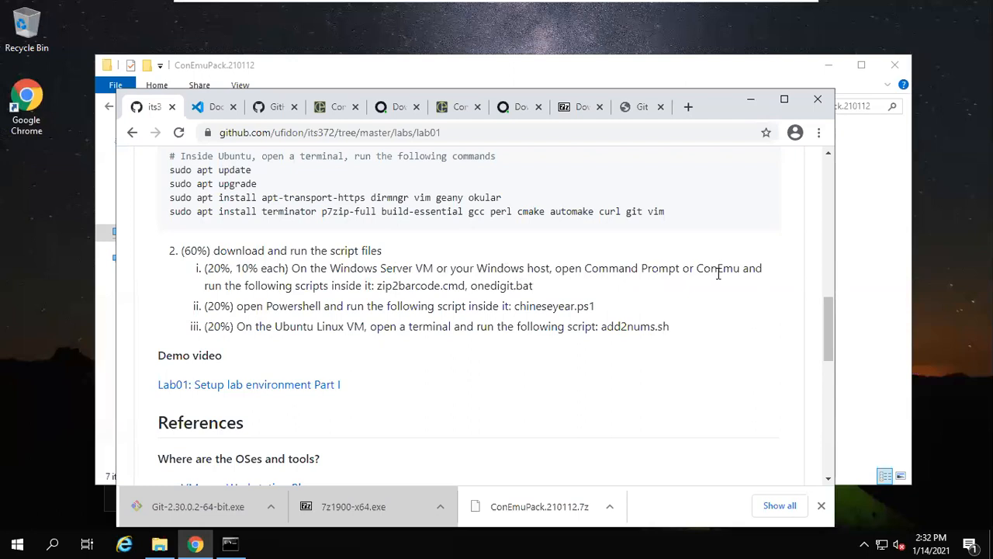
pyautogui.doubleClick(254, 285)
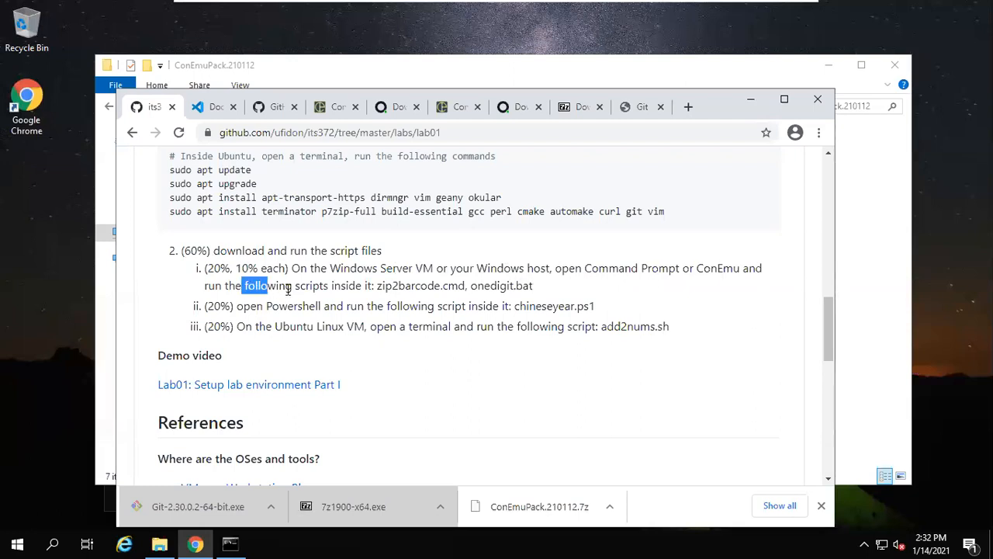
pyautogui.moveTo(255, 285); pyautogui.dragTo(371, 285)
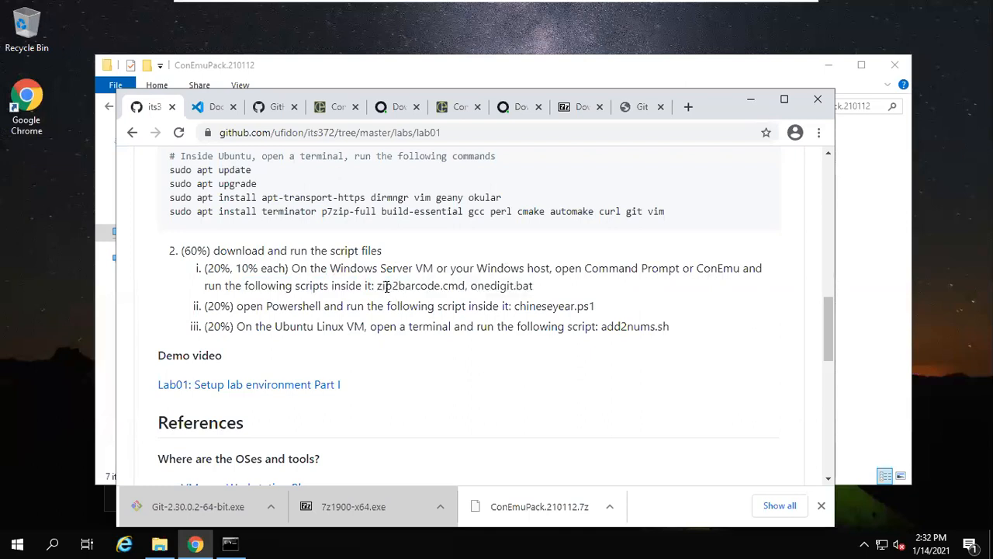
pyautogui.doubleClick(380, 286)
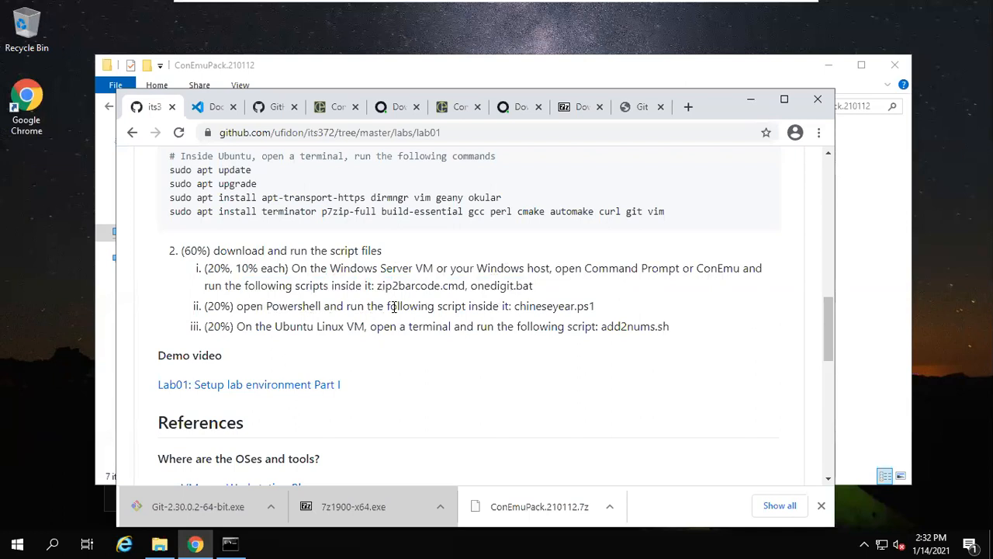
pyautogui.moveTo(415, 306)
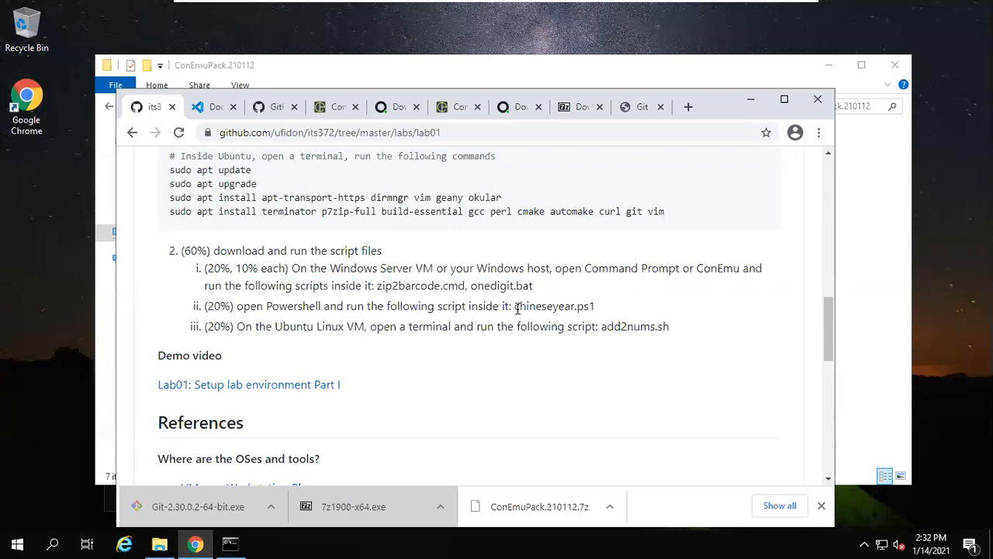
pyautogui.doubleClick(553, 305)
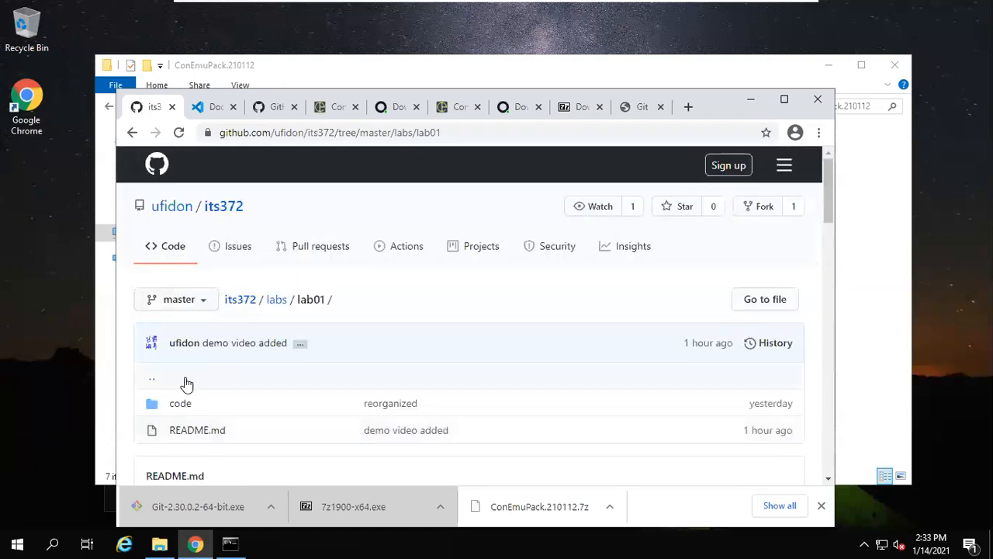
# Step: Browse to lab01 code > powershell, then show the its372 repo's clone URL in a new tab
pyautogui.click(180, 403)
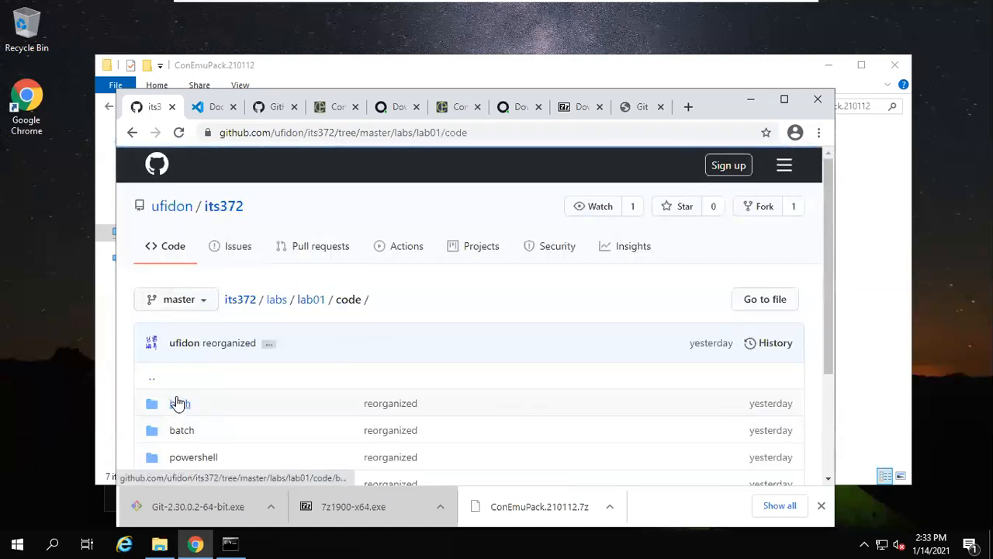
pyautogui.scroll(-3)
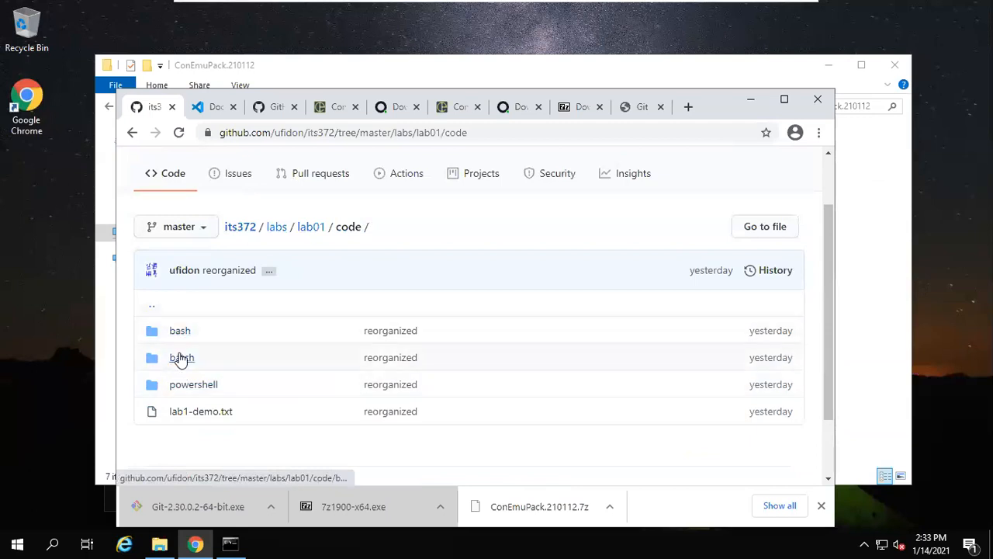
pyautogui.click(181, 357)
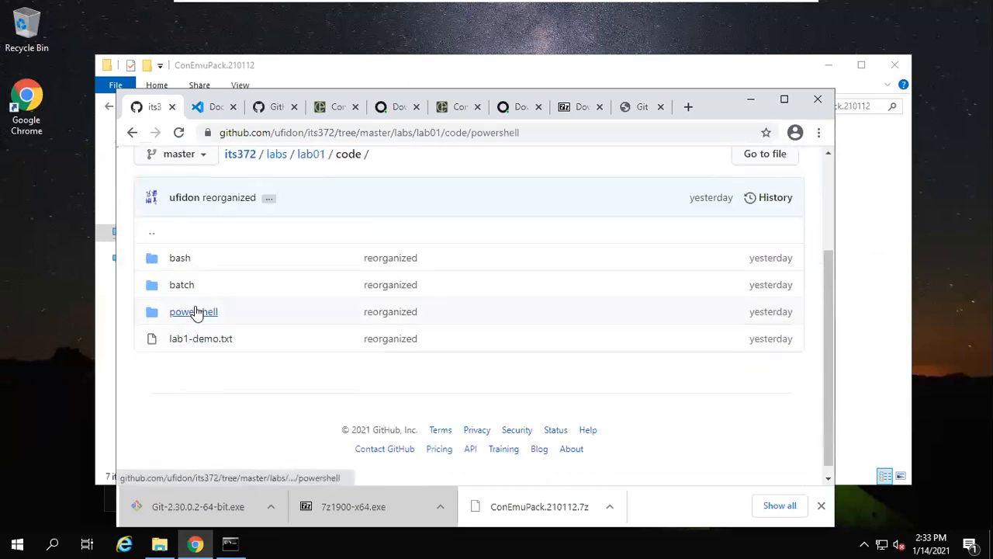
pyautogui.click(193, 311)
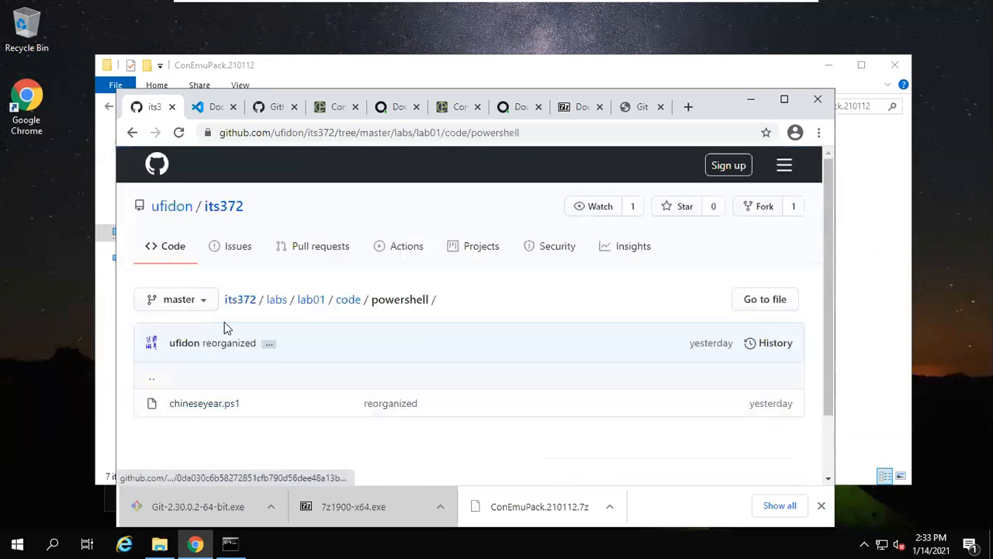
pyautogui.rightClick(240, 299)
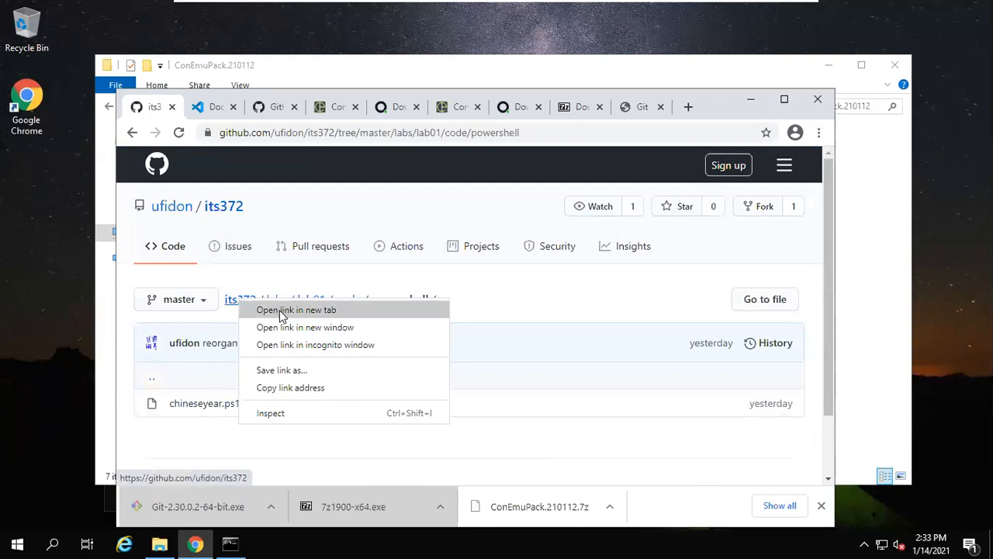
pyautogui.click(296, 309)
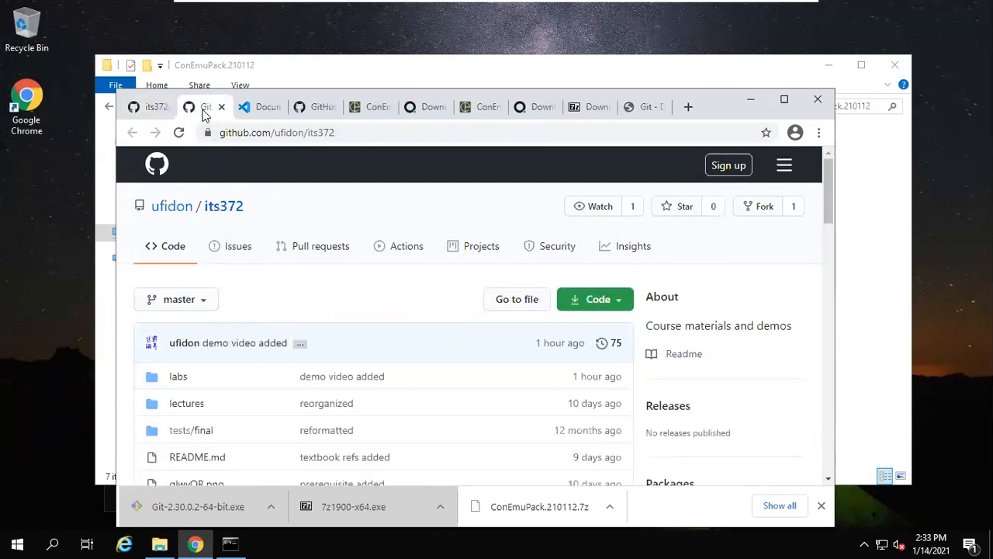
pyautogui.click(595, 299)
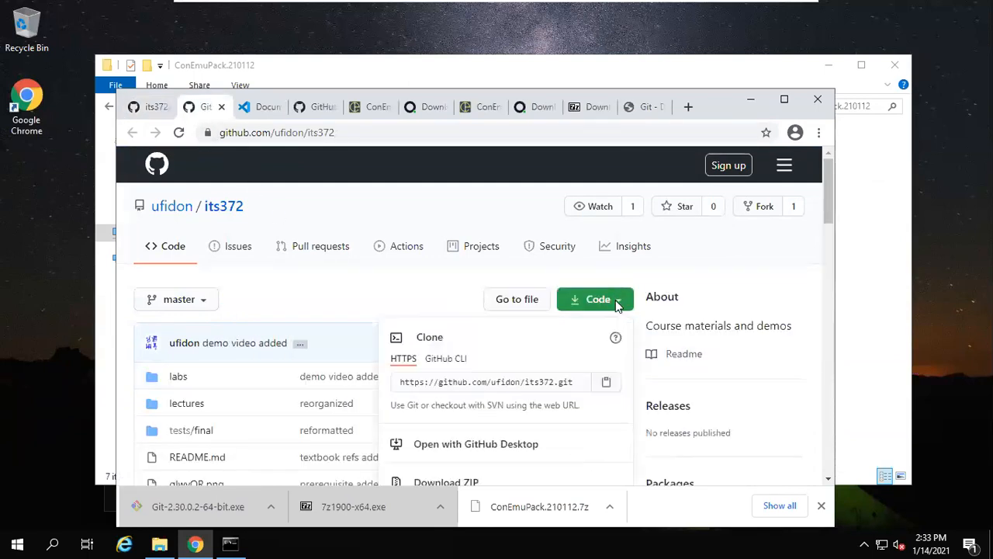
pyautogui.moveTo(371, 322)
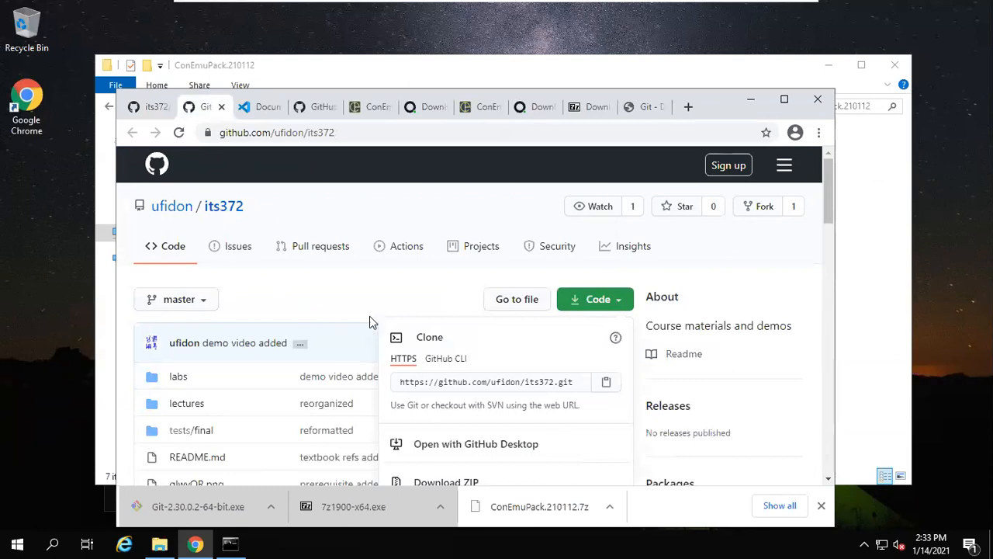
pyautogui.moveTo(605, 384)
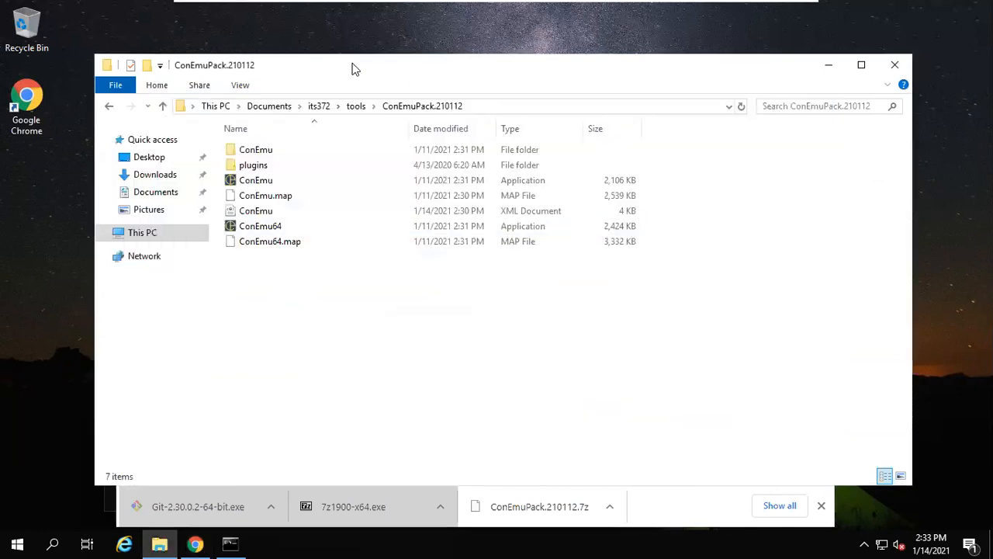
# Step: Open Git Bash in Documents\its372, git clone the repository, and select the new its372 folder
pyautogui.click(260, 226)
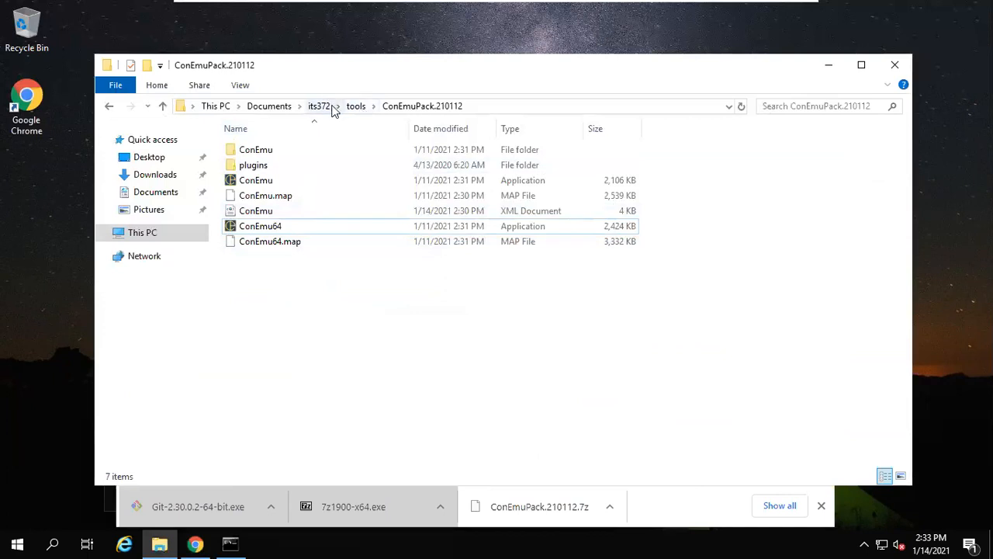
pyautogui.click(319, 105)
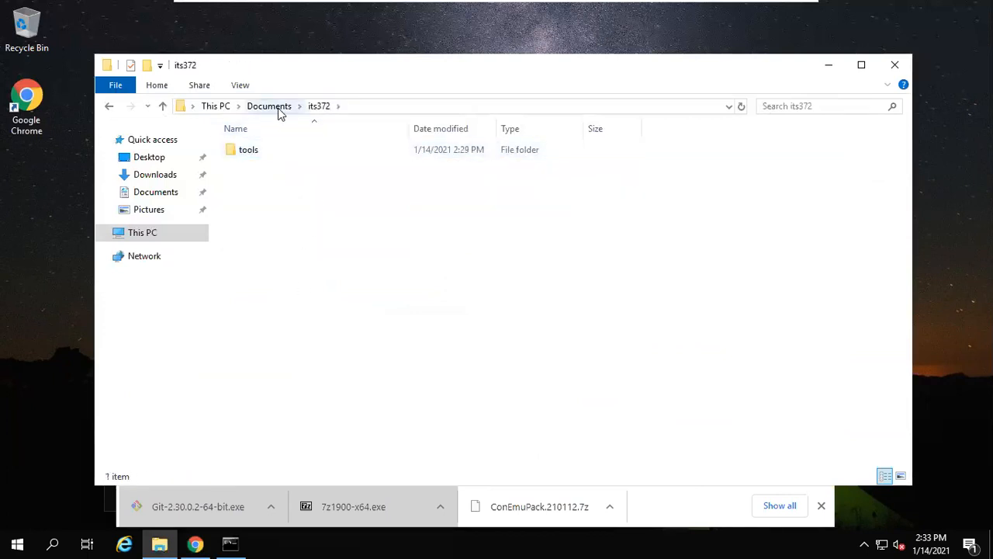
pyautogui.rightClick(260, 221)
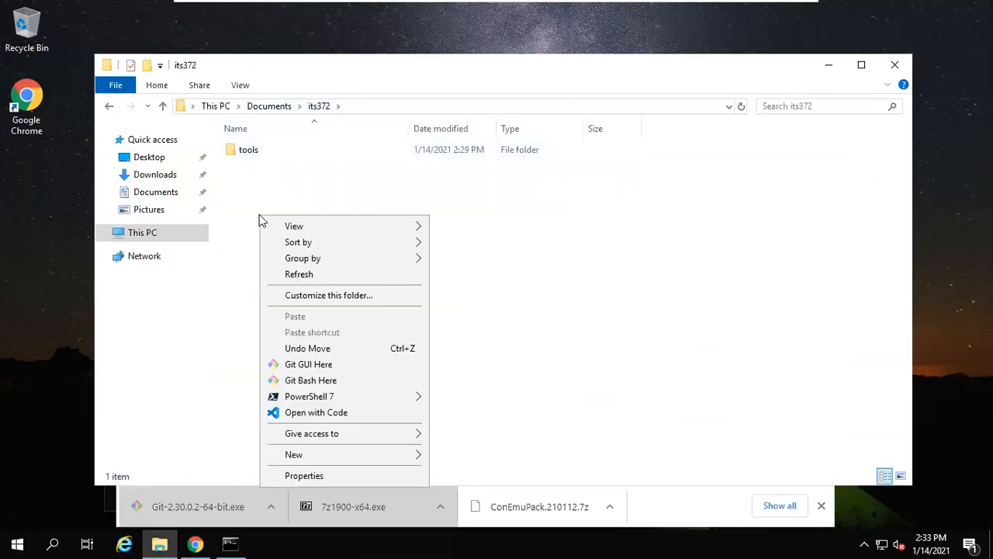
pyautogui.moveTo(311, 380)
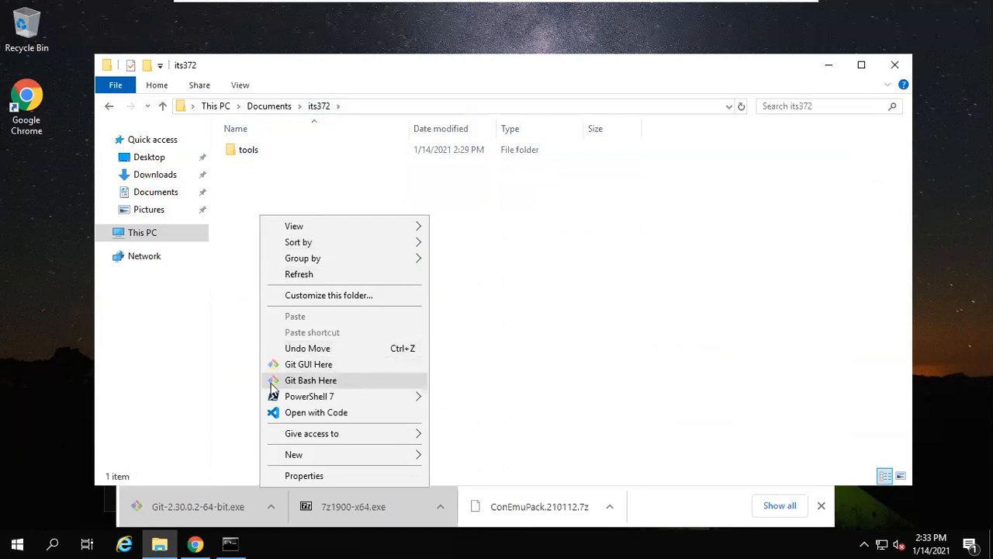
pyautogui.moveTo(335, 390)
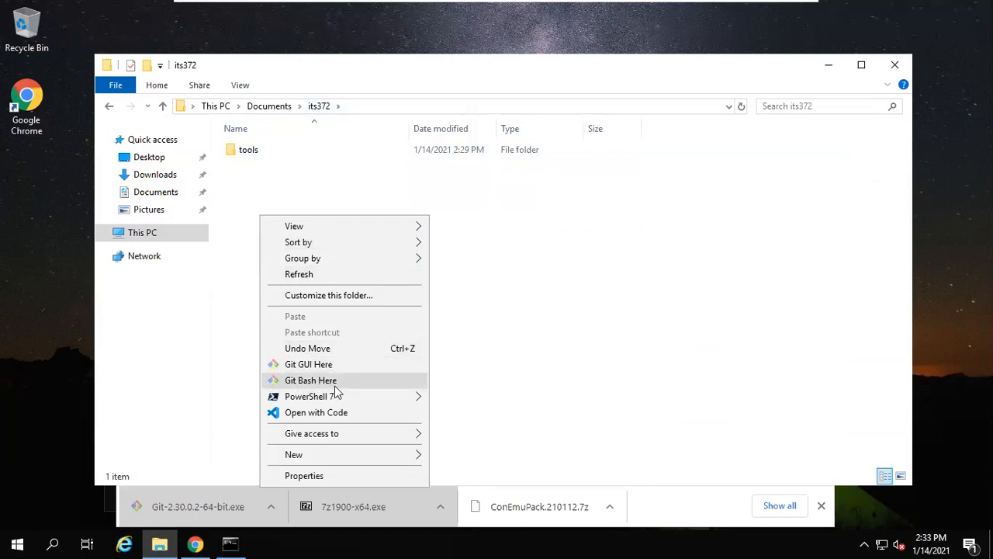
pyautogui.moveTo(347, 387)
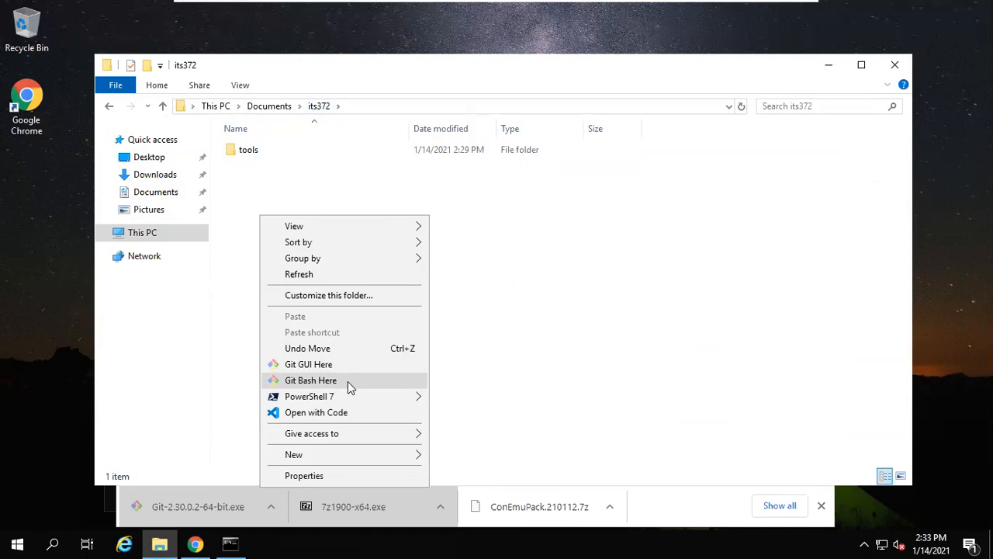
pyautogui.click(311, 381)
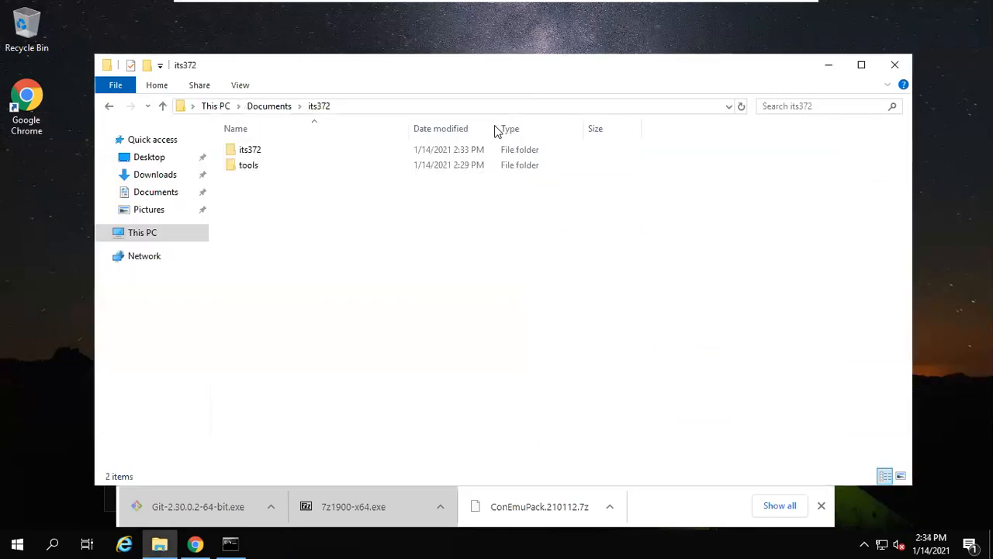
pyautogui.click(249, 150)
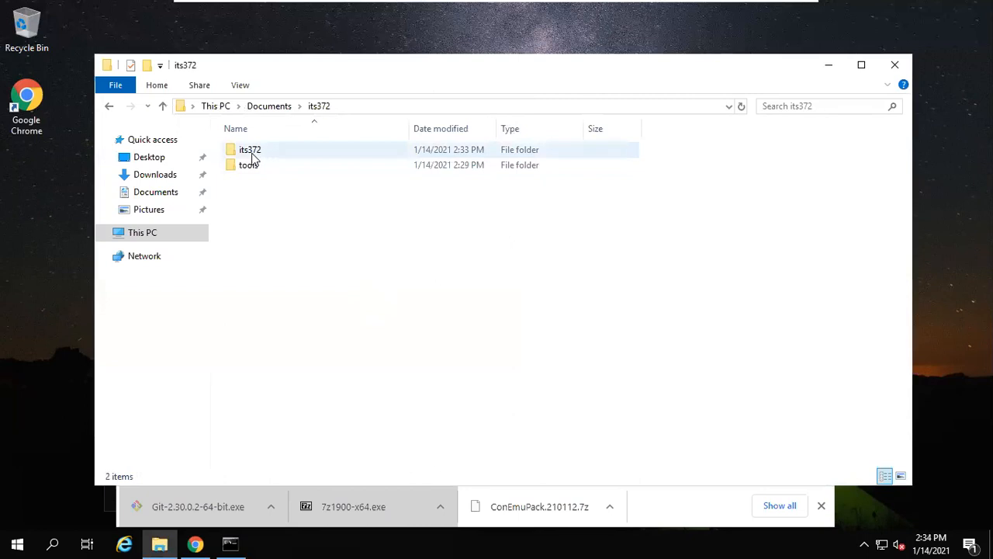
pyautogui.moveTo(250, 149)
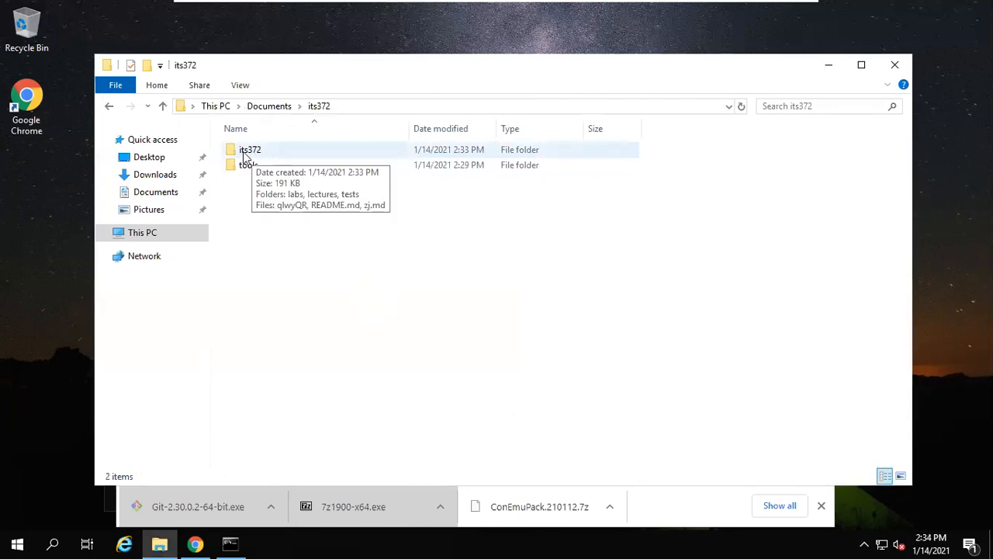
pyautogui.moveTo(262, 155)
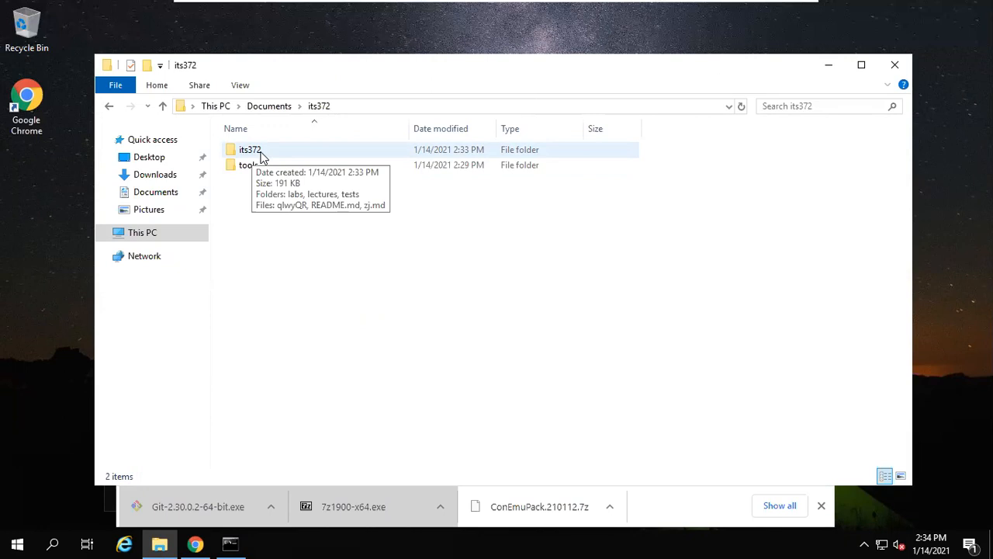
# Step: Browse the cloned its372 into labs > lab01 > code and select the powershell folder
pyautogui.doubleClick(250, 149)
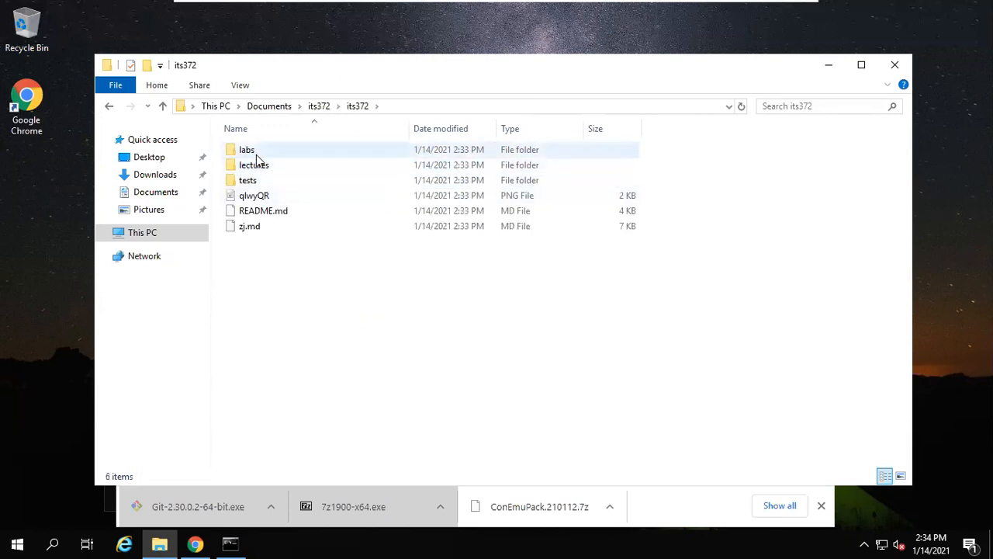
pyautogui.doubleClick(246, 149)
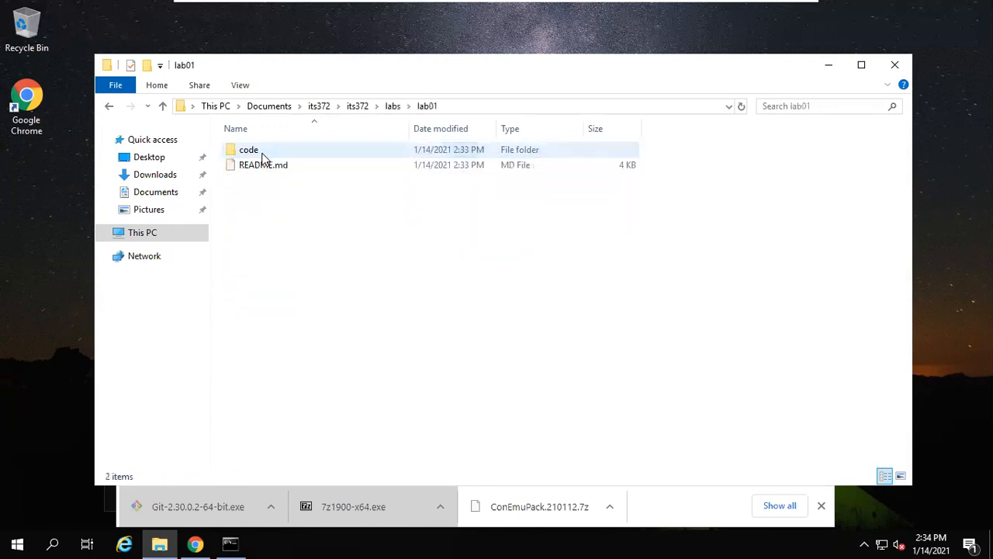
pyautogui.doubleClick(248, 149)
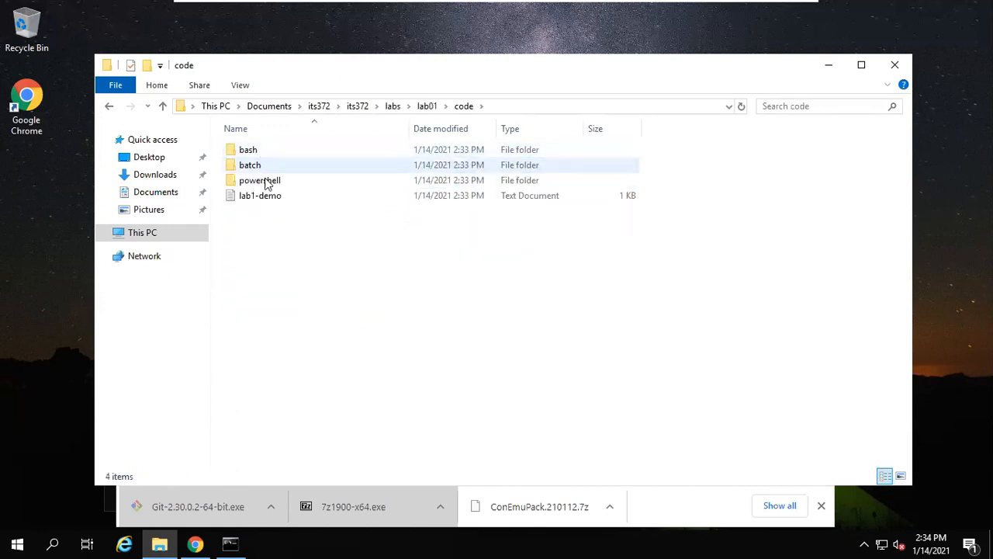
pyautogui.click(260, 180)
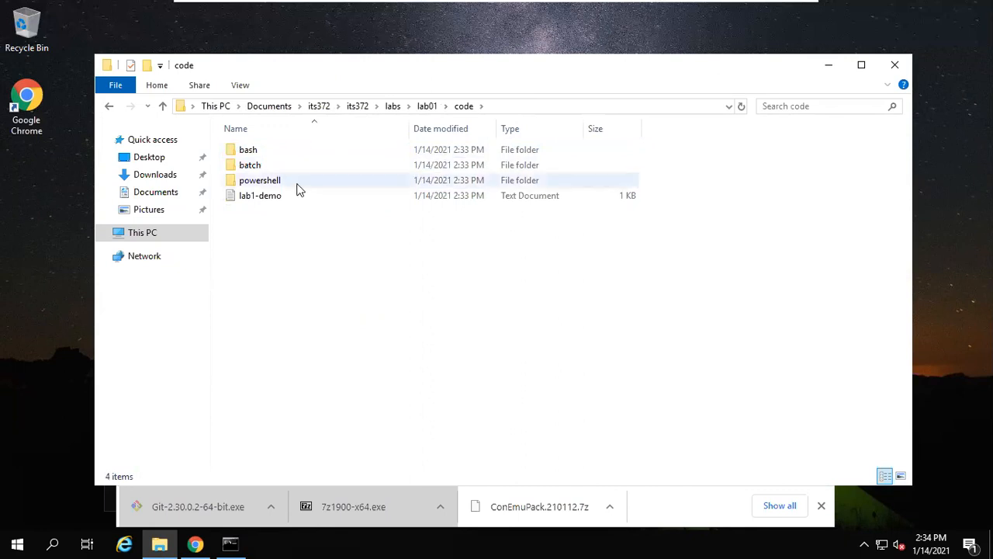
pyautogui.click(260, 180)
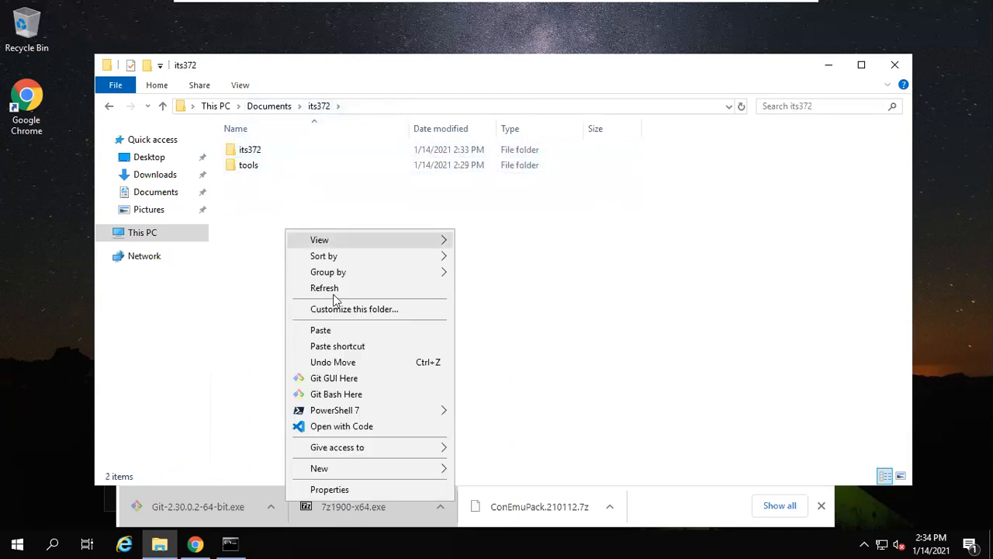
pyautogui.moveTo(319, 468)
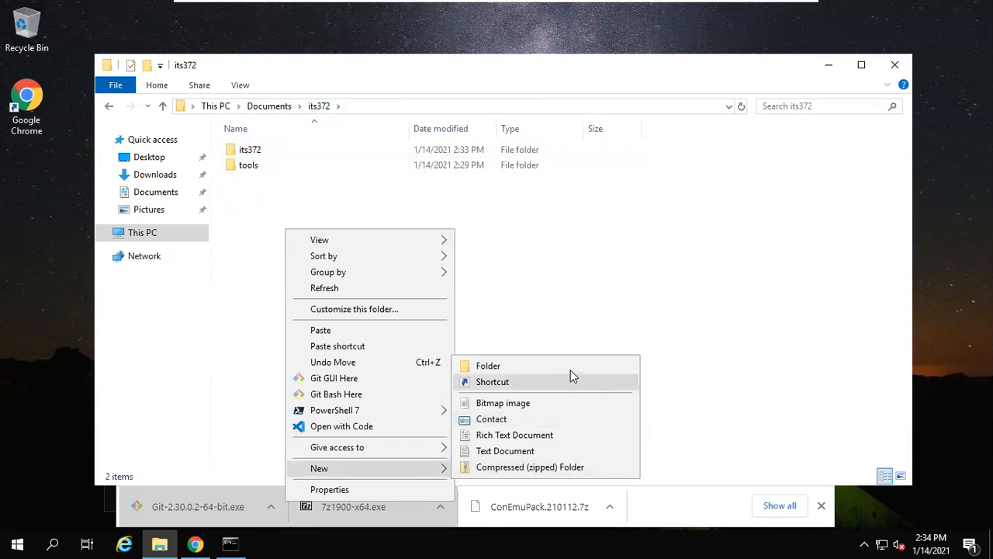
pyautogui.click(488, 365)
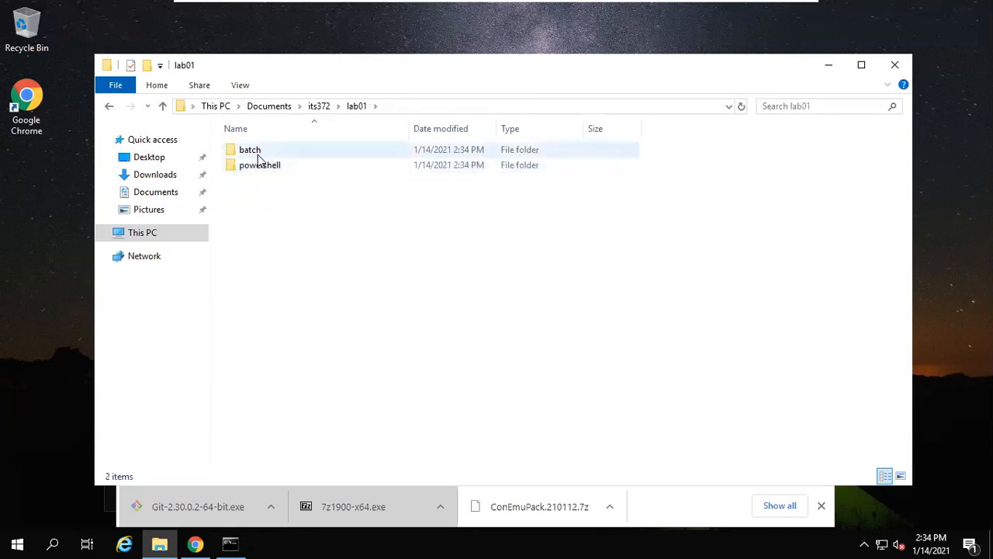
pyautogui.doubleClick(249, 149)
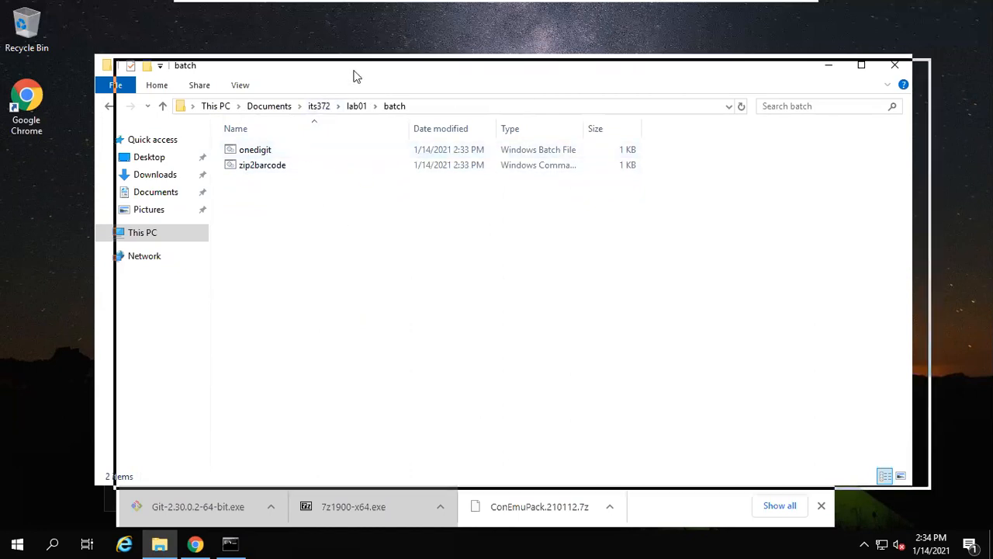
pyautogui.click(262, 164)
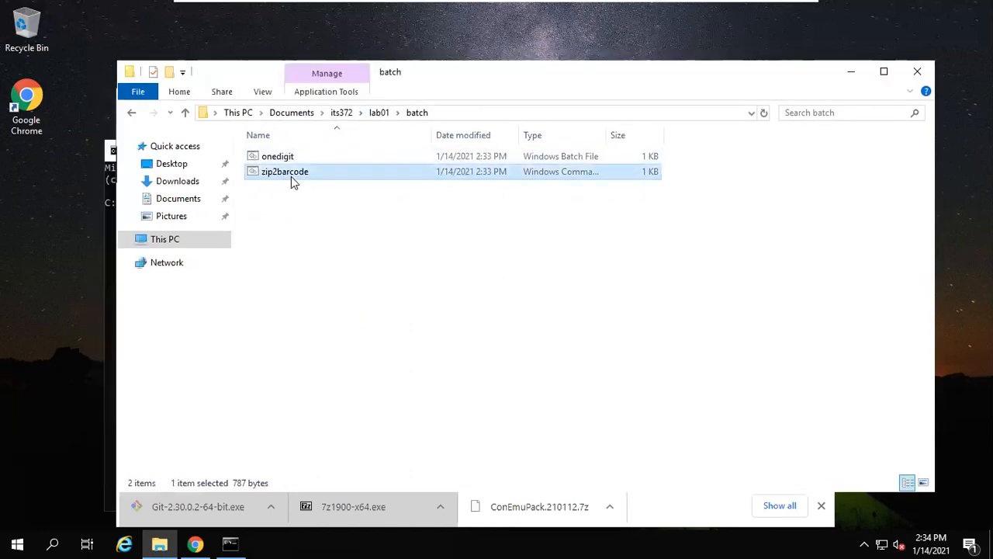
pyautogui.moveTo(278, 156)
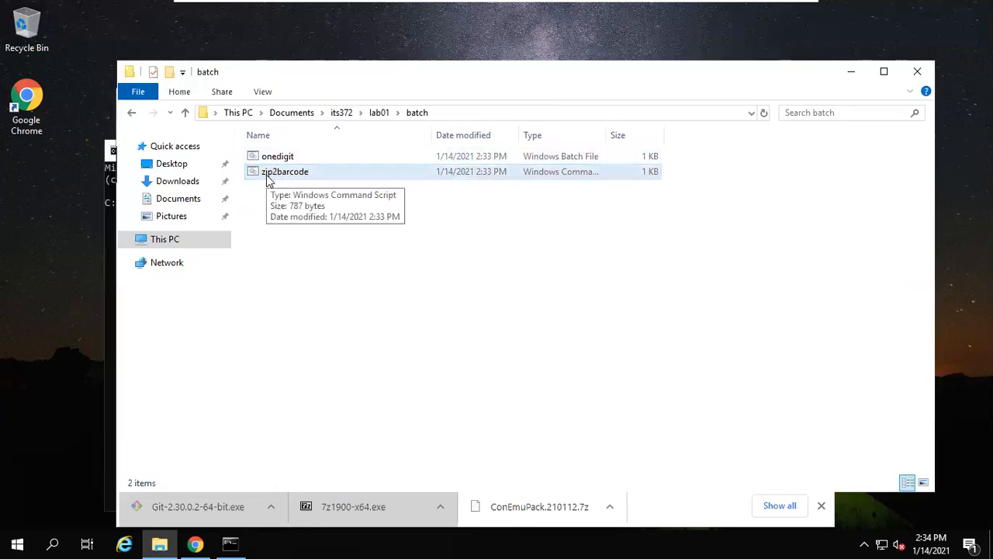
pyautogui.moveTo(380, 258)
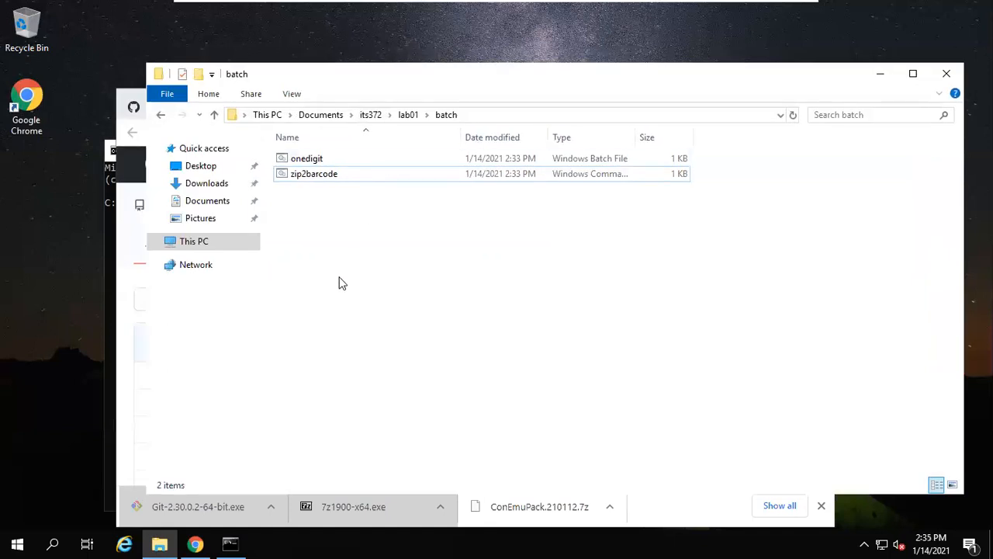
# Step: Open PowerShell 7 in the batch folder and switch to cmd
pyautogui.rightClick(337, 270)
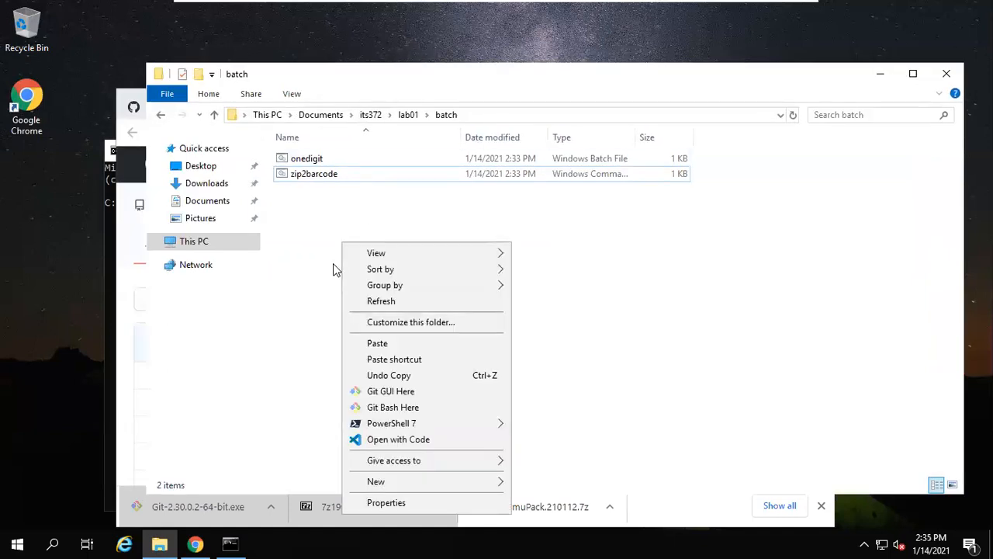
pyautogui.moveTo(392, 423)
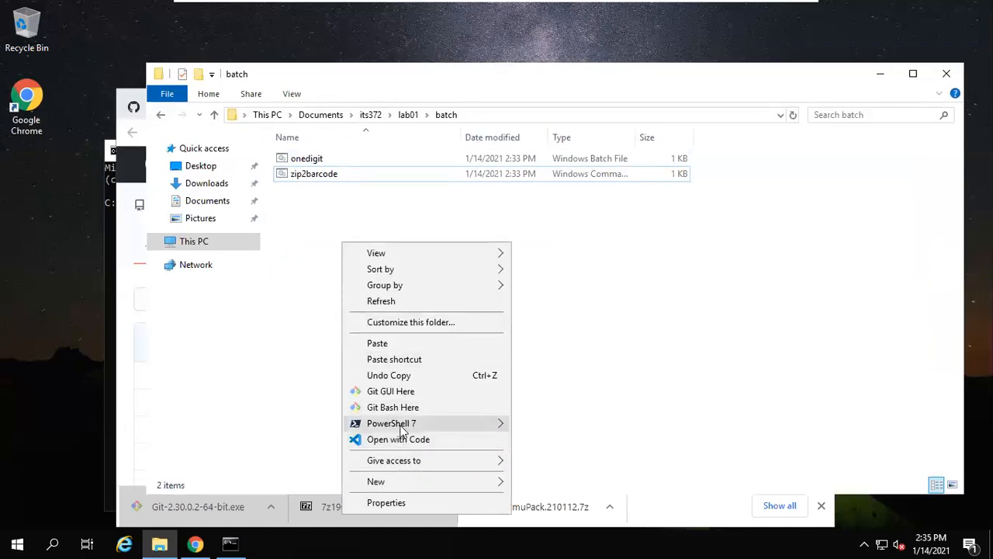
pyautogui.moveTo(391, 423)
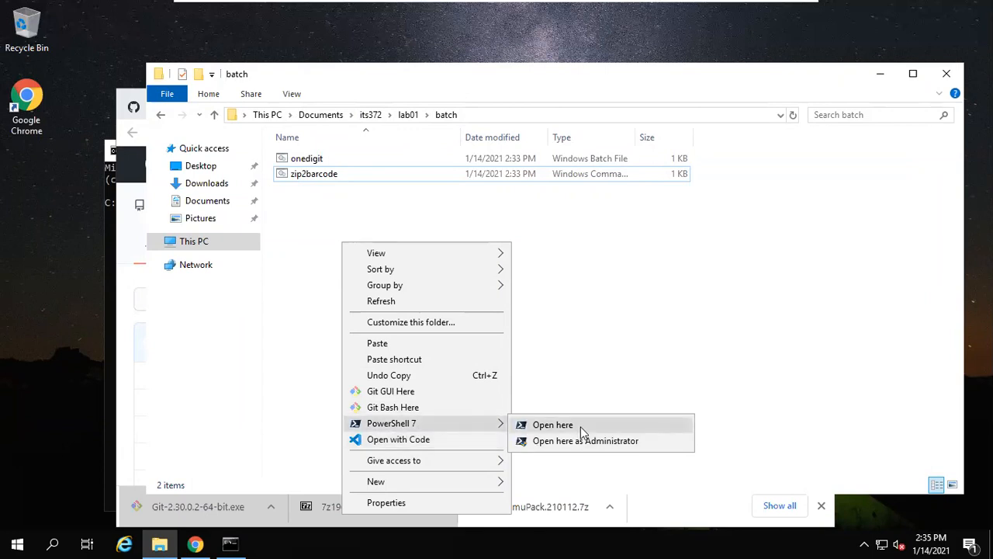
pyautogui.click(586, 440)
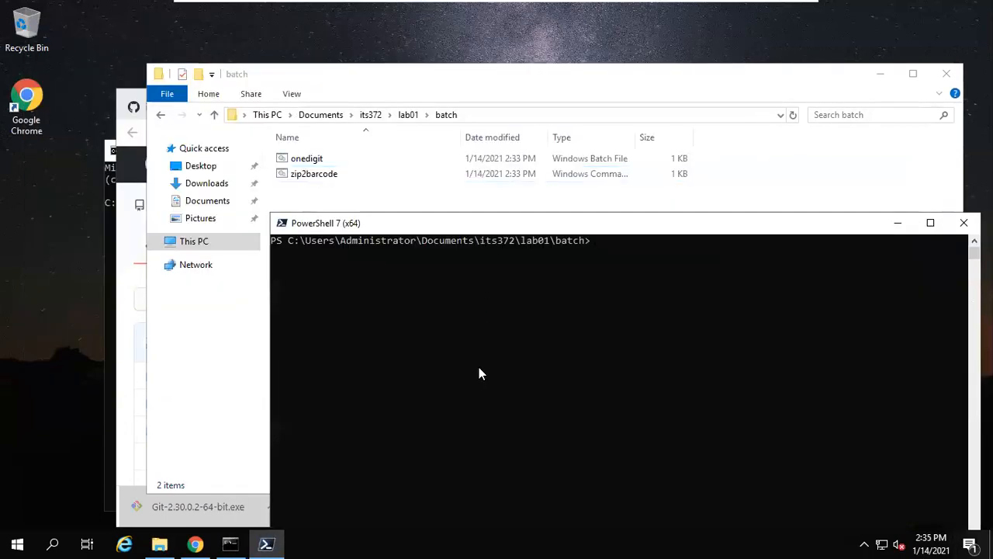
pyautogui.write('cmd')
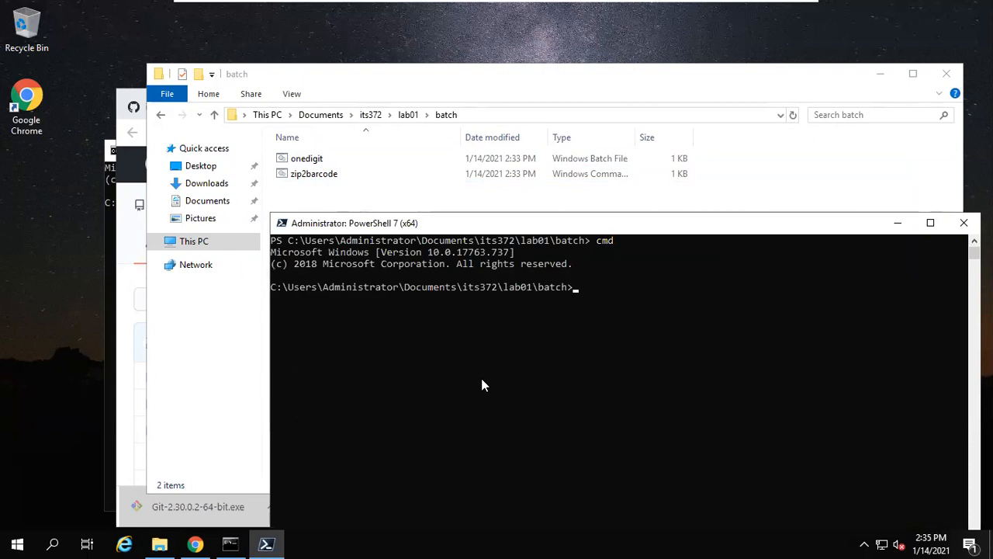
pyautogui.moveTo(597, 296)
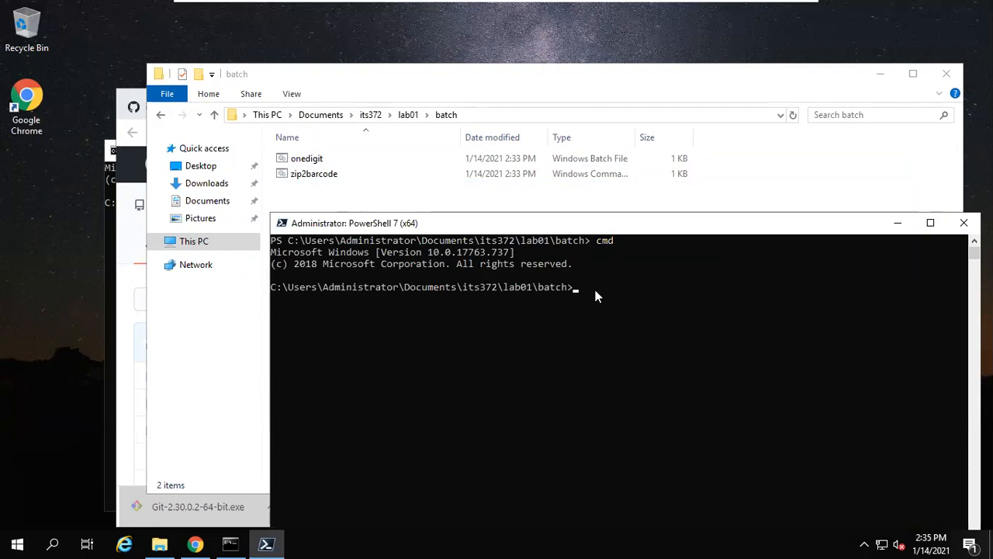
pyautogui.moveTo(563, 291)
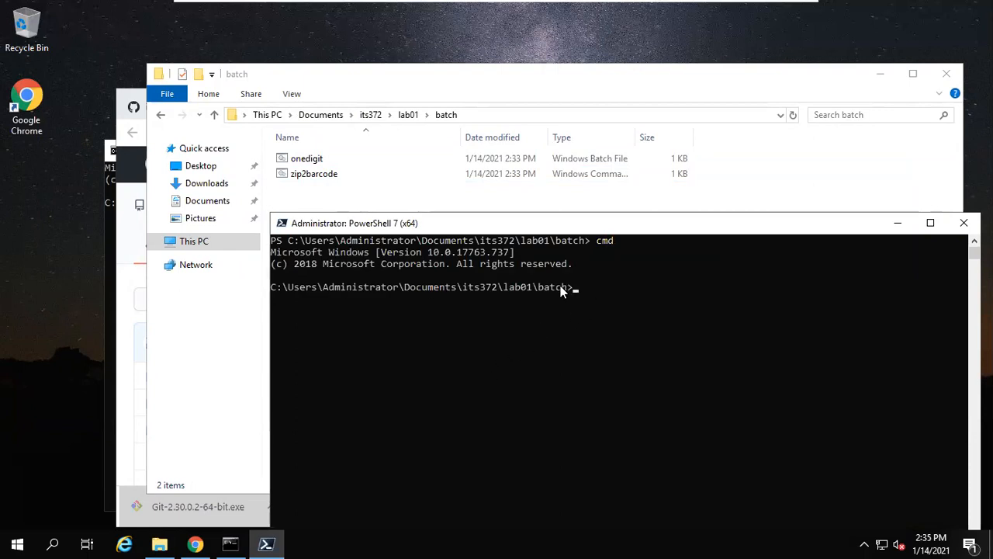
pyautogui.moveTo(582, 296)
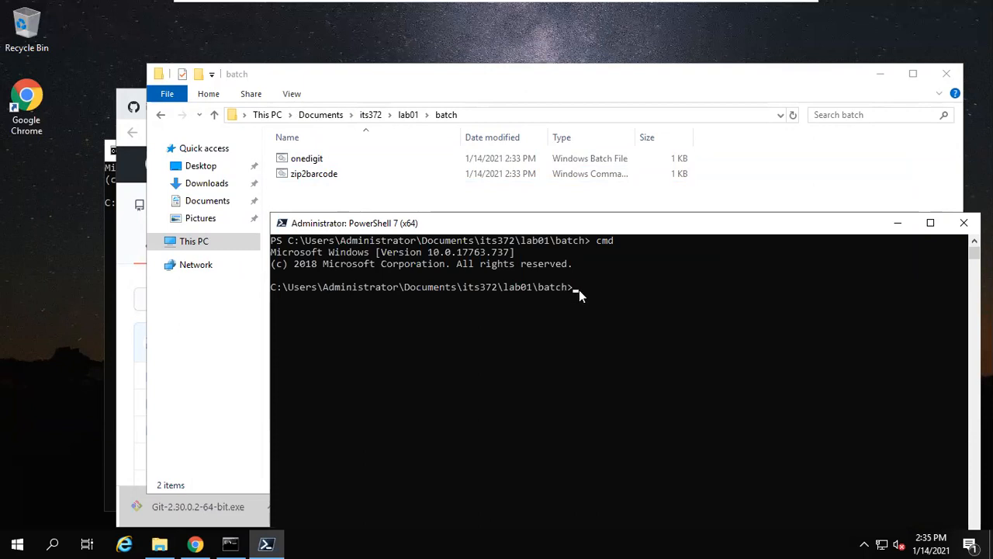
pyautogui.moveTo(440, 265)
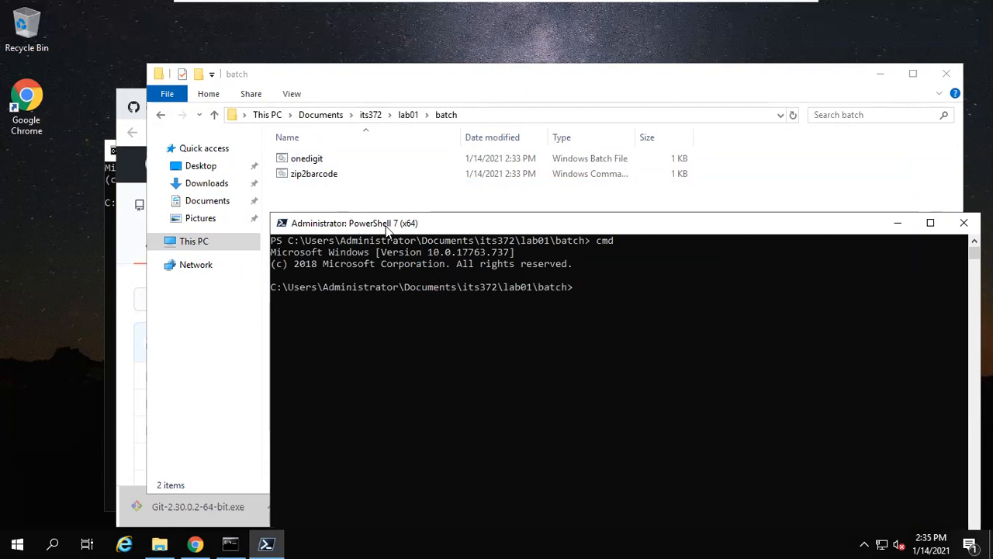
# Step: List the batch folder with dir, showing onedigit.bat and zip2barcode.cmd
pyautogui.click(578, 287)
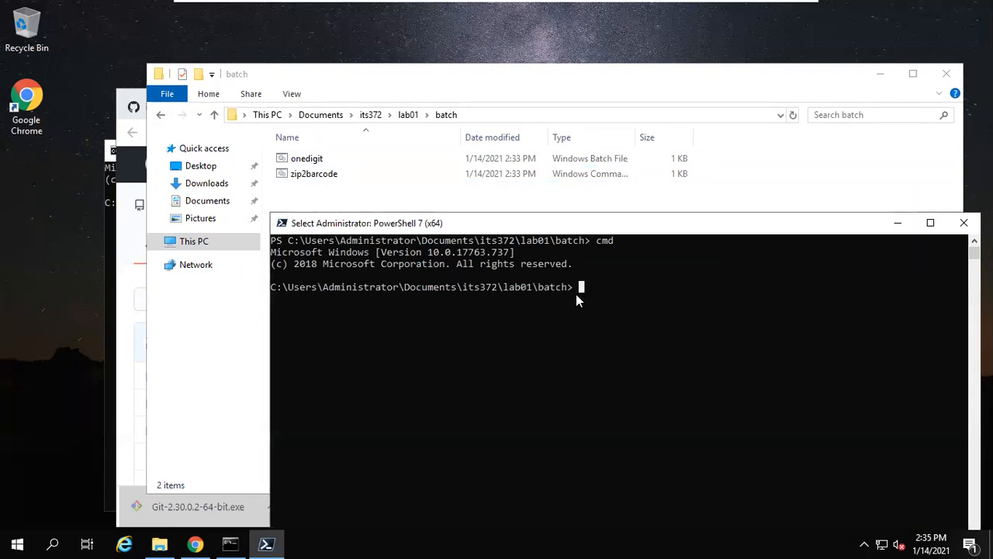
pyautogui.moveTo(500, 264)
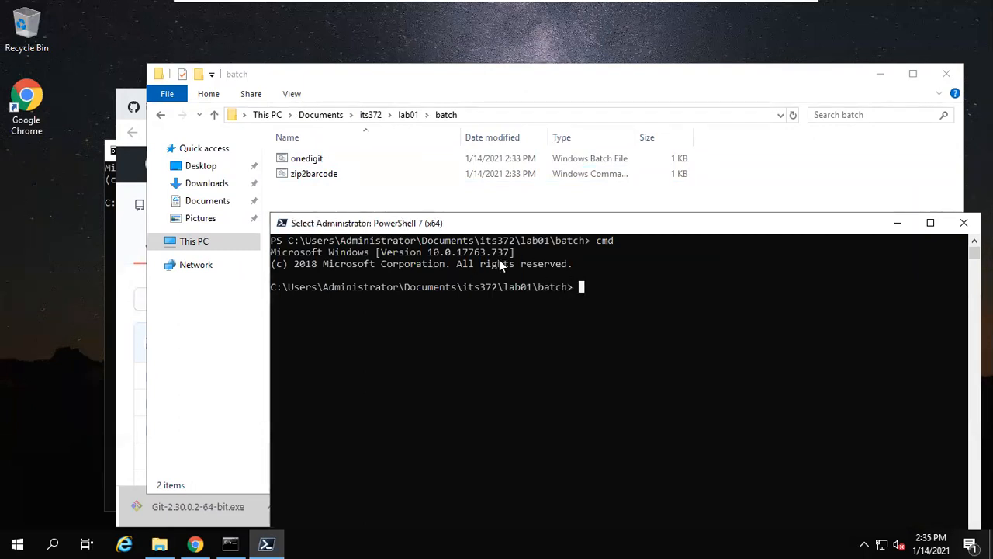
pyautogui.moveTo(575, 295)
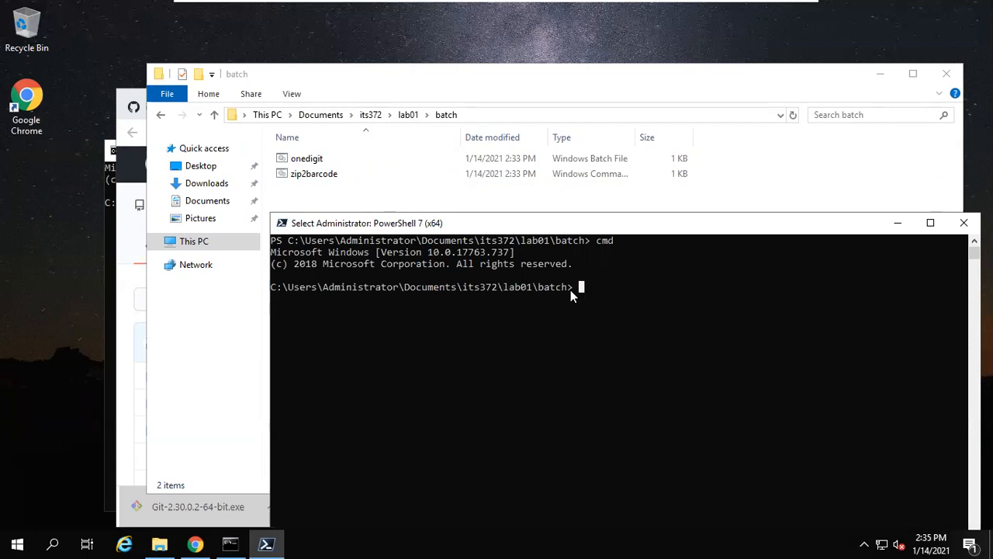
pyautogui.moveTo(326, 293)
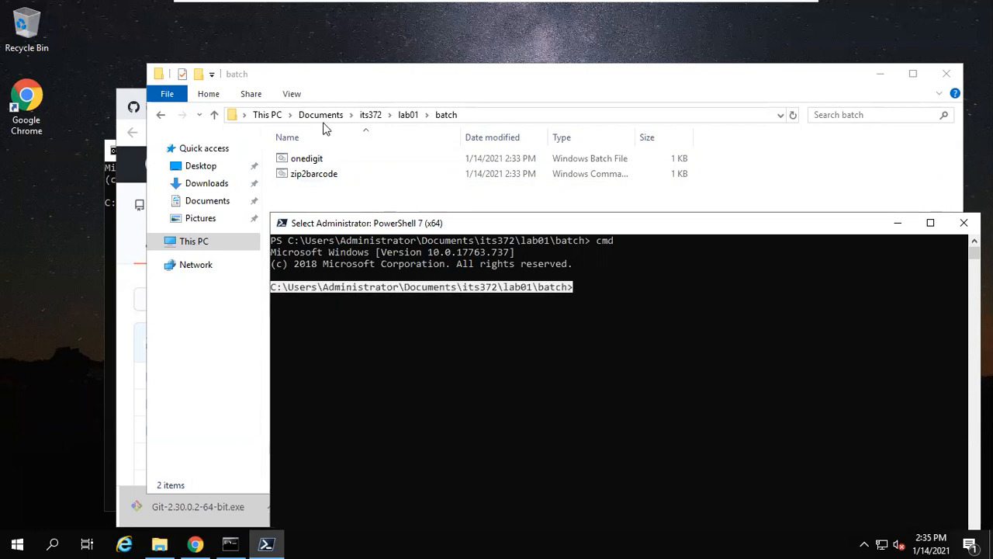
pyautogui.moveTo(315, 192)
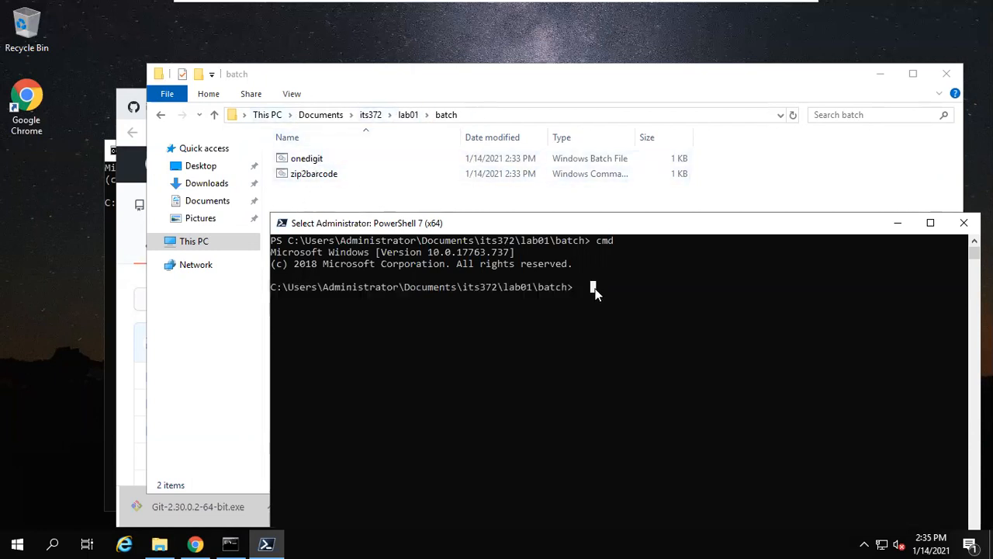
pyautogui.write('dir')
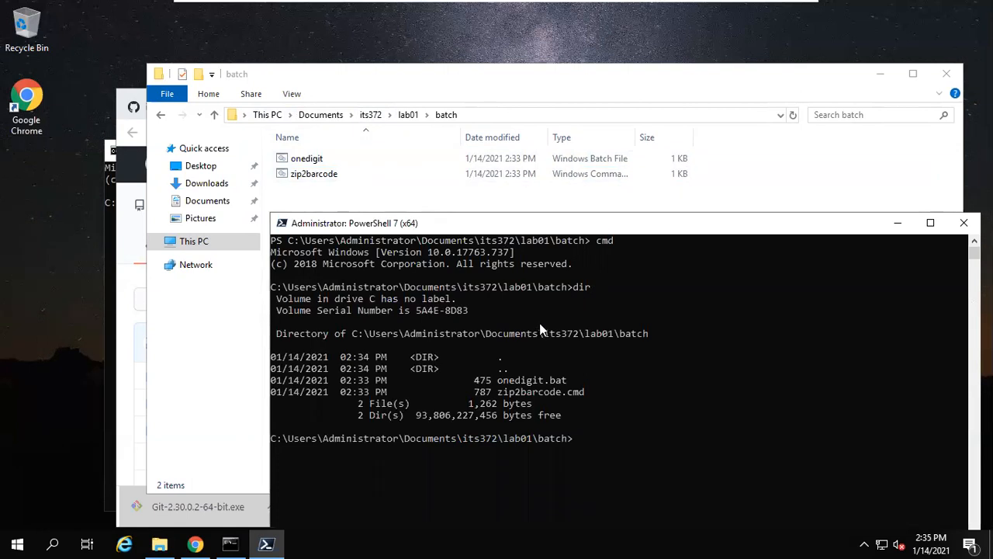
pyautogui.doubleClick(531, 380)
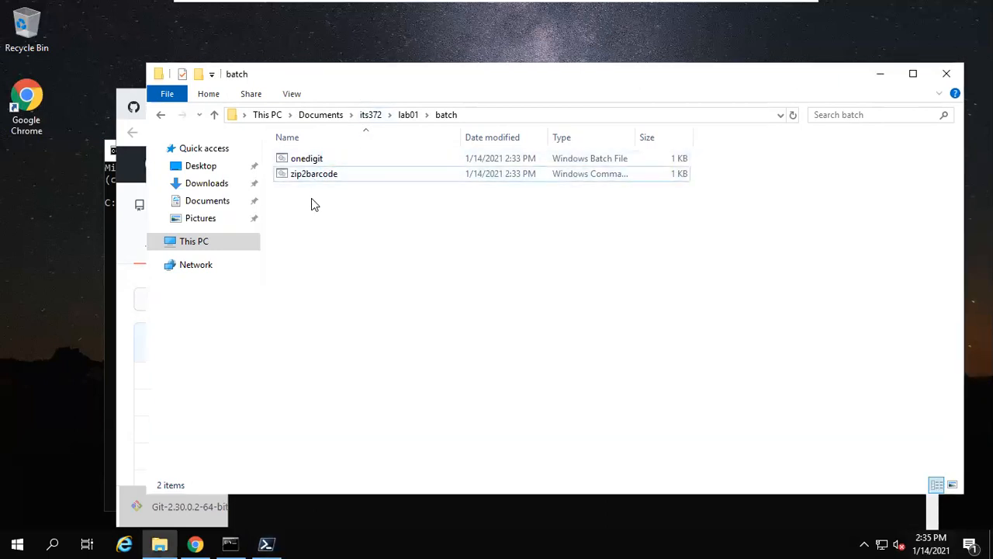
pyautogui.moveTo(292, 93)
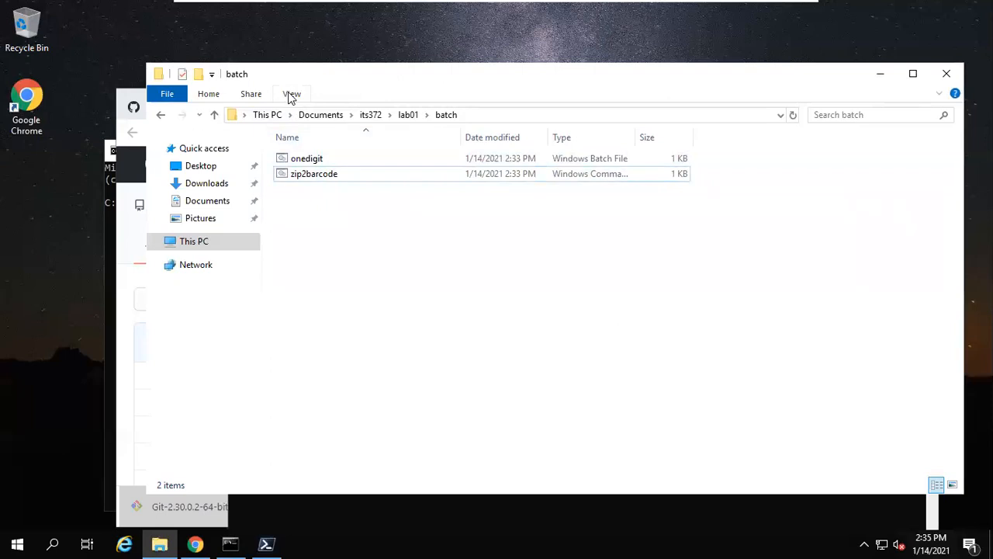
# Step: Open File Explorer's View ribbon to reach the file name extensions option
pyautogui.click(292, 93)
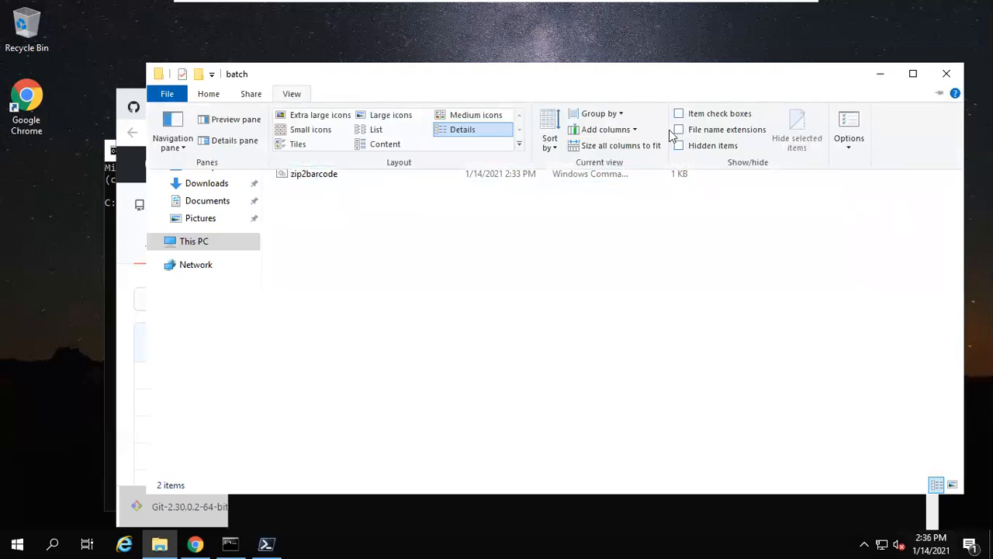
pyautogui.moveTo(716, 129)
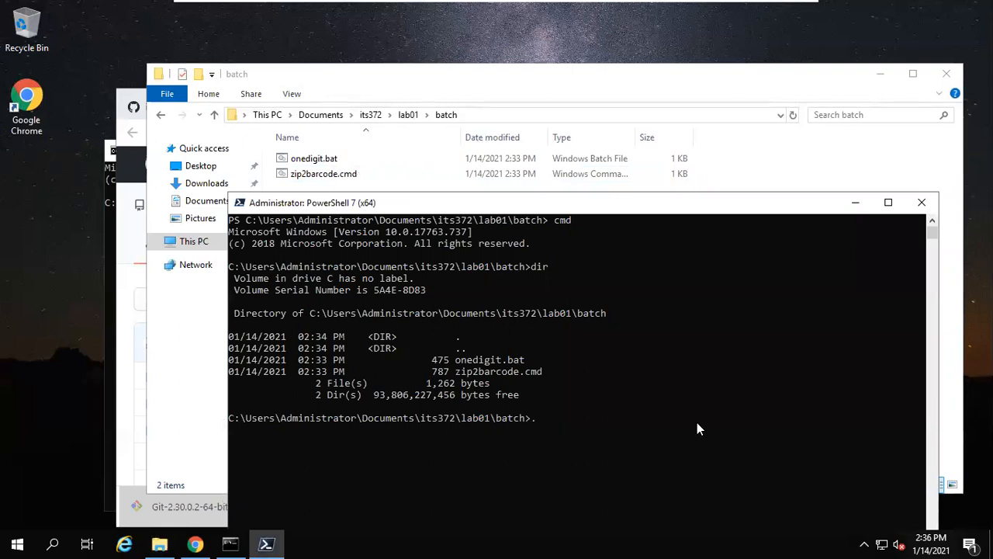
# Step: Run zip2barcode.cmd with 45390, then with the separate digits 4 5 3 9 0
pyautogui.write('.zip')
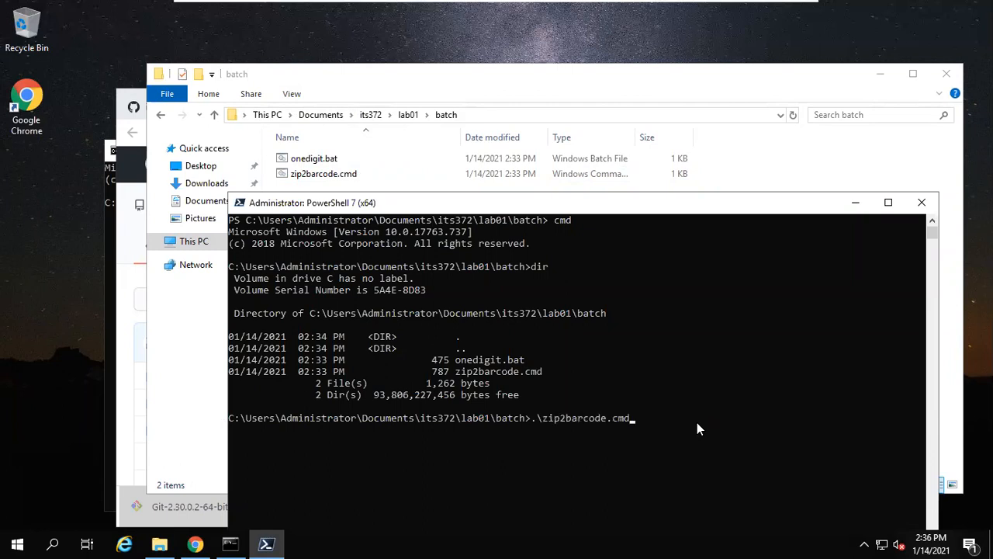
pyautogui.moveTo(655, 440)
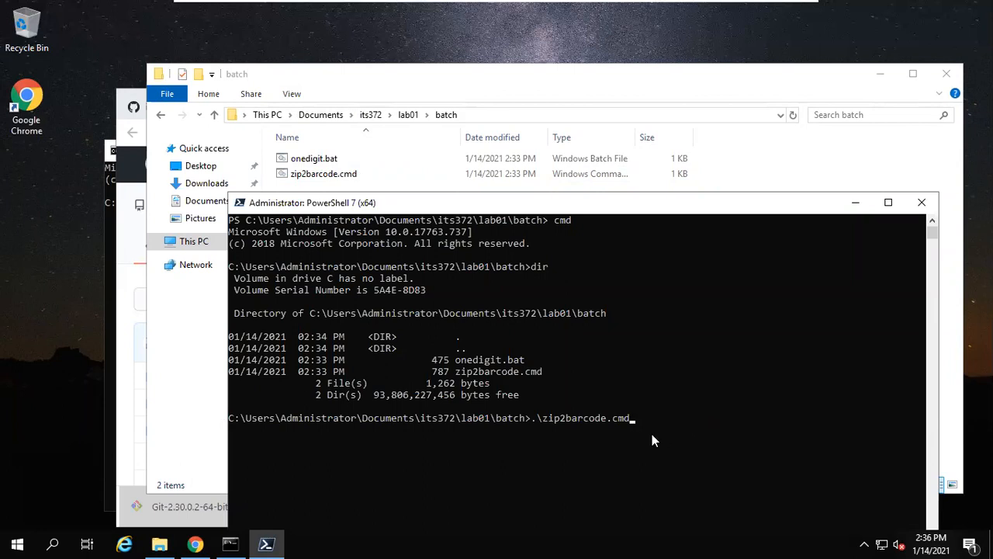
pyautogui.doubleClick(580, 418)
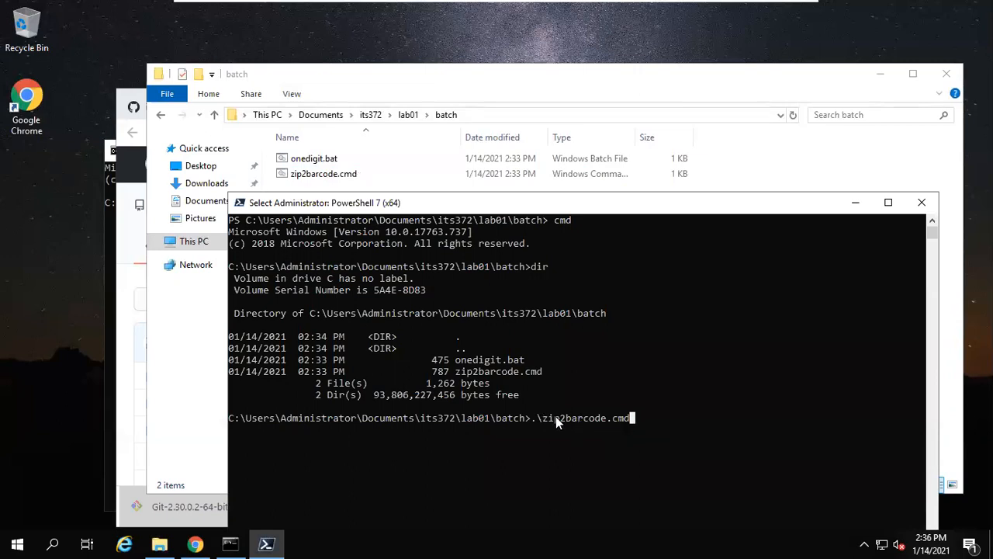
pyautogui.moveTo(663, 421)
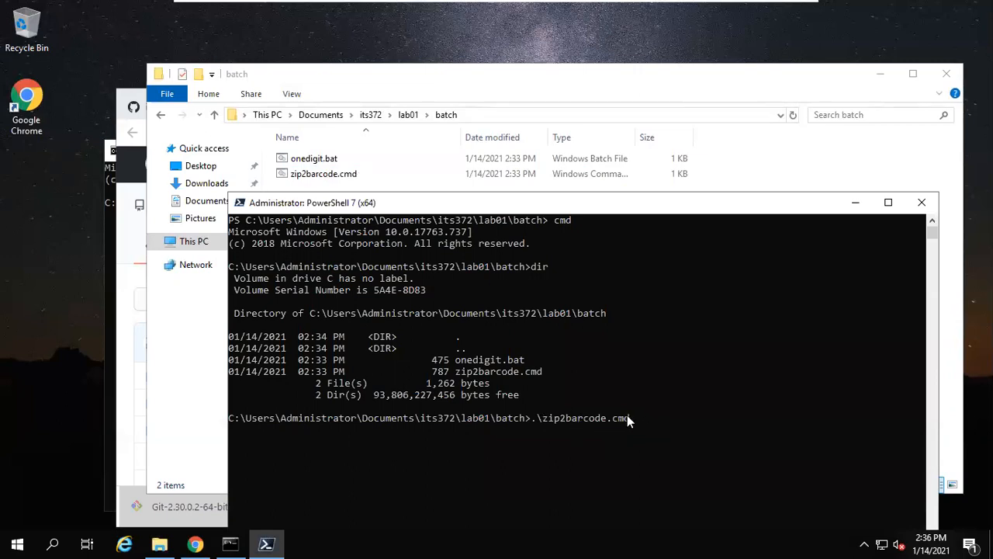
pyautogui.moveTo(640, 429)
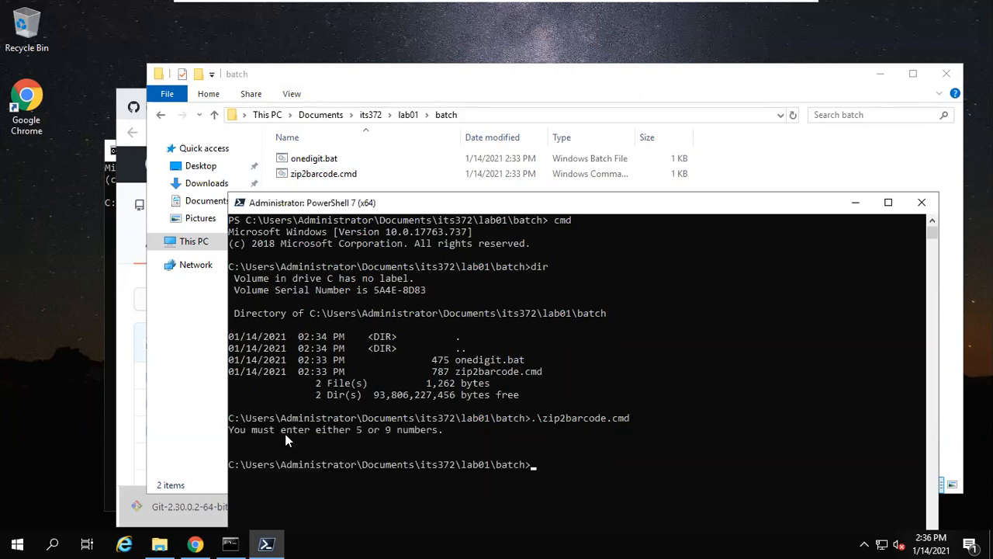
pyautogui.moveTo(478, 334)
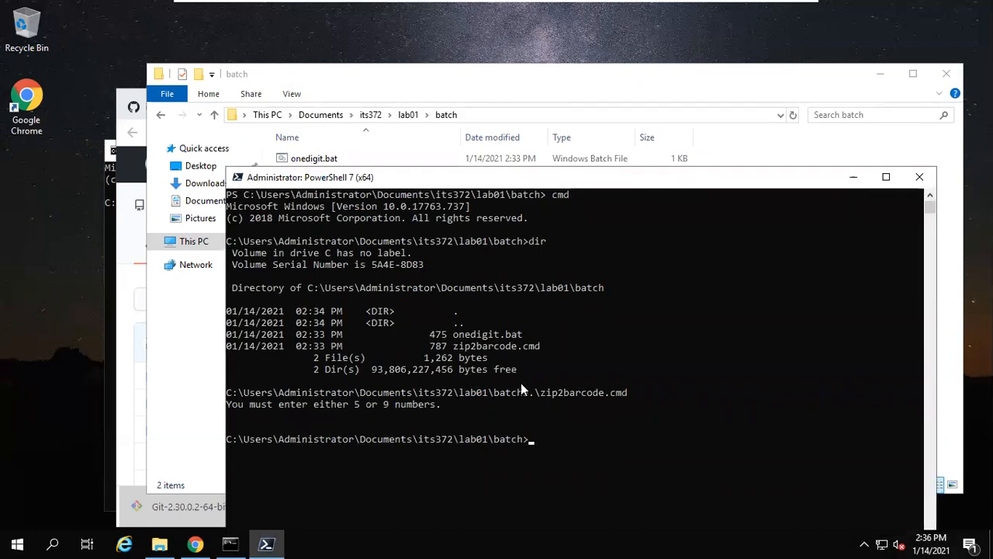
pyautogui.moveTo(545, 402)
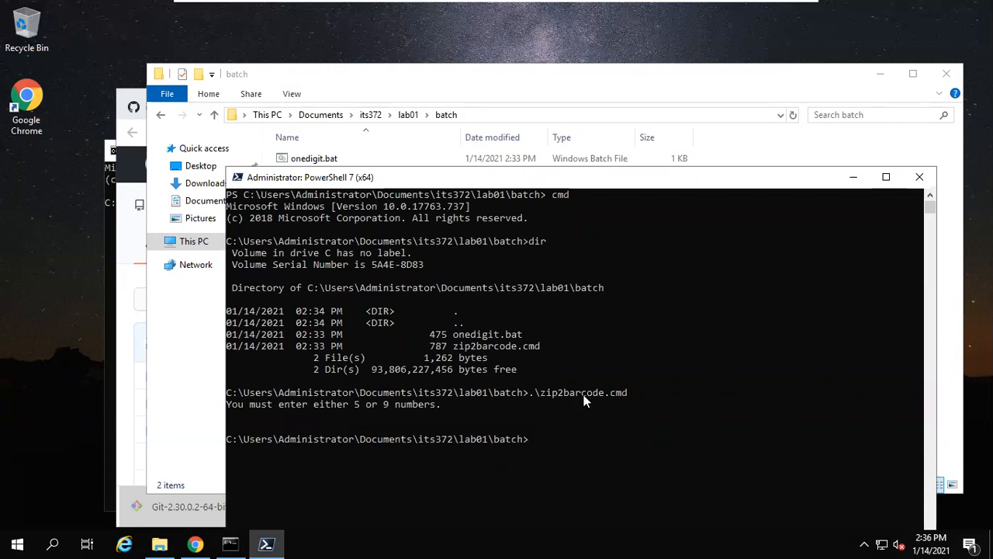
pyautogui.moveTo(549, 408)
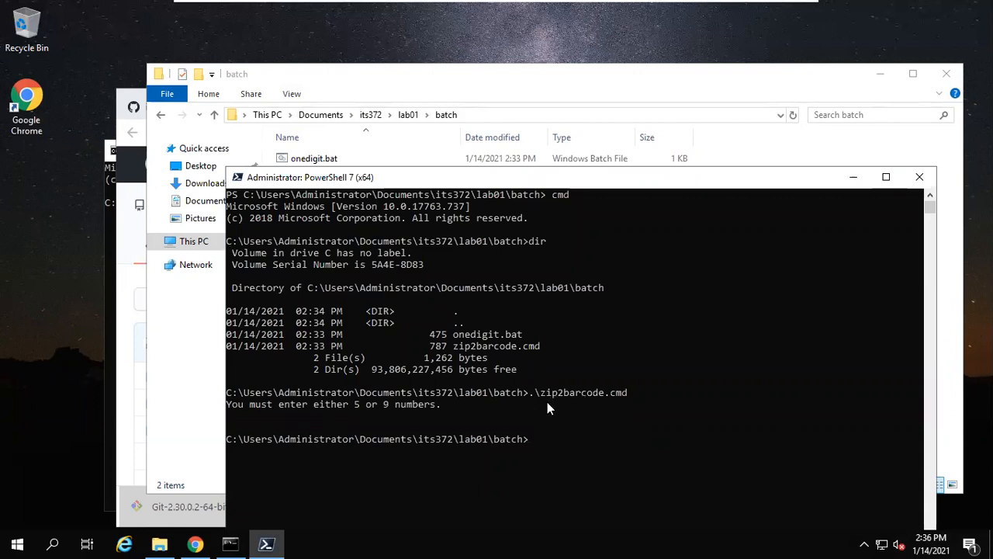
pyautogui.moveTo(357, 411)
pyautogui.write('.\\zip2barcode.cmd')
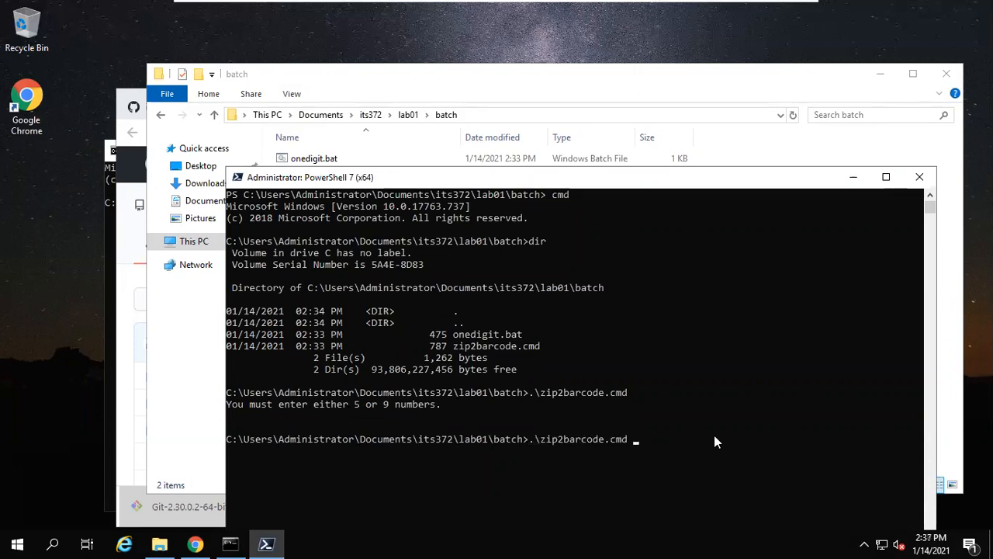
pyautogui.write('453')
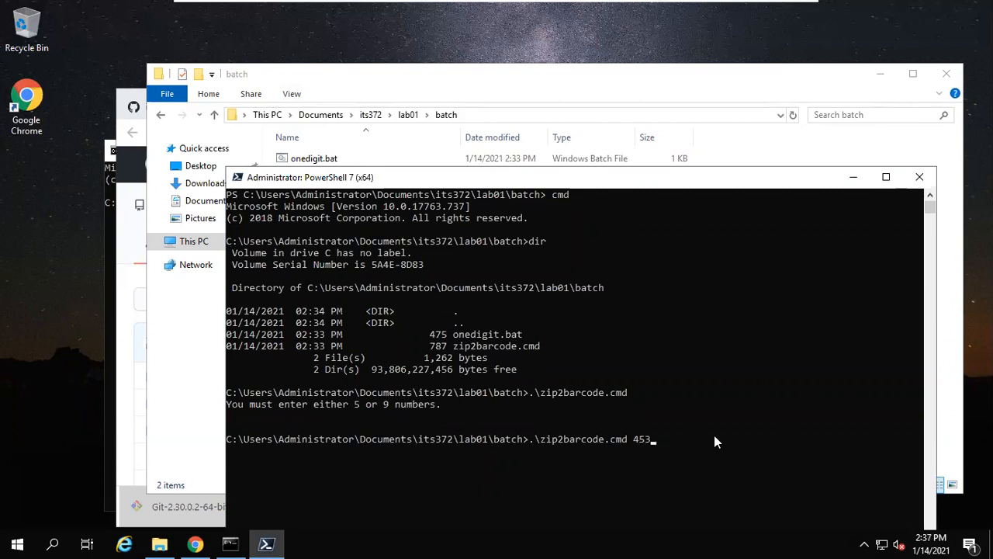
pyautogui.write('90')
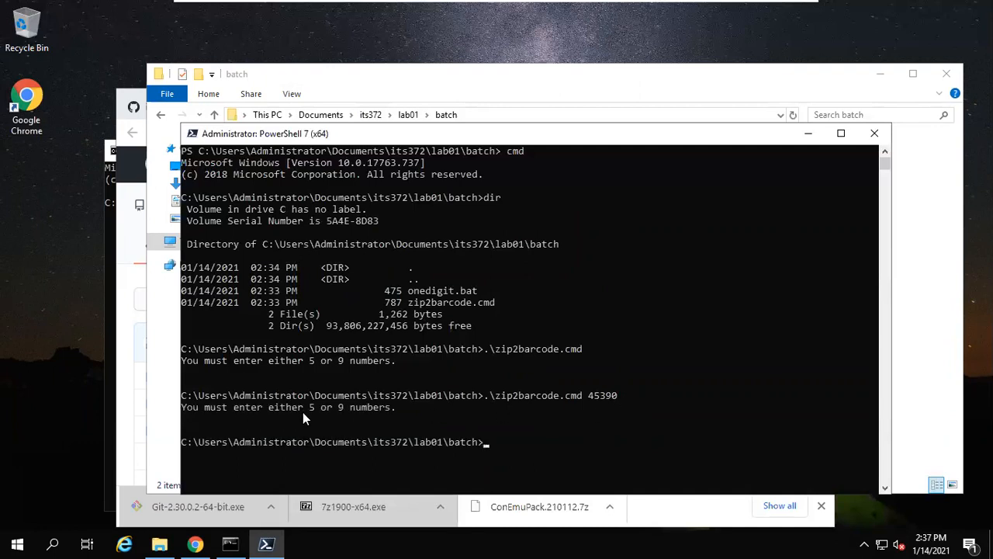
pyautogui.moveTo(605, 452)
pyautogui.write('.\\zip2barcode.cmd 4 5 3 9 0')
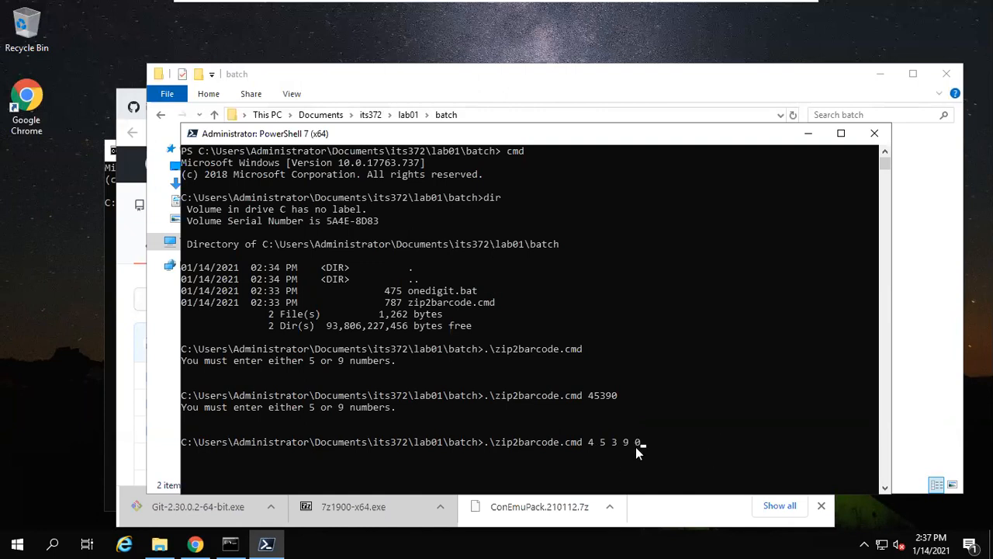
pyautogui.moveTo(696, 435)
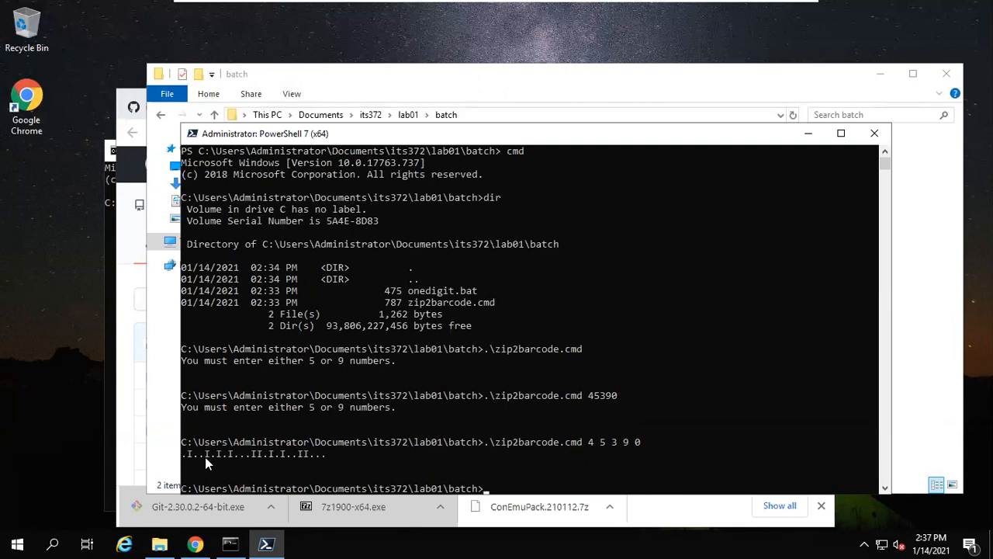
pyautogui.moveTo(189, 465)
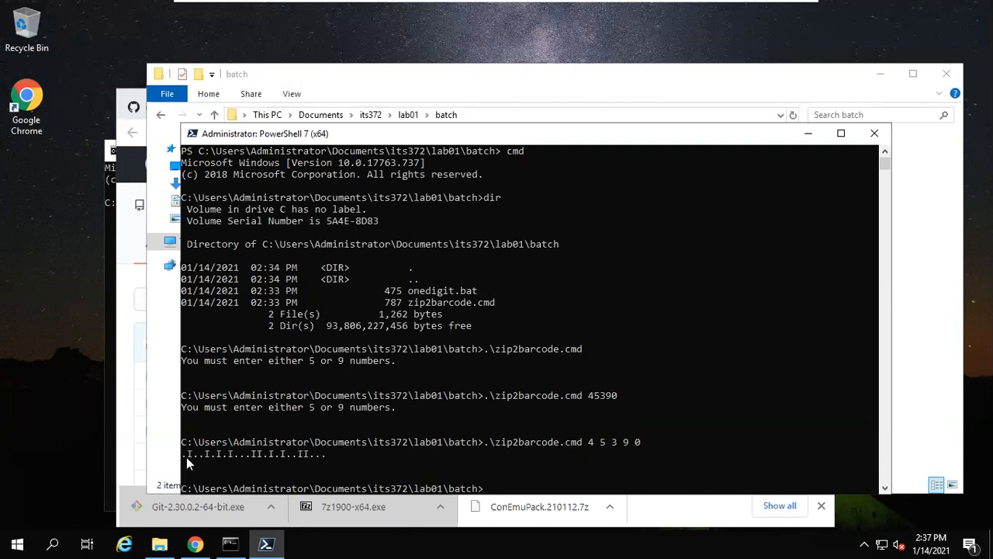
pyautogui.moveTo(592, 450)
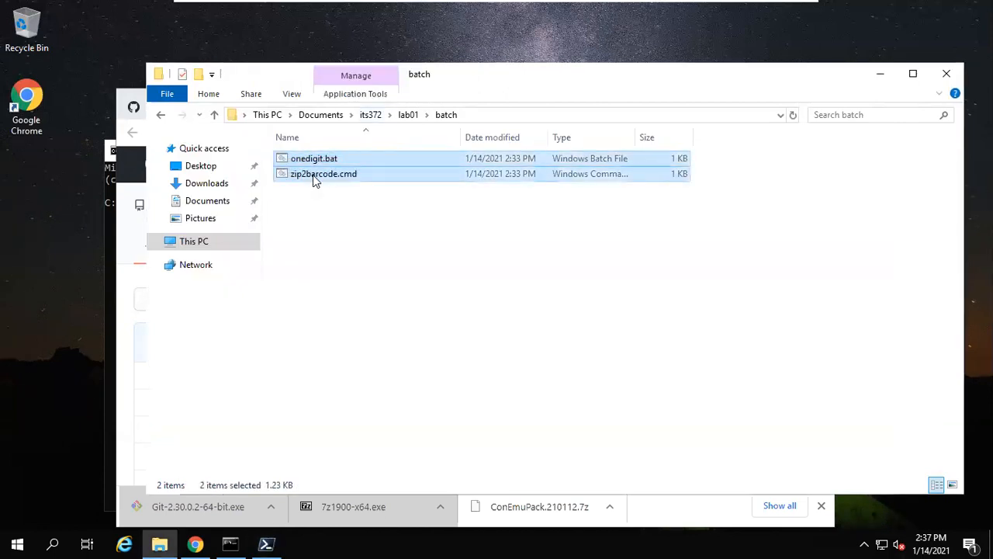
# Step: Open onedigit.bat and zip2barcode.cmd together in Visual Studio Code
pyautogui.rightClick(323, 173)
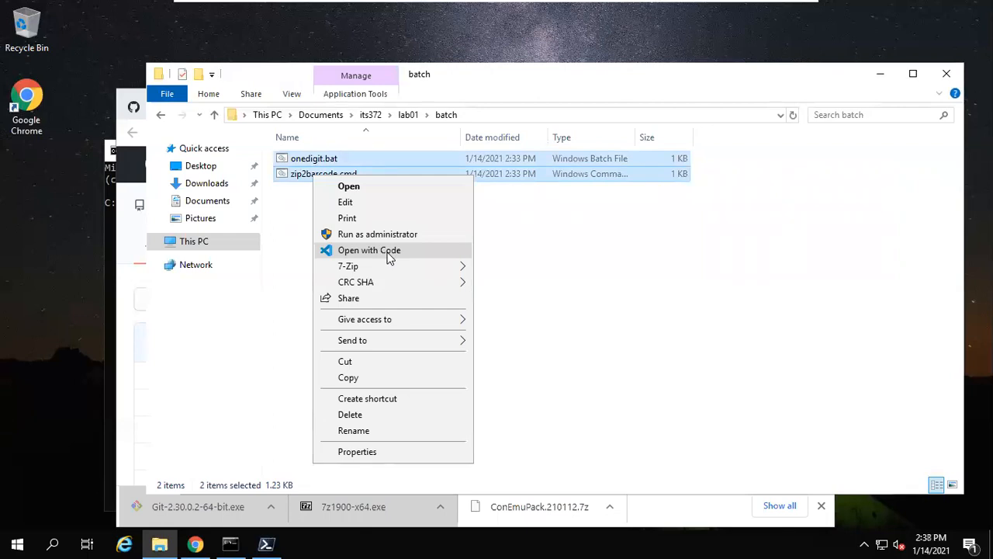
pyautogui.click(388, 278)
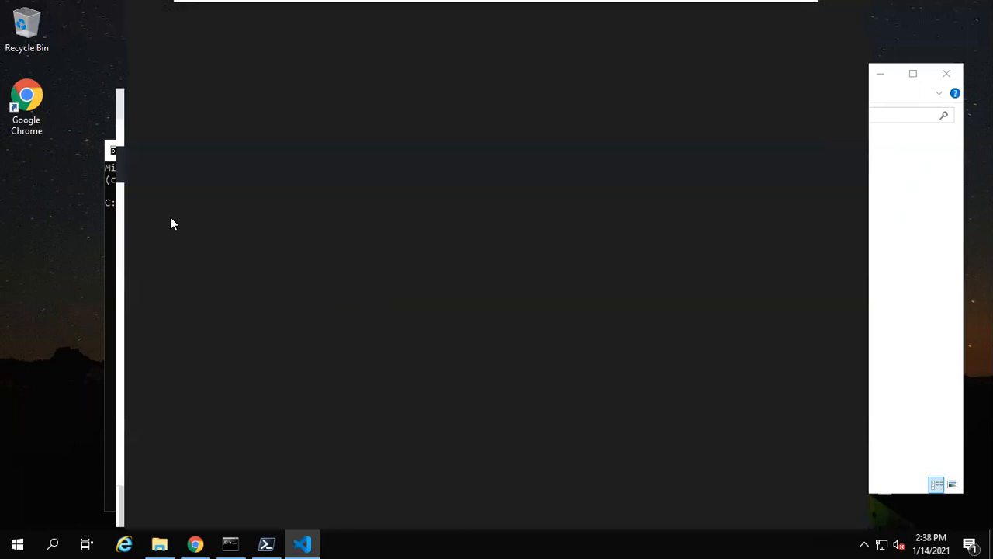
pyautogui.click(302, 543)
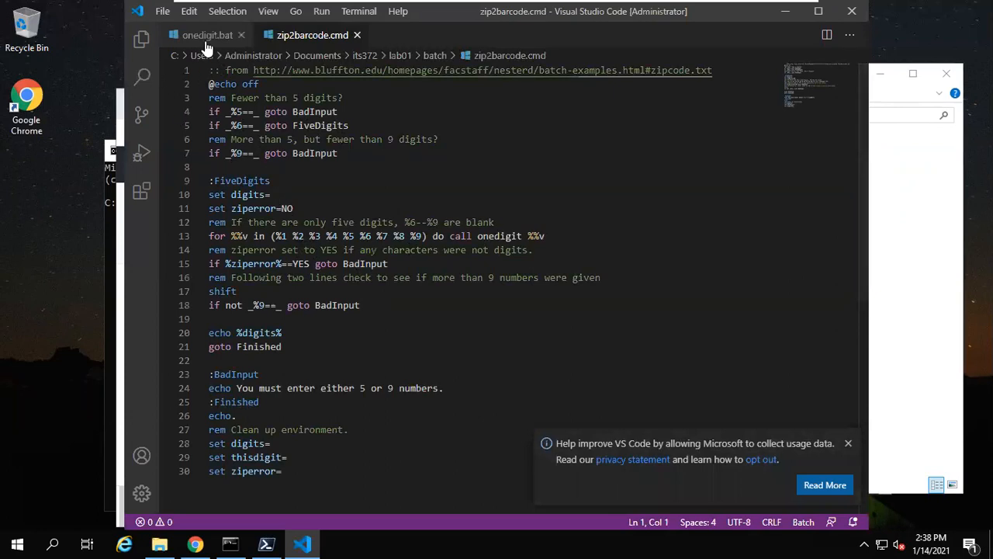
# Step: Compare both scripts, highlighting the 'call onedigit' statement on line 13 of zip2barcode.cmd
pyautogui.click(207, 35)
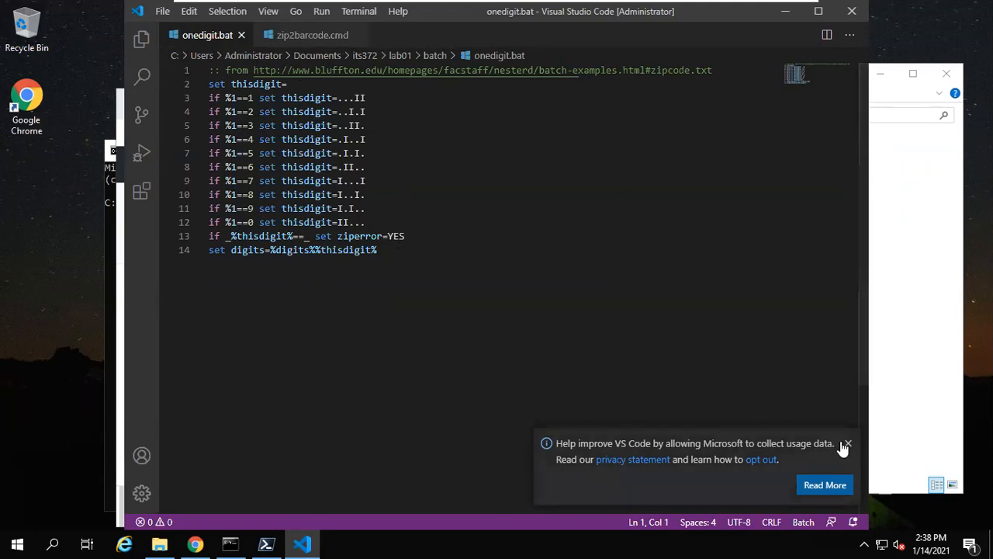
pyautogui.click(847, 443)
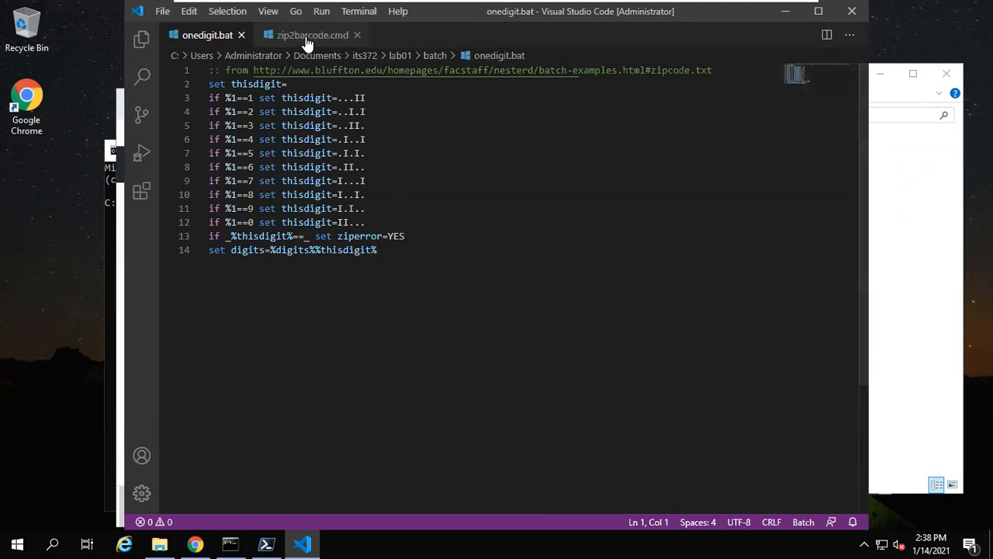
pyautogui.click(312, 35)
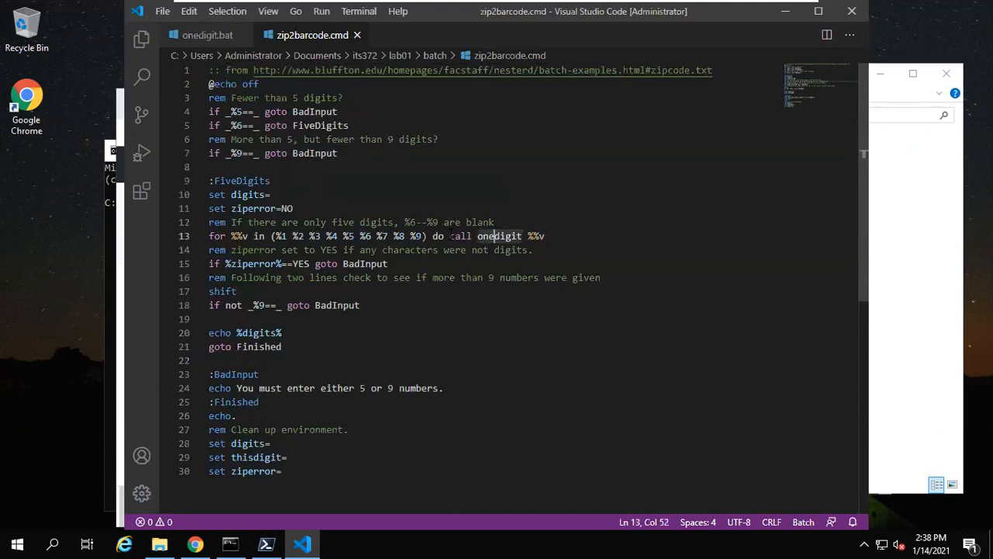
pyautogui.moveTo(448, 235); pyautogui.dragTo(524, 236)
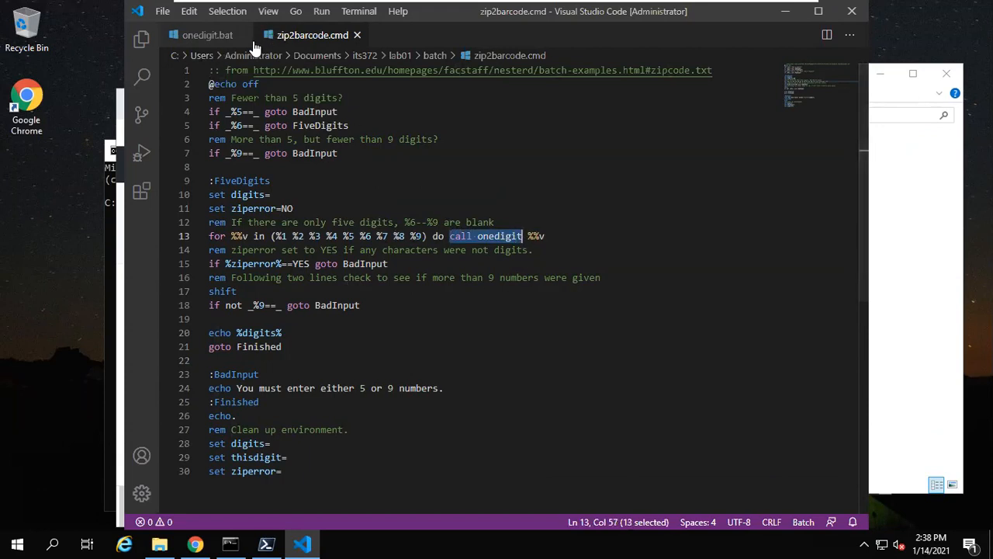
pyautogui.click(207, 35)
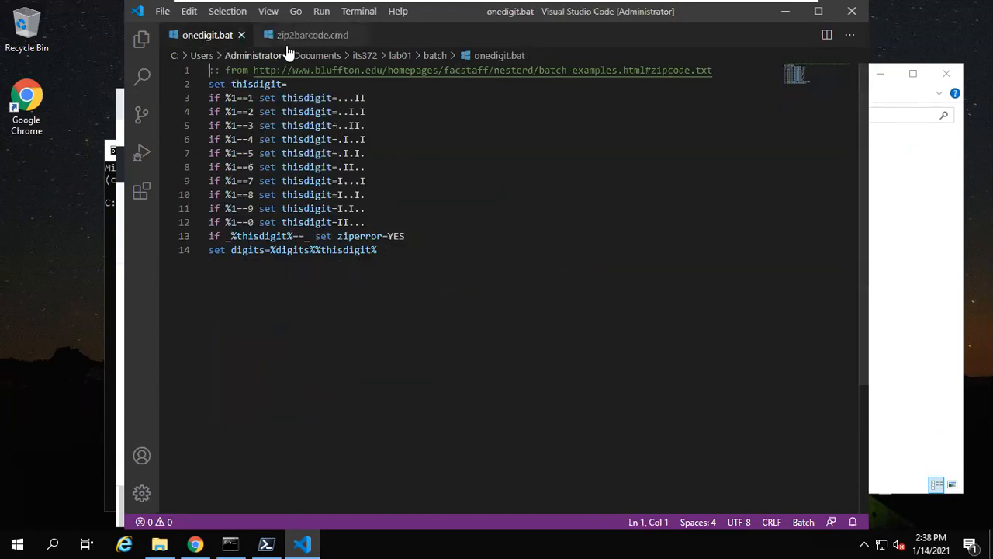
pyautogui.click(312, 34)
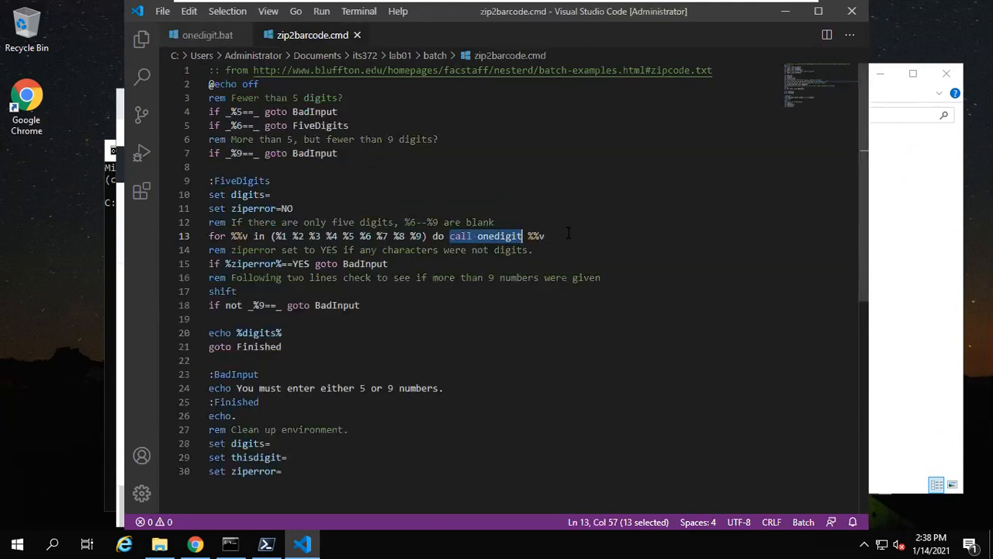
pyautogui.click(551, 235)
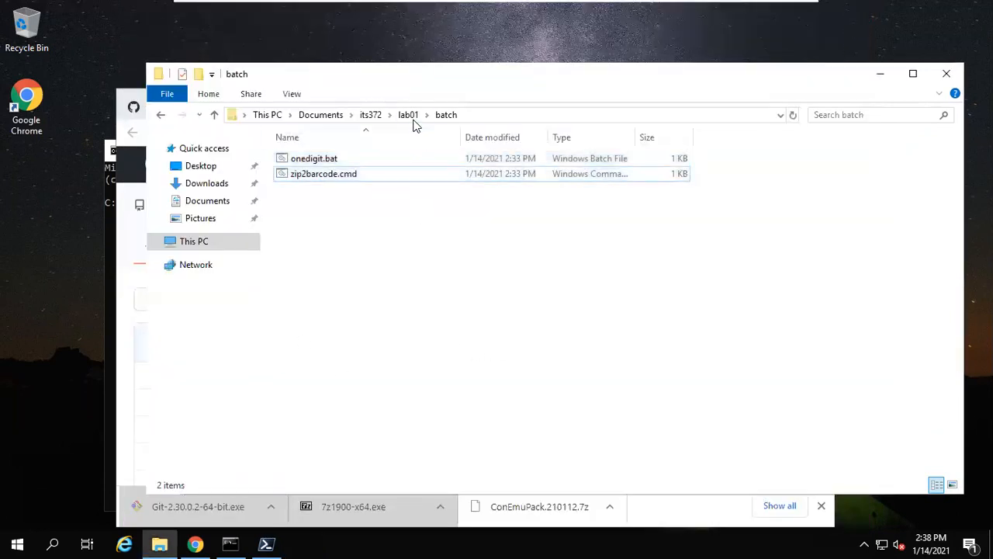
# Step: Check lab01\powershell holds chineseyear.ps1, then back in its372 right-click lab01
pyautogui.click(408, 114)
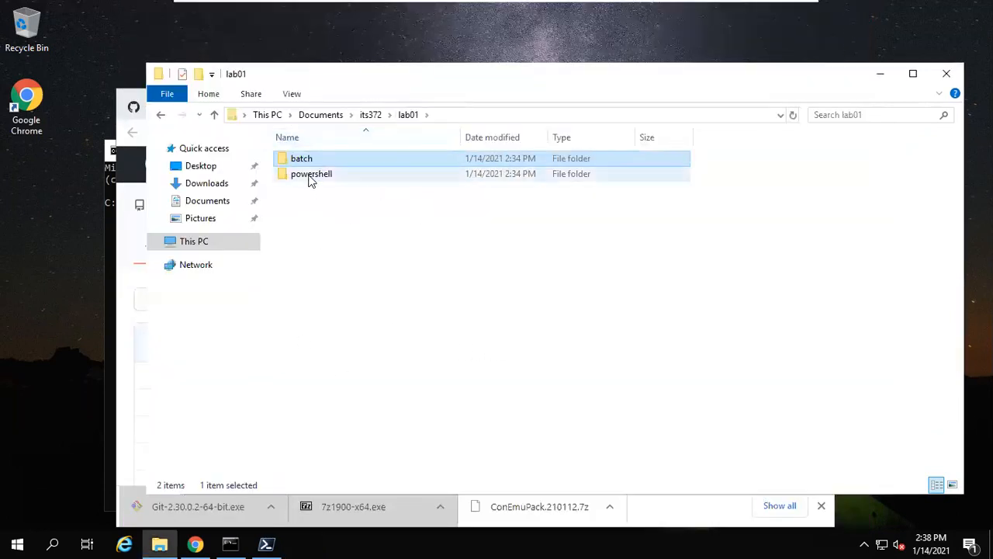
pyautogui.doubleClick(312, 173)
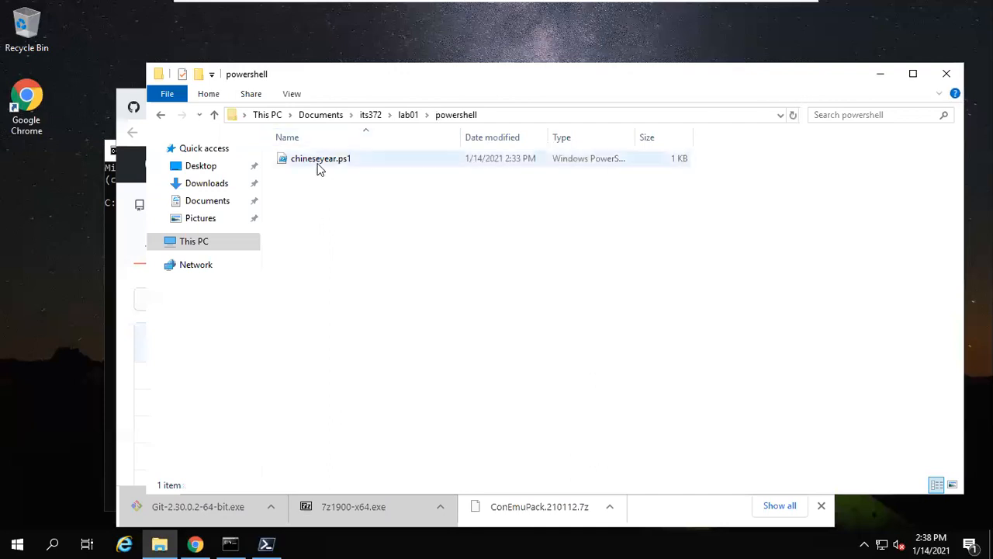
pyautogui.rightClick(320, 159)
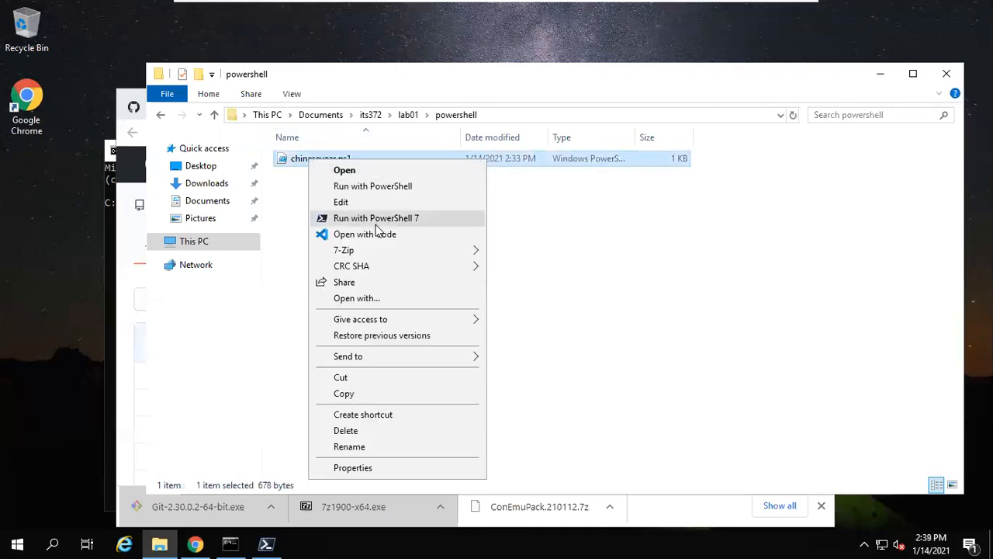
pyautogui.moveTo(585, 246)
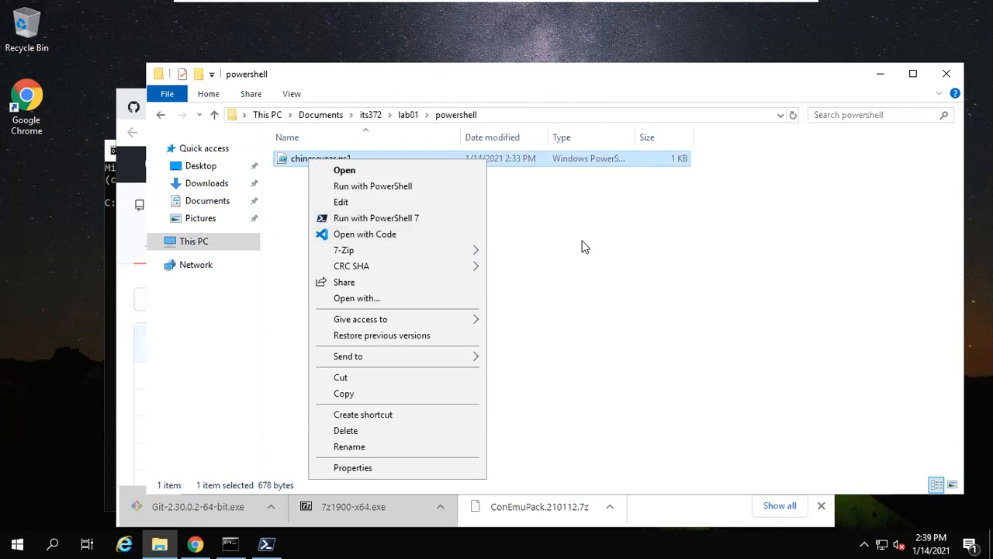
pyautogui.click(371, 115)
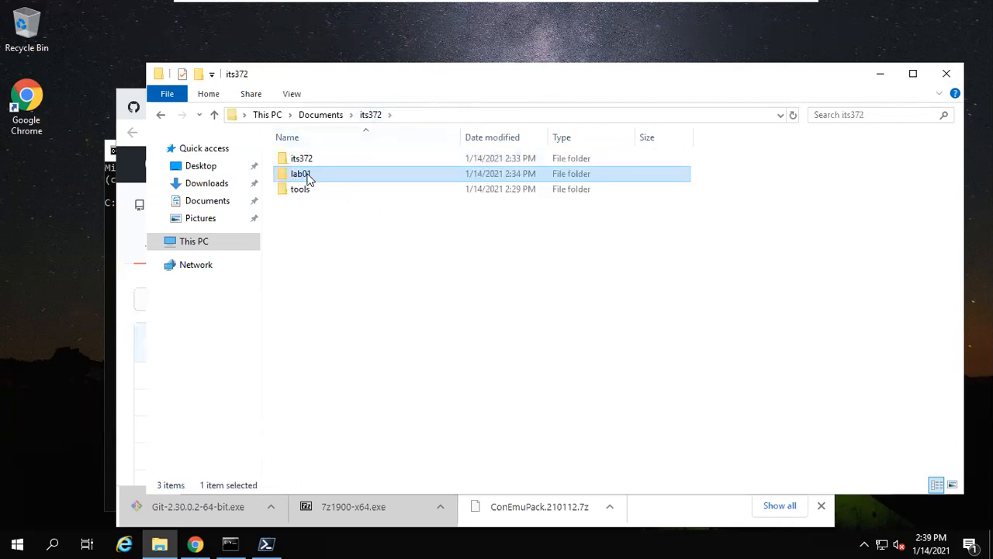
pyautogui.moveTo(300, 173)
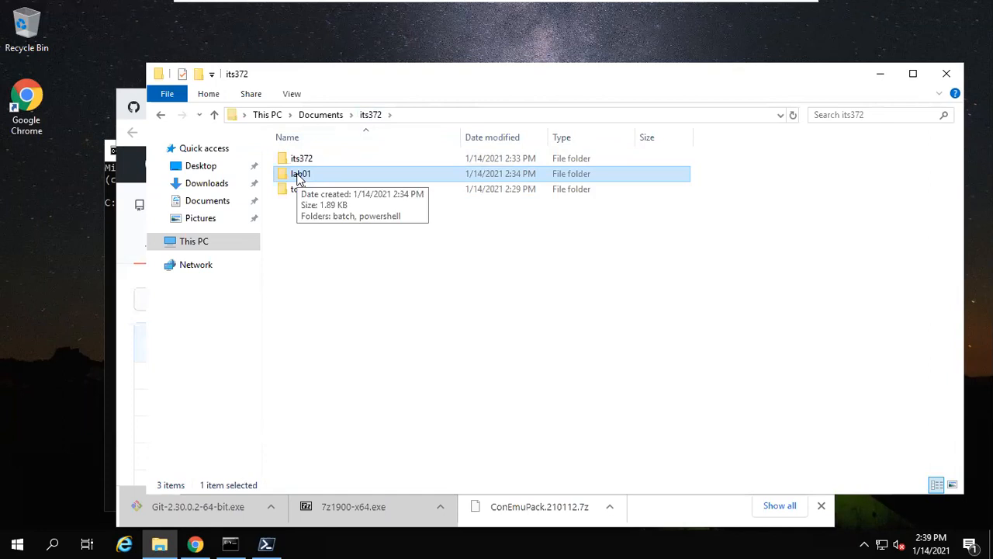
pyautogui.rightClick(302, 173)
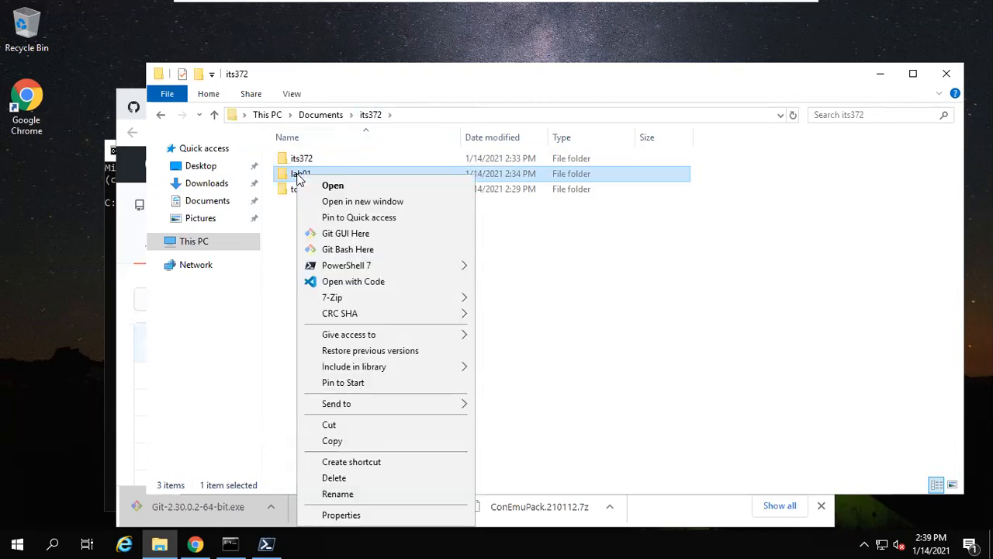
pyautogui.moveTo(353, 281)
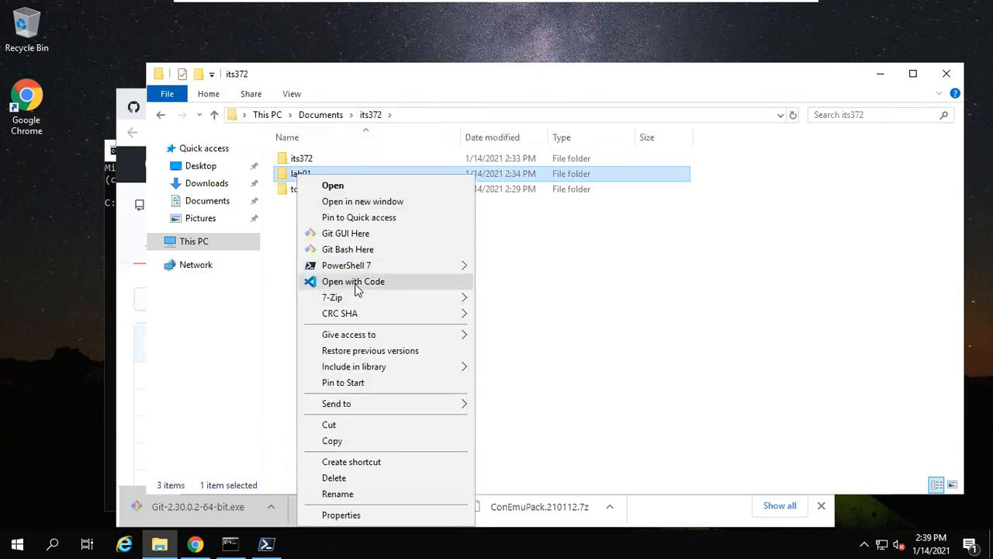
# Step: Open lab01 as a Code workspace and open powershell\chineseyear.ps1 from the sidebar
pyautogui.click(354, 281)
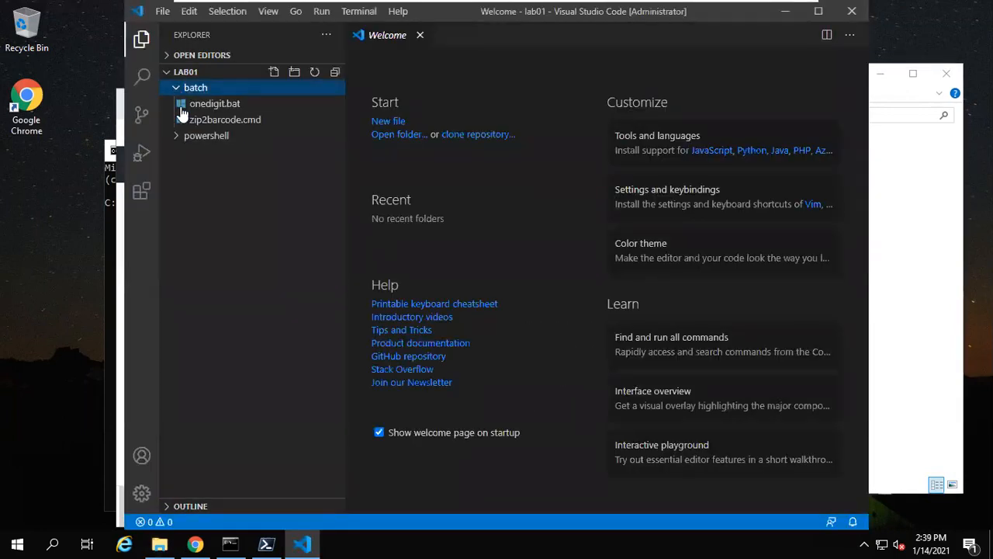
pyautogui.click(207, 135)
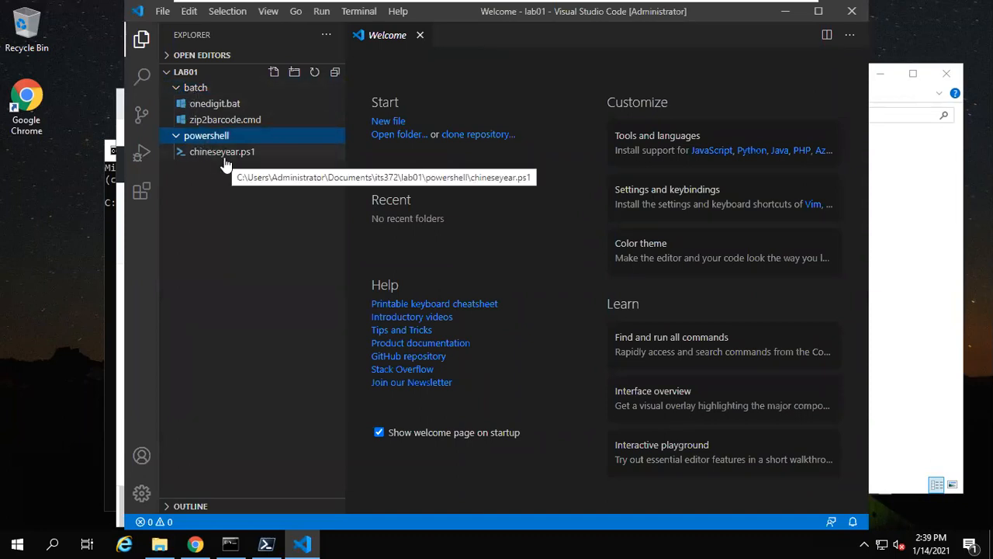
pyautogui.doubleClick(222, 151)
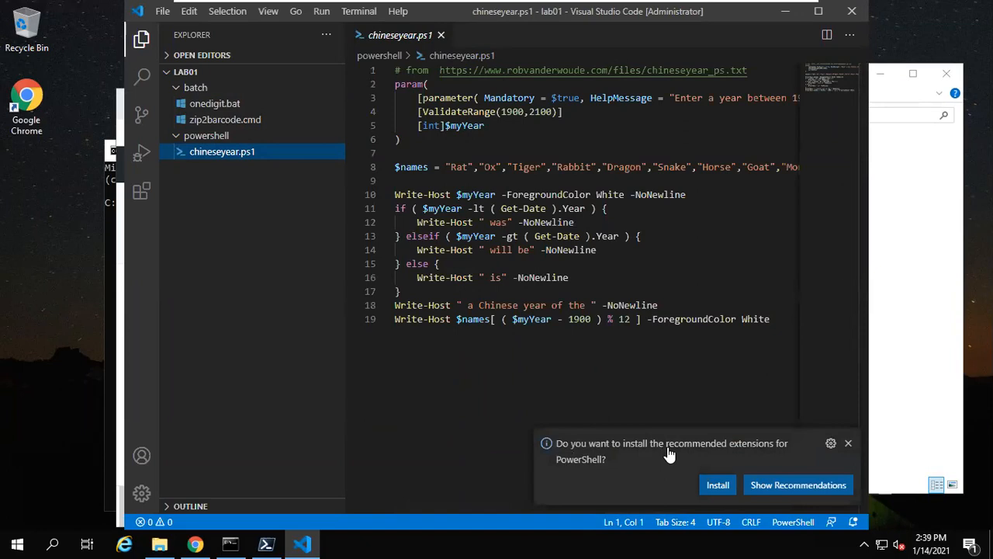
pyautogui.moveTo(683, 482)
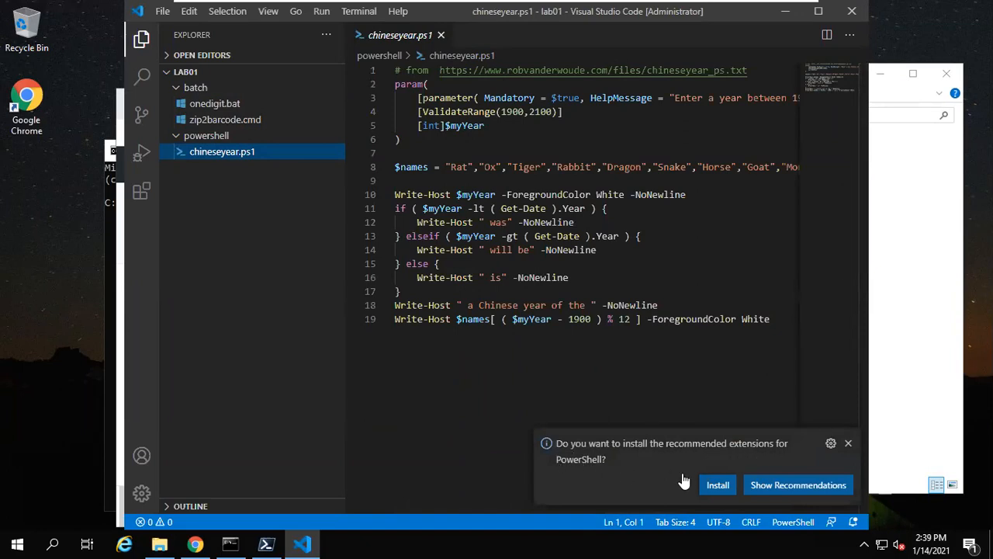
# Step: Install the recommended PowerShell extension and close its terminal panel
pyautogui.click(717, 484)
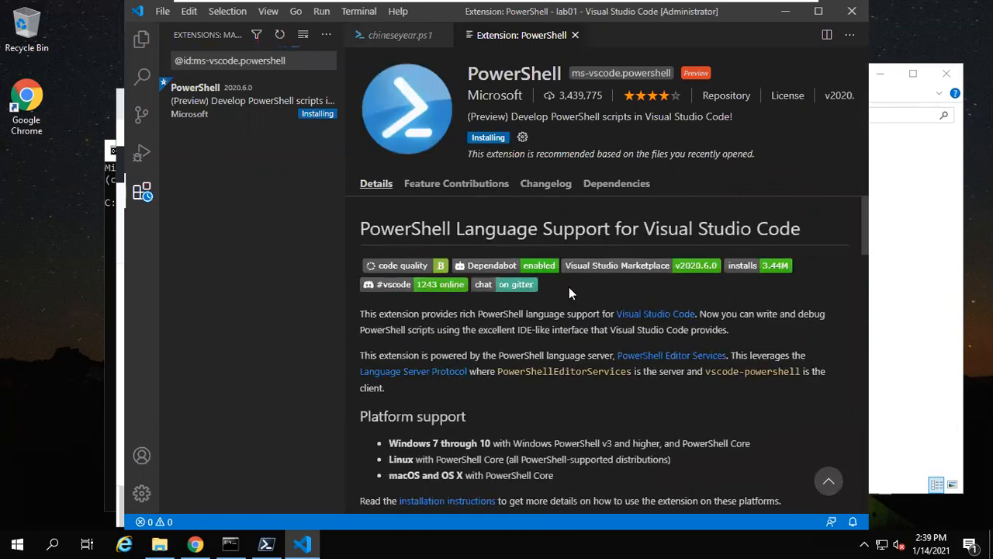
pyautogui.moveTo(629, 388)
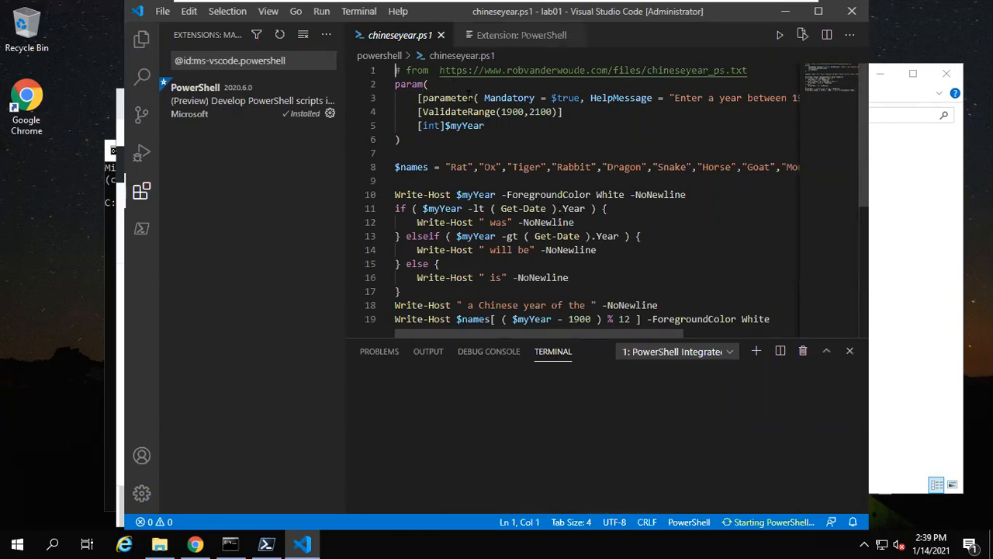
pyautogui.moveTo(462, 55)
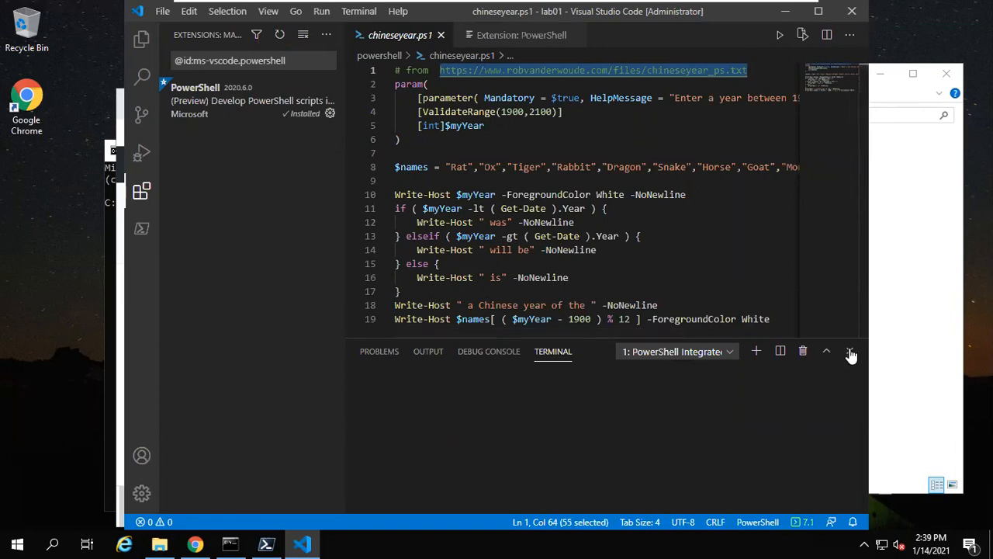
pyautogui.click(851, 351)
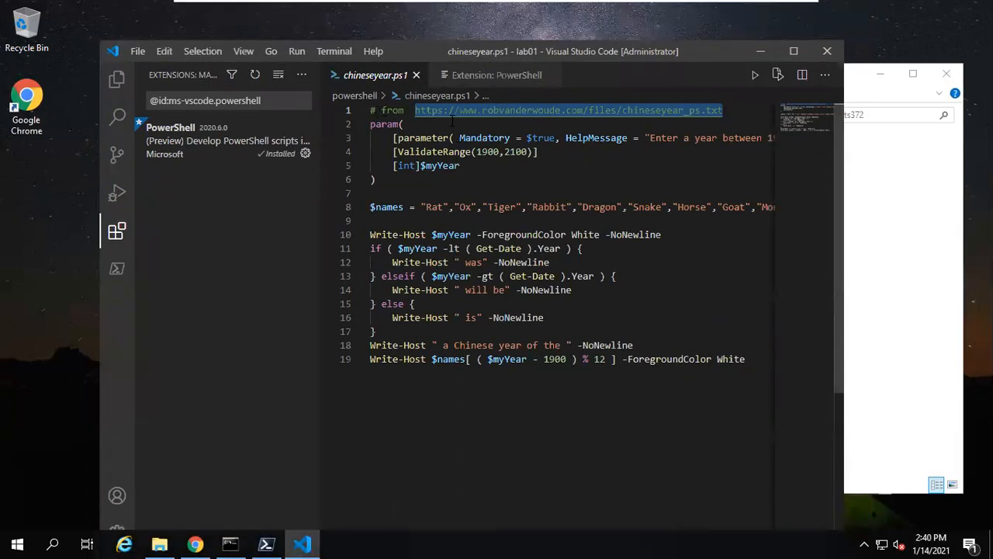
# Step: Visit robvanderwoude.com/files/chineseyear_ps.txt in a new Chrome tab and scroll the page
pyautogui.rightClick(543, 110)
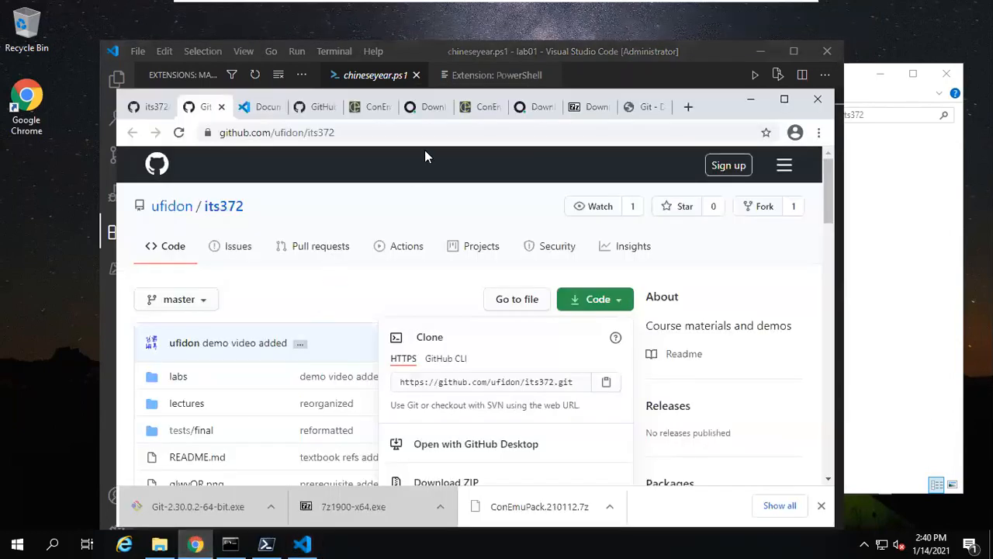
pyautogui.click(687, 106)
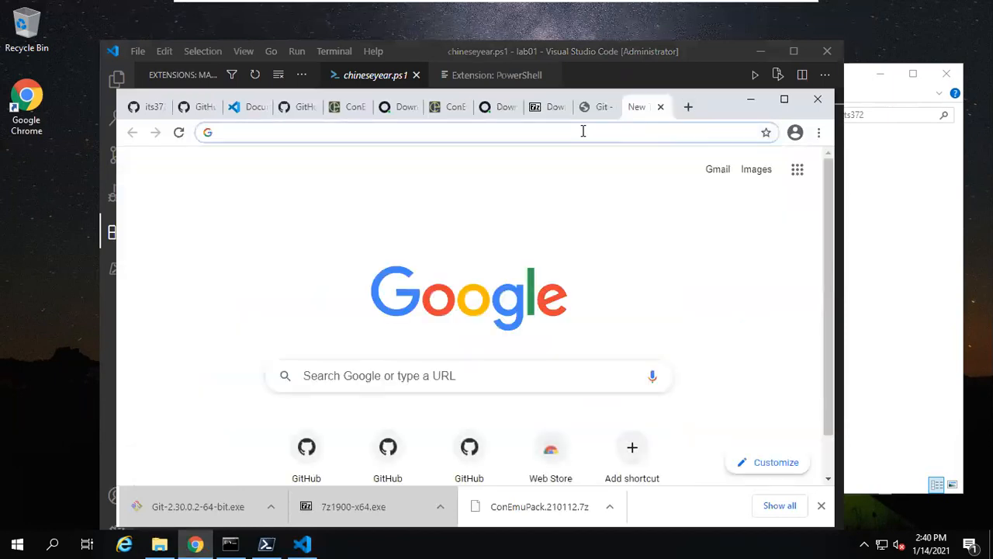
pyautogui.write('robvanderwoude.com/files/chineseyear_ps.txt')
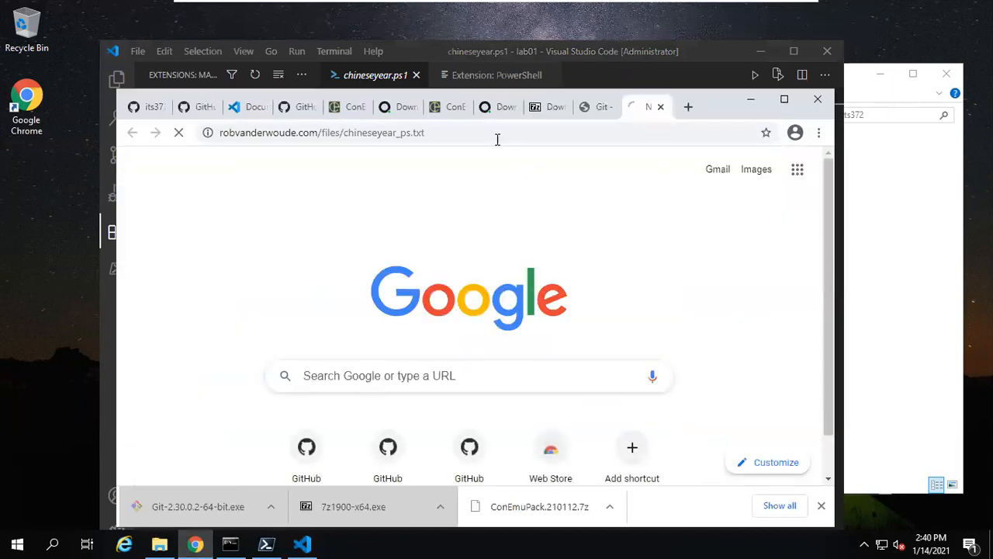
pyautogui.click(179, 132)
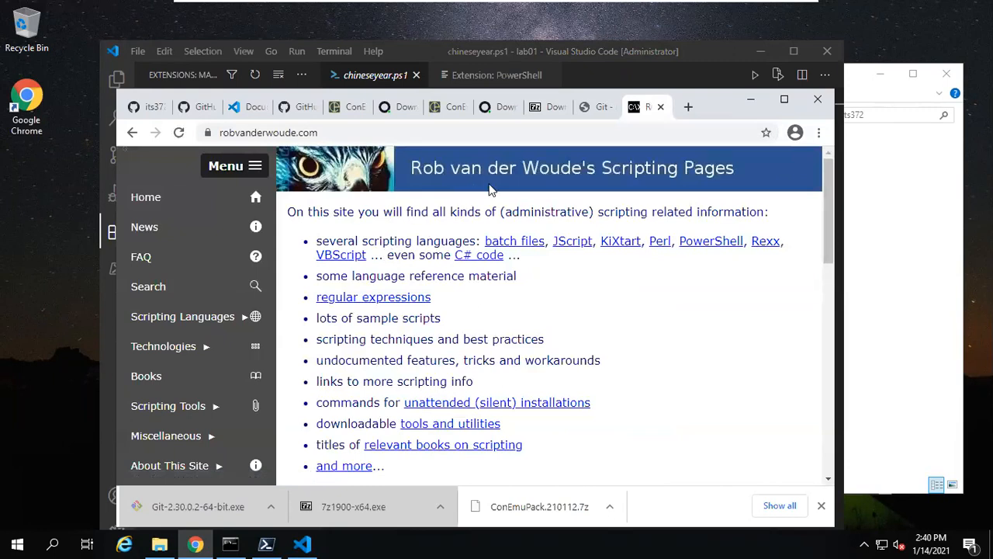
pyautogui.moveTo(184, 281)
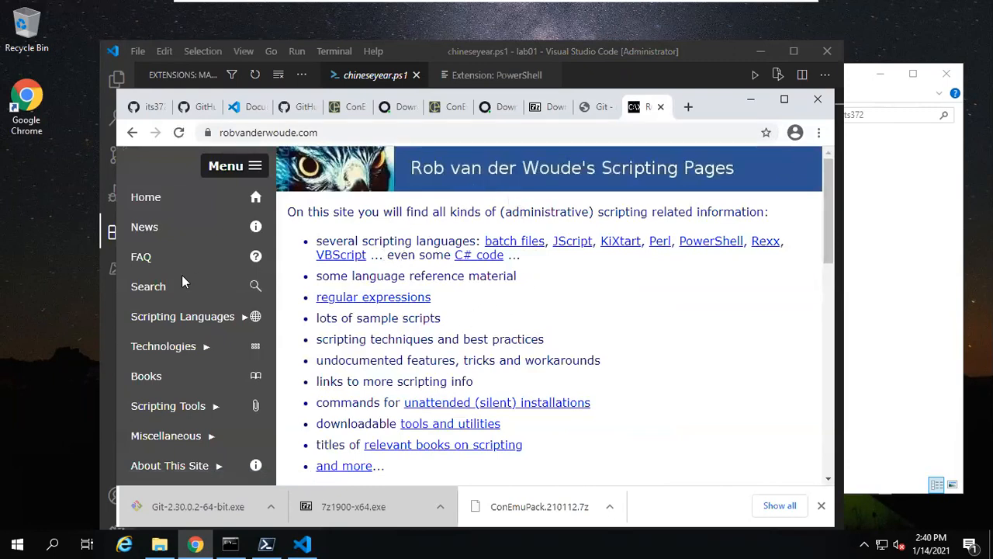
pyautogui.moveTo(522, 323)
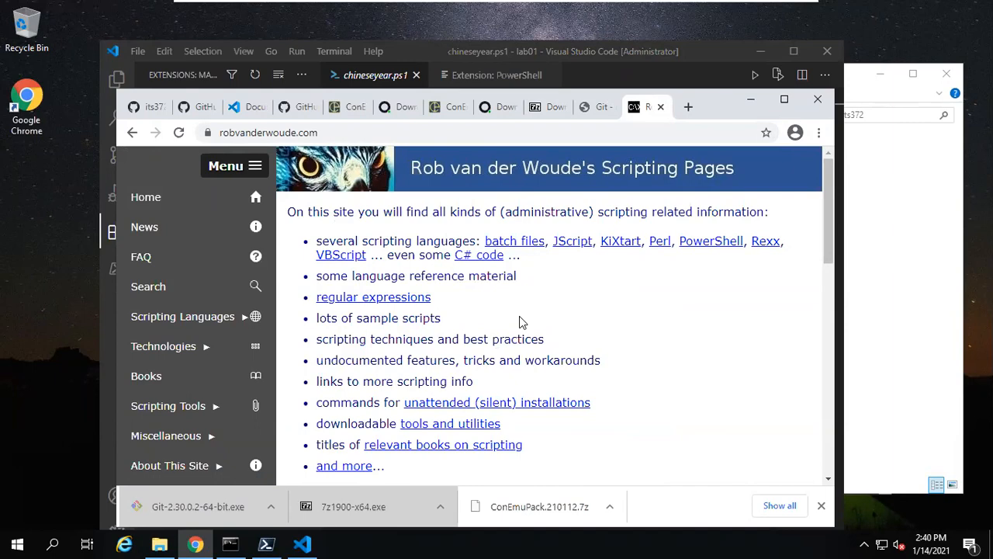
pyautogui.scroll(-3)
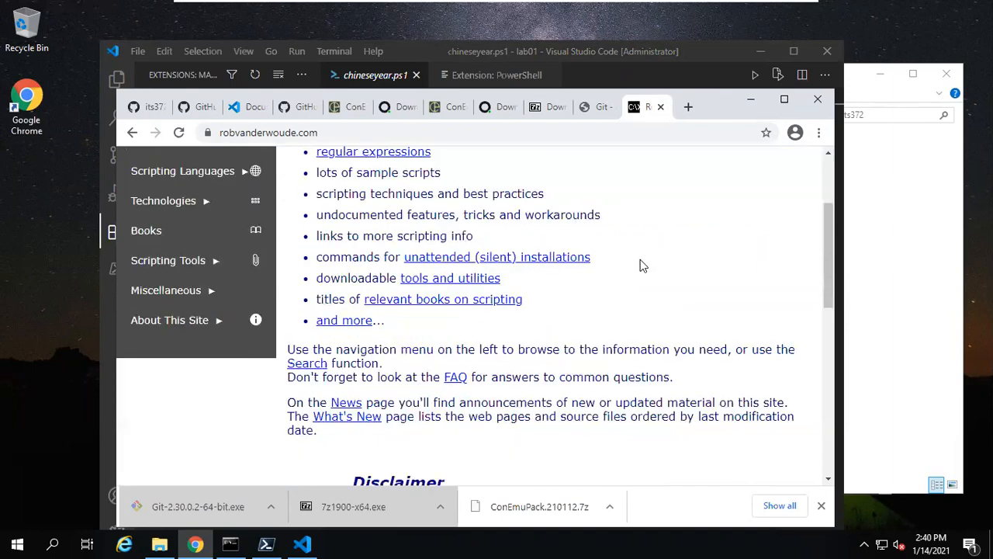
pyautogui.scroll(-3)
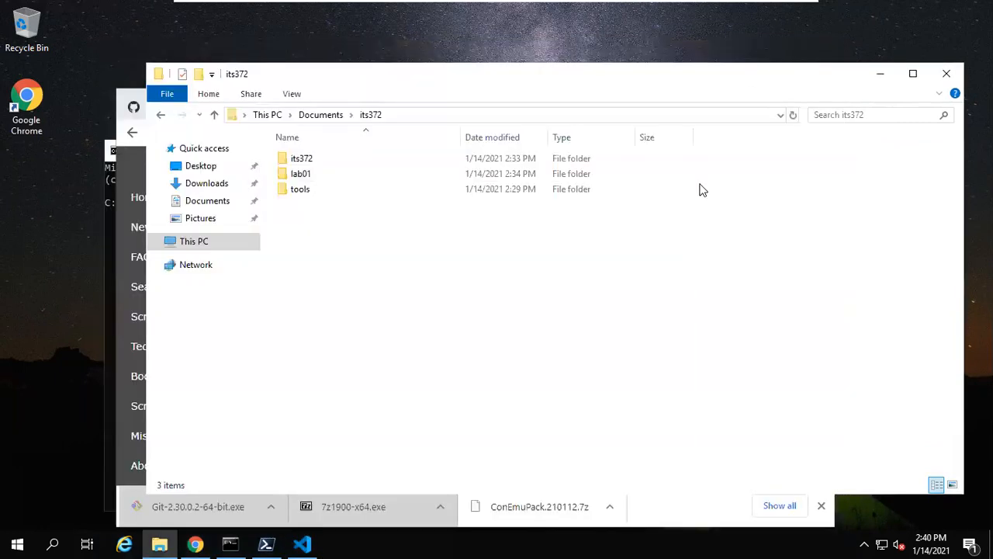
# Step: Open the lab01 folder and launch a PowerShell 7 prompt there
pyautogui.click(300, 173)
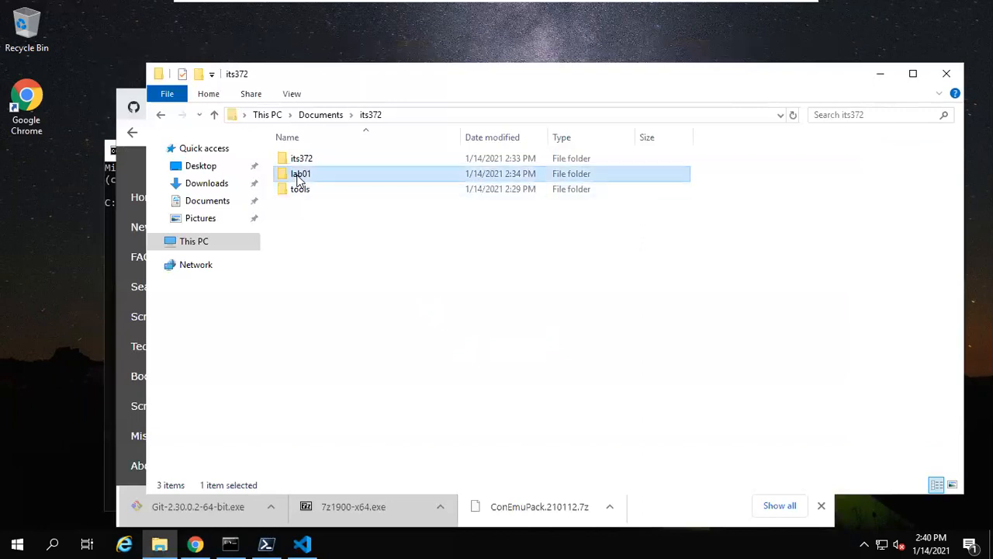
pyautogui.doubleClick(300, 173)
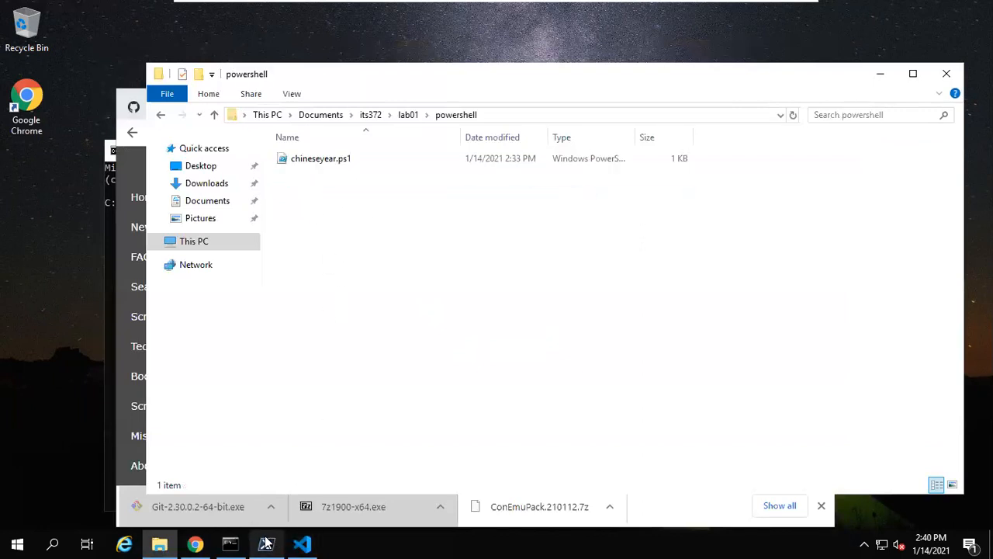
pyautogui.click(266, 543)
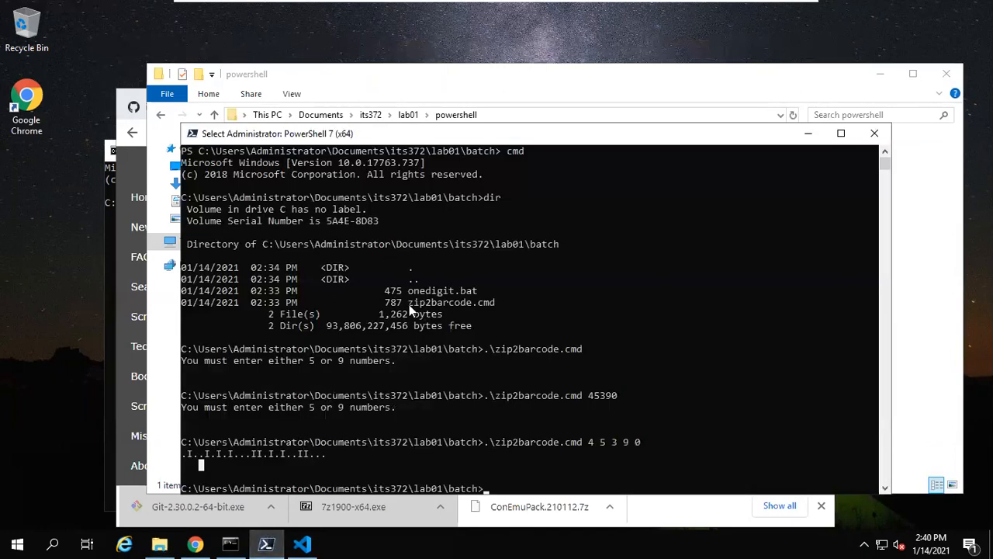
pyautogui.moveTo(276, 140)
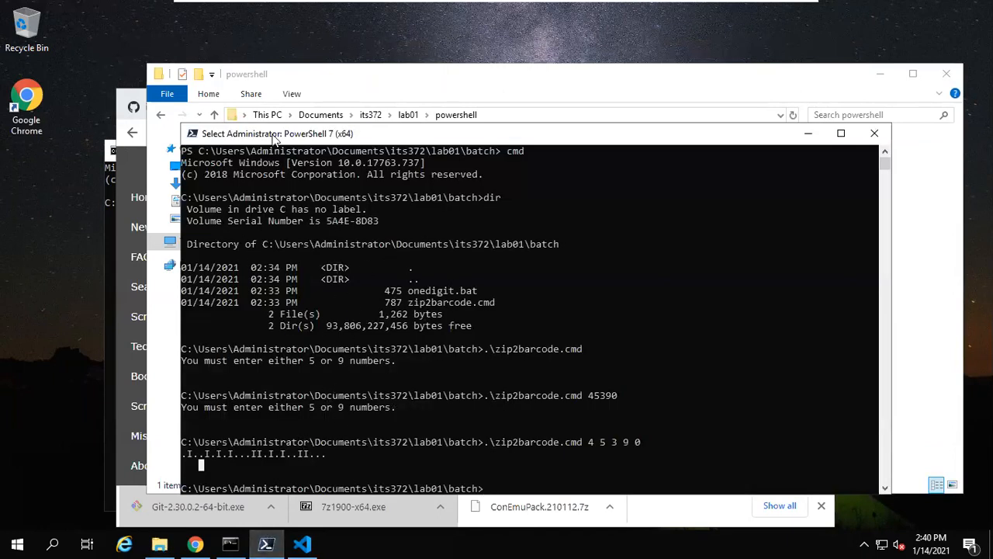
pyautogui.moveTo(489, 488)
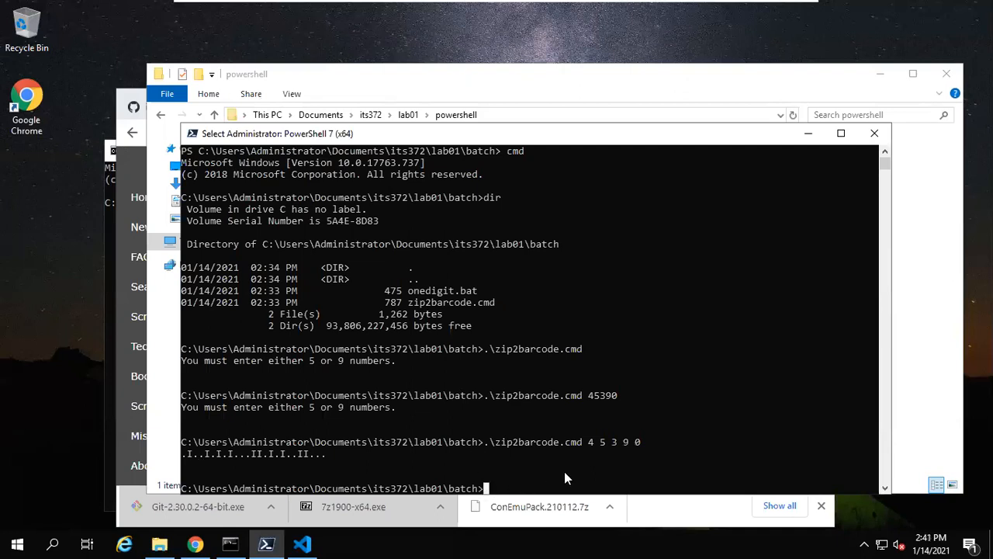
pyautogui.moveTo(604, 366)
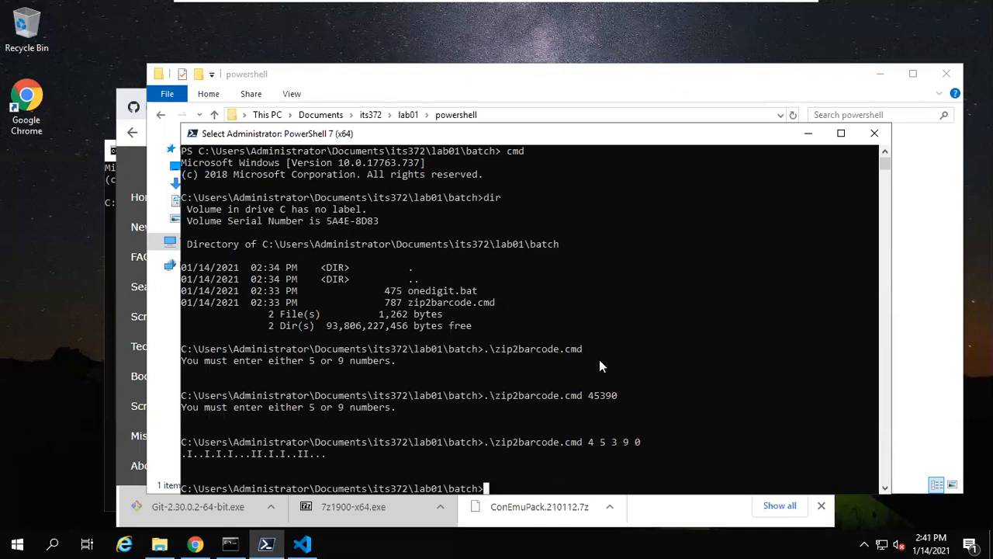
pyautogui.moveTo(673, 328)
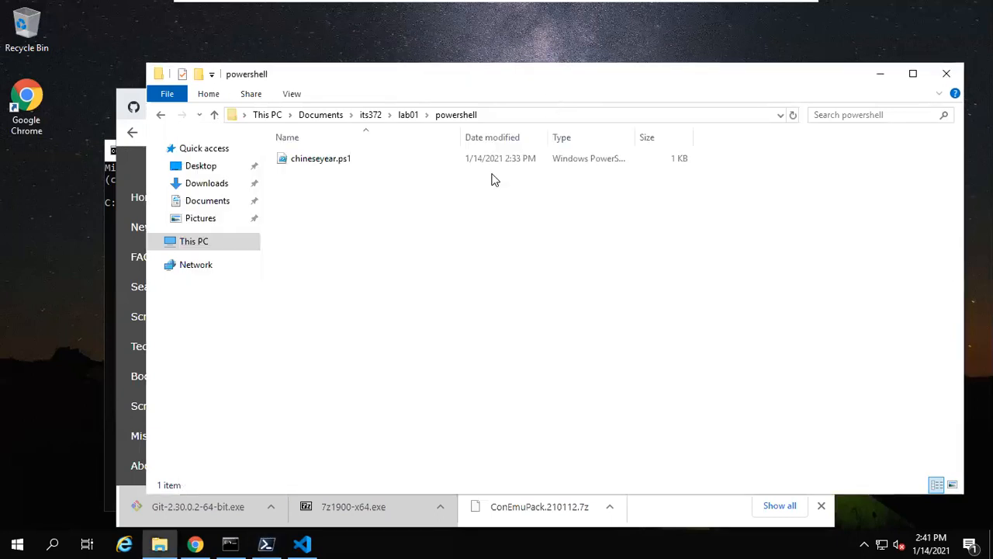
pyautogui.rightClick(495, 179)
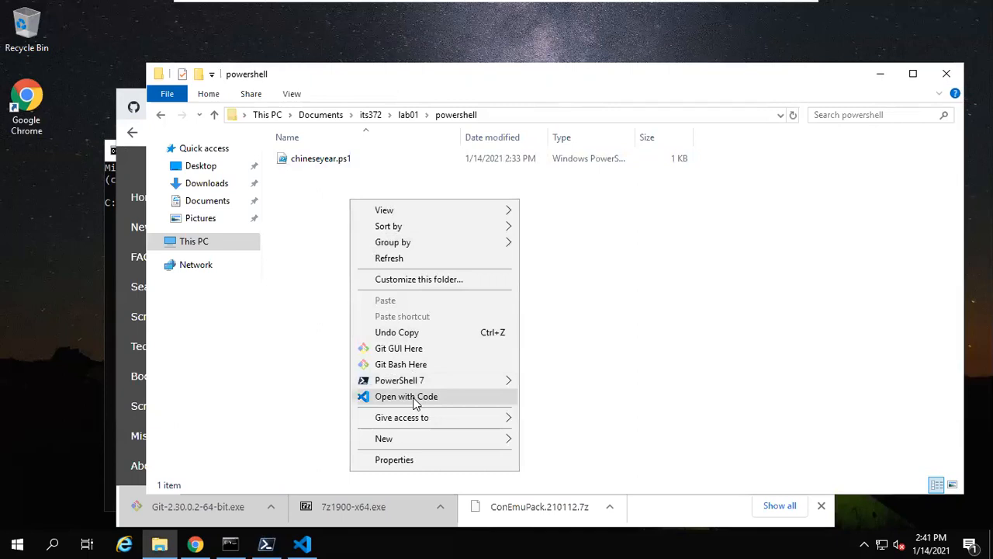
pyautogui.moveTo(400, 381)
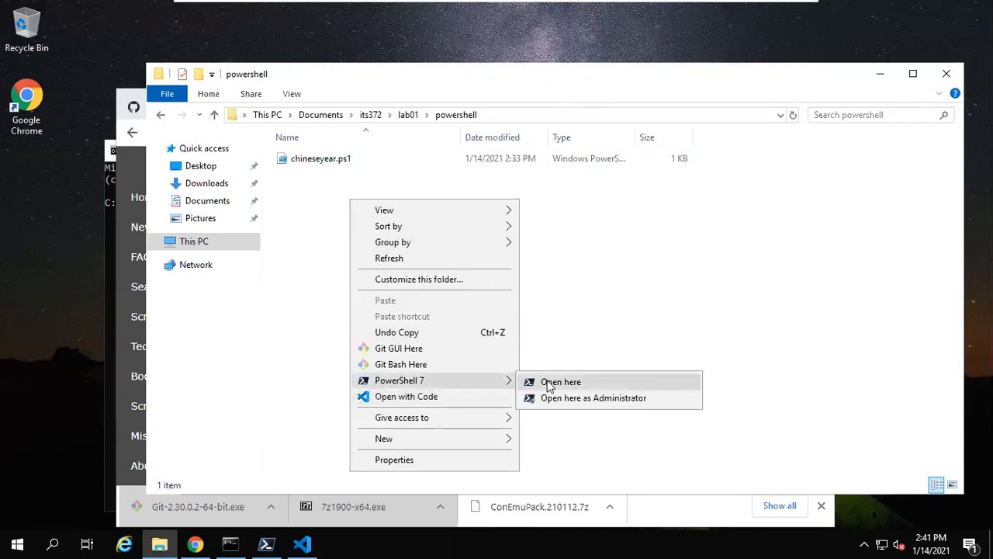
pyautogui.click(560, 381)
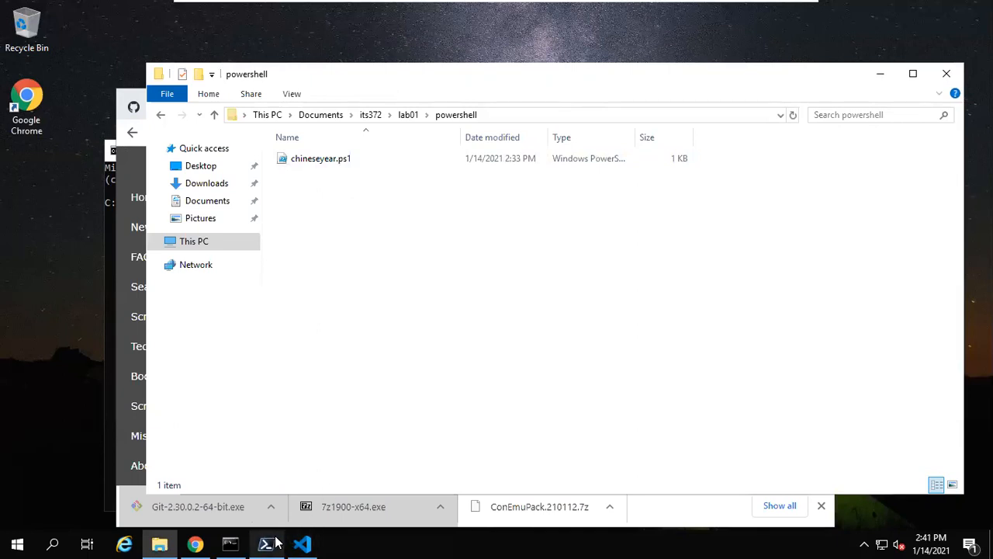
# Step: Go up to lab01 with cd .. and list its contents
pyautogui.click(266, 543)
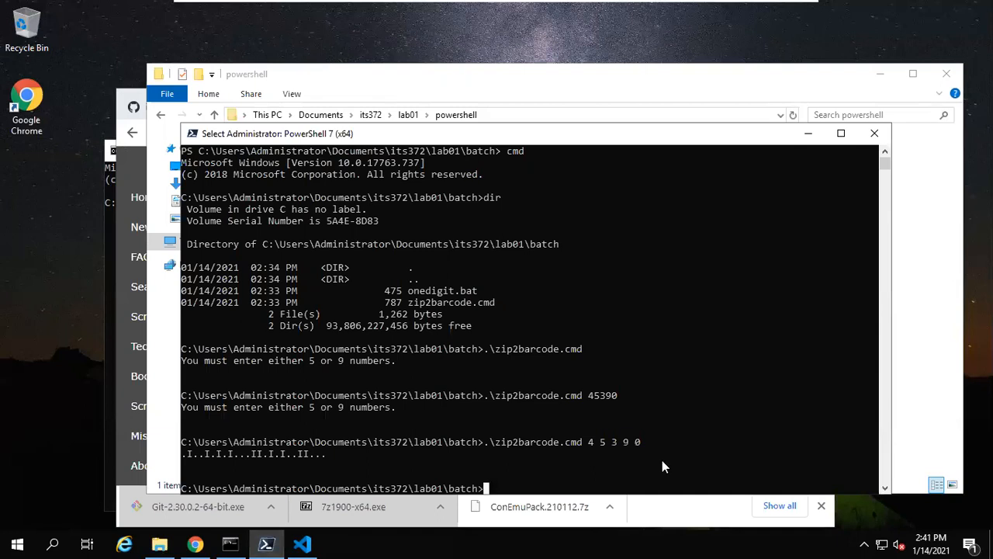
pyautogui.write('cd')
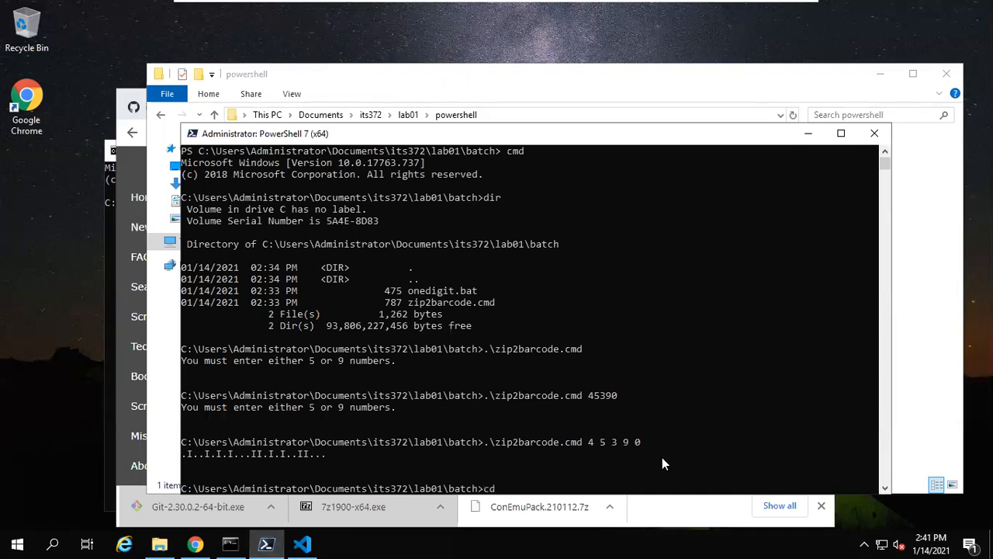
pyautogui.write('..')
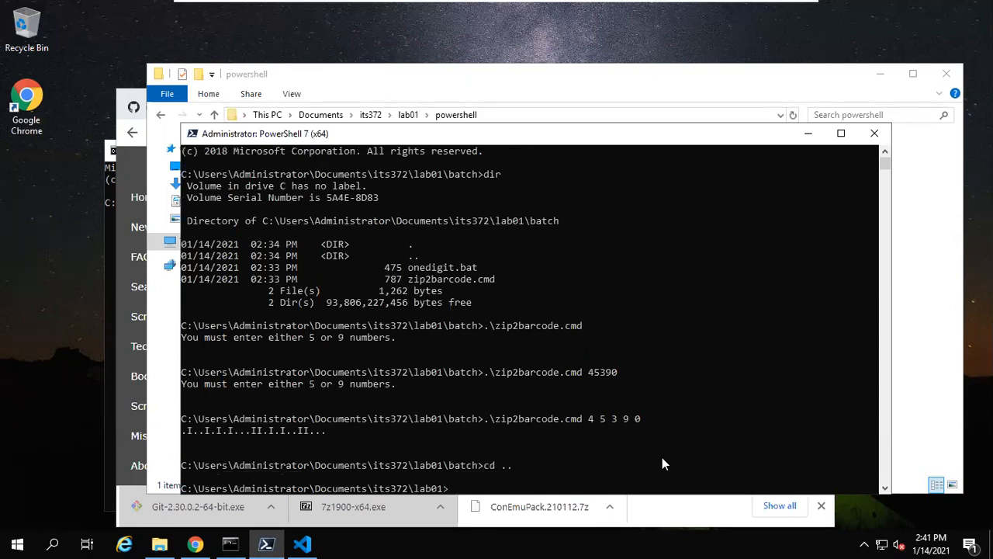
pyautogui.write('ls')
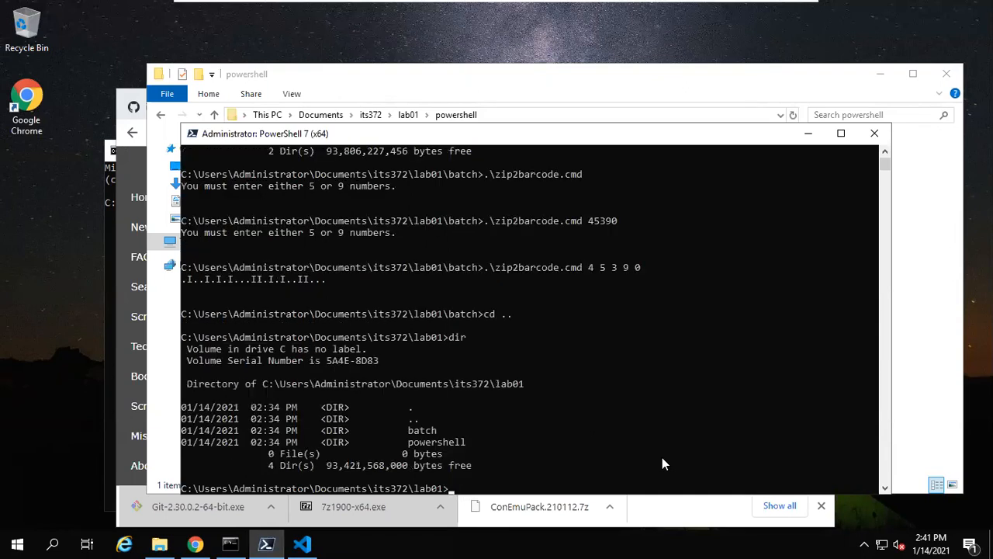
pyautogui.moveTo(476, 456)
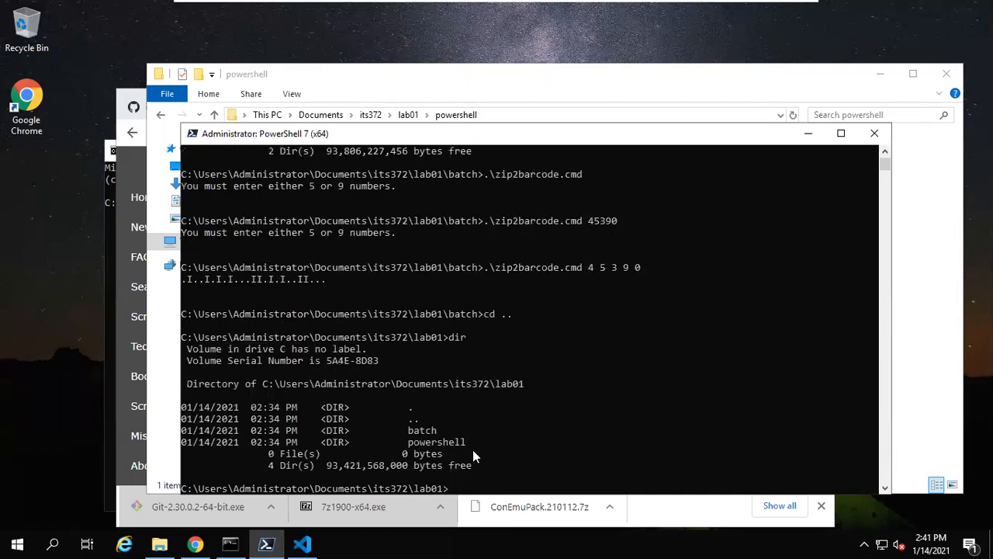
pyautogui.moveTo(618, 473)
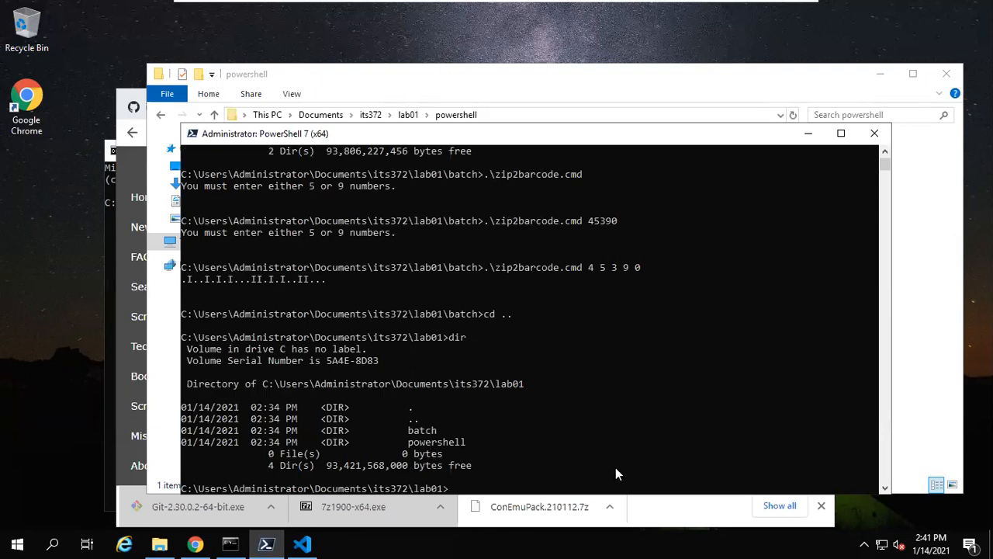
# Step: Change into the powershell folder and start running .\chineseyear.ps1
pyautogui.write('cd p')
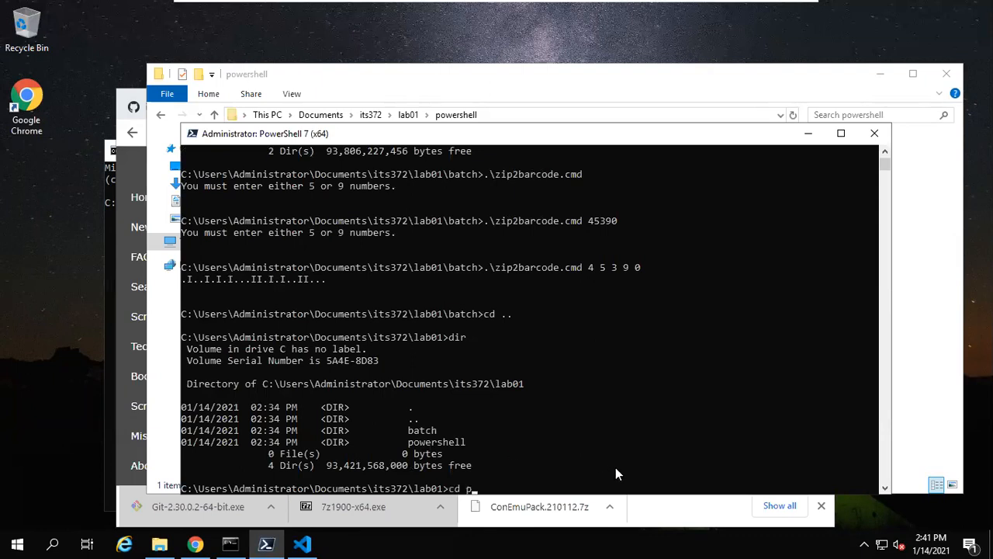
pyautogui.write('owershell')
pyautogui.write('dir')
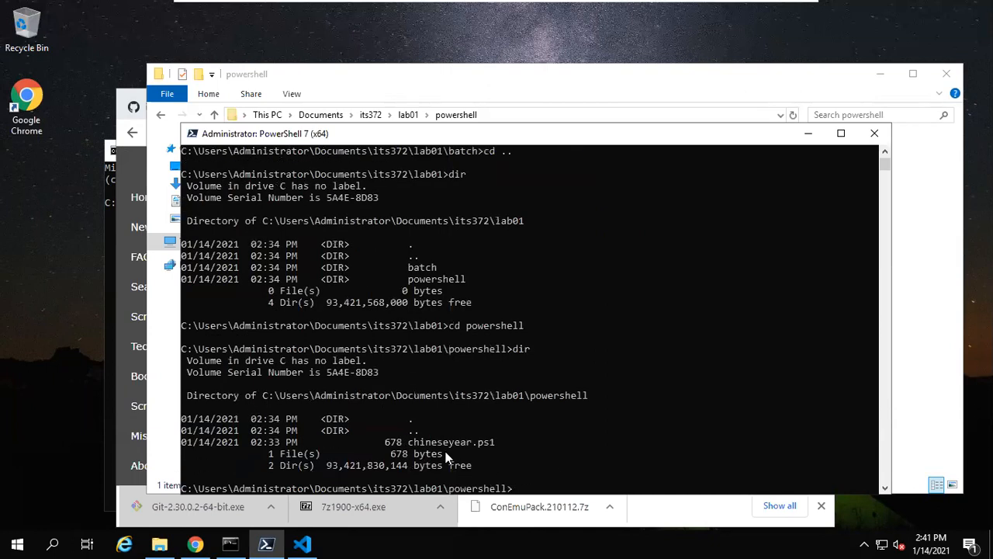
pyautogui.moveTo(634, 460)
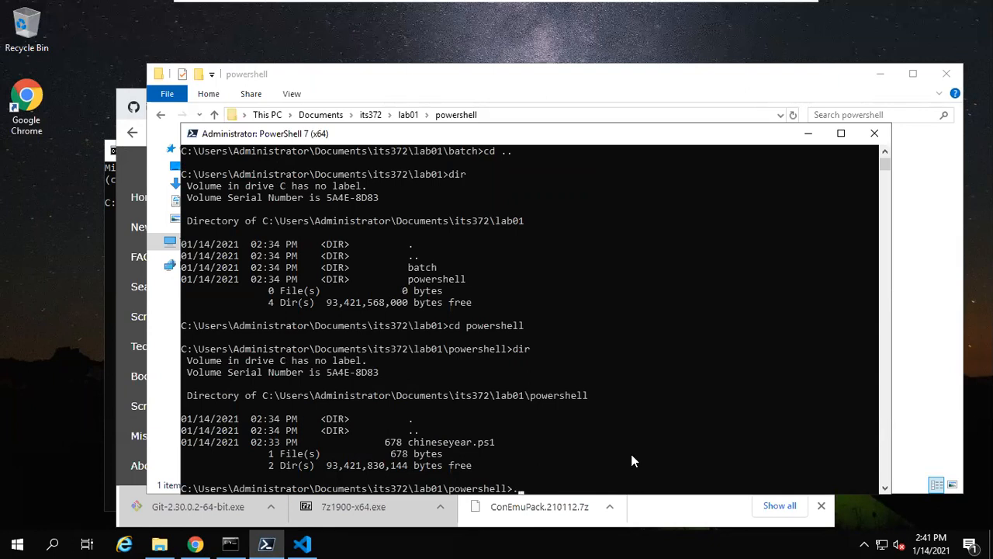
pyautogui.write('.\\')
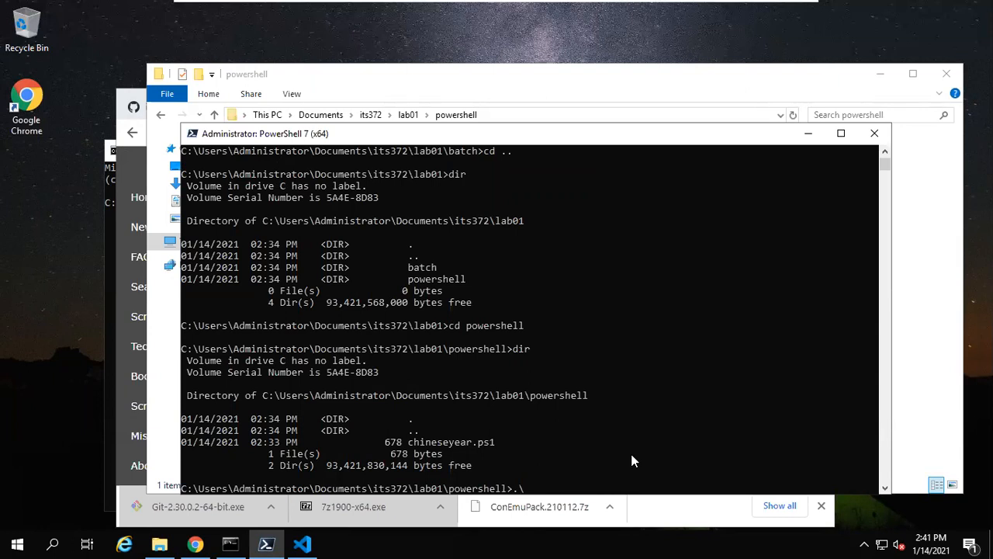
pyautogui.write('s')
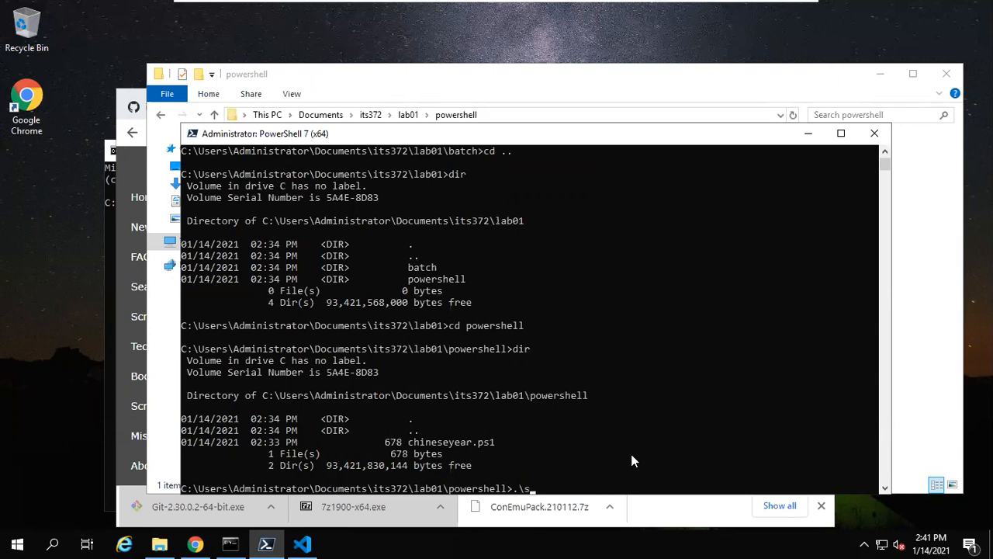
pyautogui.write('chi')
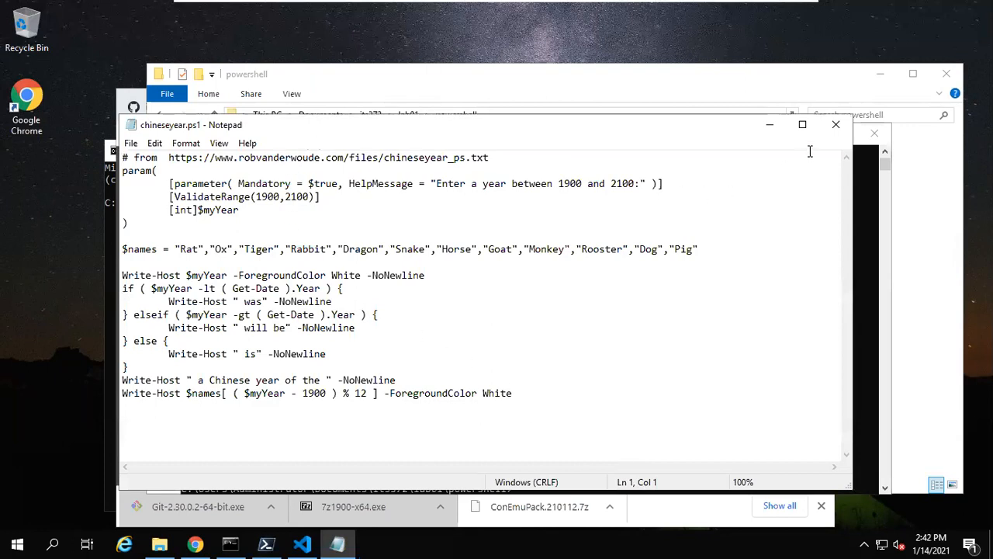
pyautogui.moveTo(836, 124)
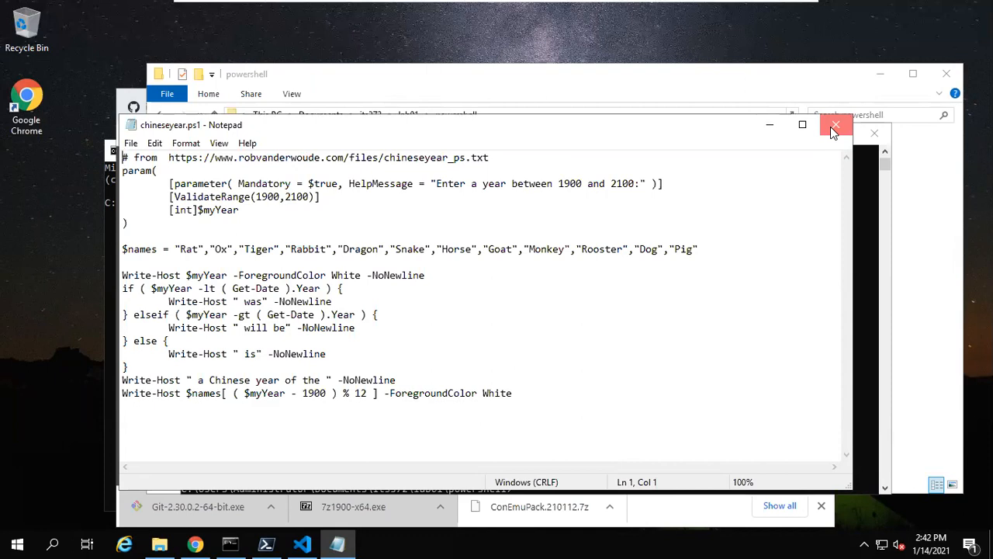
# Step: Close Notepad, exit the cmd session, and dir lab01\powershell in native PowerShell
pyautogui.click(835, 125)
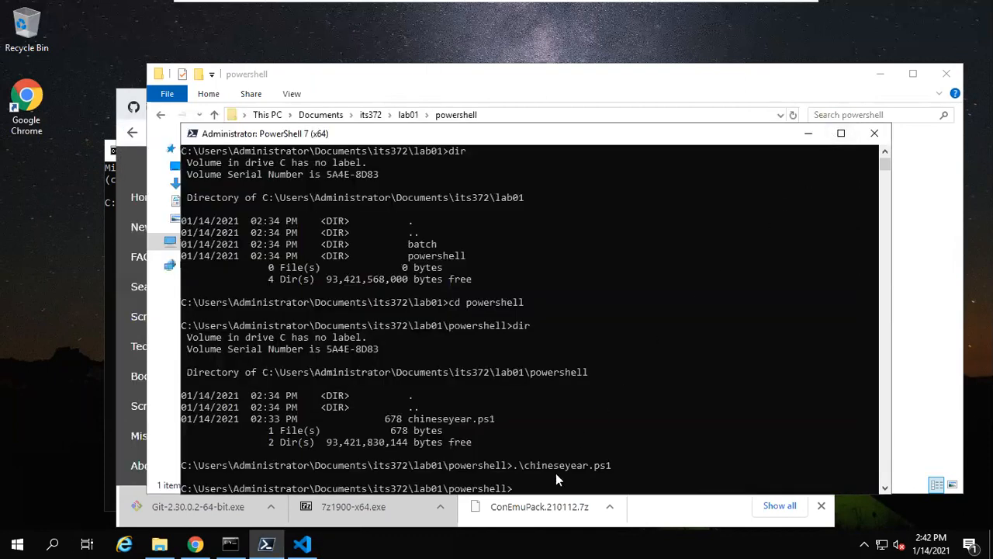
pyautogui.moveTo(615, 480)
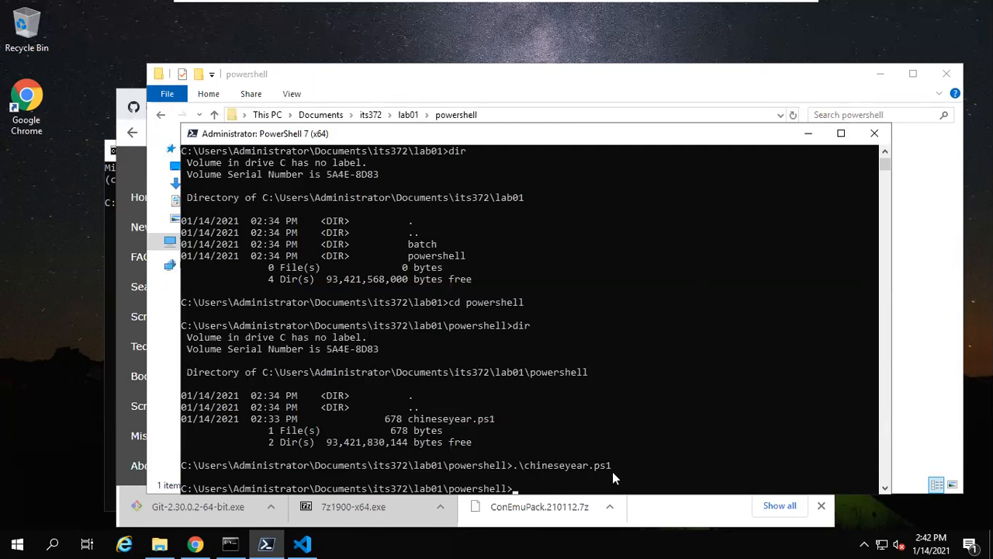
pyautogui.moveTo(600, 481)
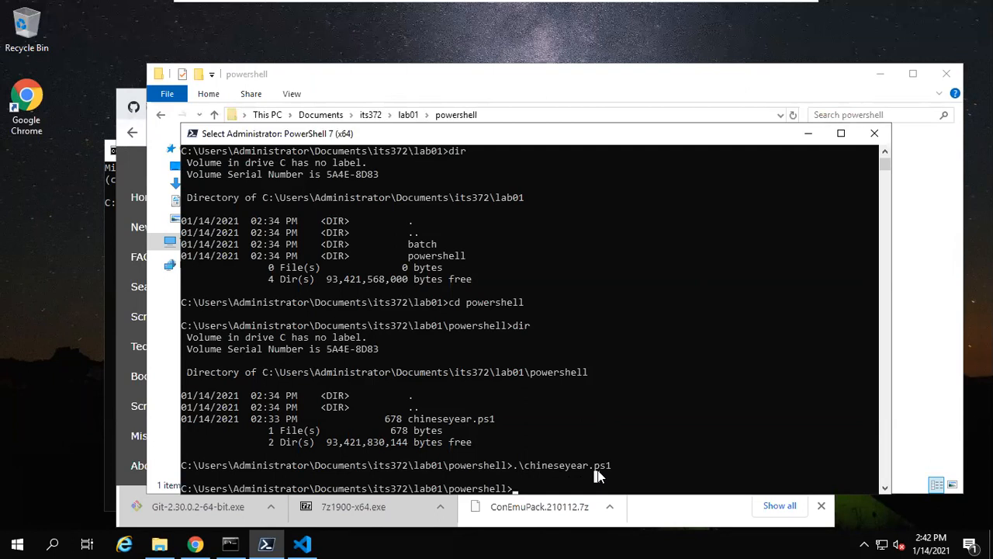
pyautogui.write('ex')
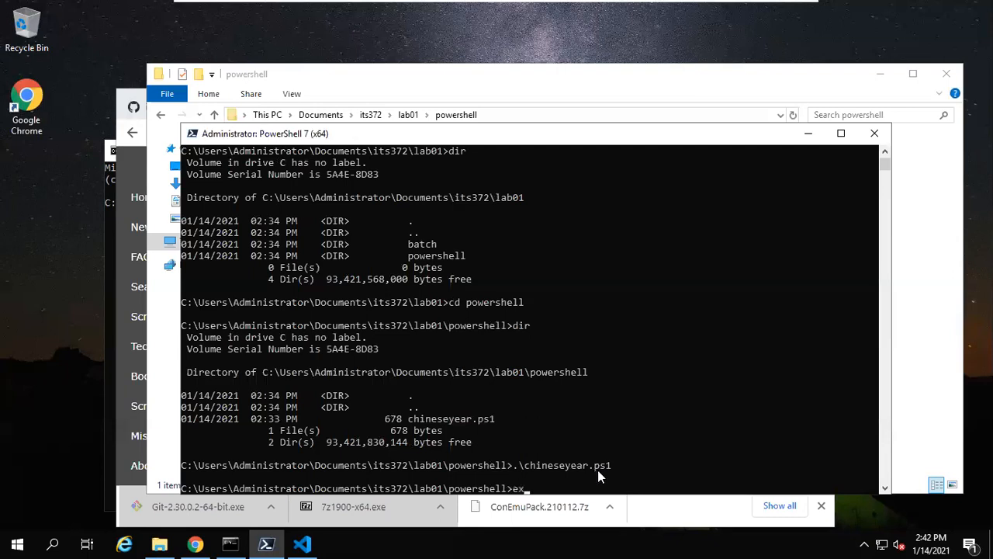
pyautogui.write('it')
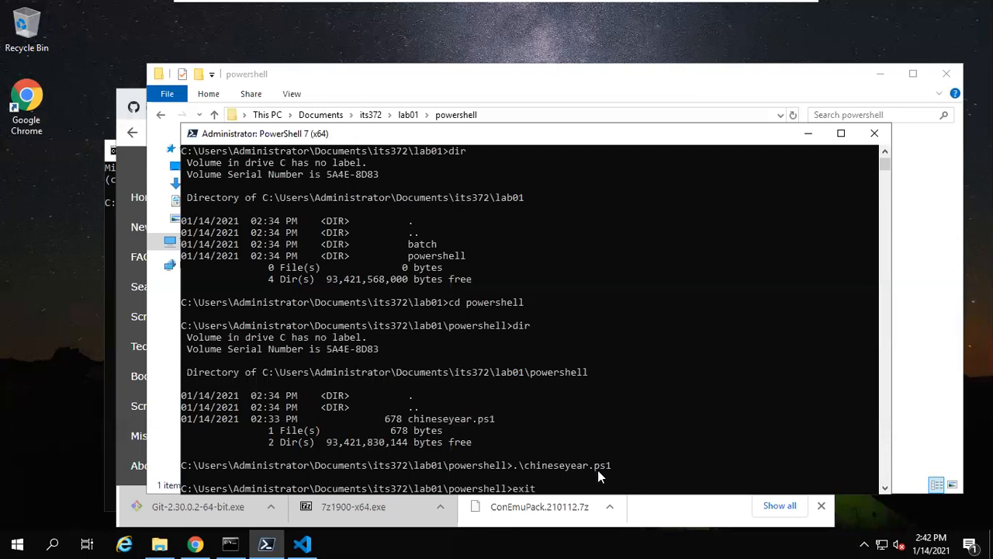
pyautogui.moveTo(722, 454)
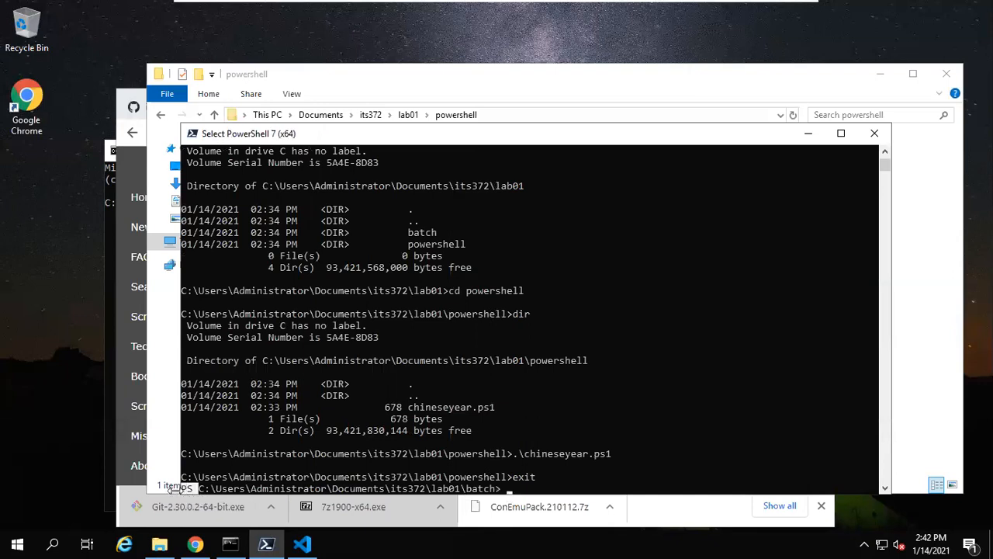
pyautogui.moveTo(178, 492)
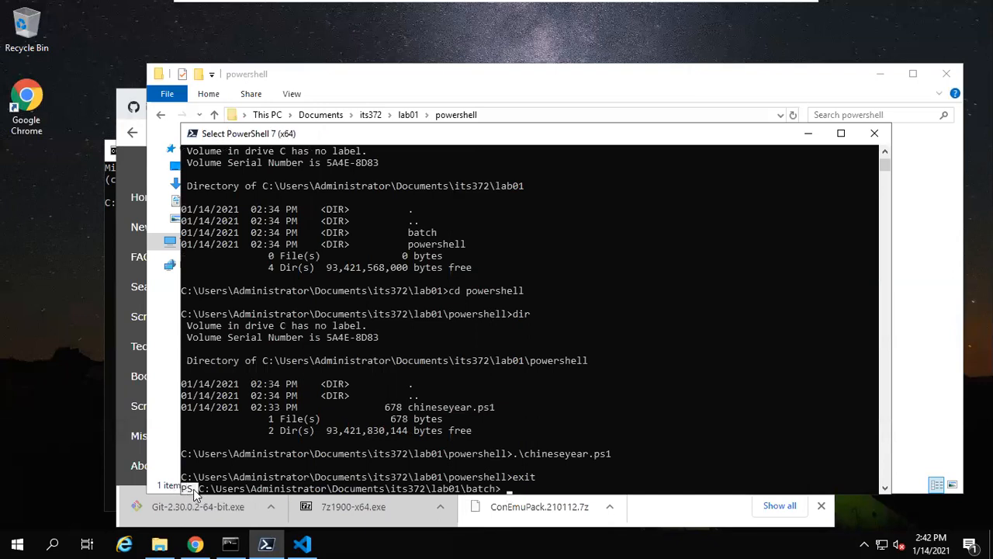
pyautogui.moveTo(431, 498)
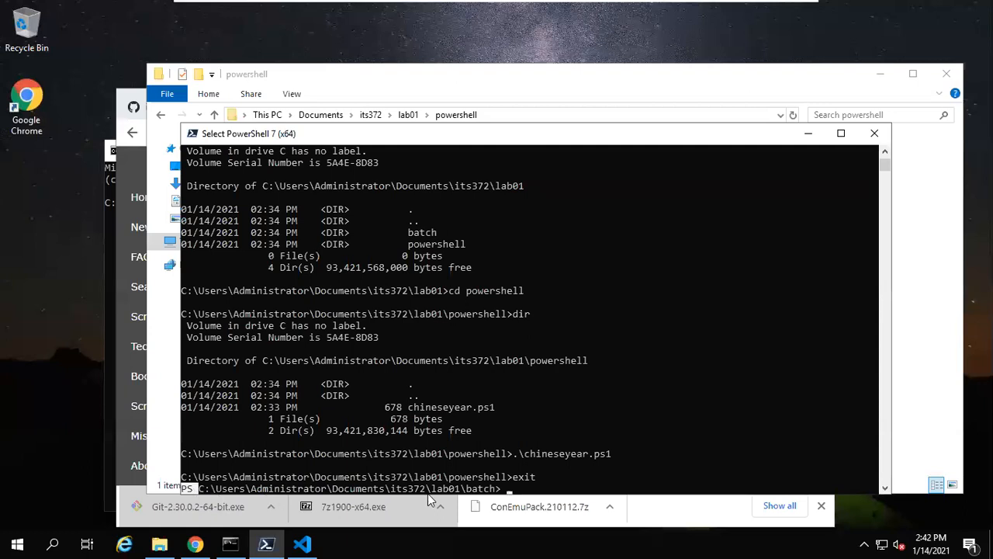
pyautogui.moveTo(480, 498)
pyautogui.write('.\\')
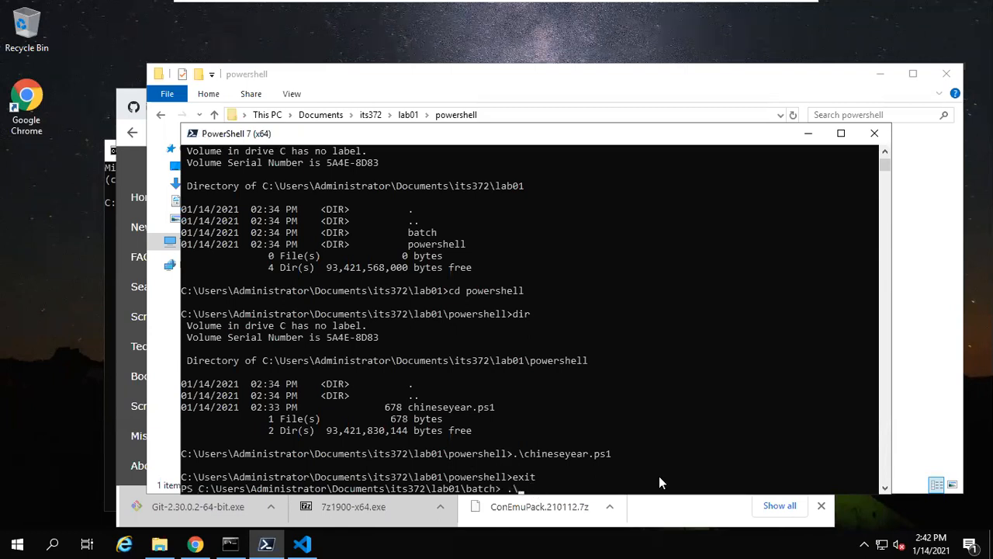
pyautogui.write('chi')
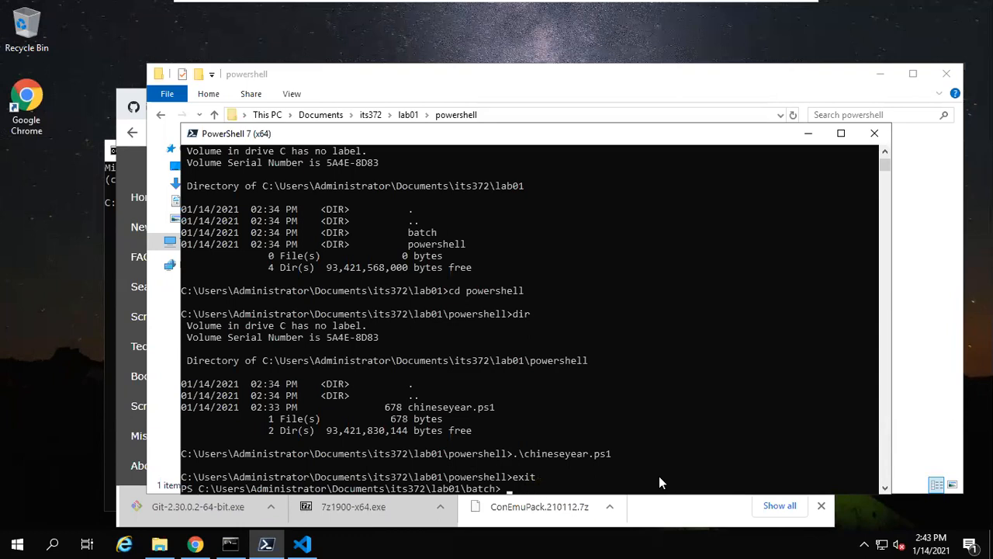
pyautogui.write('cd ..')
pyautogui.write('cd .\\powershell\\')
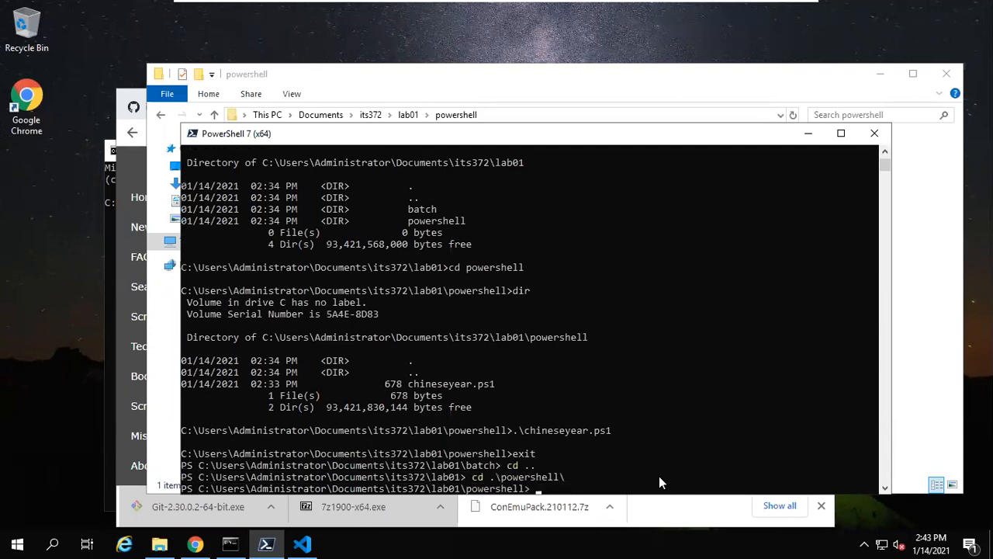
pyautogui.write('dir')
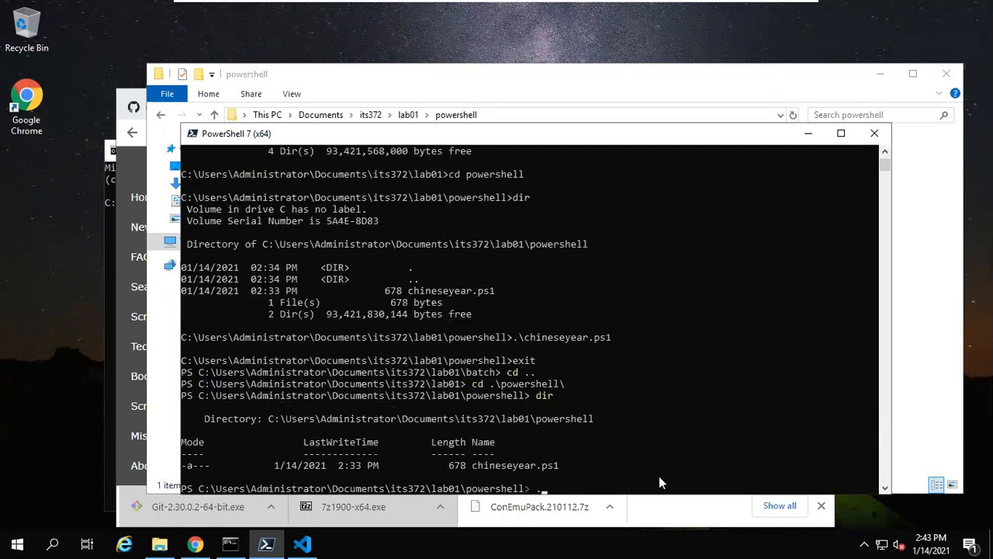
# Step: Run .\chineseyear.ps1 and enter 2021 for myYear, getting Year of the Ox
pyautogui.write('.\\chineseyear.ps1')
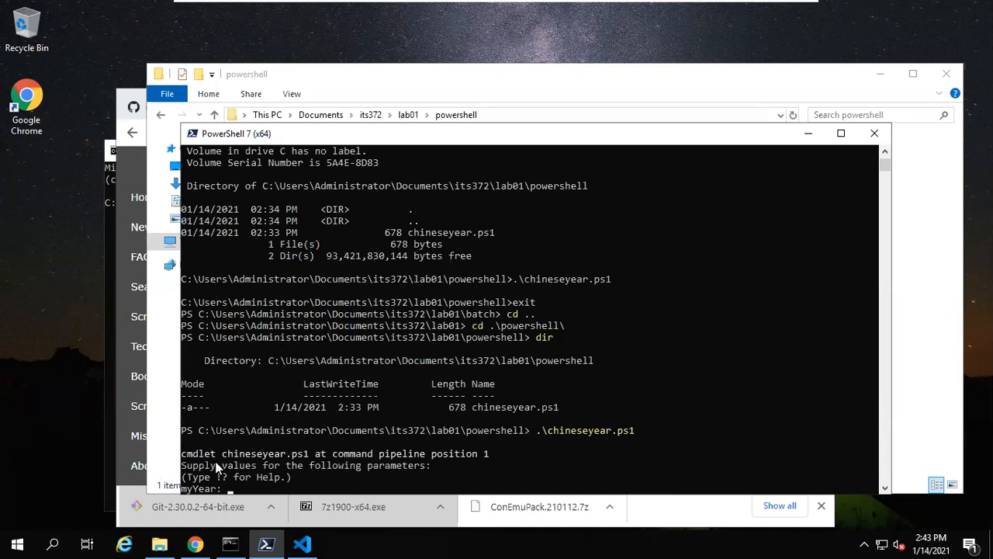
pyautogui.moveTo(222, 472)
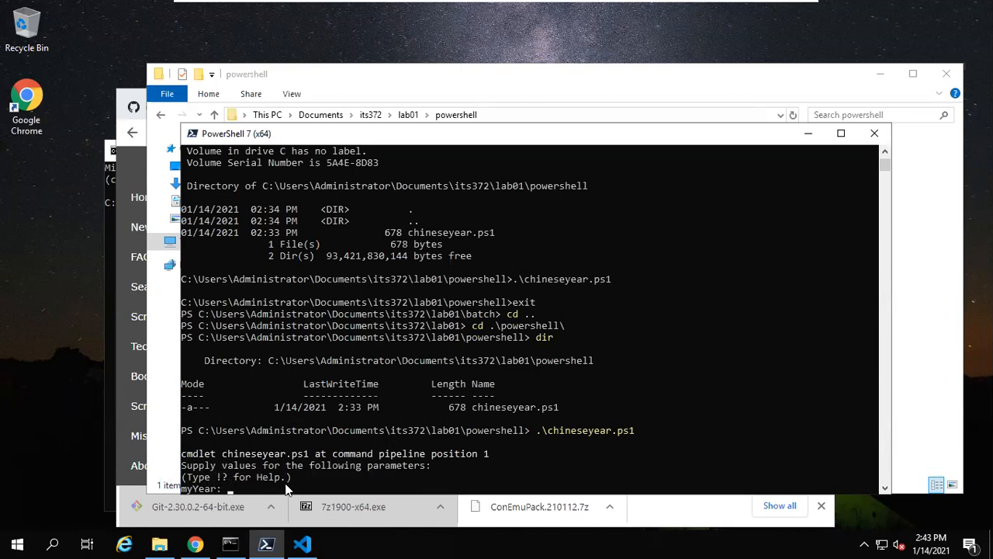
pyautogui.moveTo(225, 489)
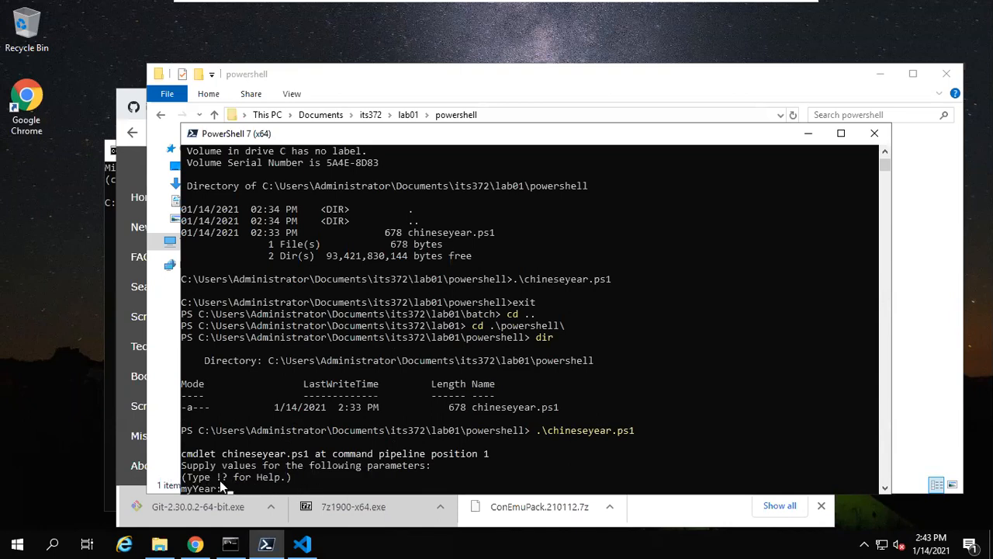
pyautogui.moveTo(805, 351)
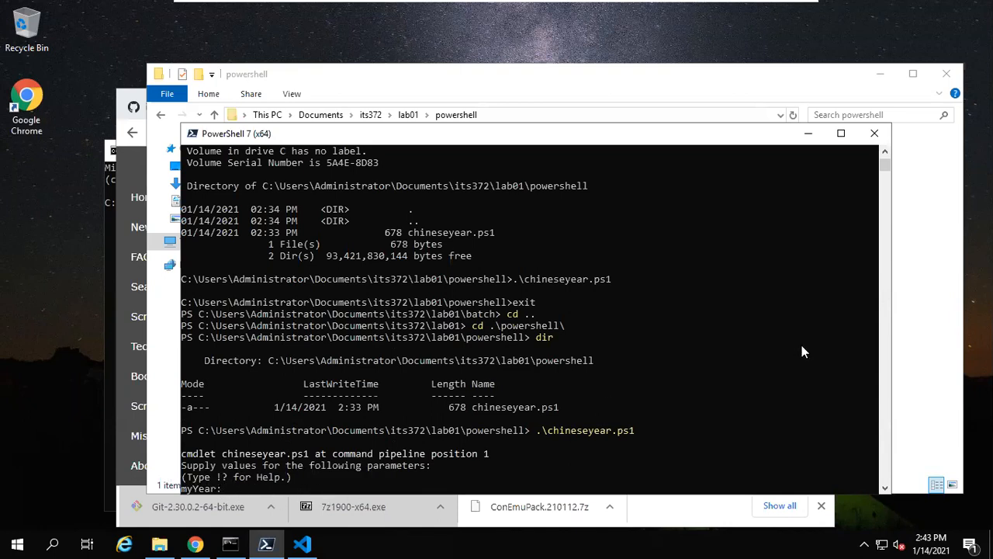
pyautogui.write('2021')
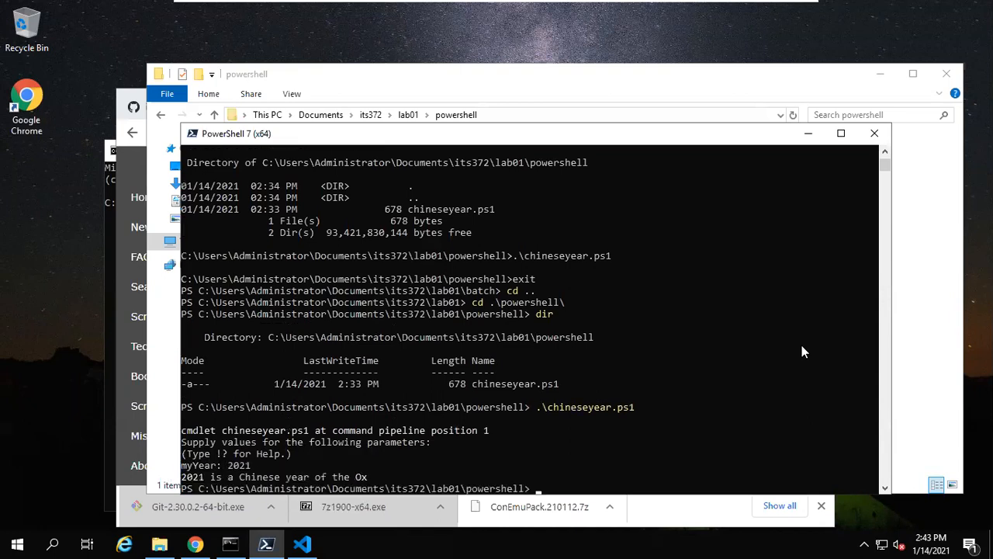
pyautogui.moveTo(236, 497)
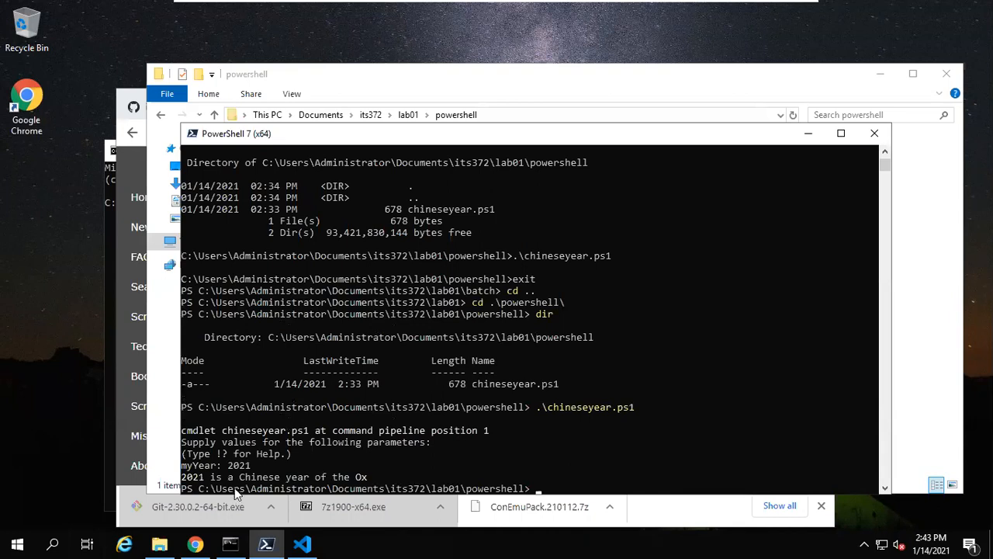
pyautogui.moveTo(272, 482)
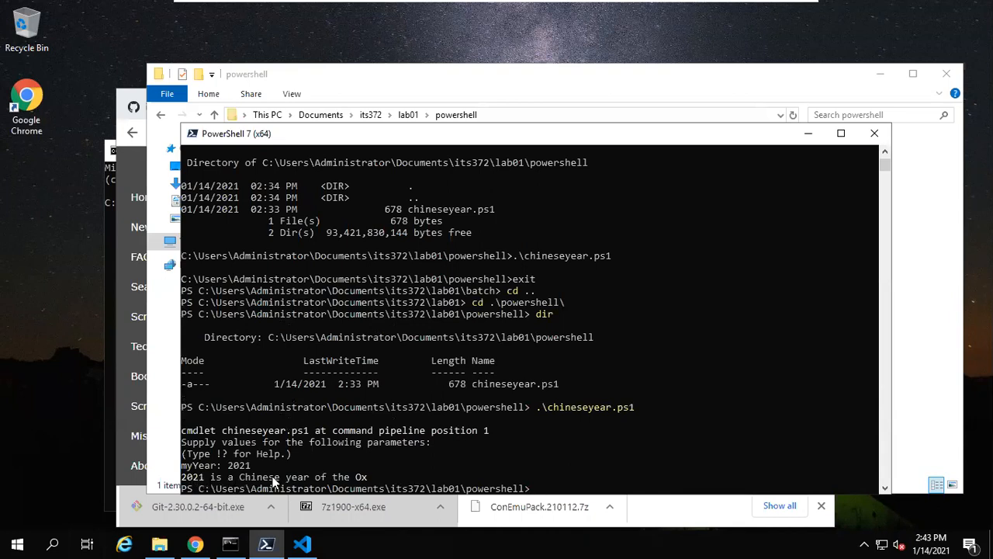
pyautogui.moveTo(369, 481)
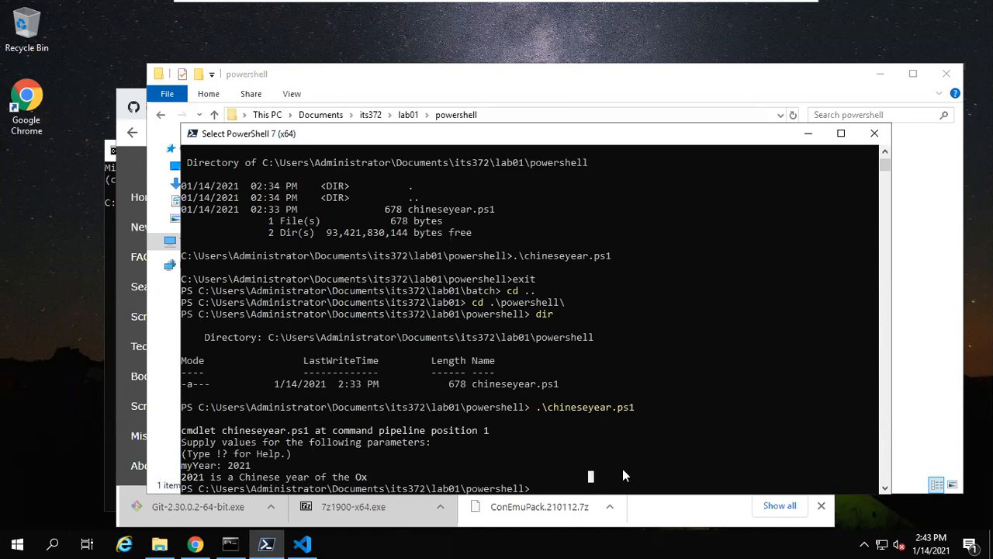
# Step: Run .\chineseyear.ps1 with -myYear 2020 to look up its zodiac animal
pyautogui.write('.\\chineseyear.ps1')
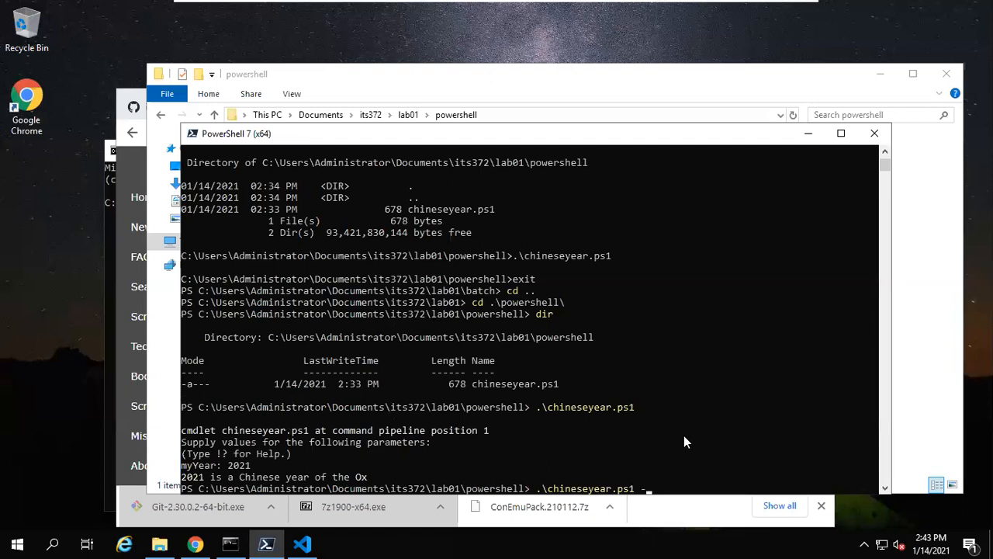
pyautogui.write('-myYear')
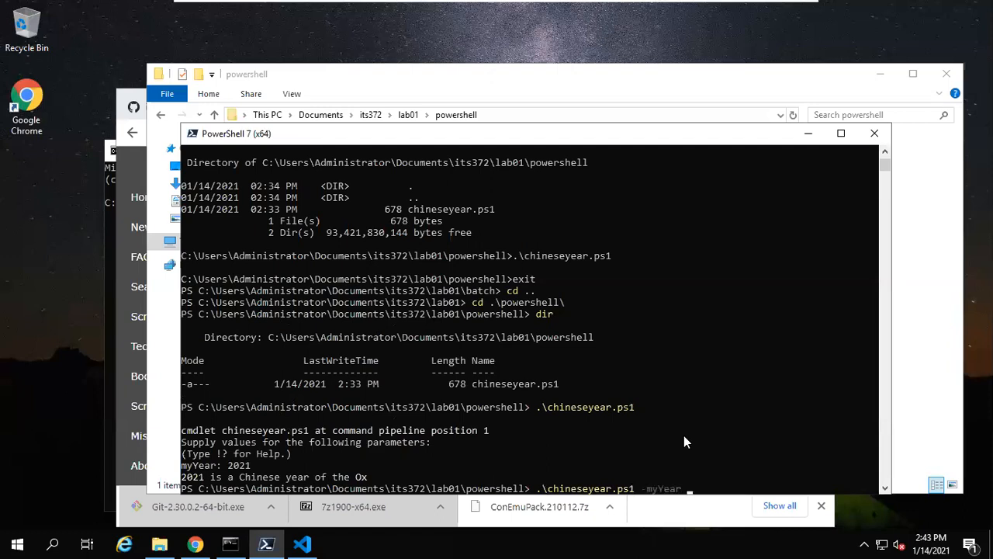
pyautogui.write('2')
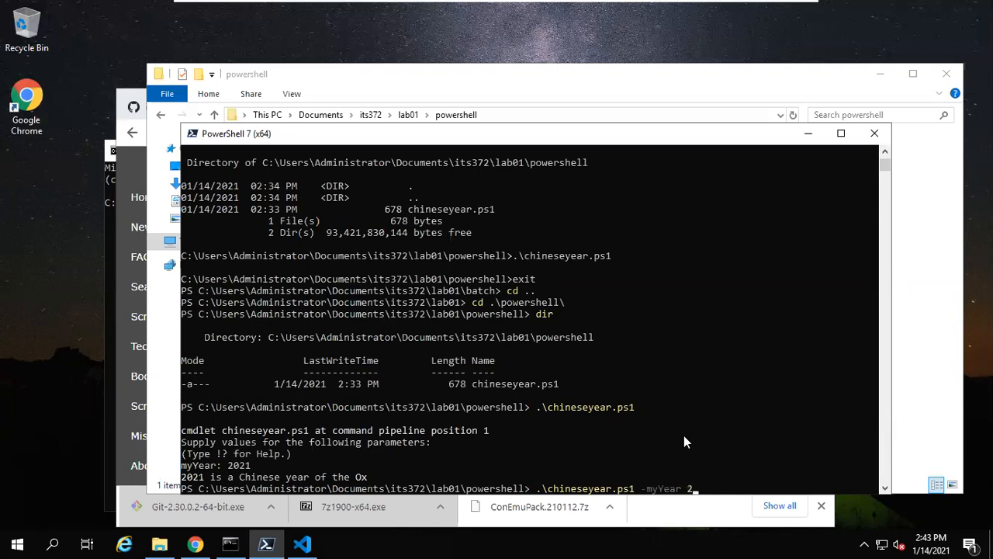
pyautogui.write('020')
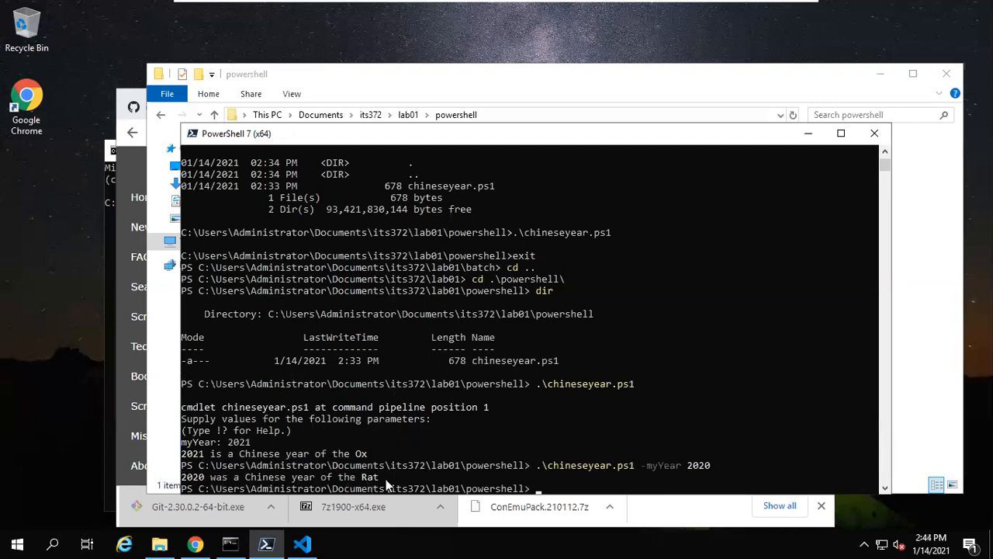
pyautogui.moveTo(578, 493)
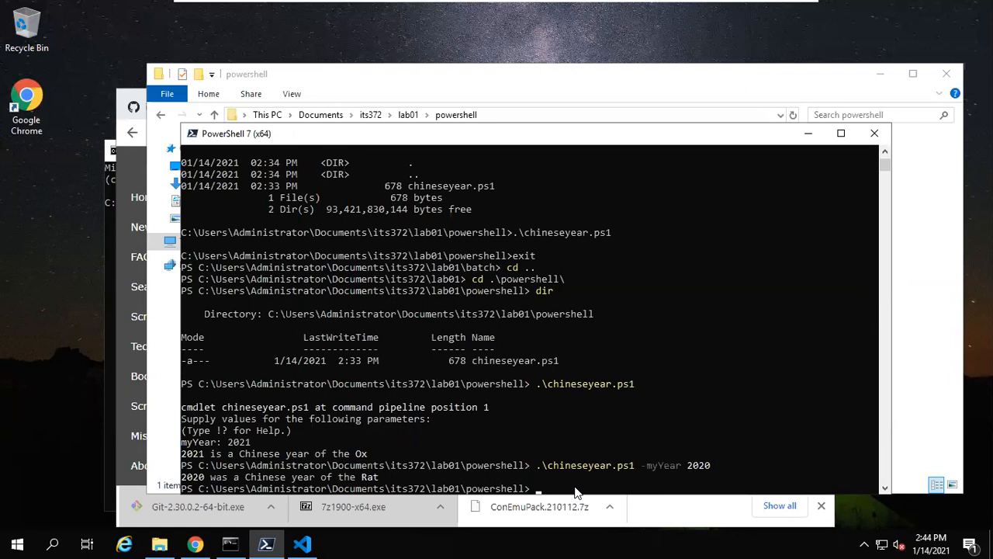
pyautogui.moveTo(612, 477)
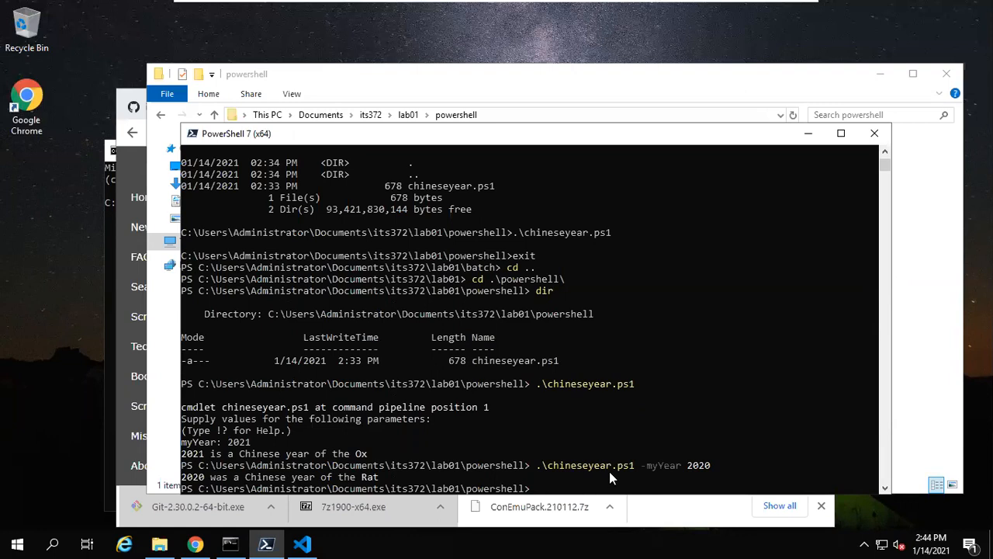
# Step: Rerun .\chineseyear.ps1, ask for help with !? at the prompt, then submit 1999
pyautogui.write('.\\chineseyear.ps1')
pyautogui.write('!')
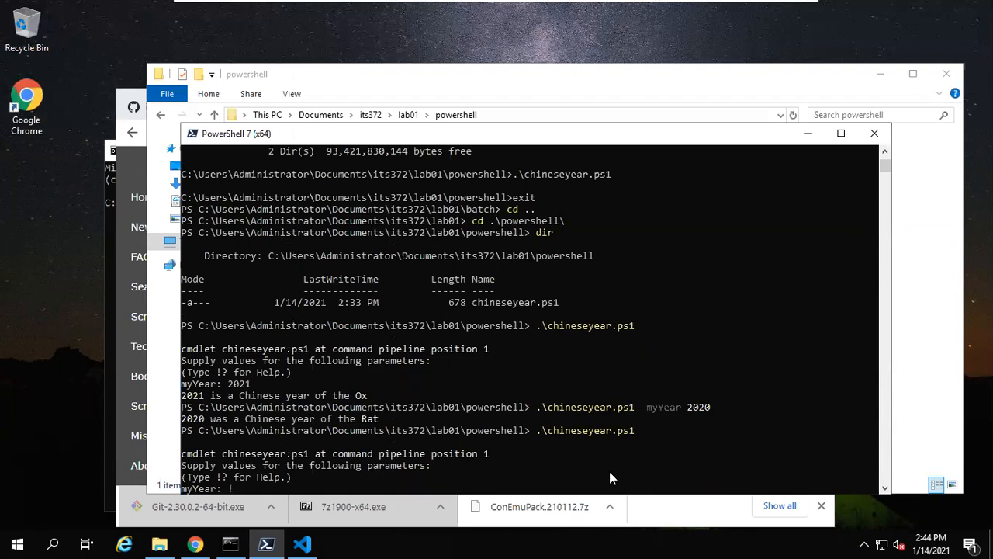
pyautogui.write('?')
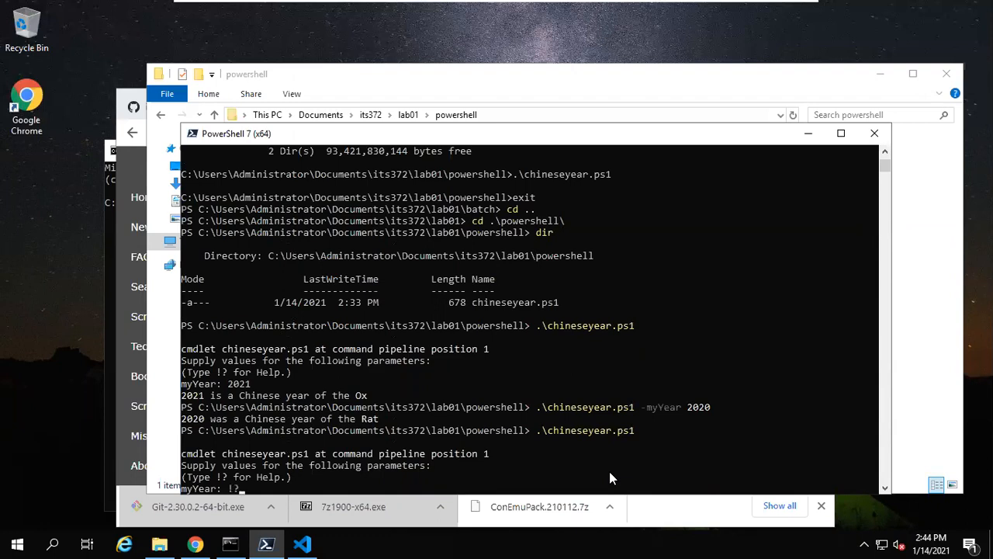
pyautogui.write('!?')
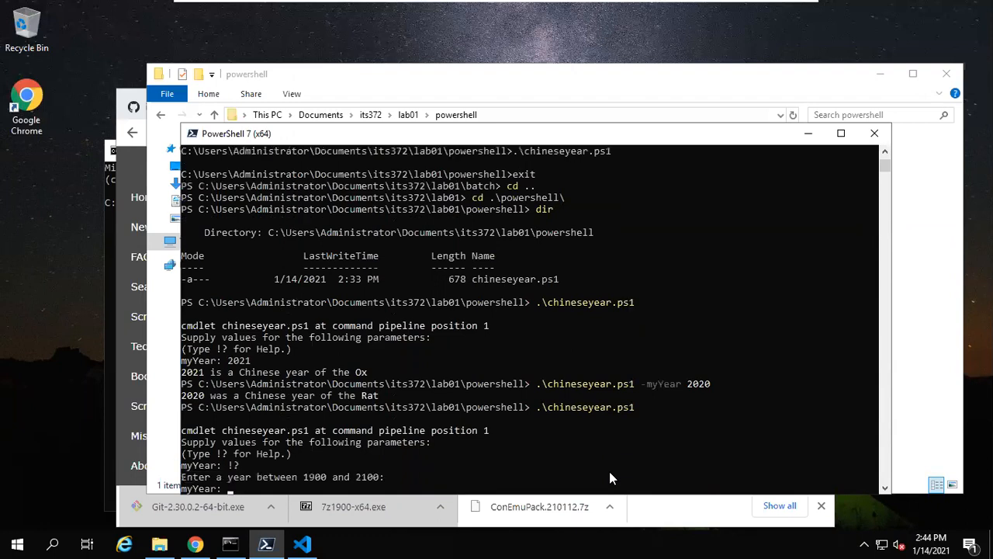
pyautogui.moveTo(528, 437)
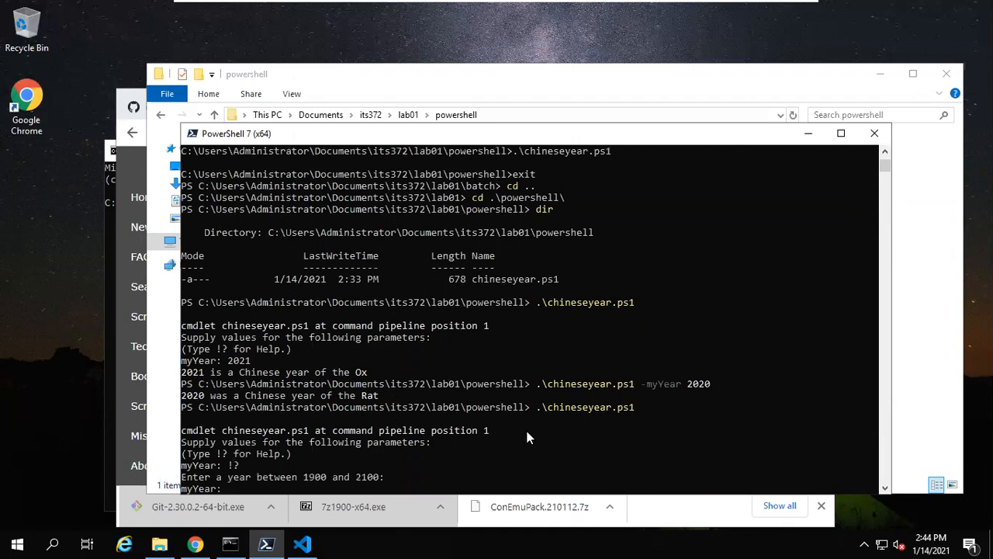
pyautogui.moveTo(220, 493)
pyautogui.write('1999')
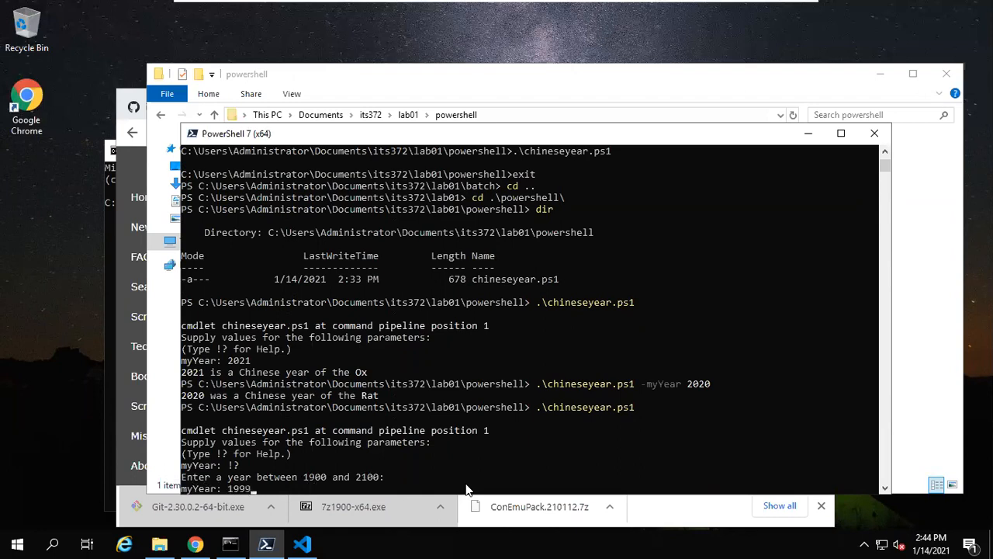
pyautogui.press('enter')
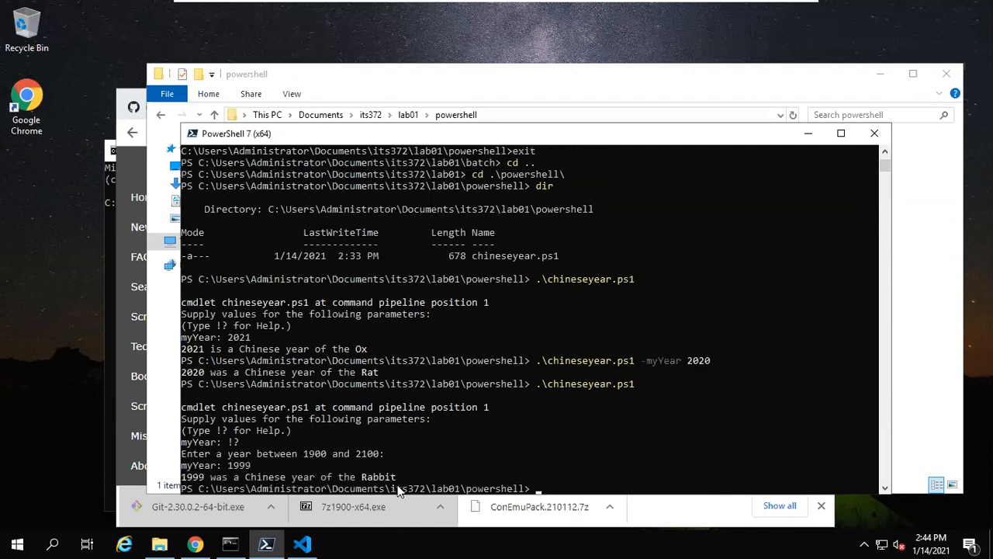
pyautogui.moveTo(404, 483)
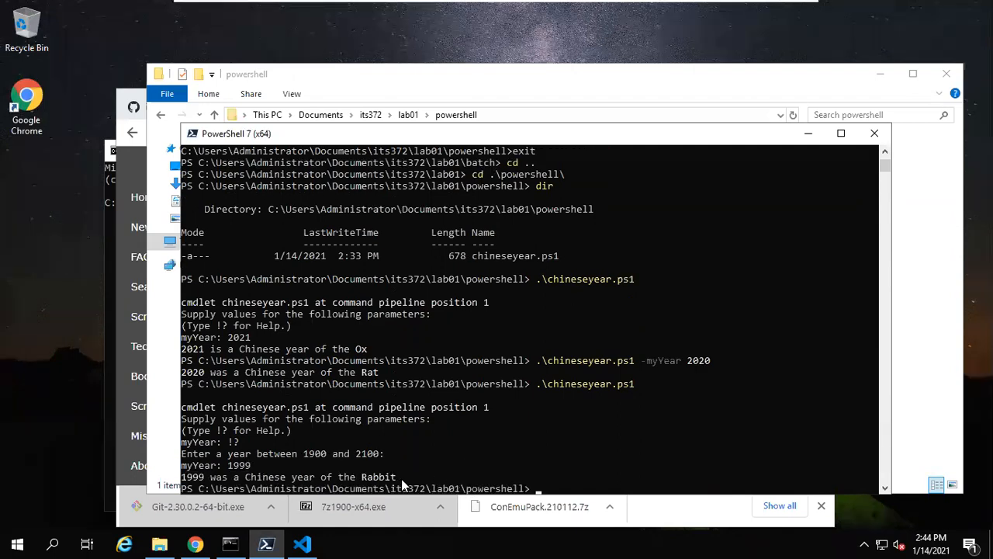
pyautogui.moveTo(351, 365)
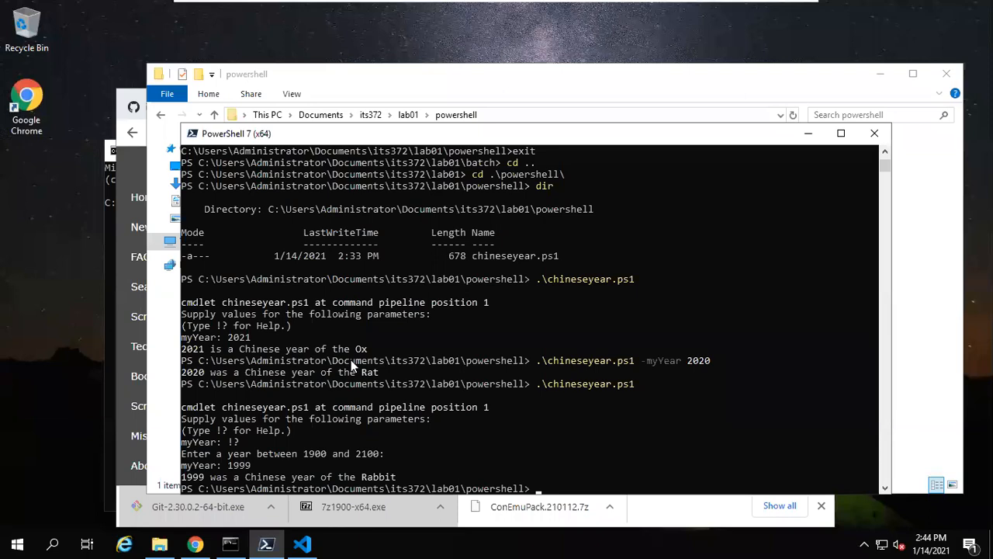
pyautogui.moveTo(266, 508)
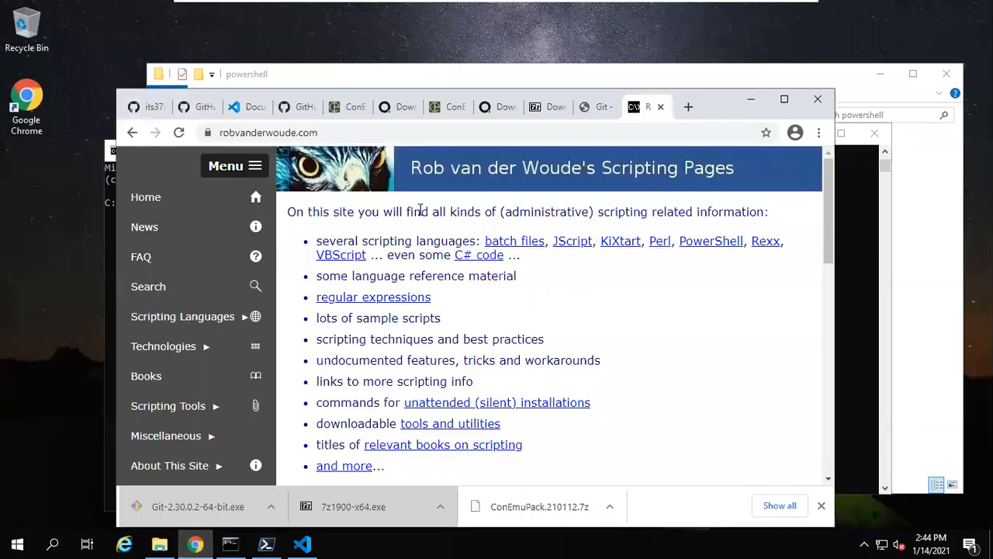
pyautogui.moveTo(148, 106)
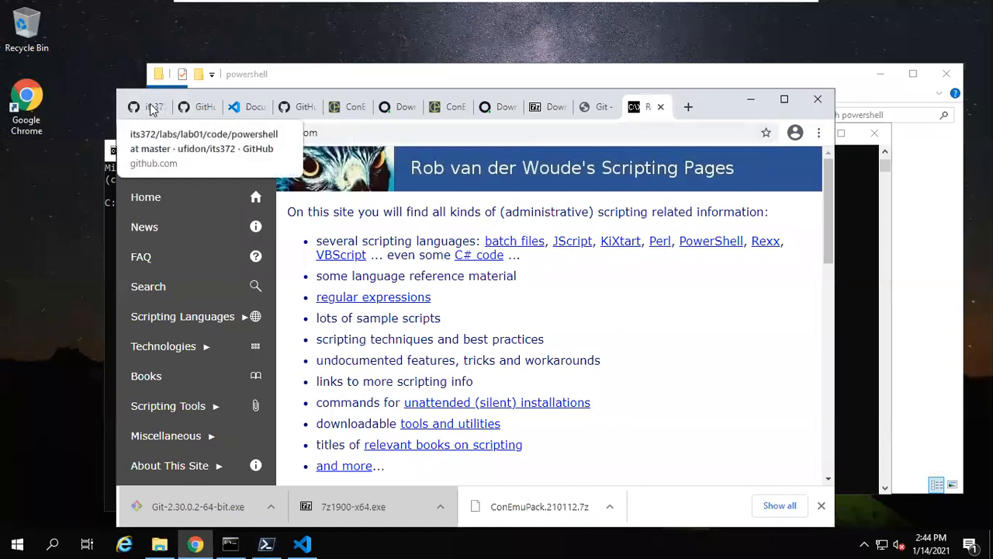
# Step: Switch to the its372 GitHub tab and go up to the lab01 folder page
pyautogui.click(148, 107)
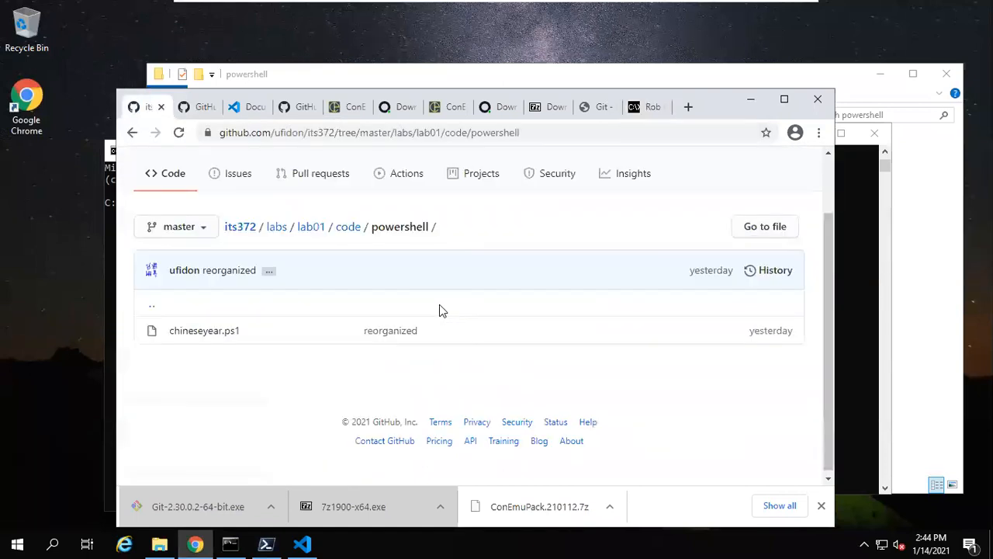
pyautogui.scroll(3)
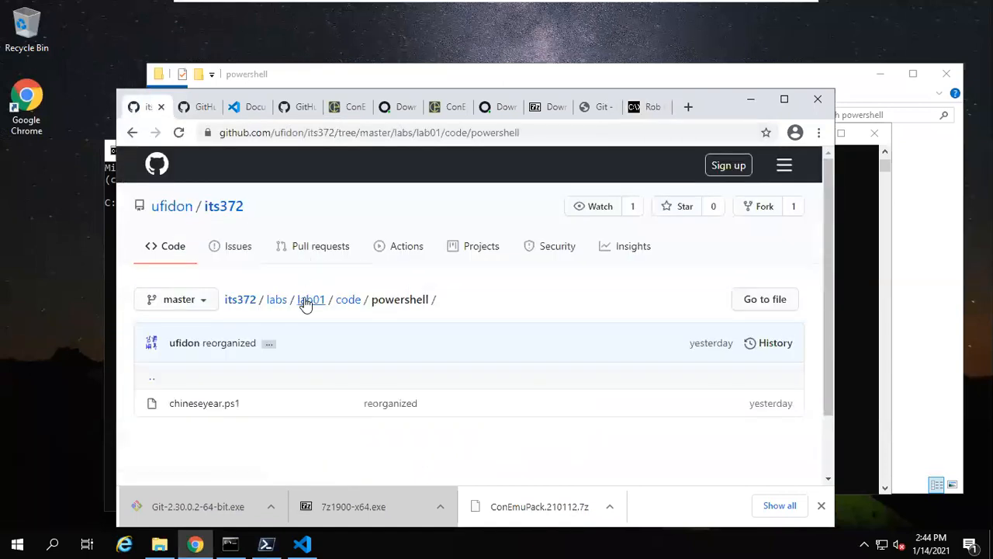
pyautogui.click(311, 299)
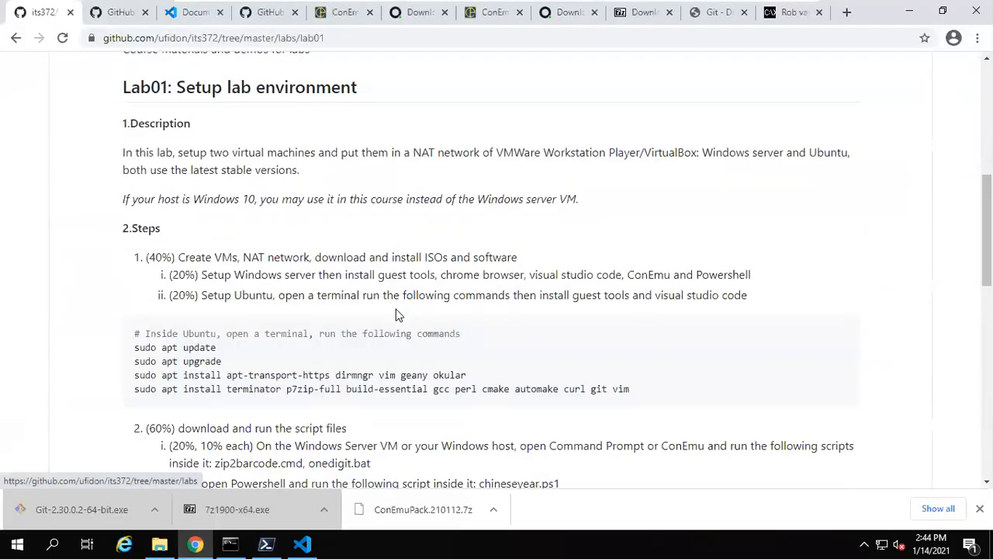
# Step: Scroll through the Steps section, briefly highlighting the list of software to install
pyautogui.scroll(-3)
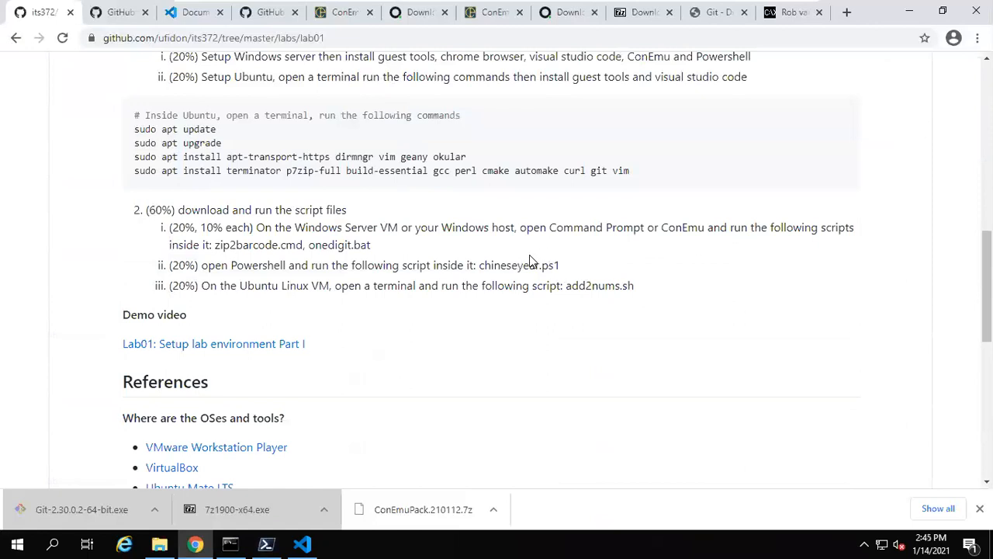
pyautogui.scroll(3)
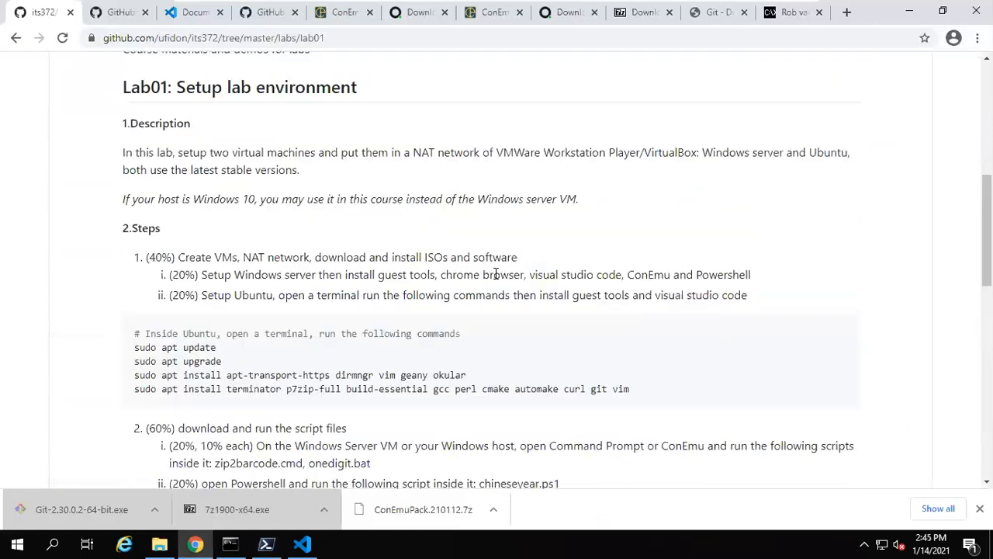
pyautogui.moveTo(474, 274); pyautogui.dragTo(751, 274)
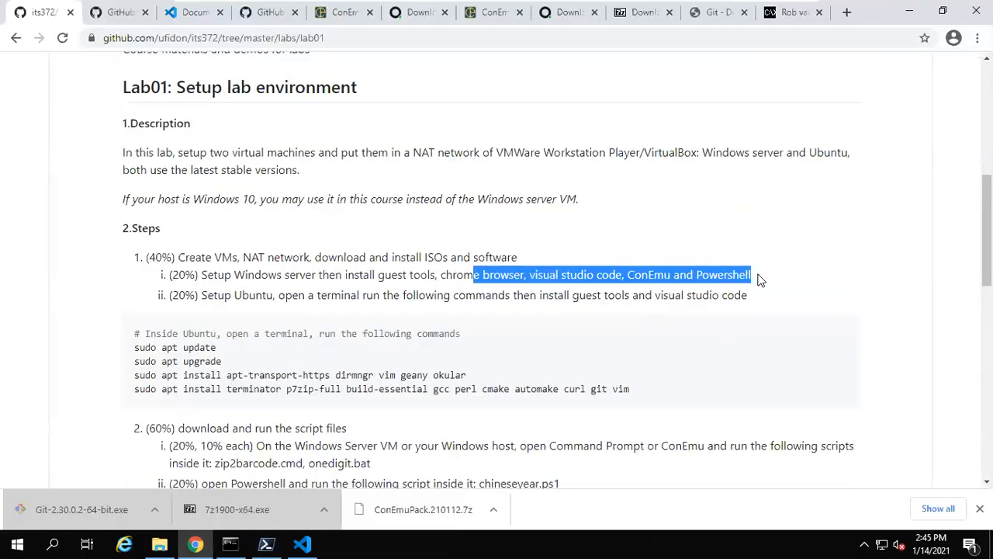
pyautogui.scroll(-3)
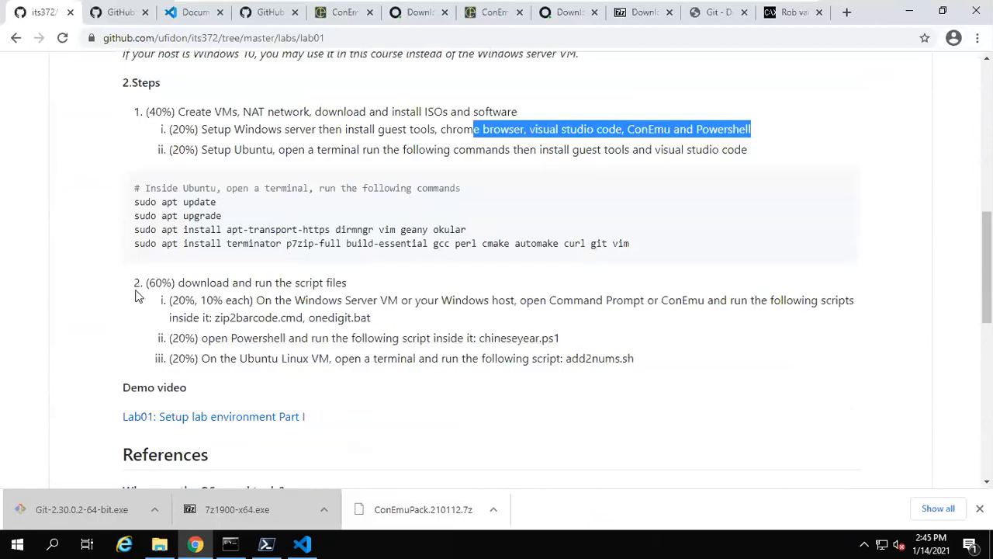
pyautogui.moveTo(245, 341)
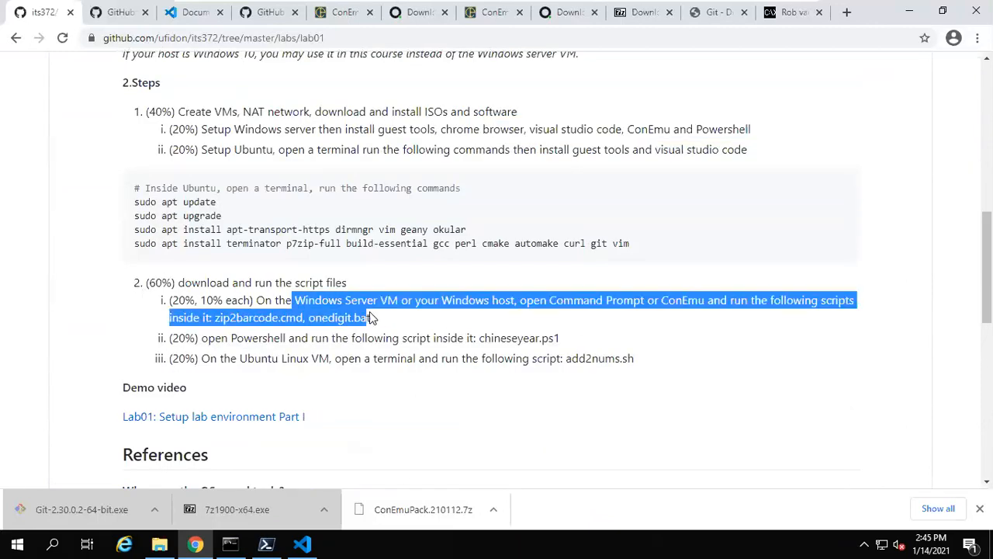
pyautogui.click(248, 338)
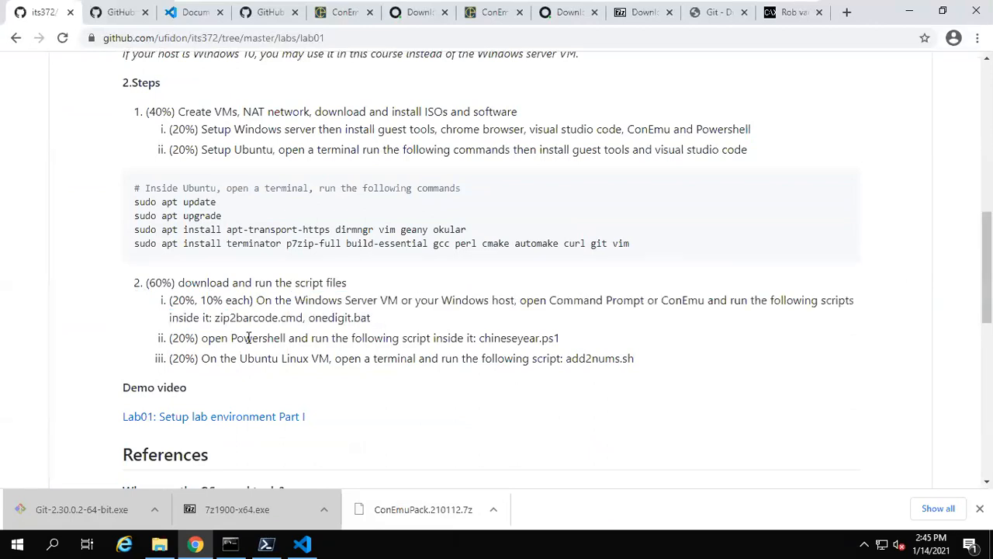
pyautogui.moveTo(430, 344)
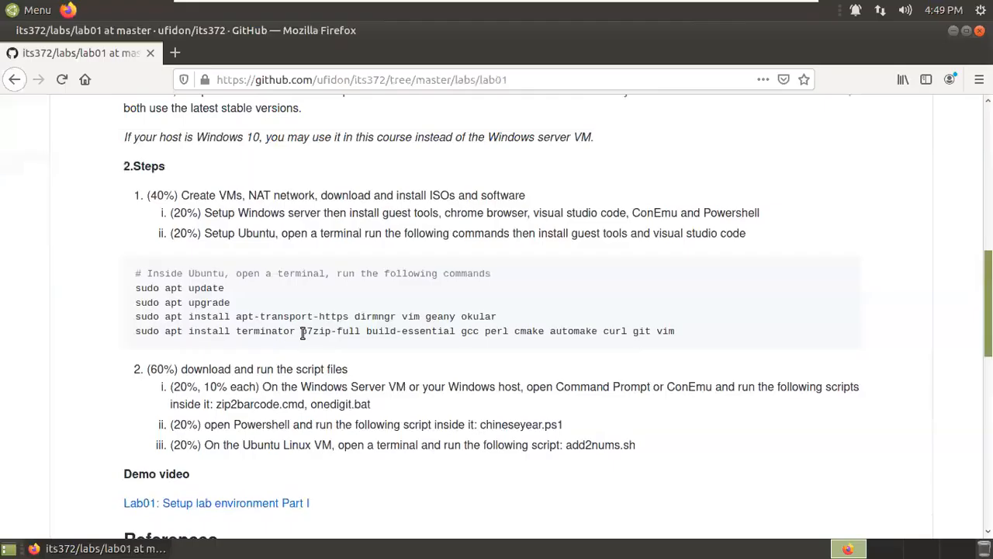
# Step: Highlight 'git' in the Ubuntu apt install command on the lab01 page
pyautogui.doubleClick(328, 330)
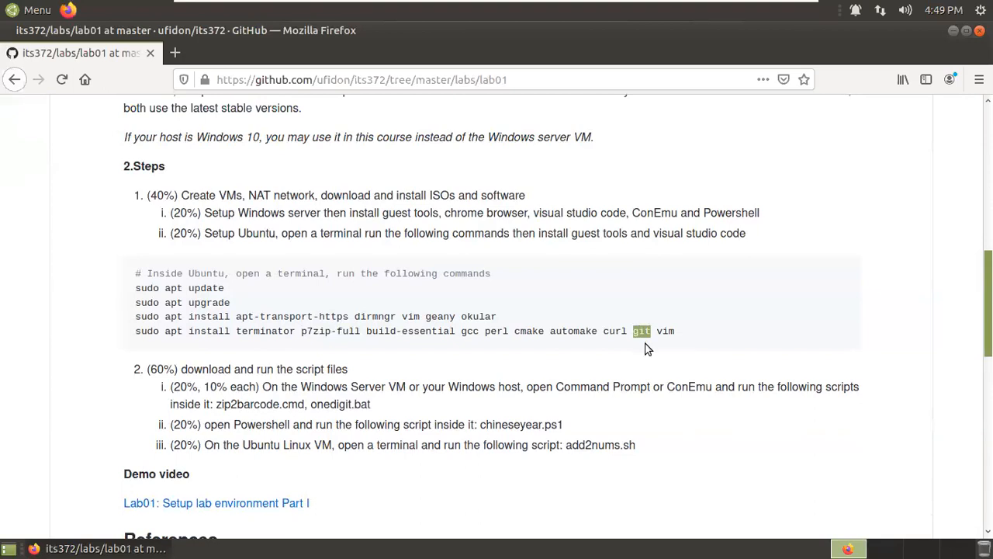
pyautogui.moveTo(636, 326)
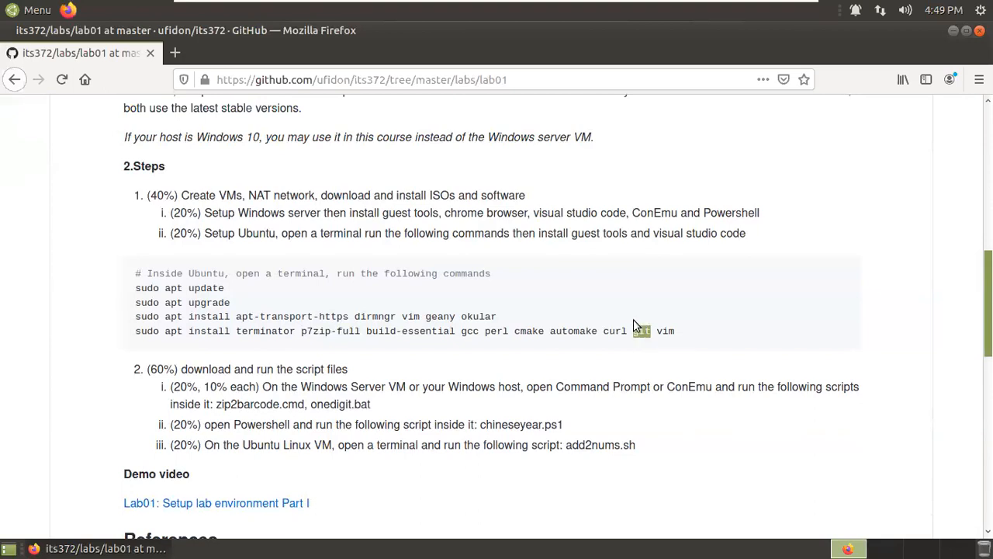
pyautogui.moveTo(656, 234)
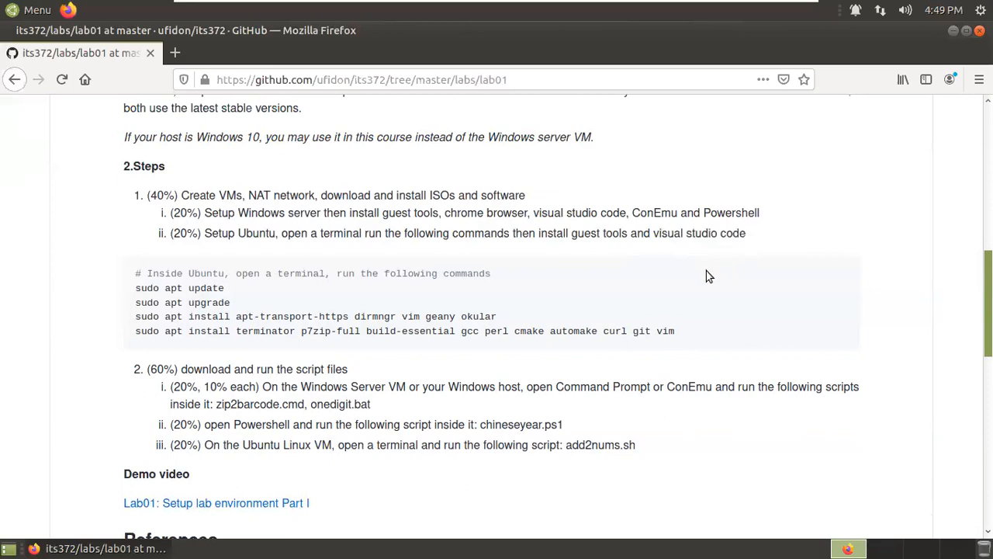
pyautogui.moveTo(132, 196)
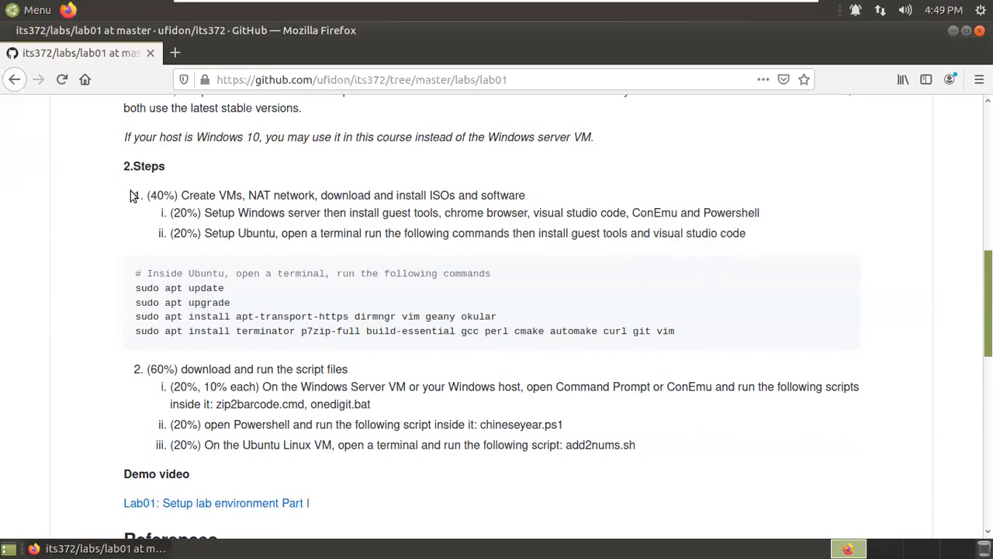
# Step: Launch Caja, open Documents, create a folder named its372, and open it
pyautogui.click(32, 10)
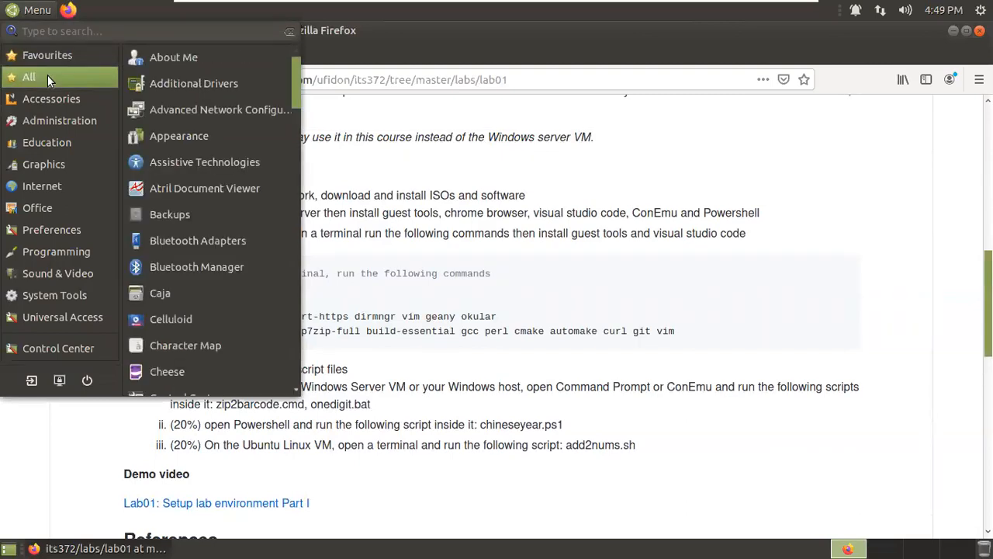
pyautogui.moveTo(160, 293)
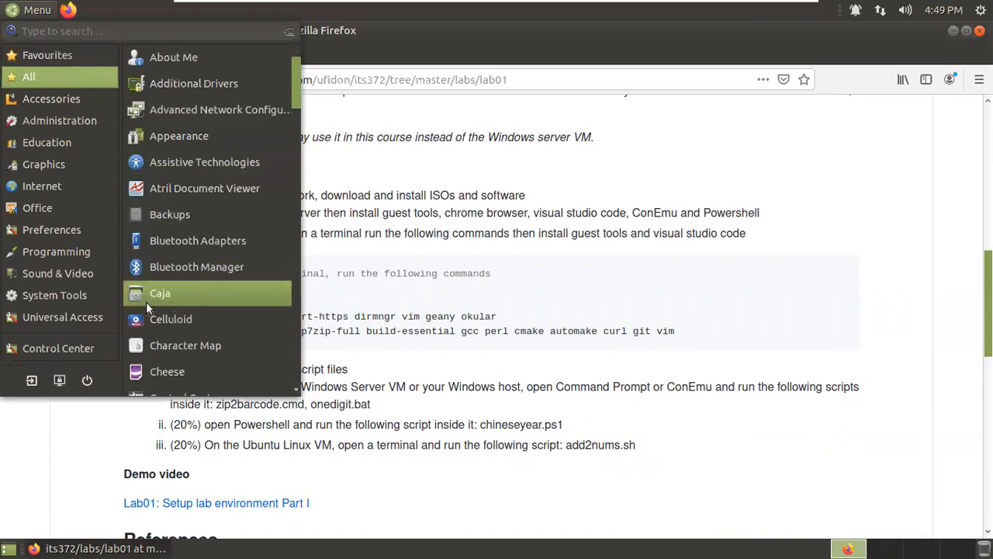
pyautogui.moveTo(160, 294)
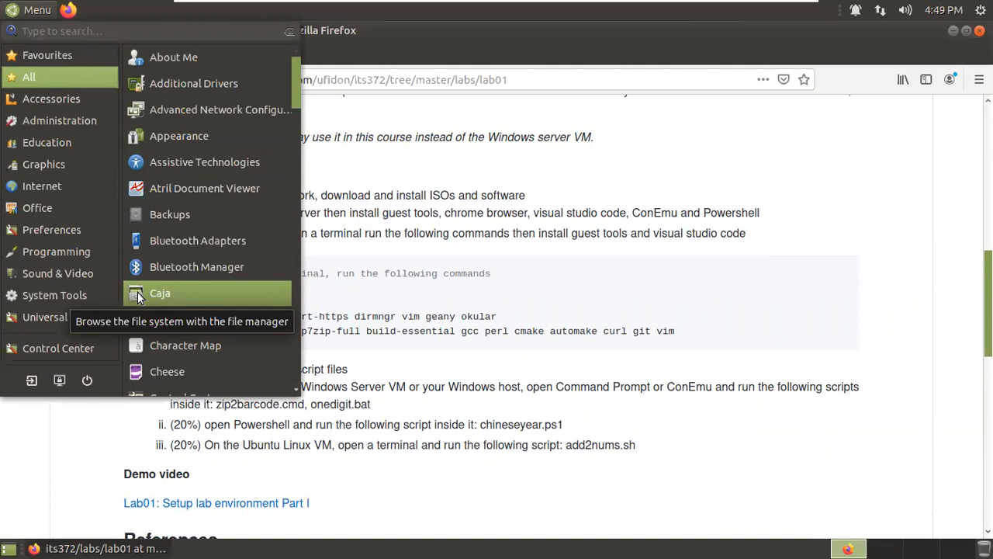
pyautogui.click(160, 292)
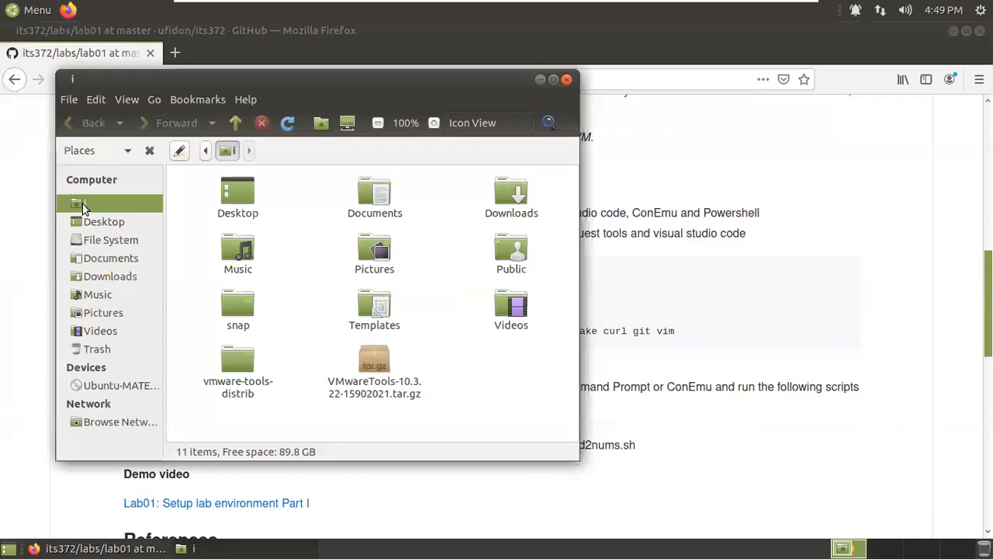
pyautogui.moveTo(82, 206)
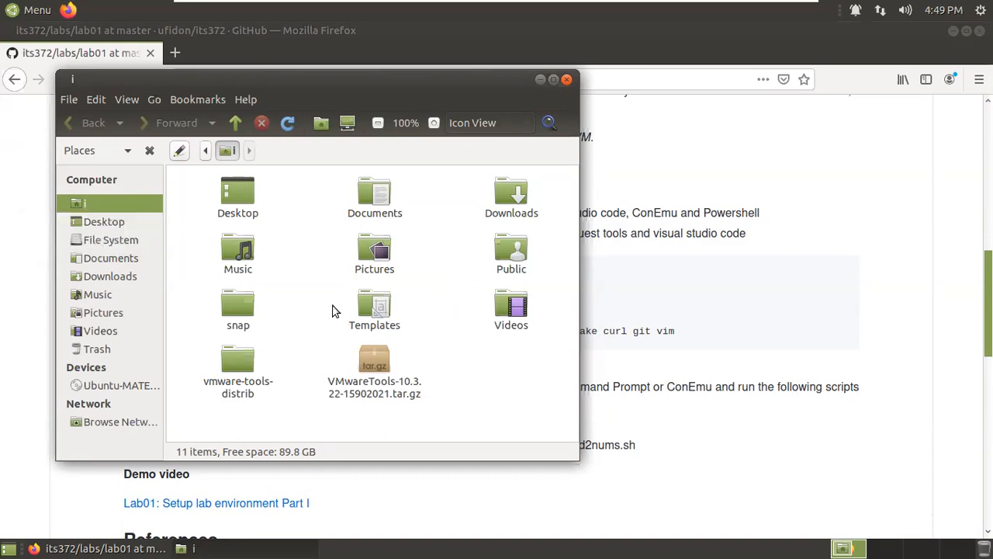
pyautogui.doubleClick(374, 192)
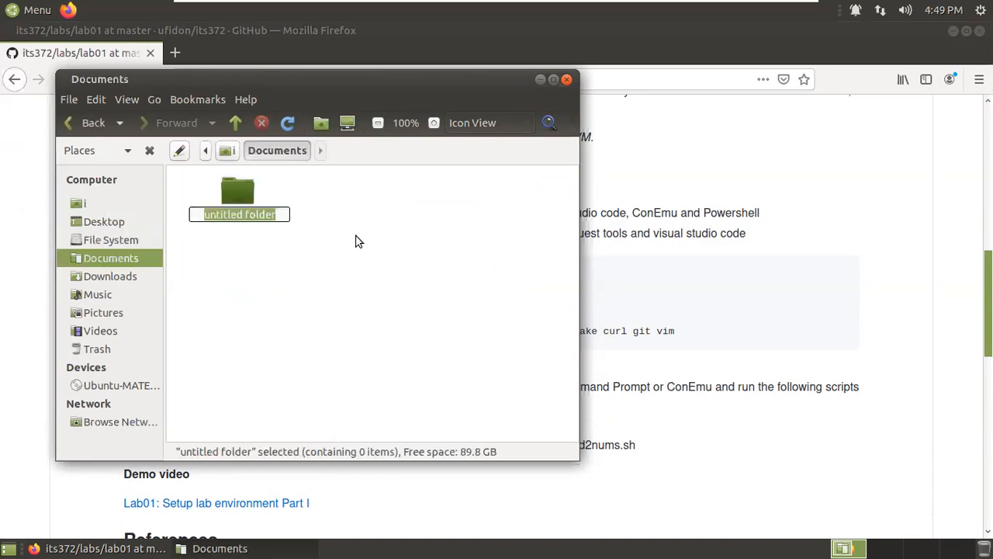
pyautogui.write('its')
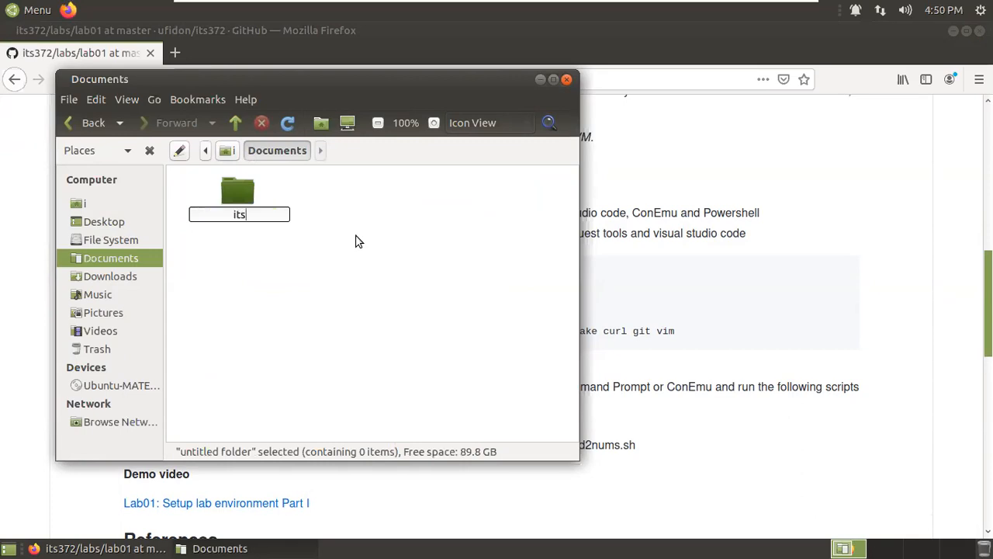
pyautogui.write('372')
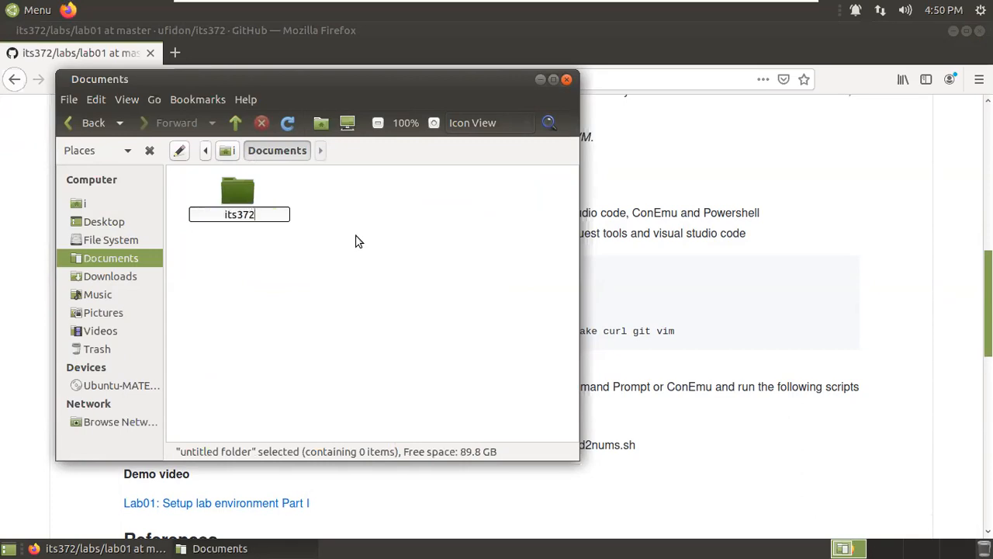
pyautogui.doubleClick(238, 192)
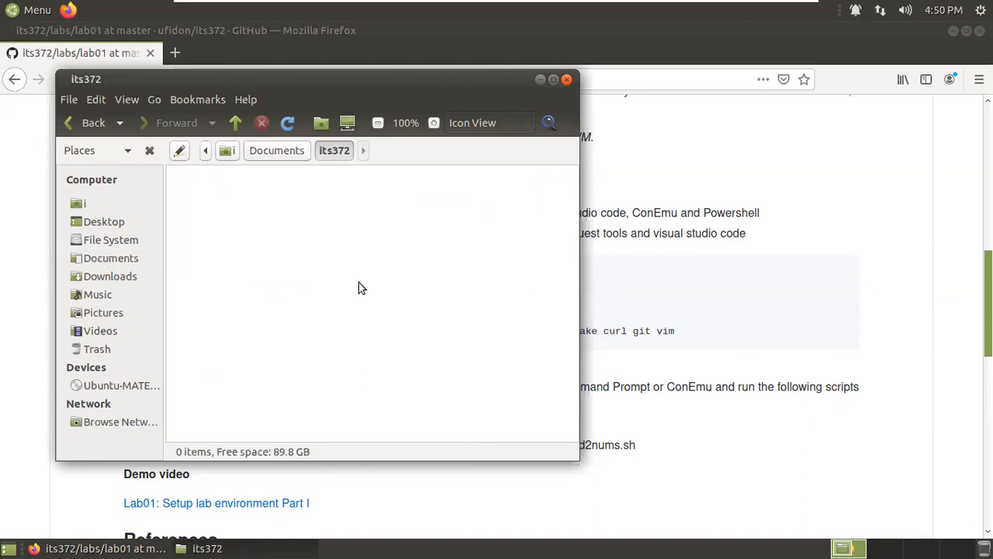
pyautogui.moveTo(750, 281)
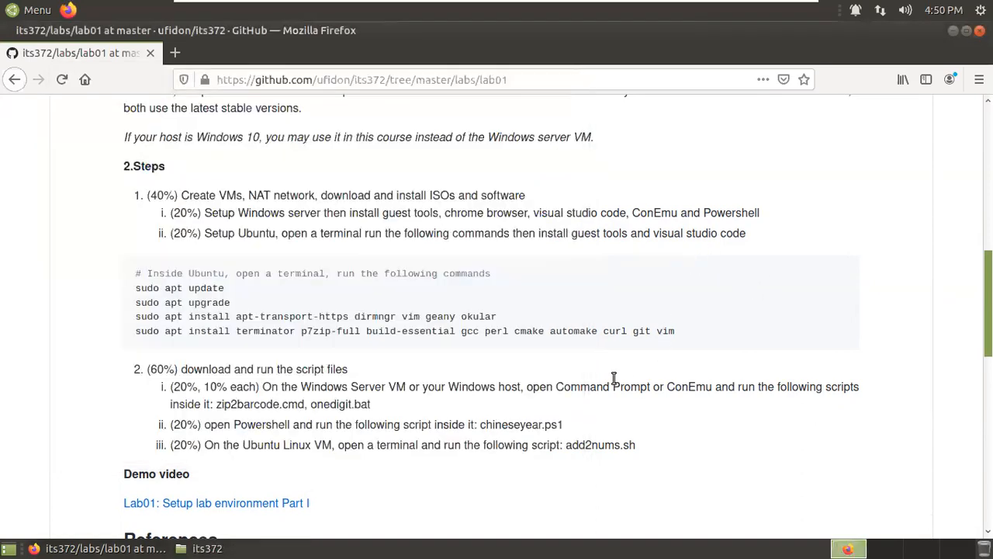
# Step: Open the Visual Studio Code link in a new tab and switch to it
pyautogui.scroll(-3)
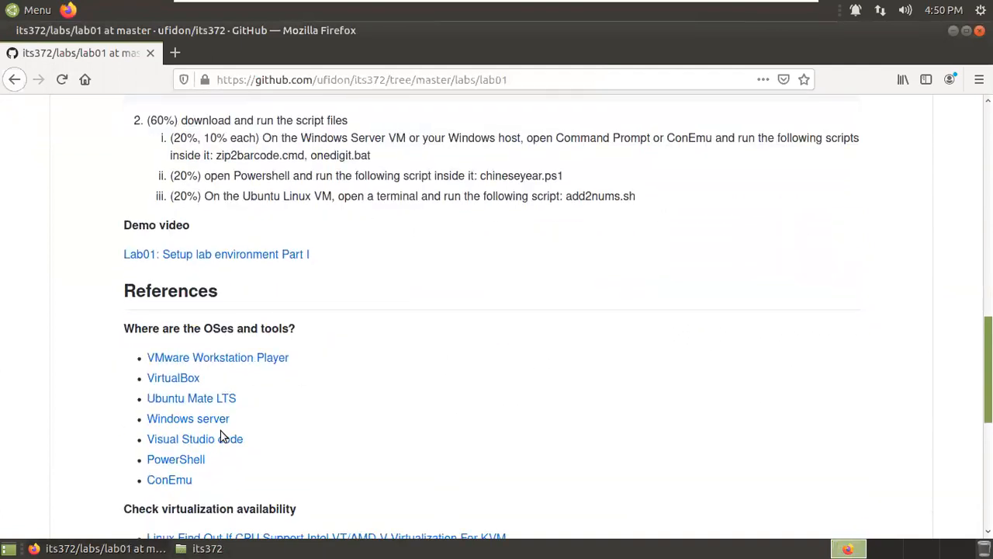
pyautogui.rightClick(195, 439)
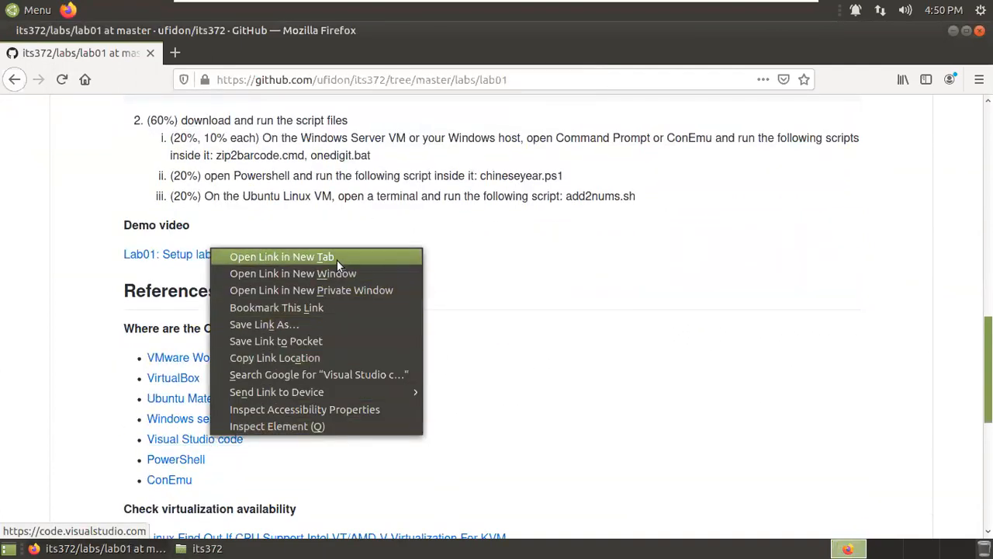
pyautogui.click(282, 256)
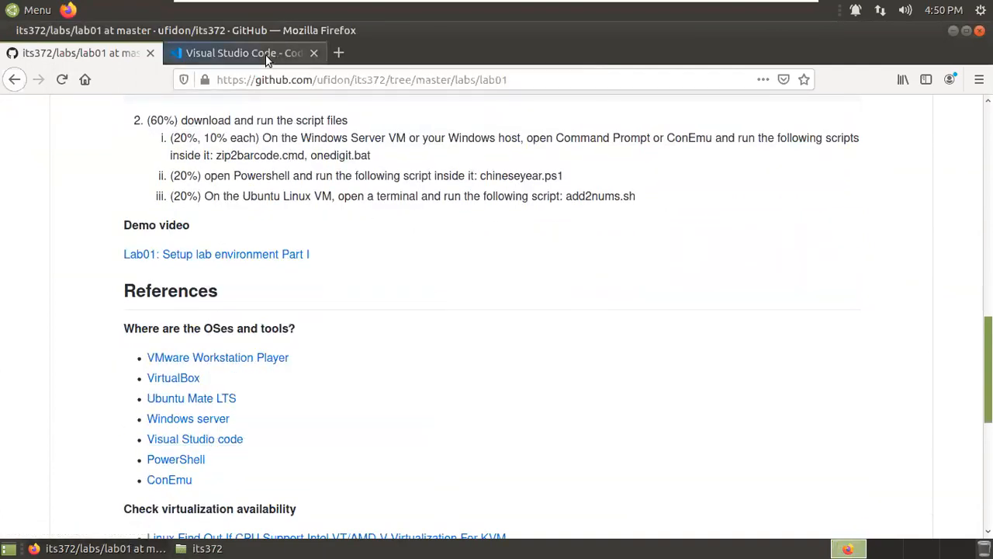
pyautogui.click(243, 53)
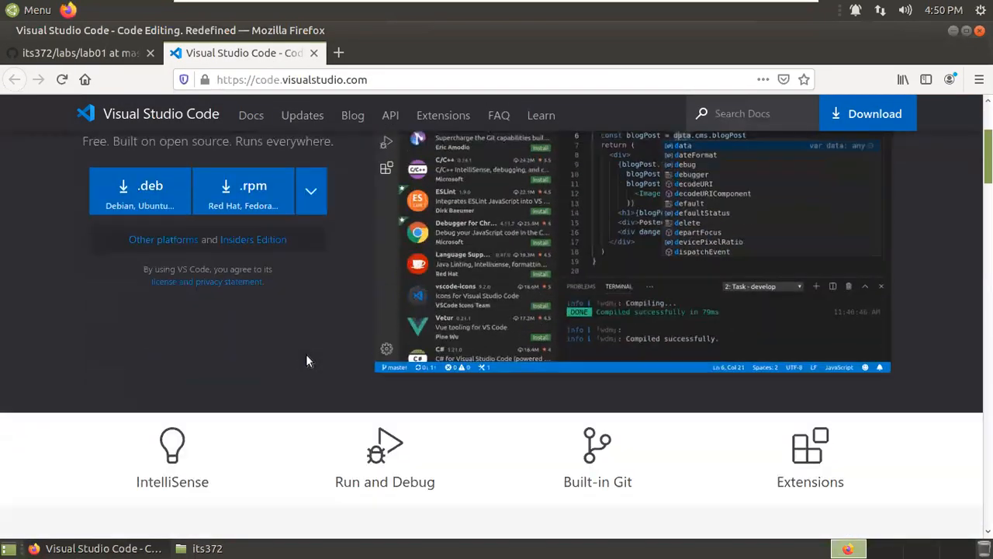
# Step: Save the VS Code .deb package and open its containing Downloads folder
pyautogui.scroll(-3)
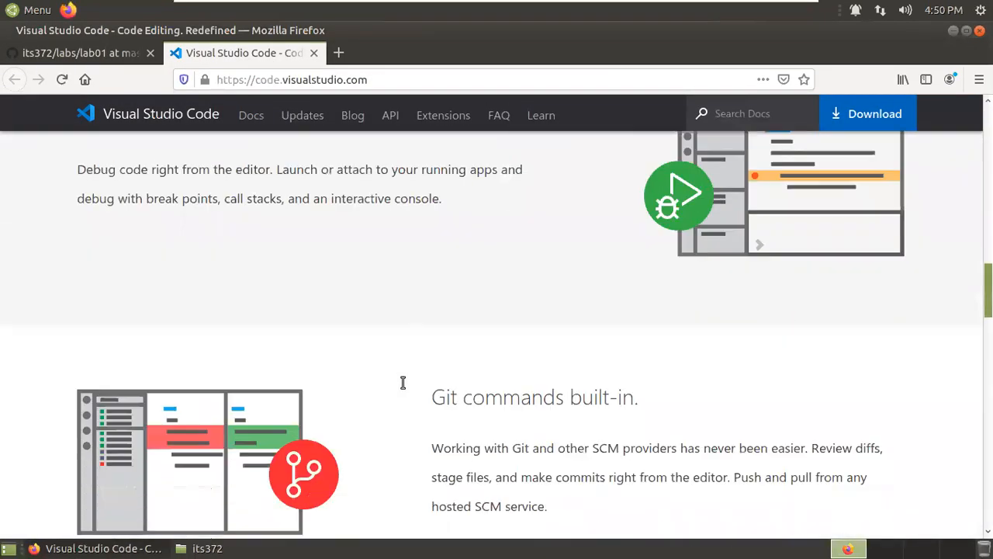
pyautogui.scroll(-3)
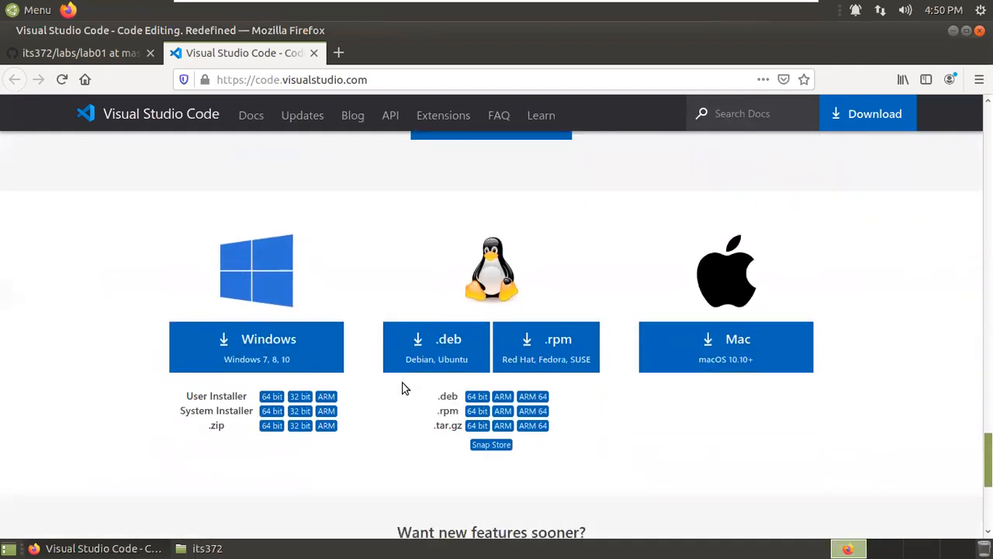
pyautogui.scroll(-3)
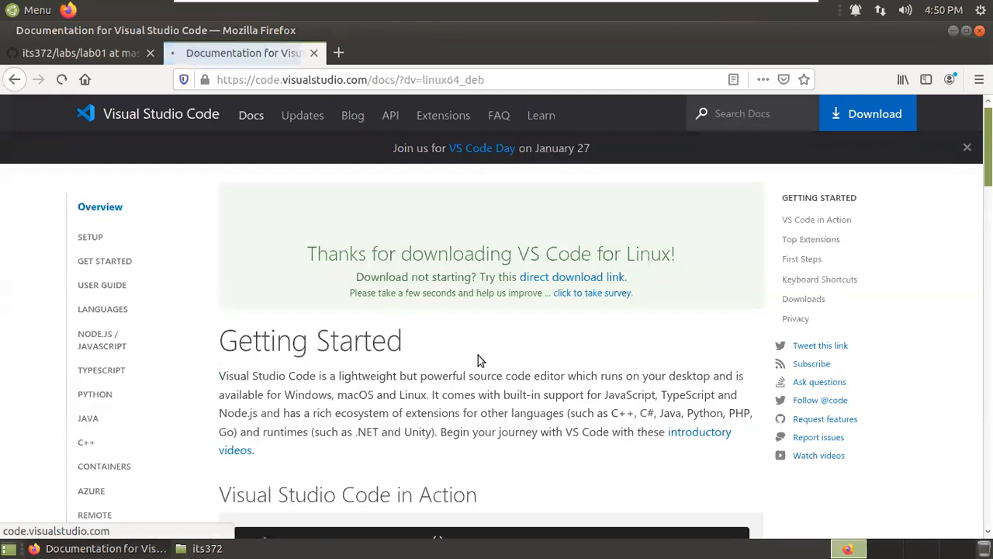
pyautogui.click(572, 277)
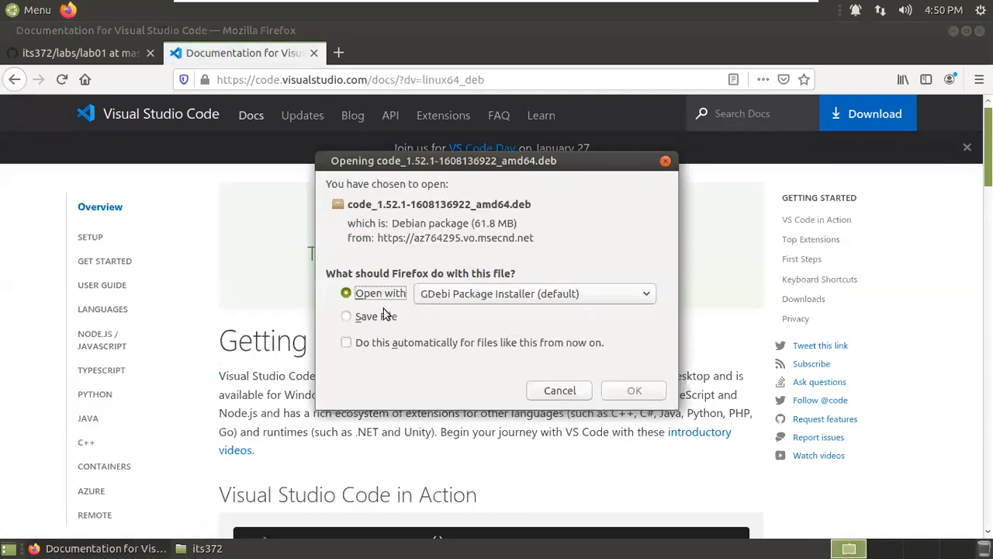
pyautogui.click(347, 316)
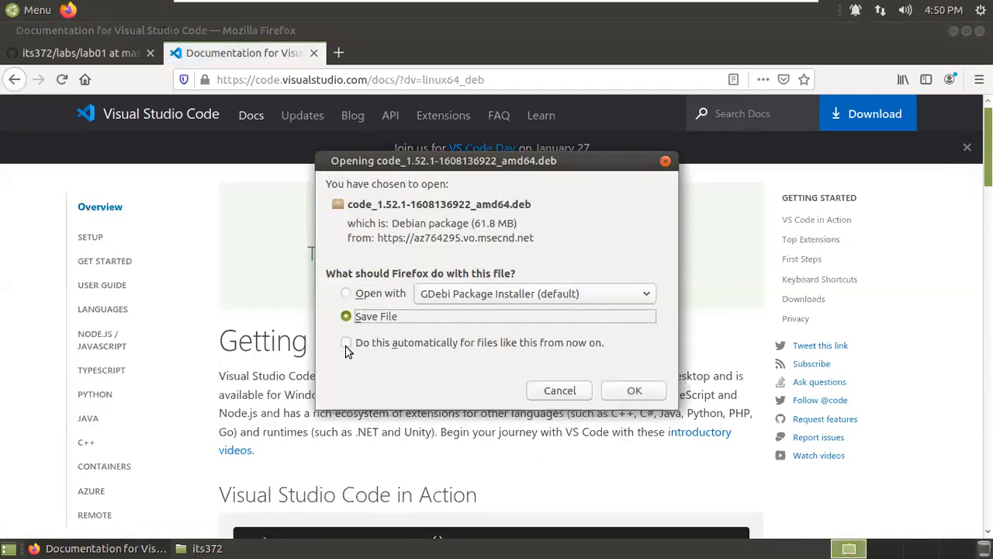
pyautogui.click(634, 390)
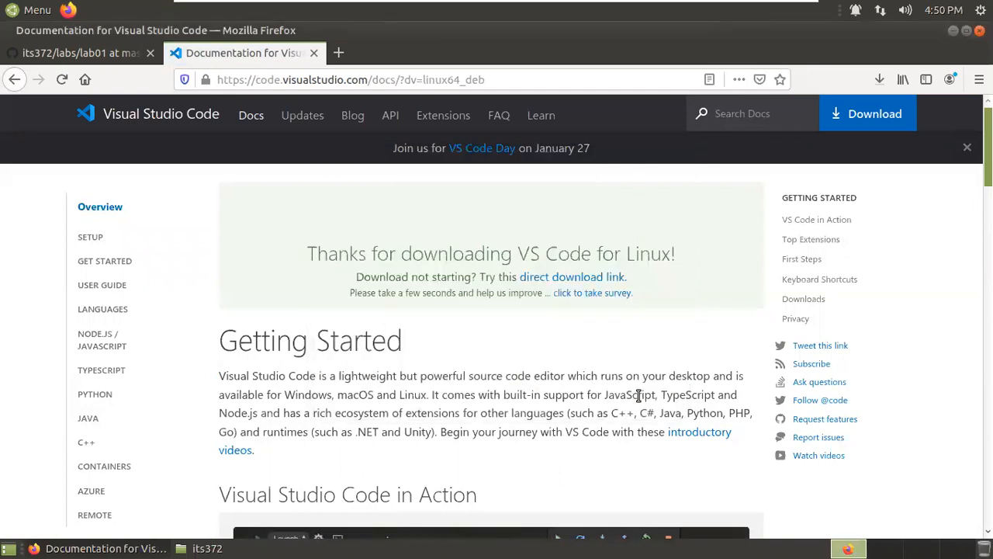
pyautogui.click(880, 79)
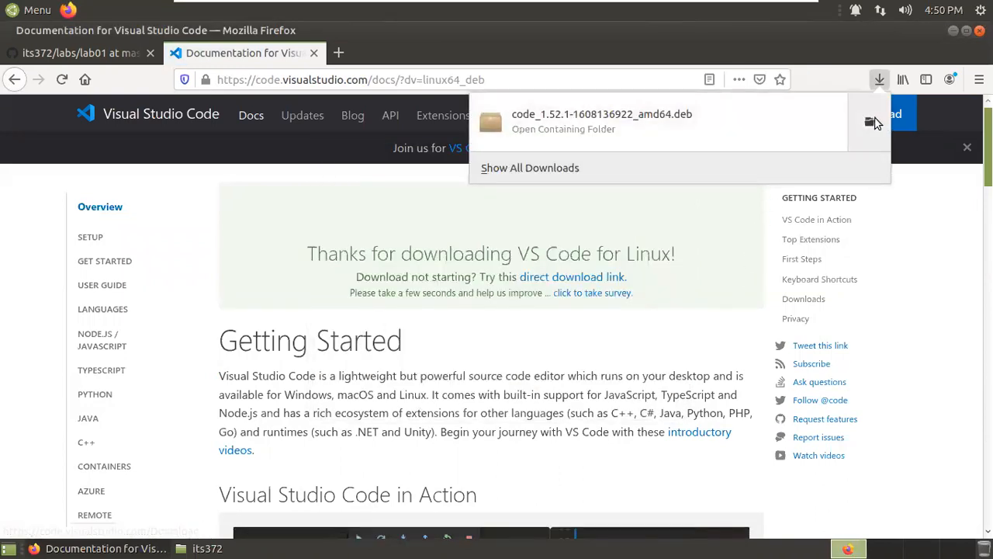
pyautogui.click(880, 79)
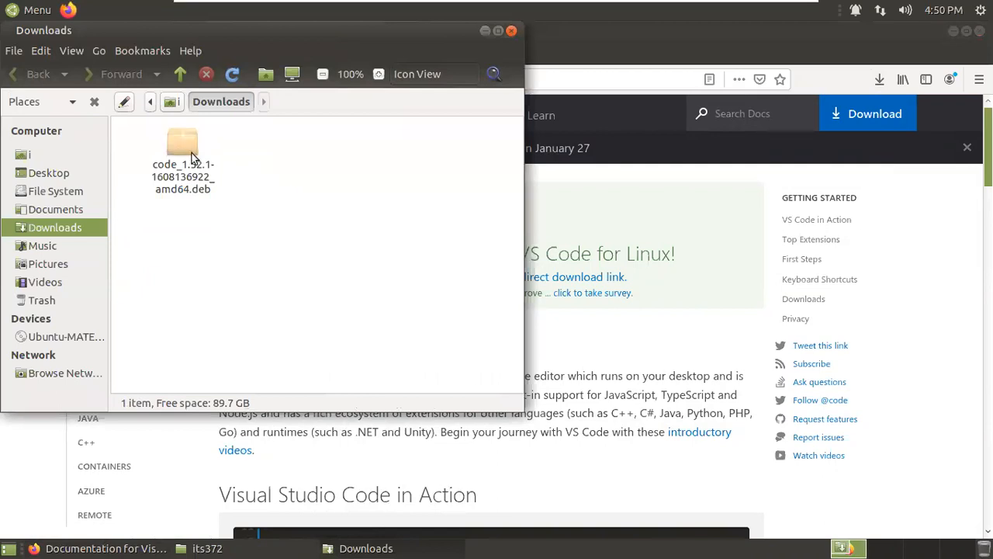
pyautogui.click(183, 151)
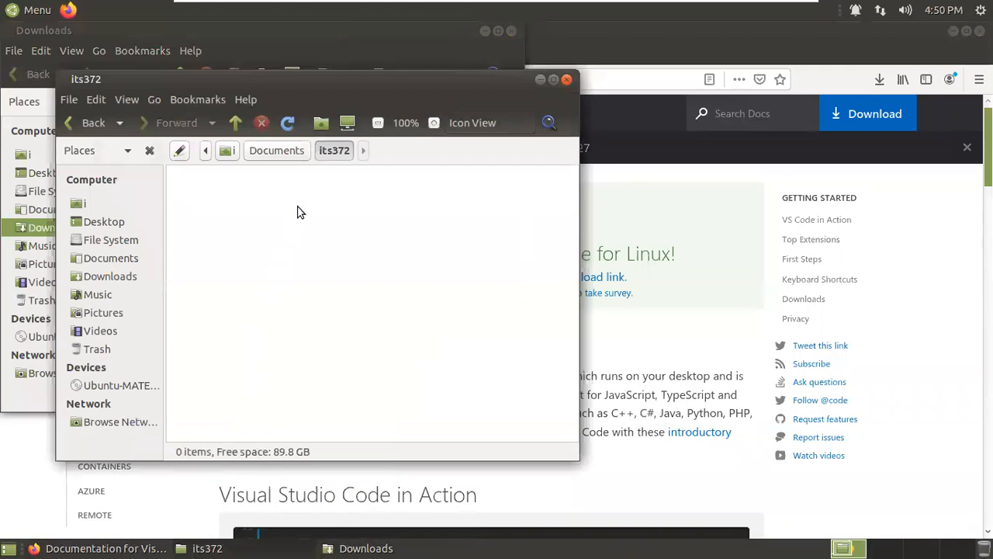
# Step: Bring up the its372 folder's actions menu, then dismiss it
pyautogui.rightClick(302, 213)
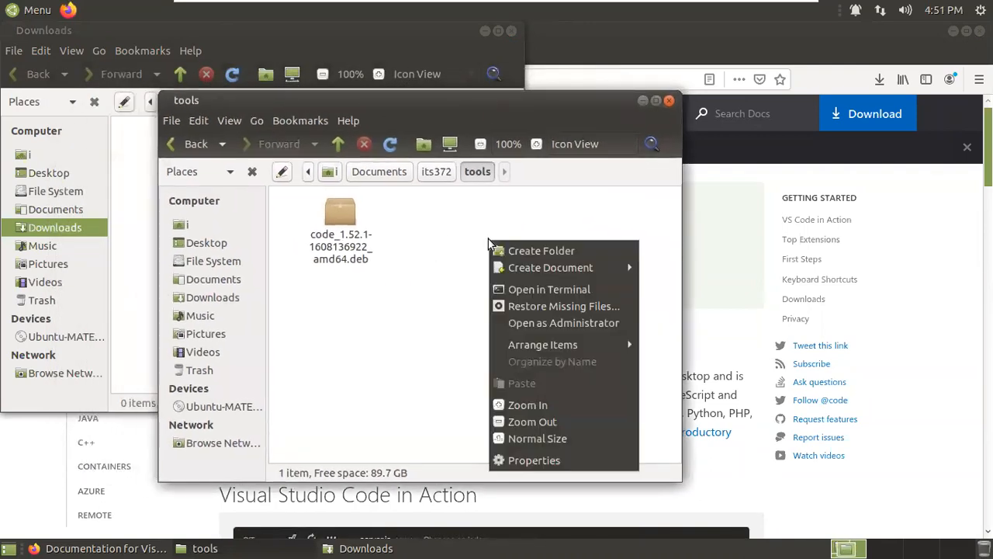
pyautogui.click(424, 277)
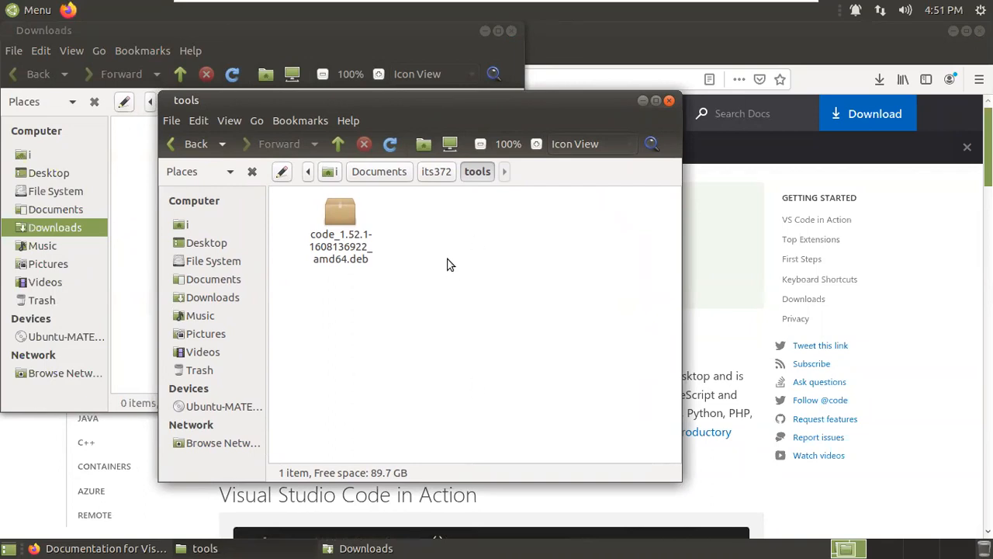
pyautogui.rightClick(450, 264)
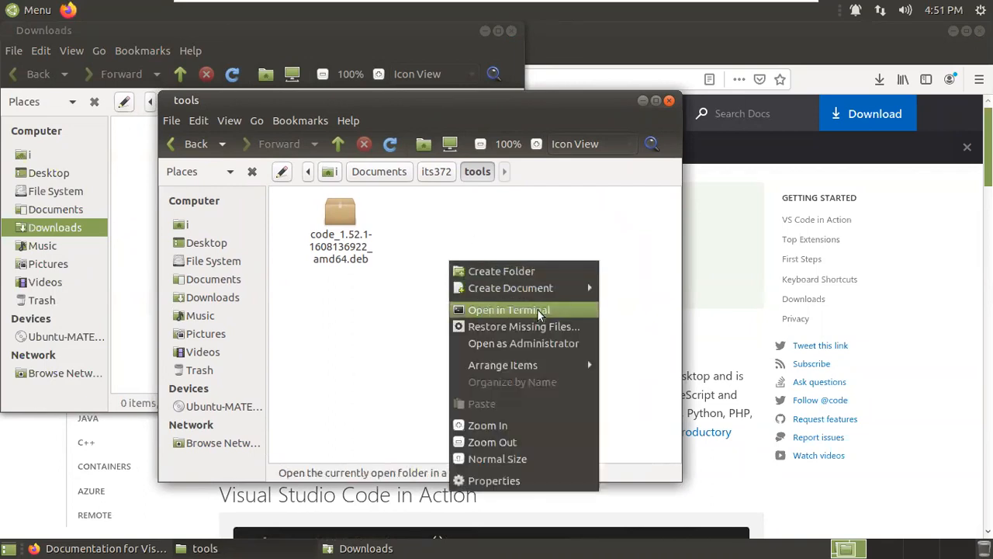
pyautogui.click(509, 310)
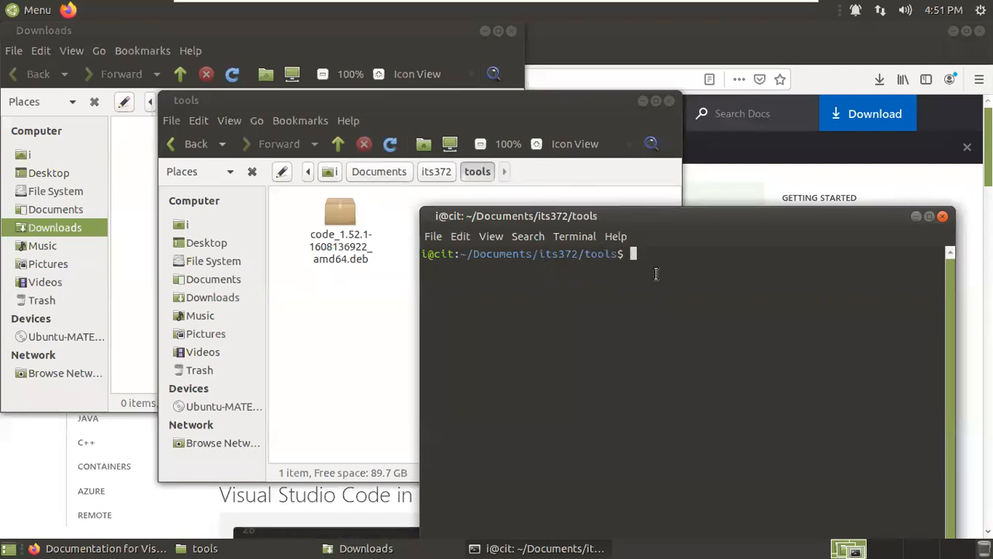
pyautogui.write('sudo apt')
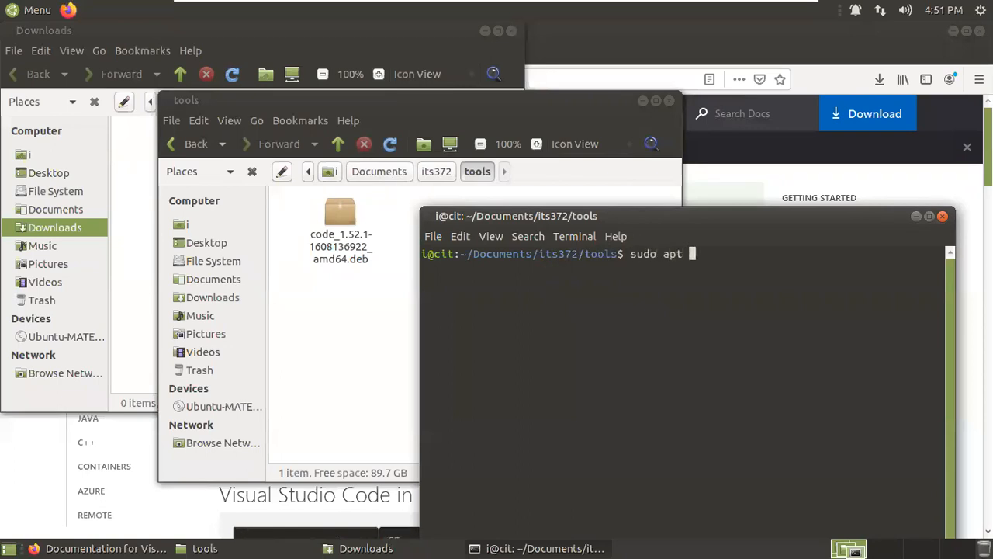
pyautogui.write('install')
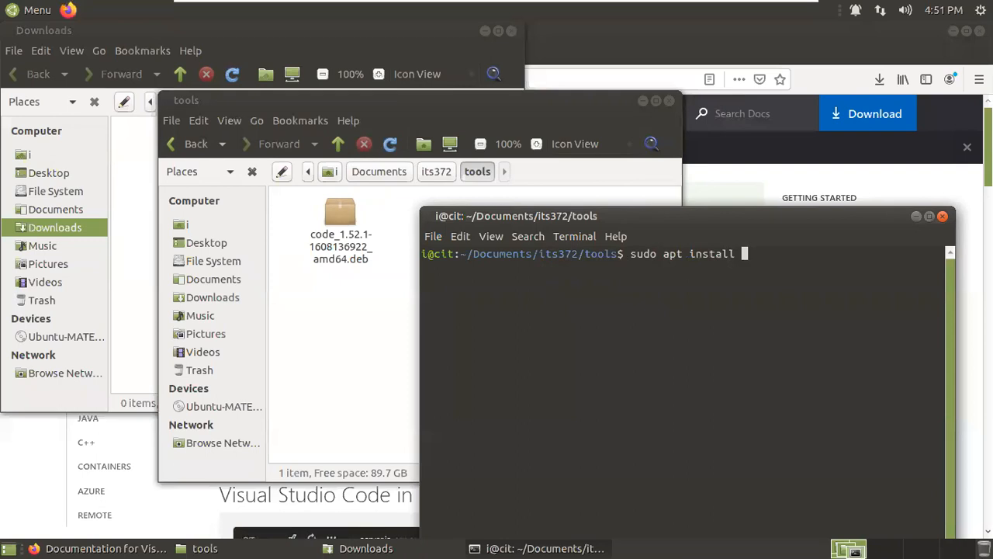
pyautogui.write('./')
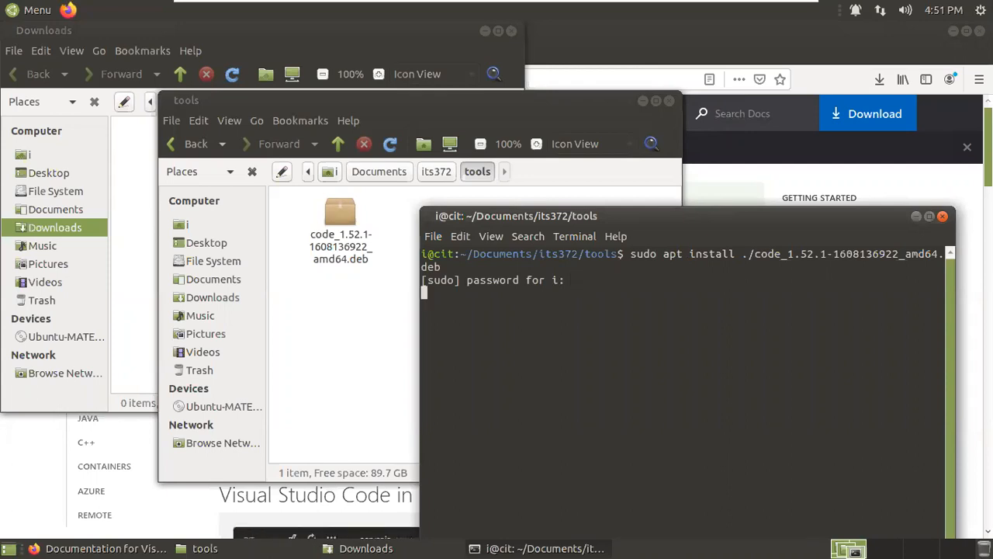
pyautogui.press('Return')
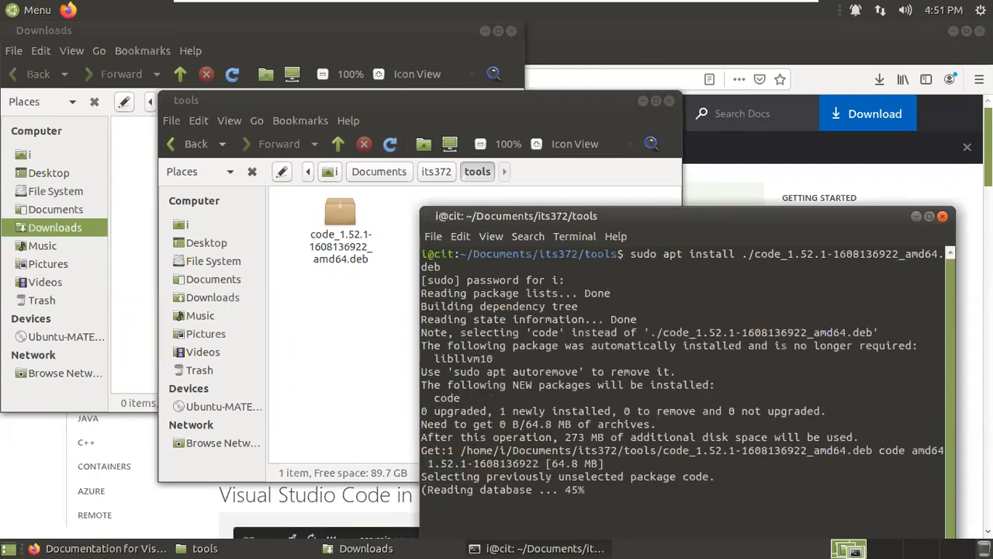
# Step: Move the terminal window higher and launch VS Code with the code command
pyautogui.moveTo(543, 216); pyautogui.dragTo(520, 147)
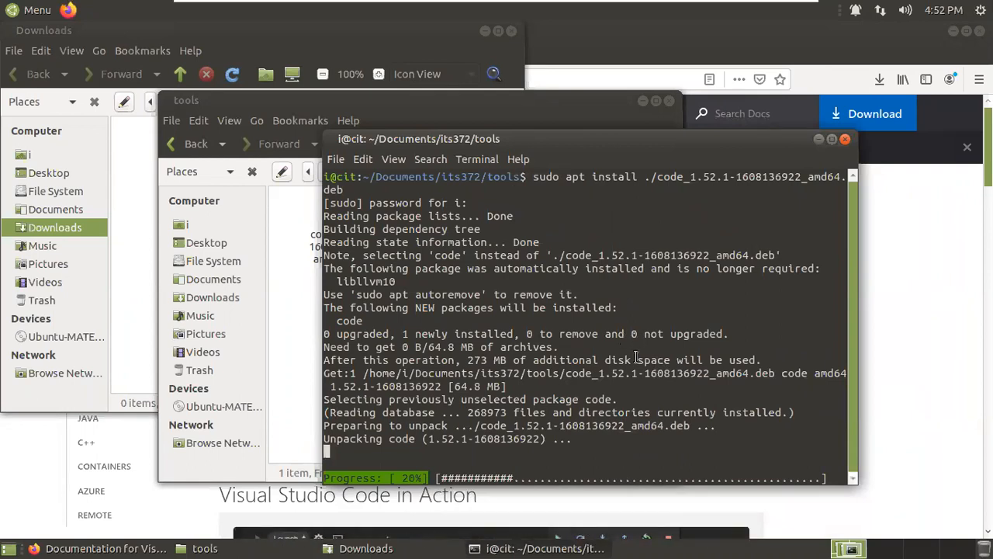
pyautogui.moveTo(569, 139)
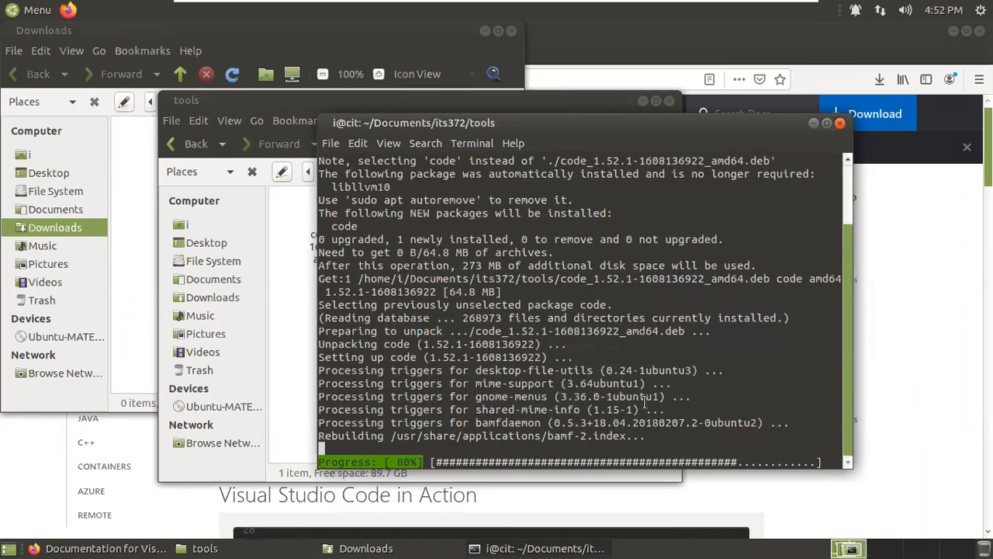
pyautogui.moveTo(660, 401)
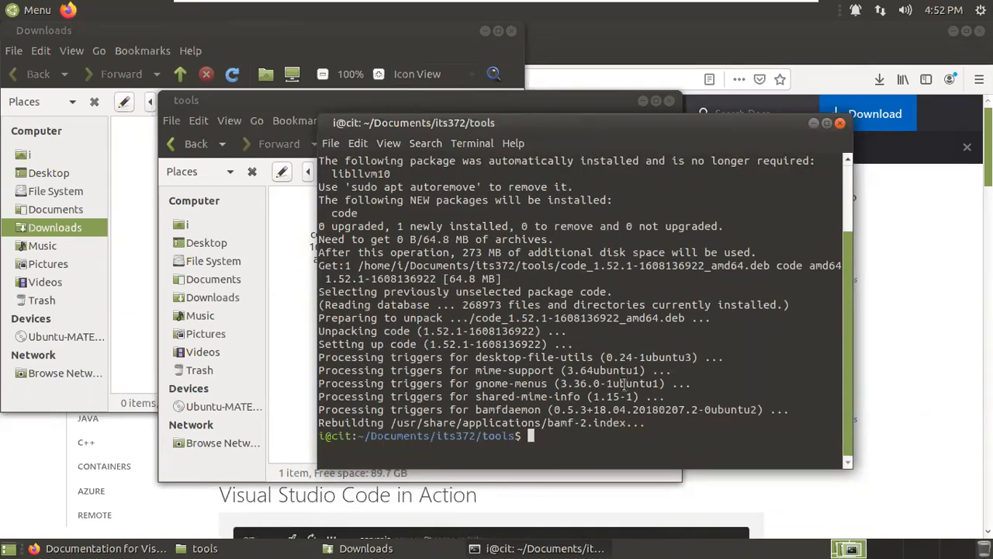
pyautogui.write('code')
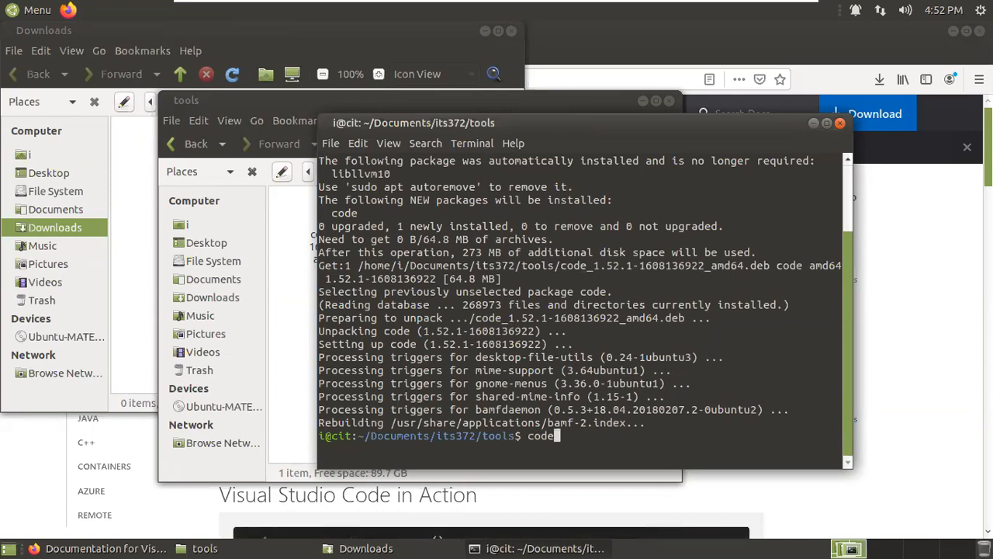
pyautogui.press('Return')
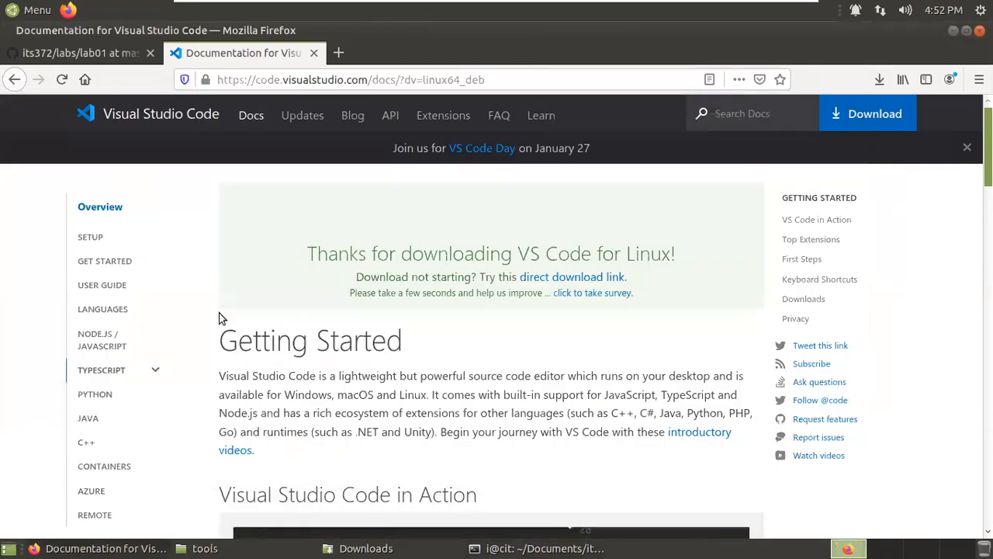
# Step: Go to the its372 repository and select its HTTPS clone URL under Code
pyautogui.click(78, 53)
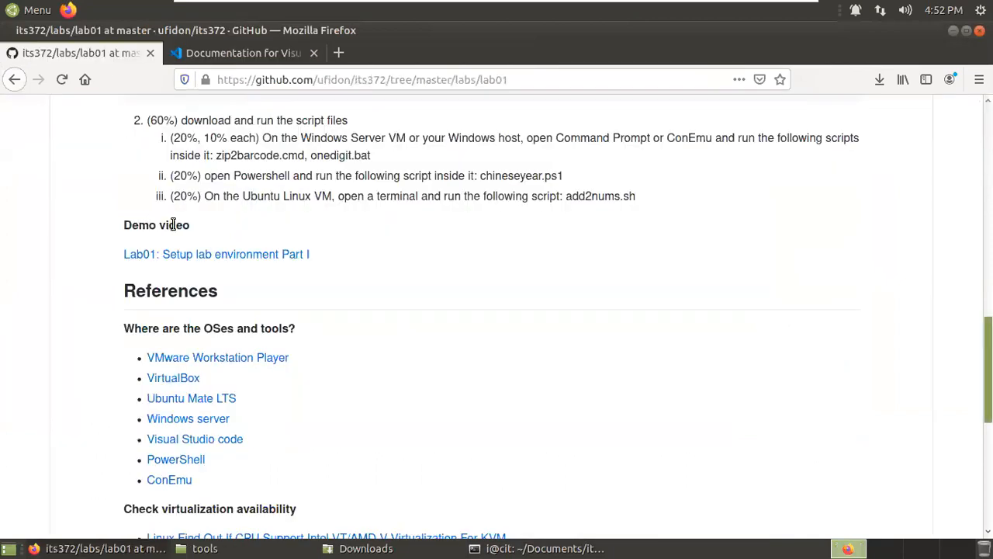
pyautogui.scroll(3)
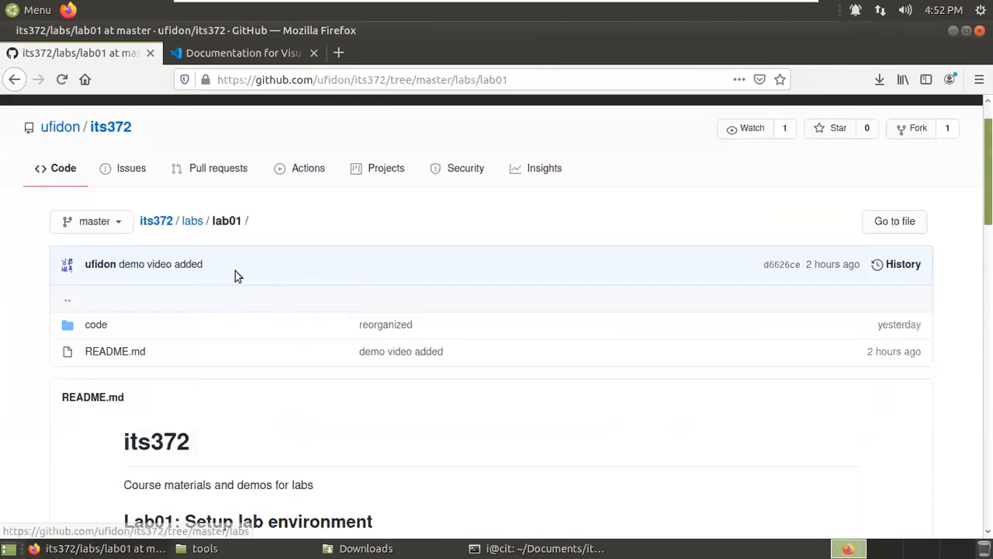
pyautogui.moveTo(156, 220)
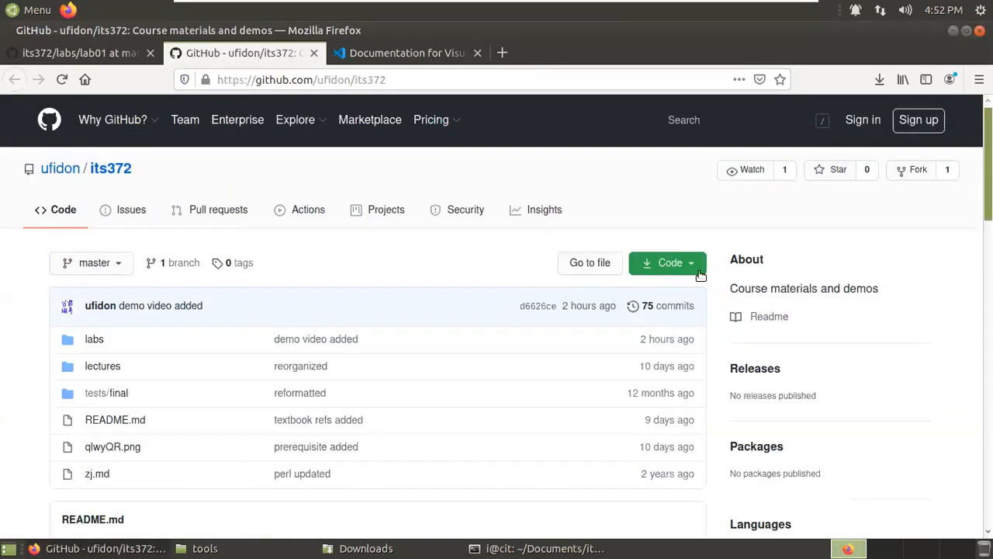
pyautogui.click(668, 262)
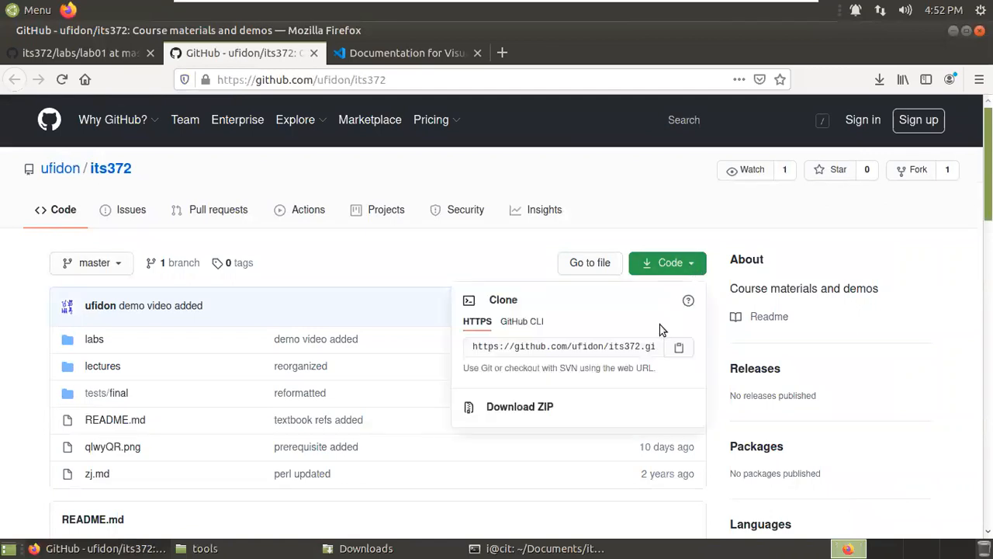
pyautogui.moveTo(677, 347)
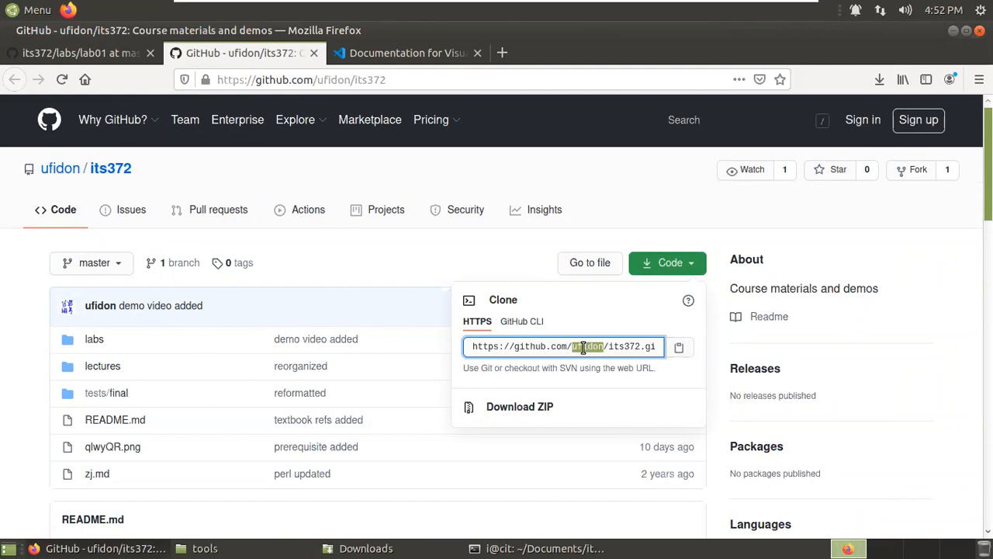
pyautogui.click(638, 347)
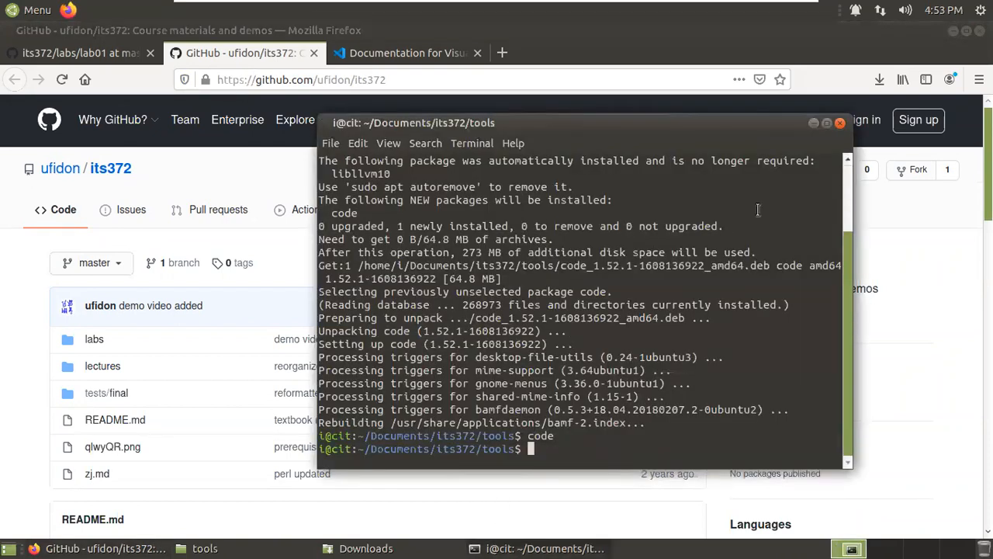
pyautogui.moveTo(839, 123)
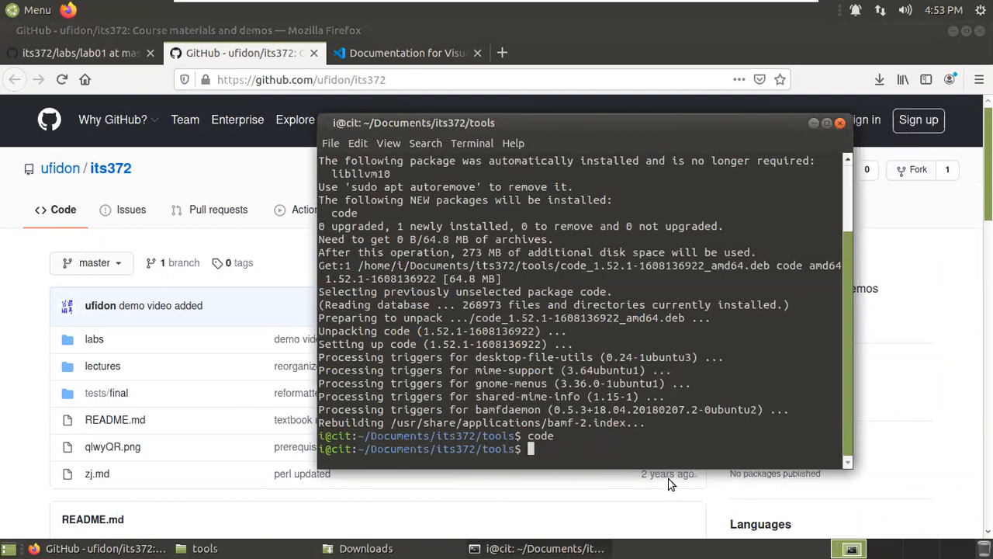
pyautogui.write('cd ..')
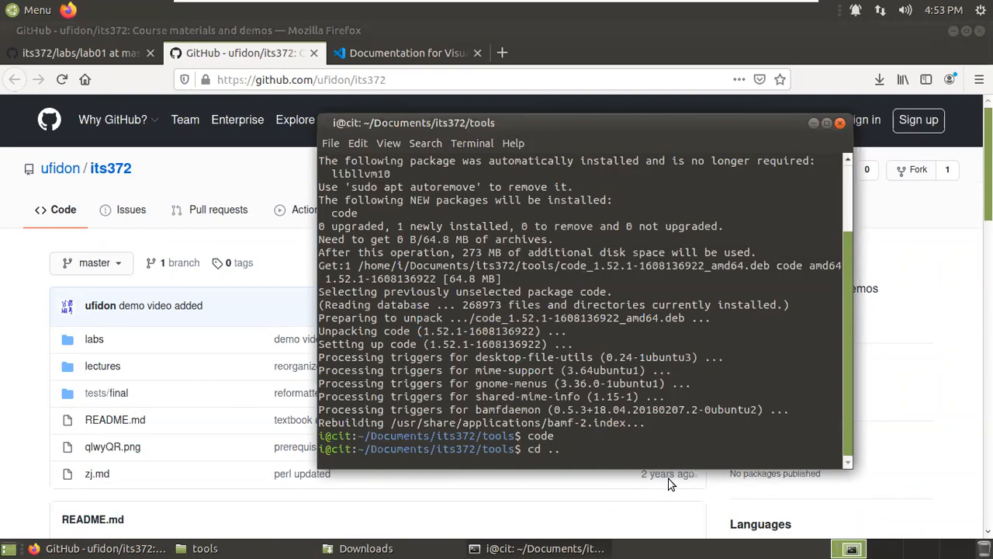
pyautogui.press('Return')
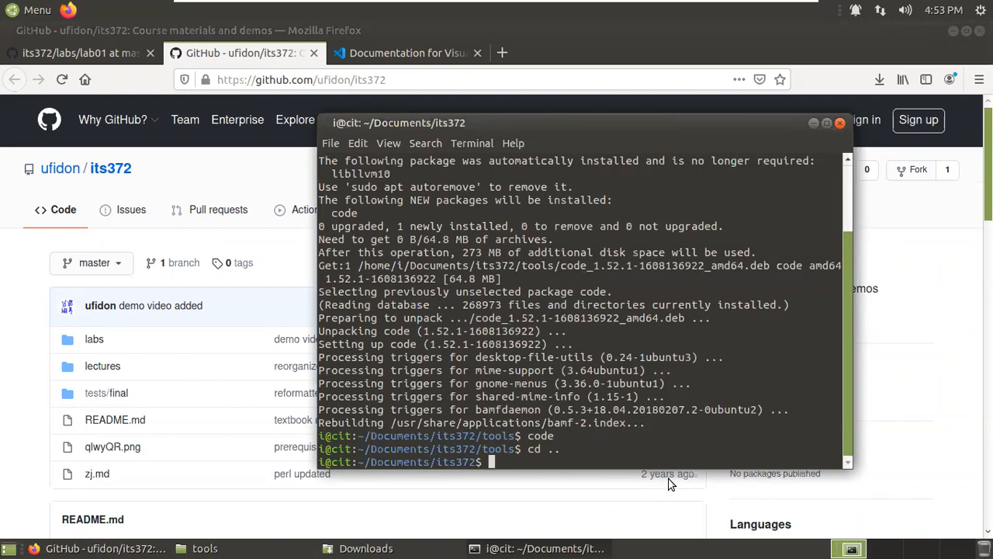
pyautogui.write('ls')
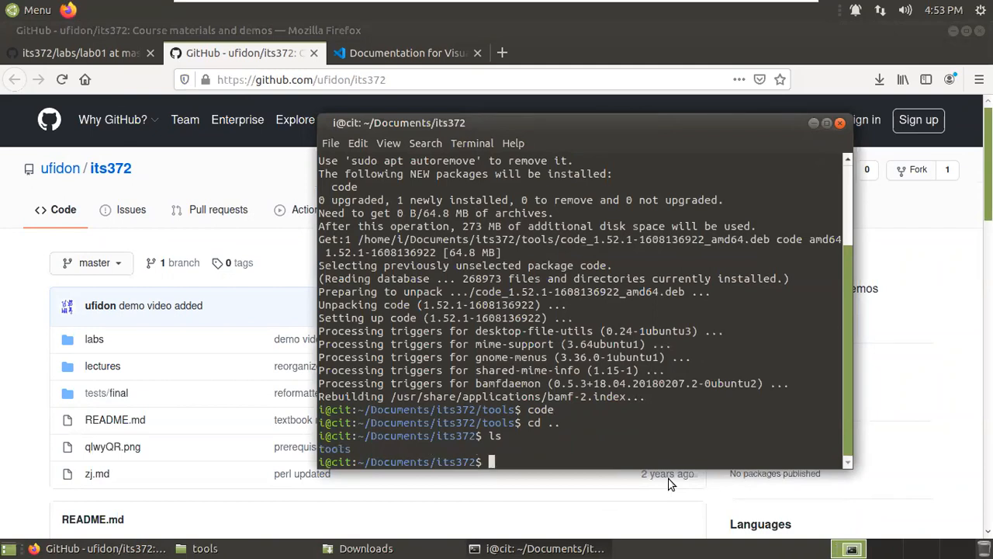
pyautogui.write('git')
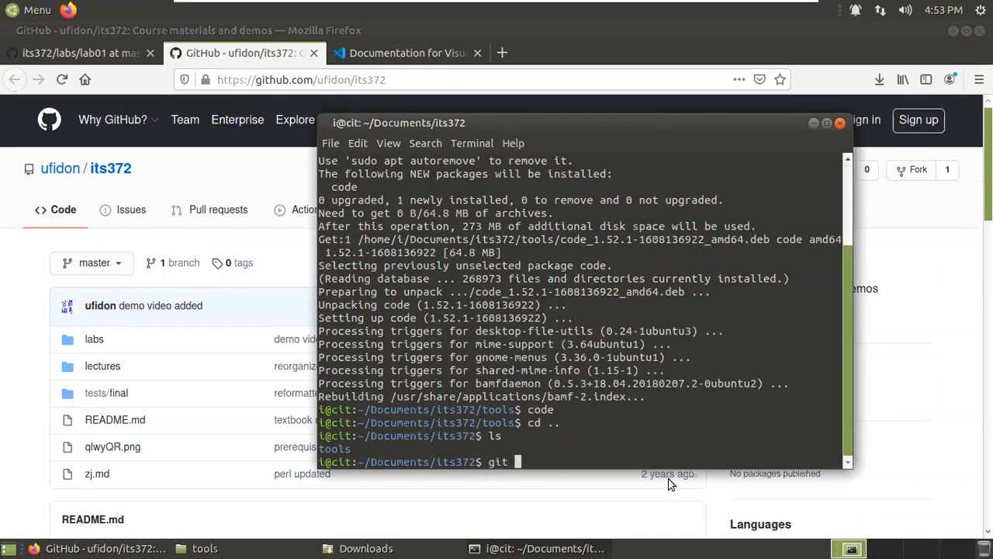
pyautogui.write('clone')
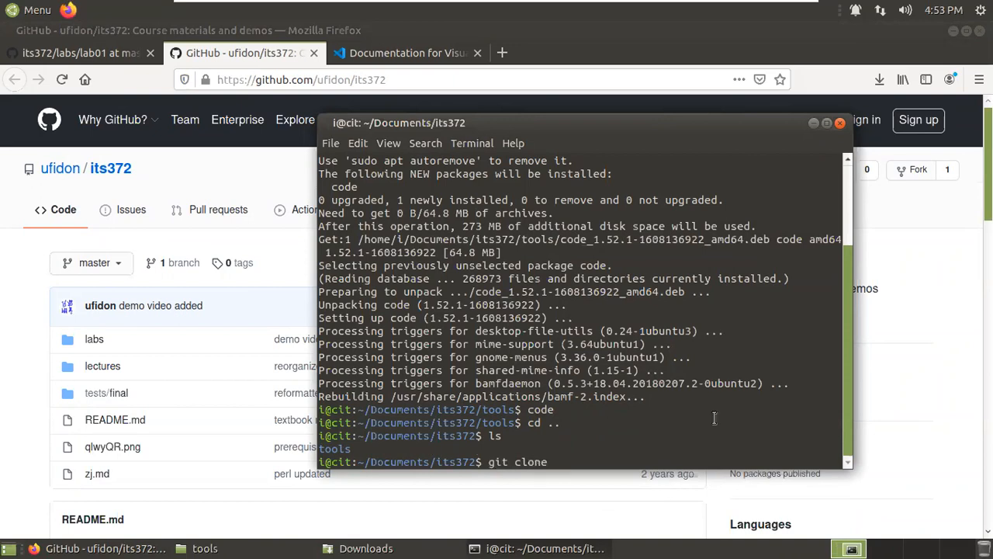
pyautogui.moveTo(574, 457)
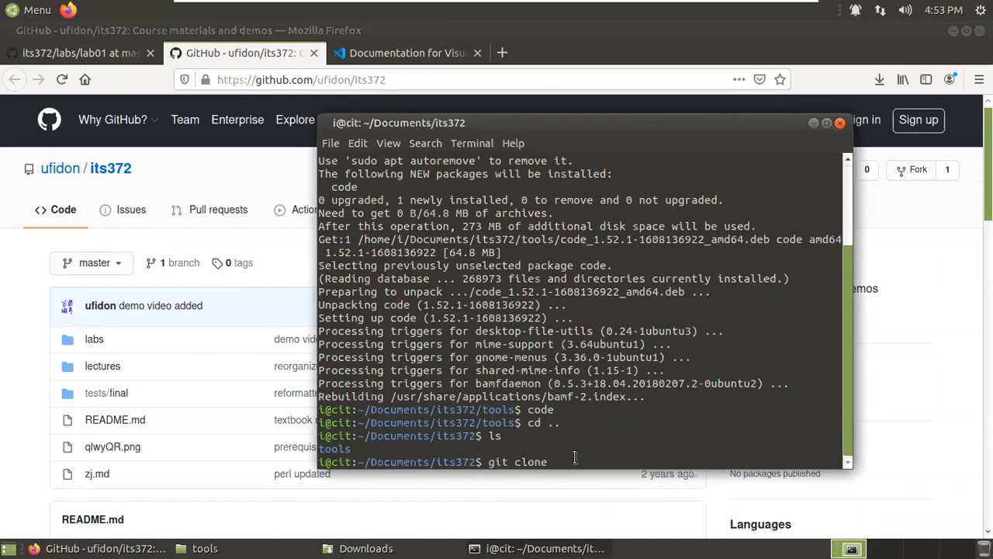
pyautogui.write('https://github.com/ufidon/its372.git')
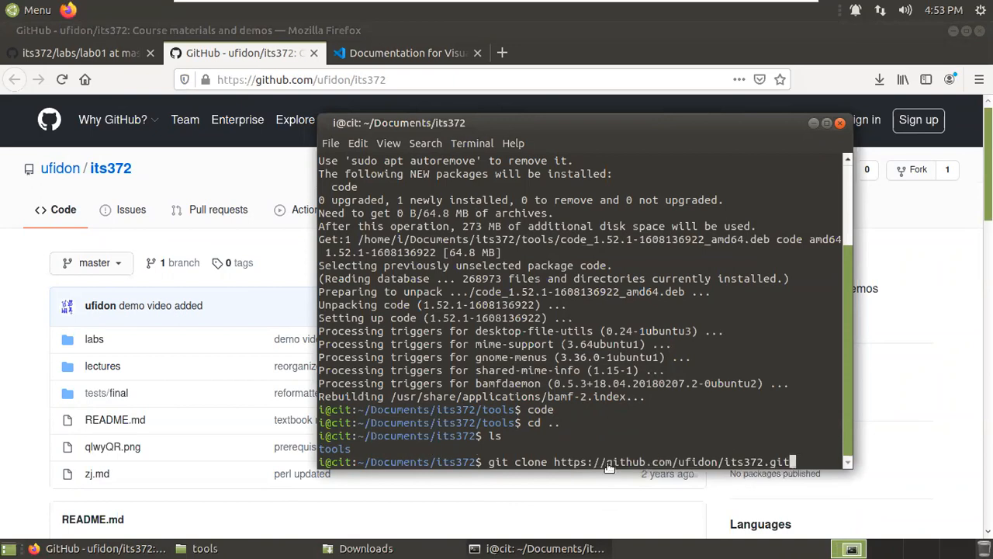
pyautogui.moveTo(654, 430)
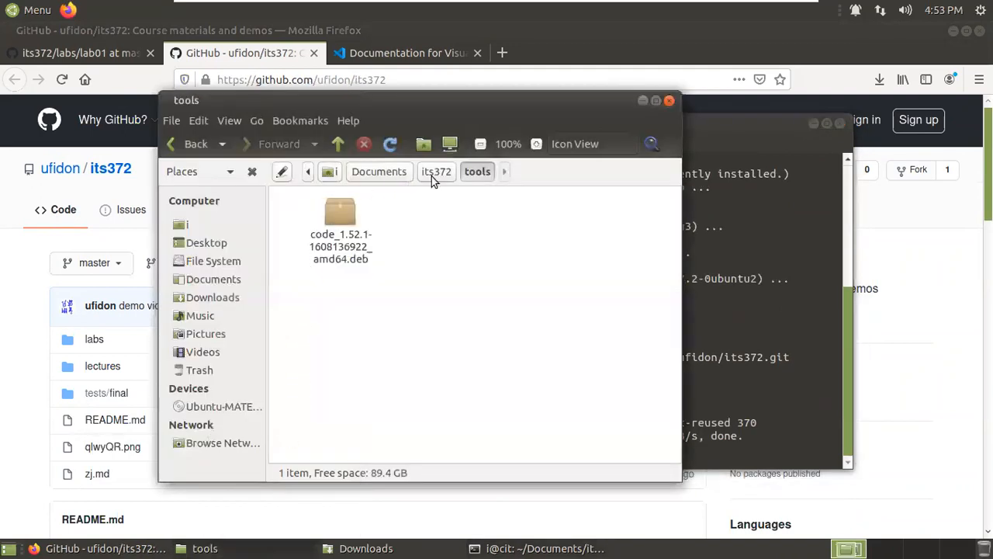
# Step: Browse its372 > labs > lab01 > code, select bash, then click the its372 breadcrumb
pyautogui.click(436, 172)
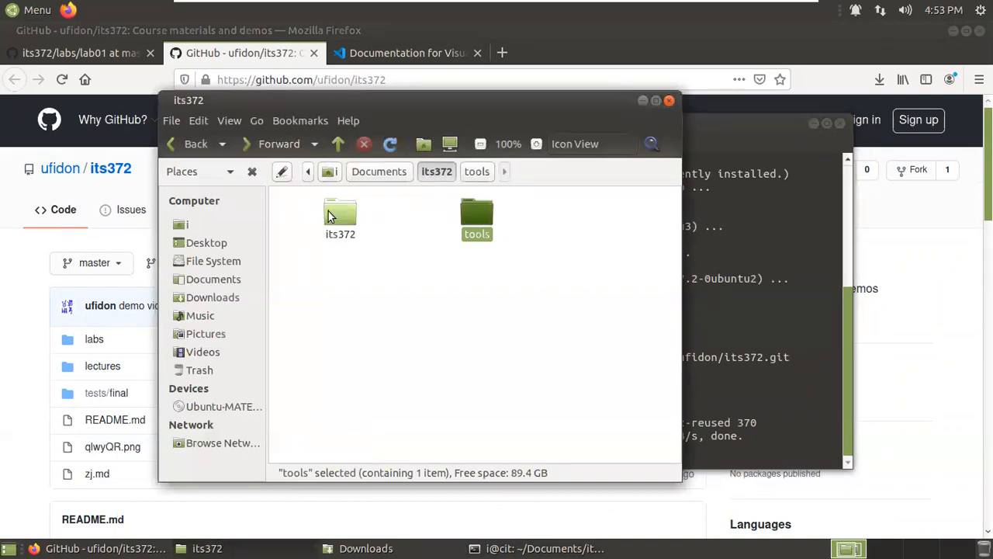
pyautogui.click(340, 217)
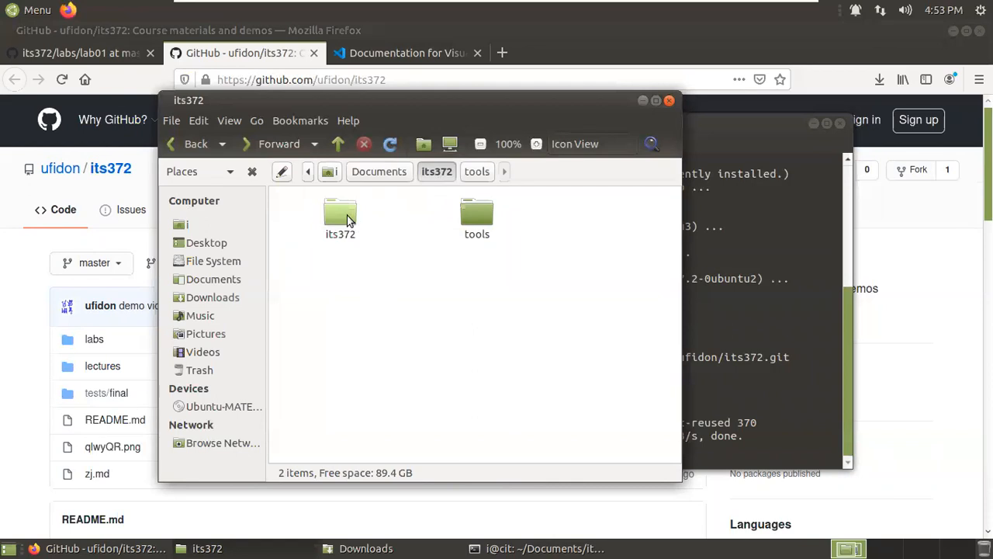
pyautogui.doubleClick(340, 214)
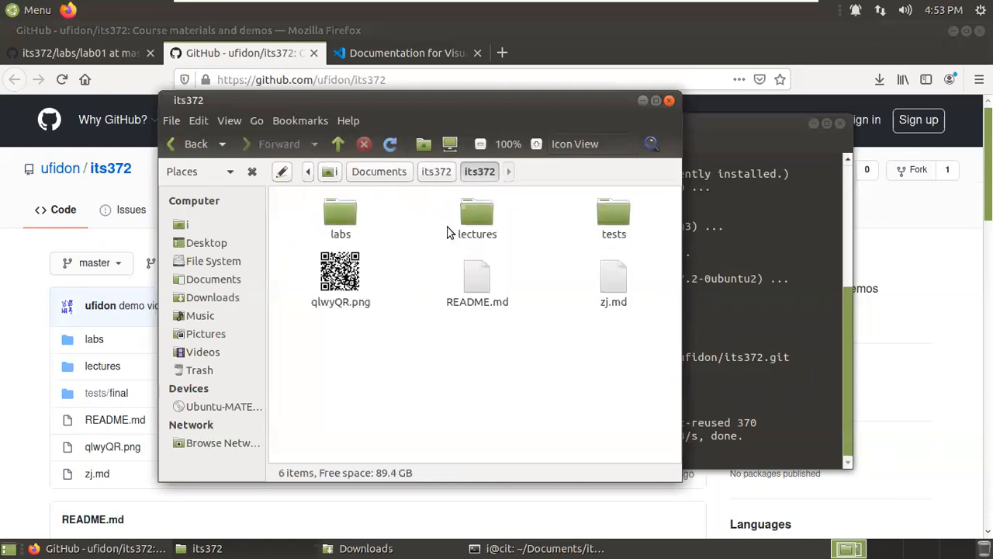
pyautogui.doubleClick(340, 217)
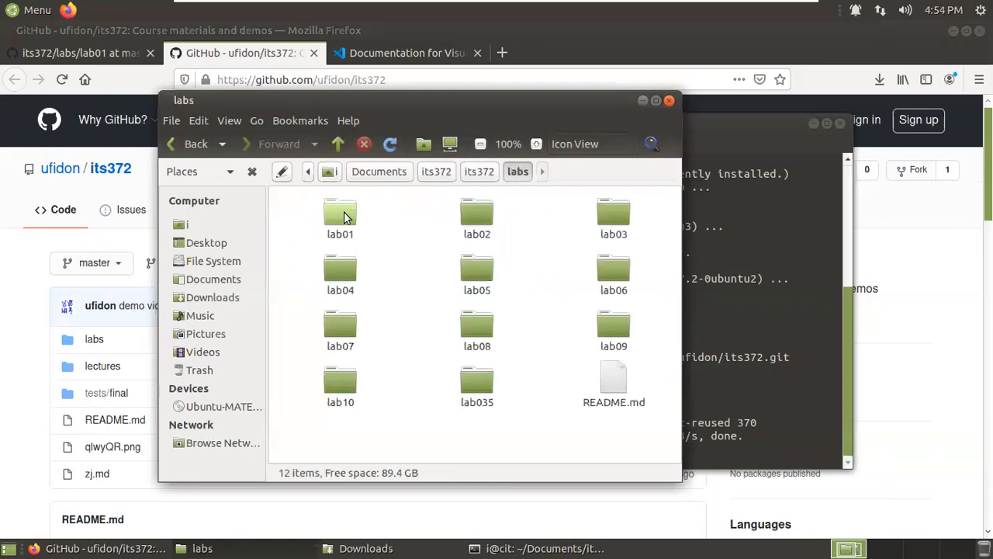
pyautogui.doubleClick(340, 217)
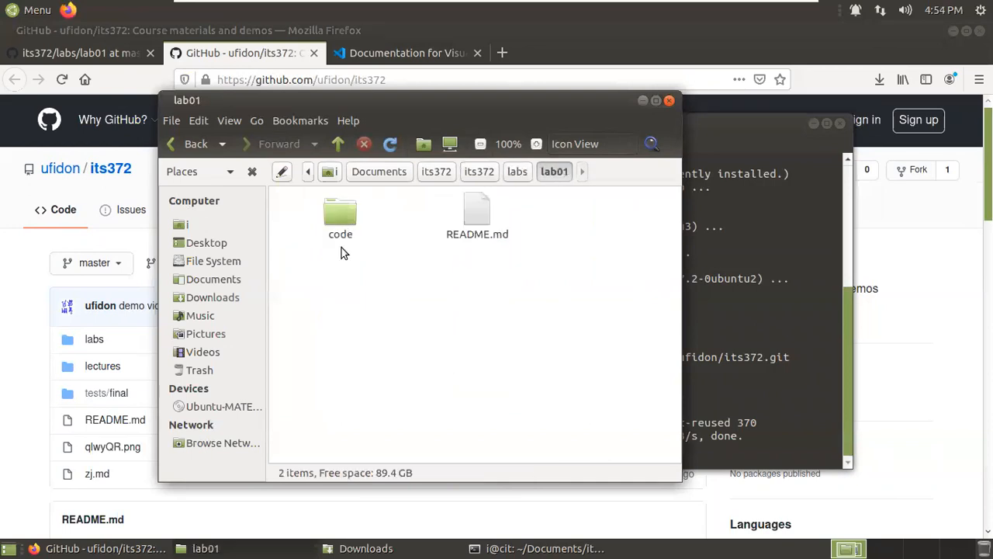
pyautogui.doubleClick(340, 213)
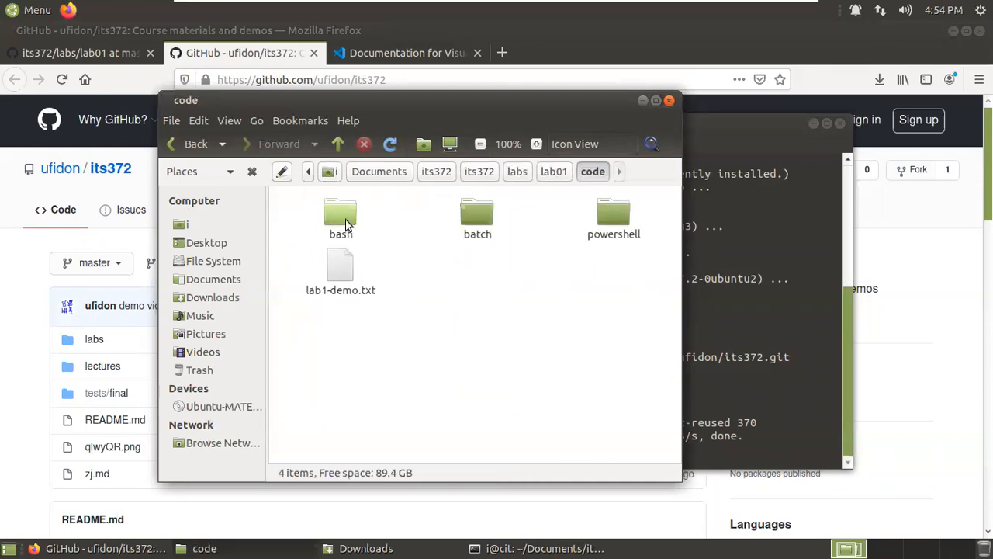
pyautogui.click(340, 218)
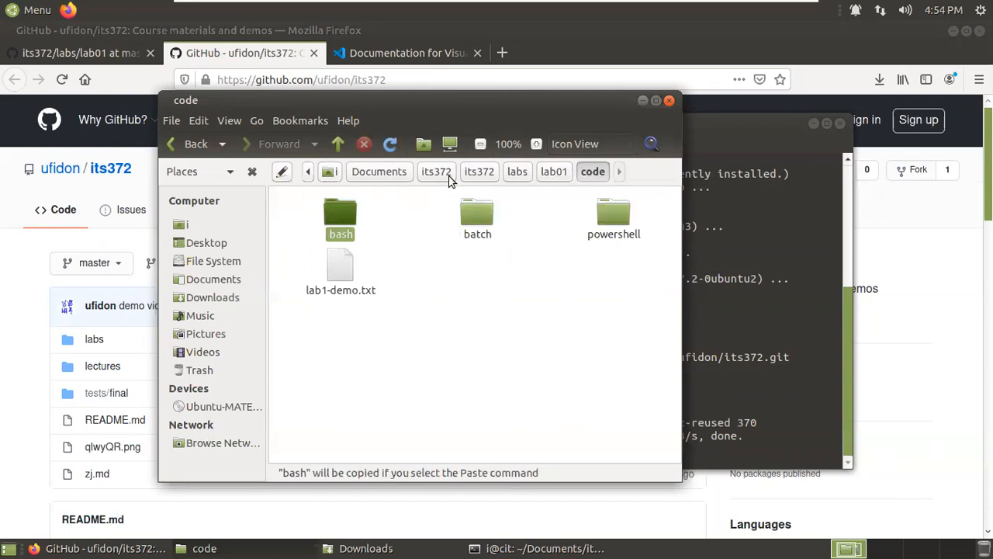
pyautogui.click(436, 172)
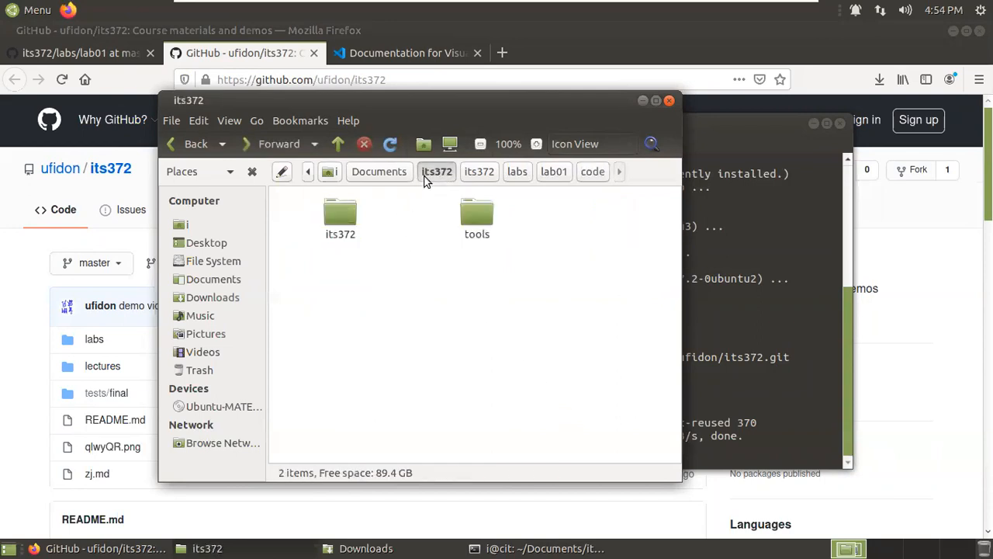
# Step: Create a new folder named lab01 in Documents/its372
pyautogui.rightClick(477, 310)
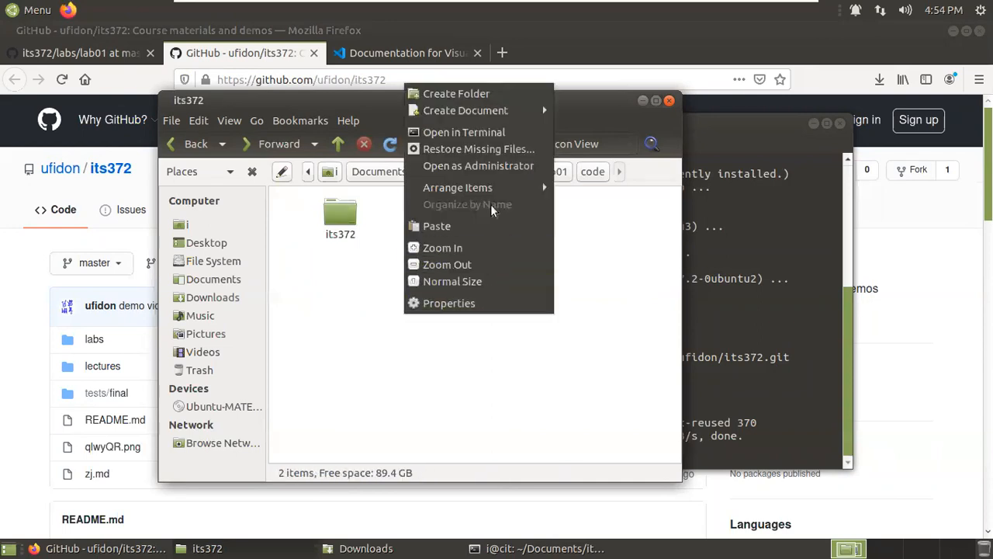
pyautogui.click(456, 93)
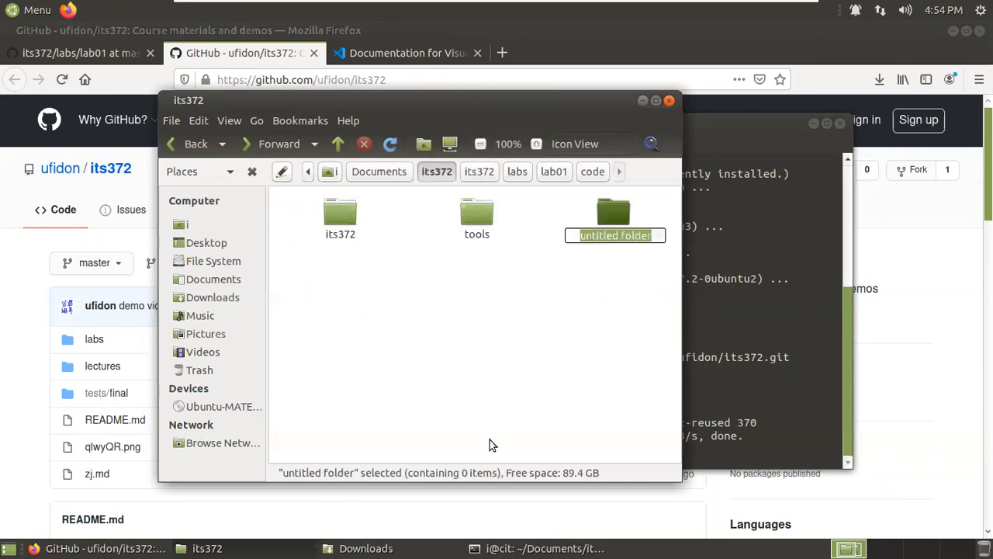
pyautogui.write('lab0')
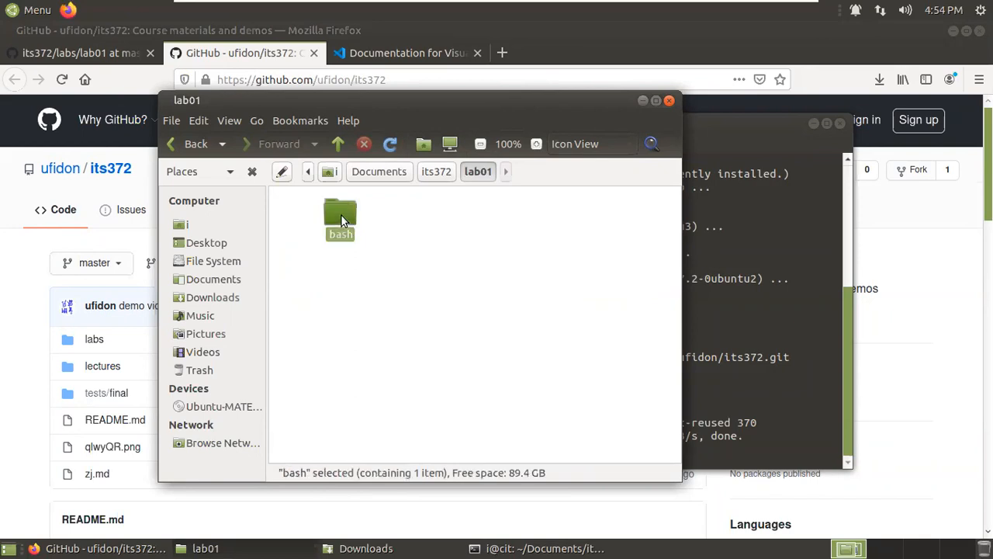
# Step: Open the pasted bash folder inside lab01 to show add2nums.sh
pyautogui.doubleClick(340, 221)
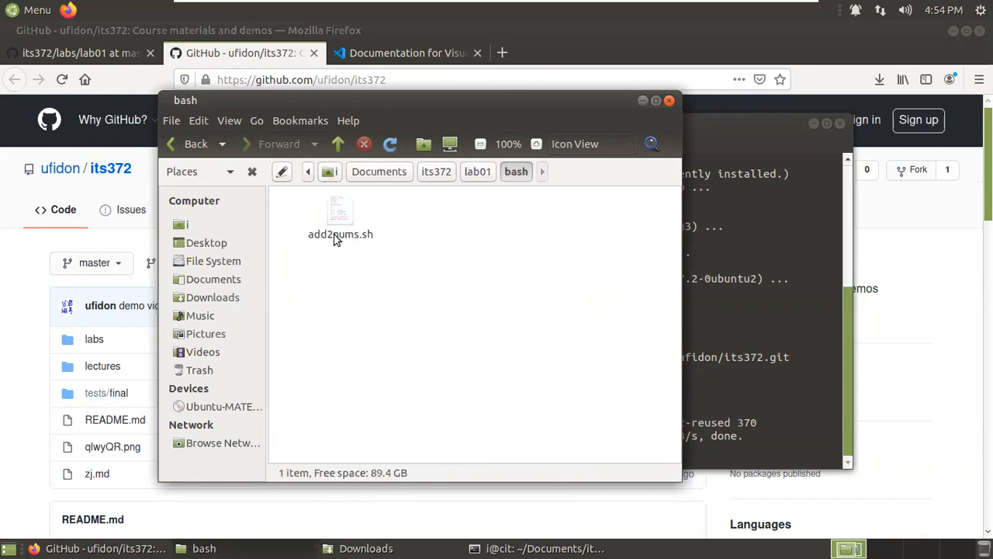
pyautogui.moveTo(437, 253)
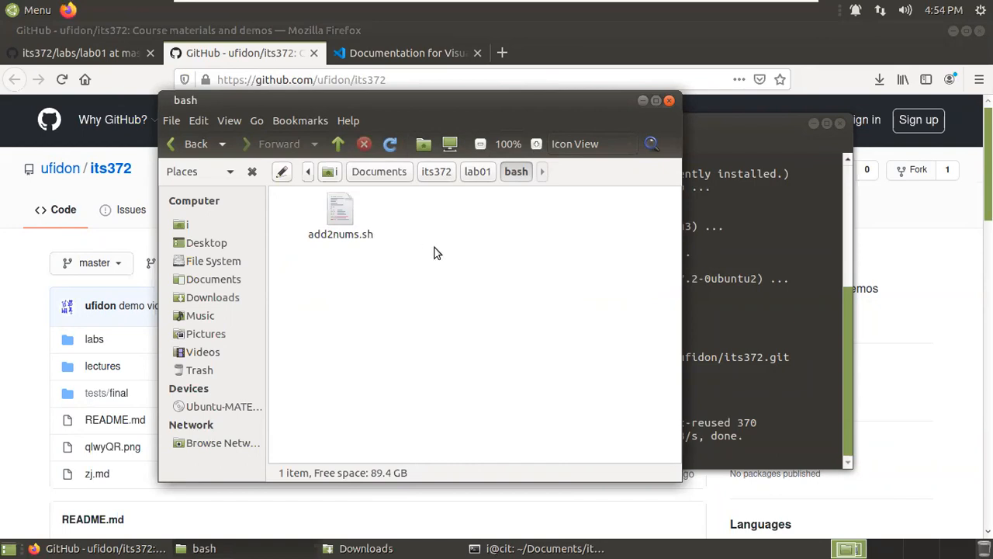
pyautogui.moveTo(461, 263)
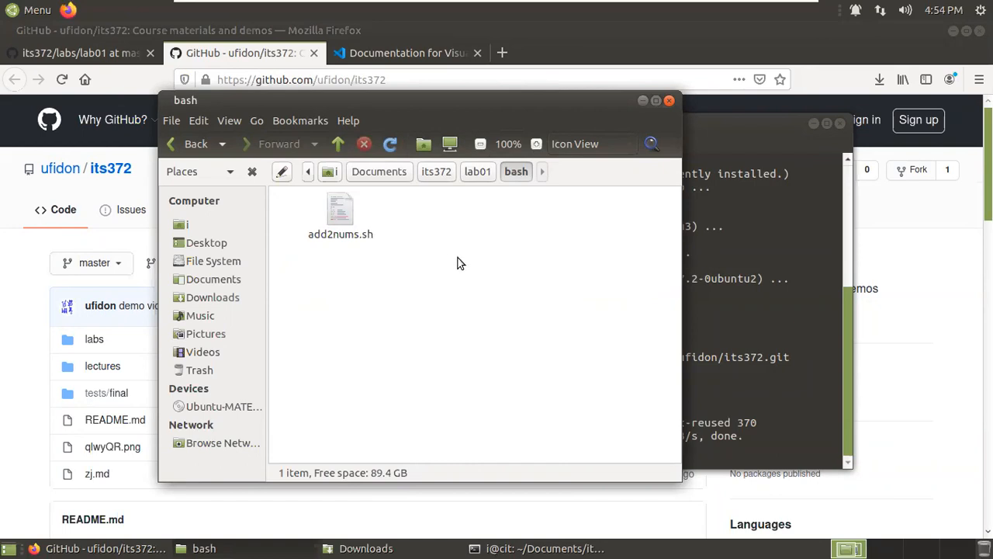
pyautogui.rightClick(458, 262)
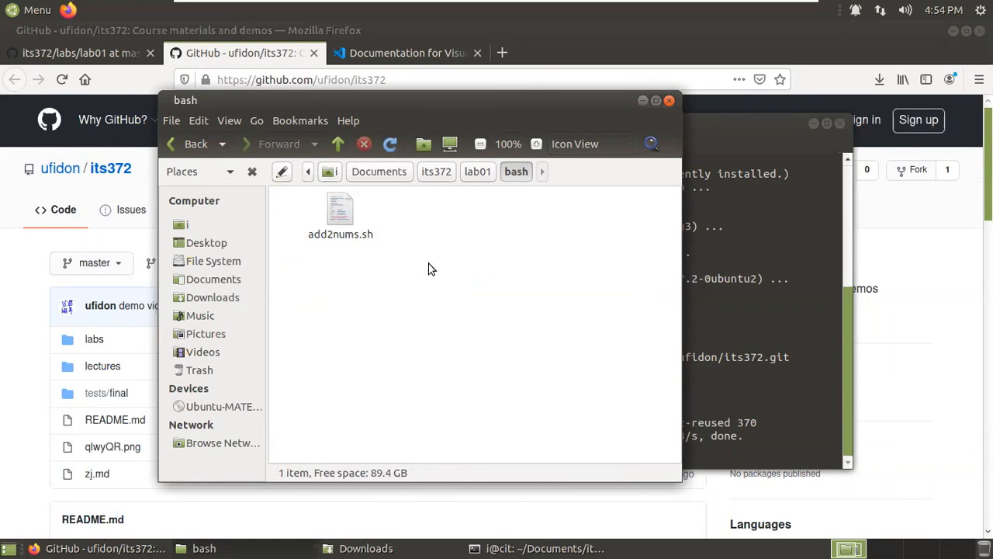
pyautogui.rightClick(431, 268)
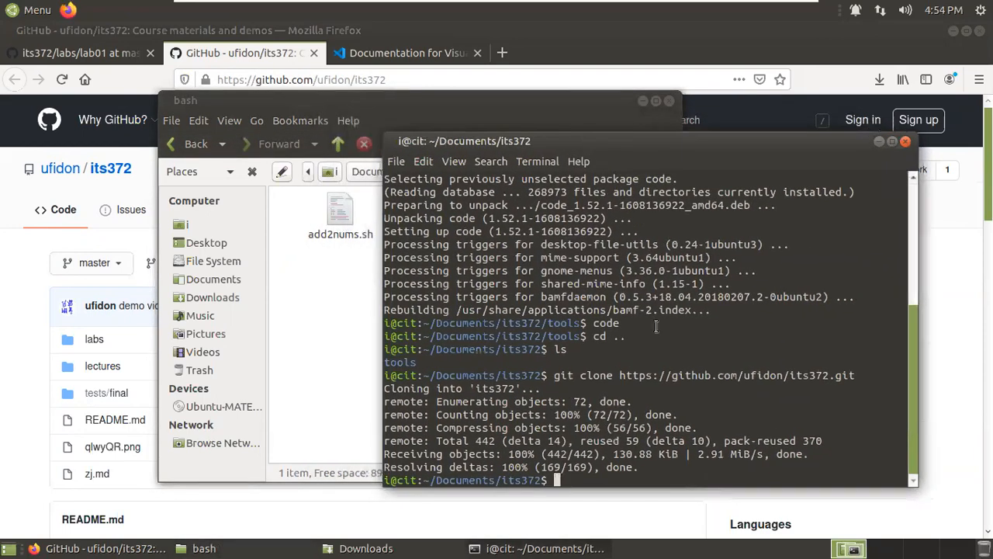
# Step: Change into lab01/bash and list its files
pyautogui.write('cd')
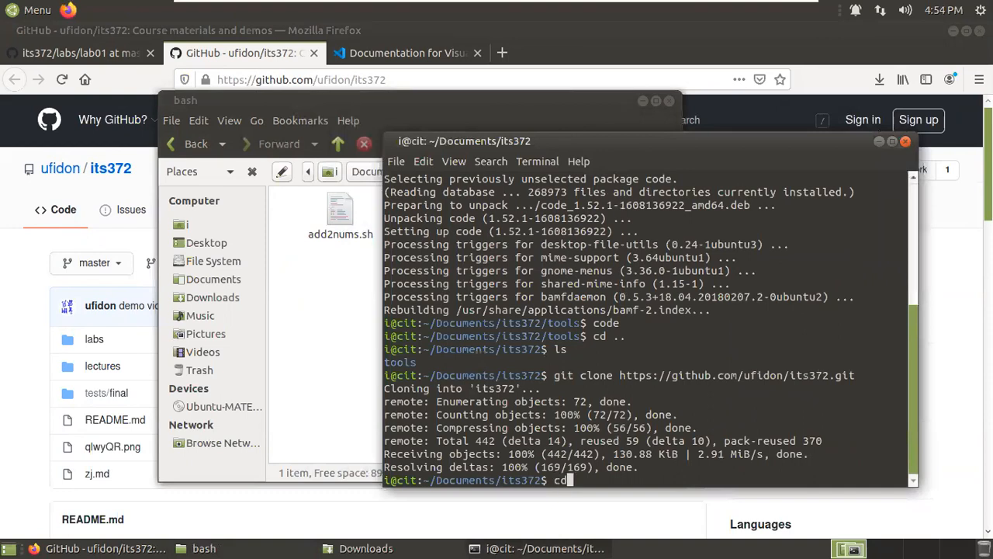
pyautogui.write('lab01/')
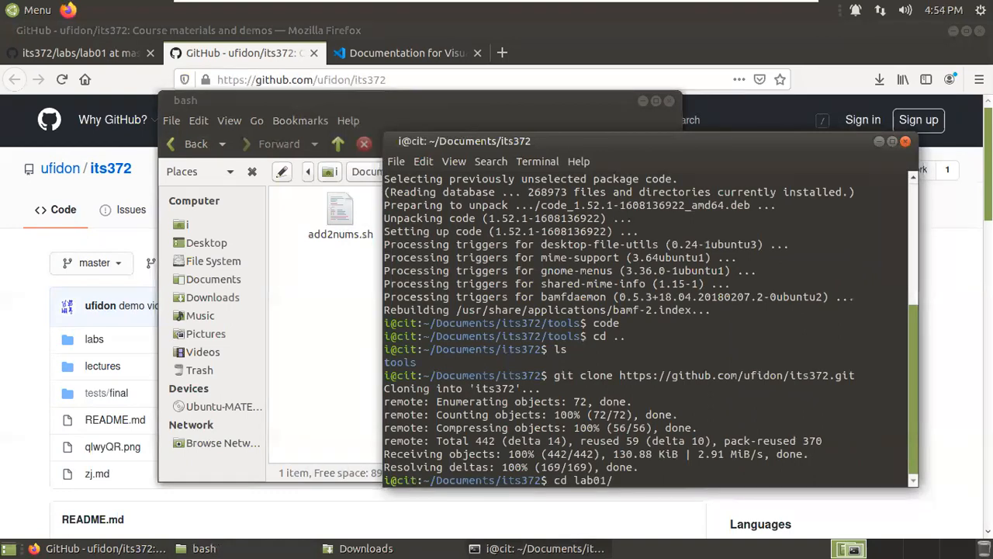
pyautogui.write('l')
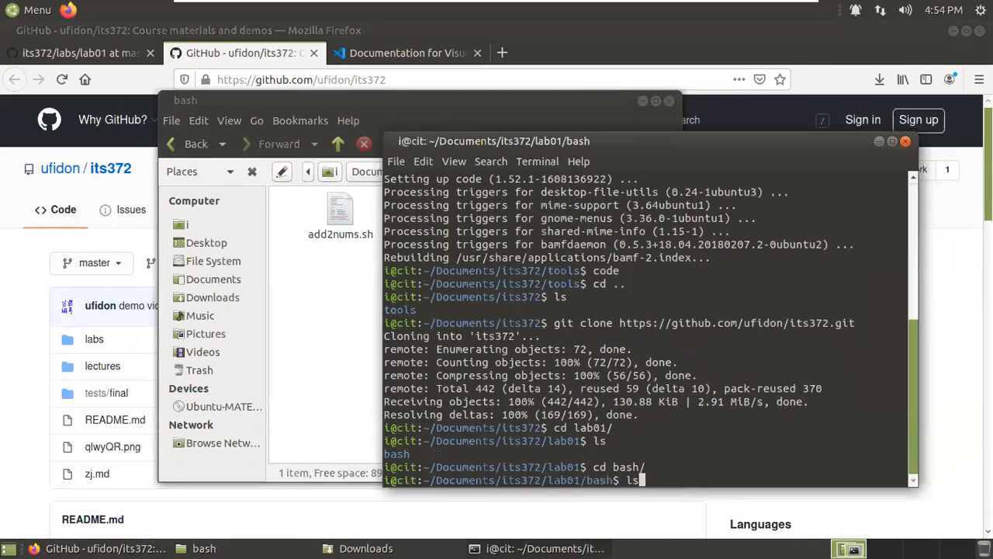
pyautogui.press('Return')
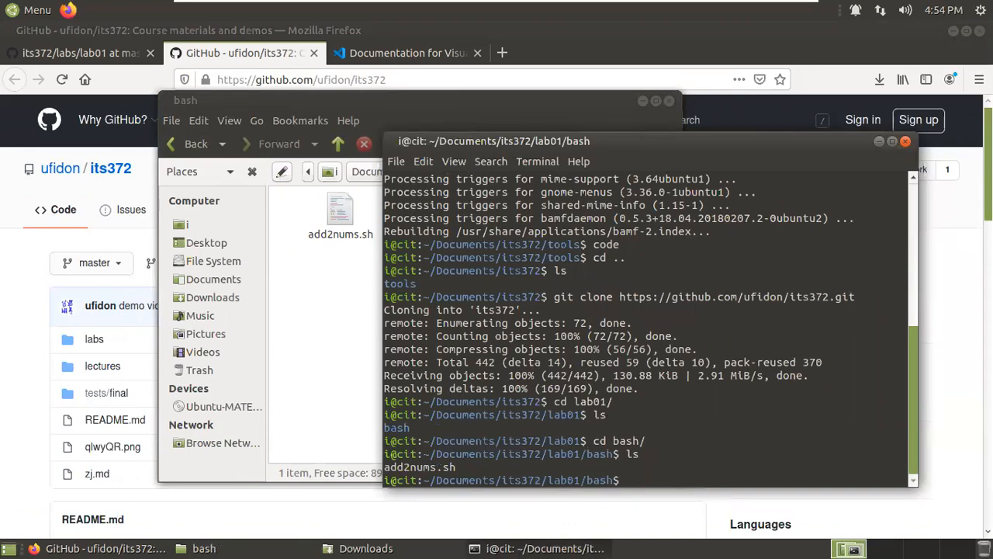
# Step: Run ./add2nums.sh, which fails with Permission denied
pyautogui.write('./')
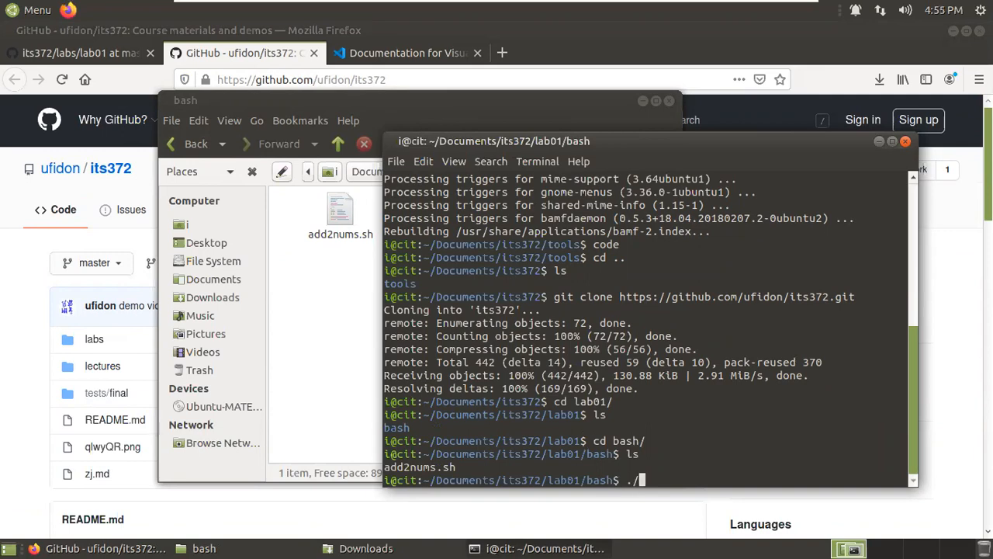
pyautogui.write('add2nums')
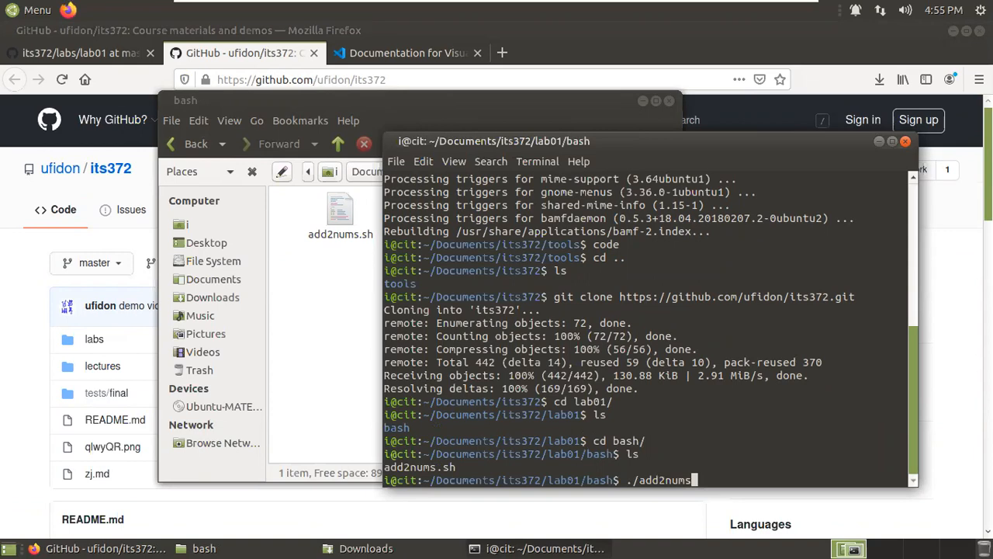
pyautogui.press('Return')
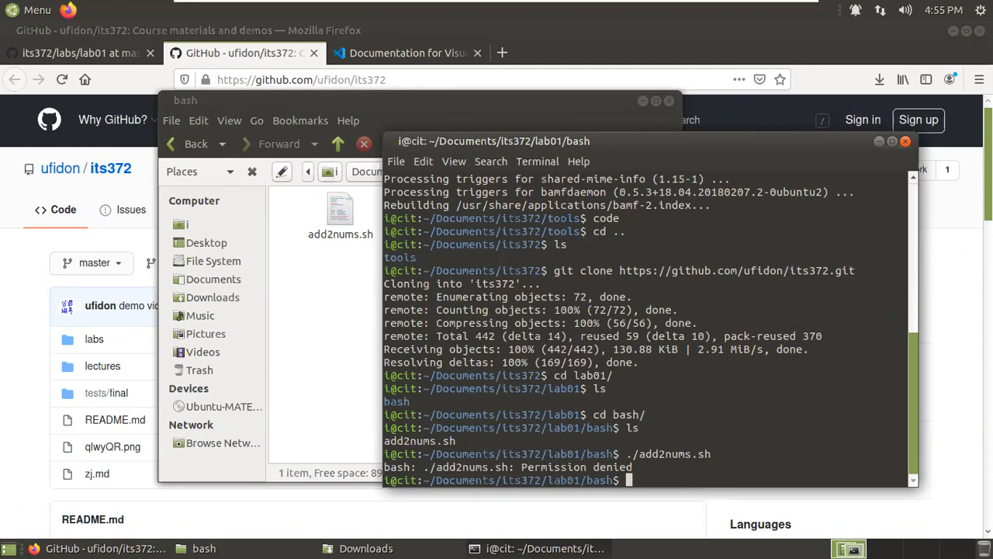
# Step: Make add2nums.sh executable with chmod +x add2nums.sh
pyautogui.write('chmod')
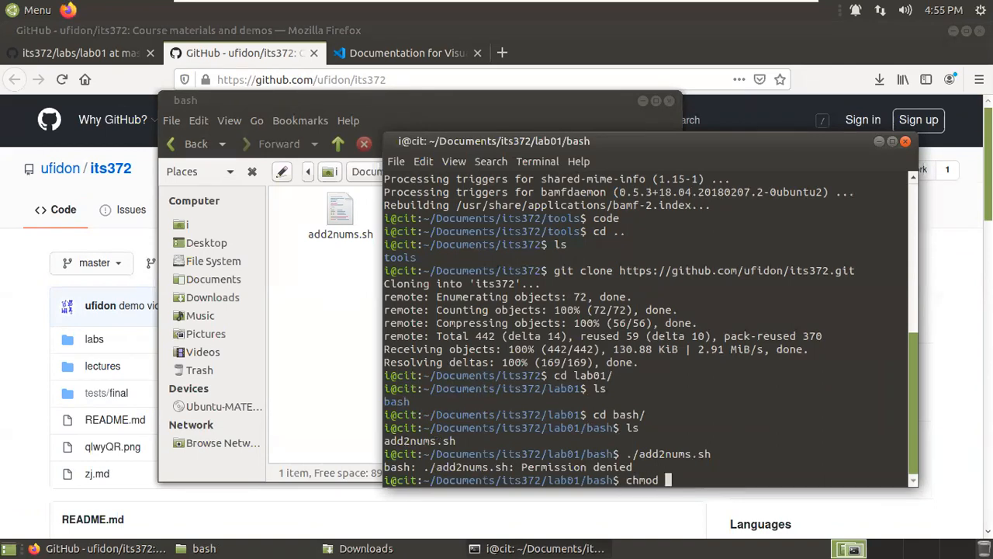
pyautogui.write('+x')
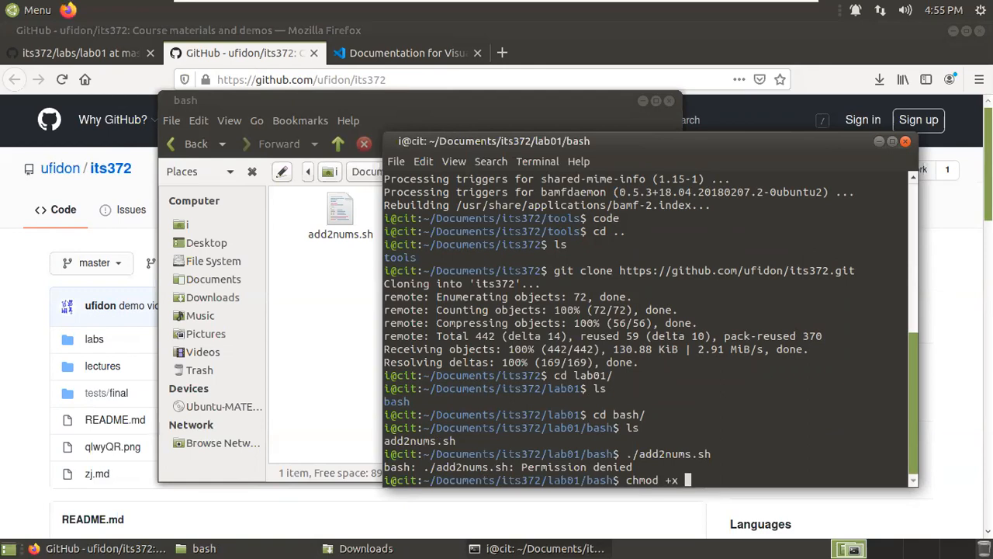
pyautogui.write('add2nums.sh')
pyautogui.write('ls')
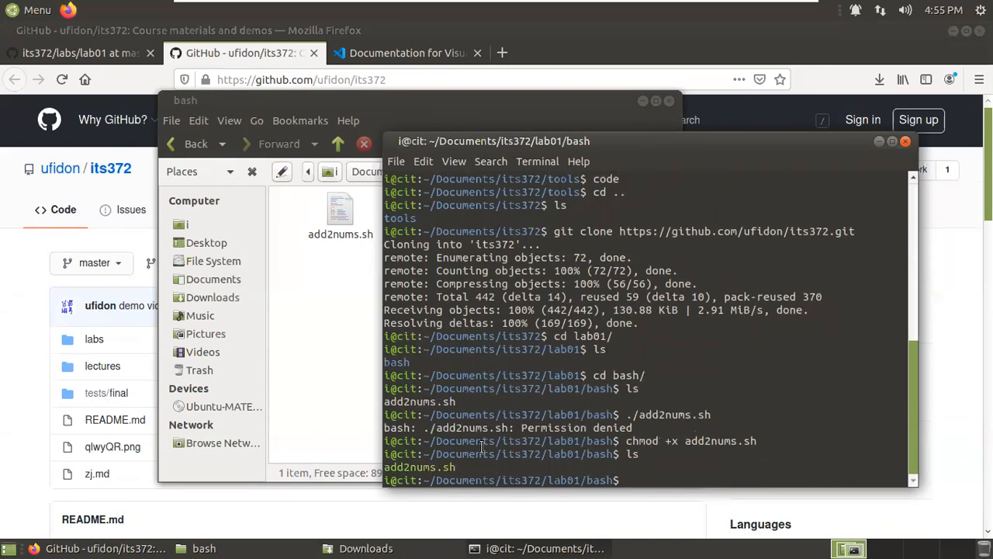
pyautogui.doubleClick(421, 467)
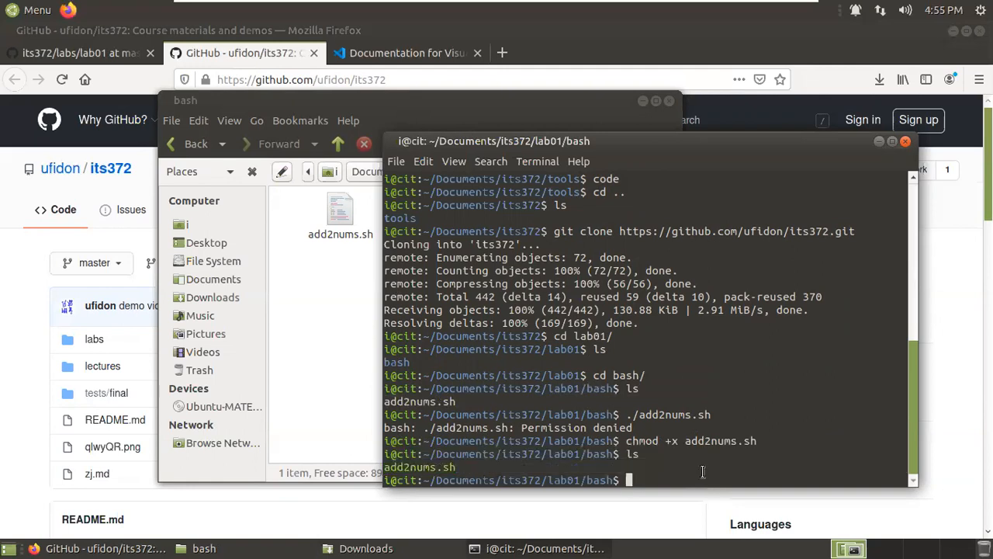
pyautogui.write('chmod +x add2nums.sh')
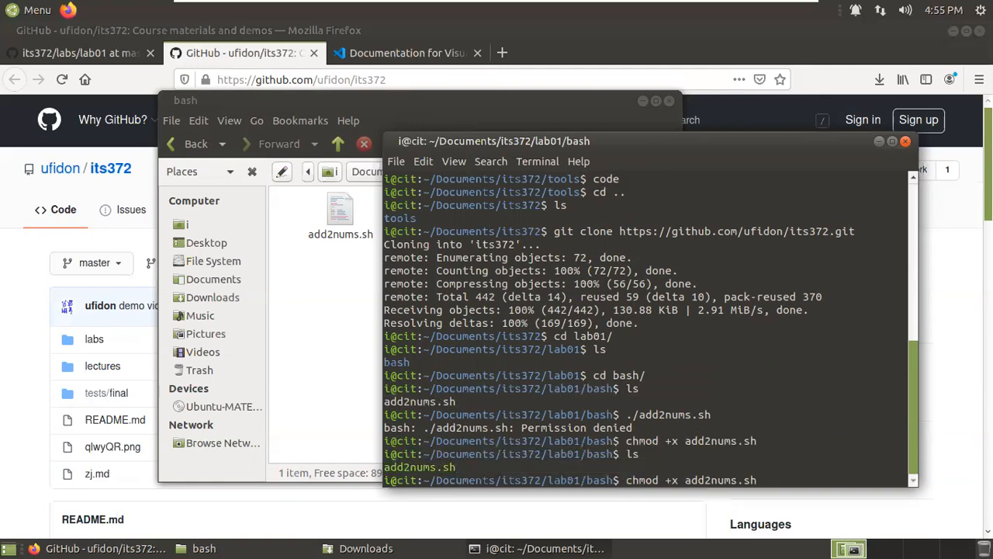
# Step: Run ./add2nums.sh with 10 and 20, printing a result of 30
pyautogui.write('./add2nums.sh')
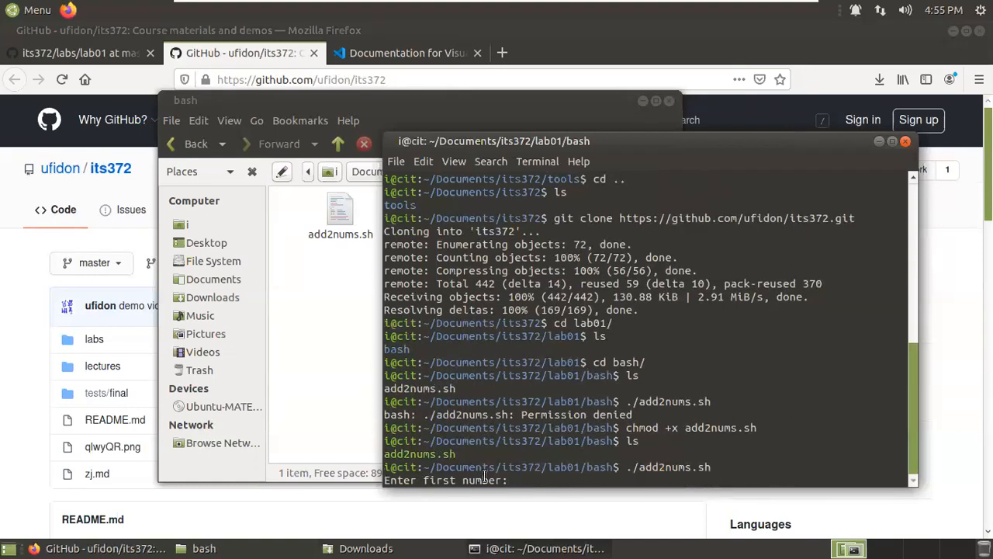
pyautogui.write('10')
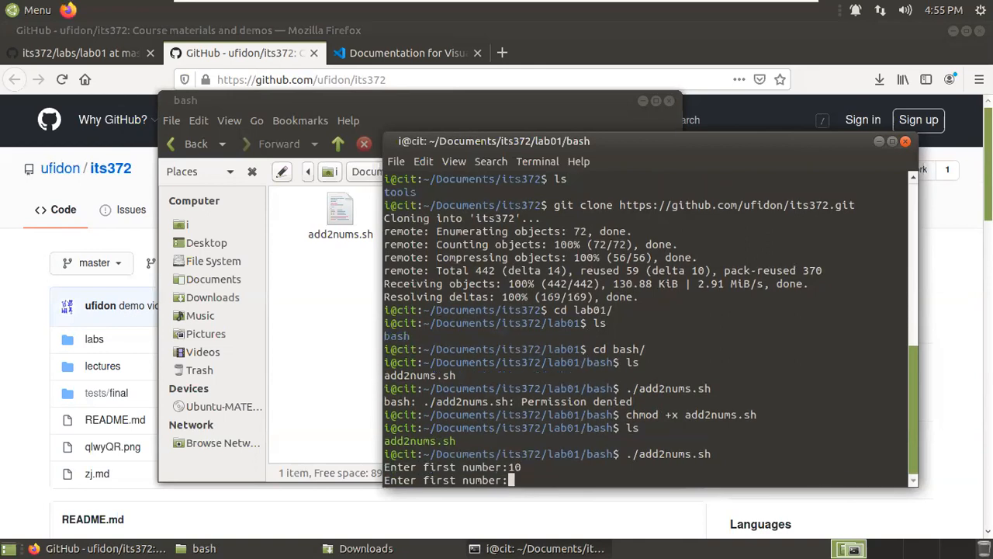
pyautogui.write('20')
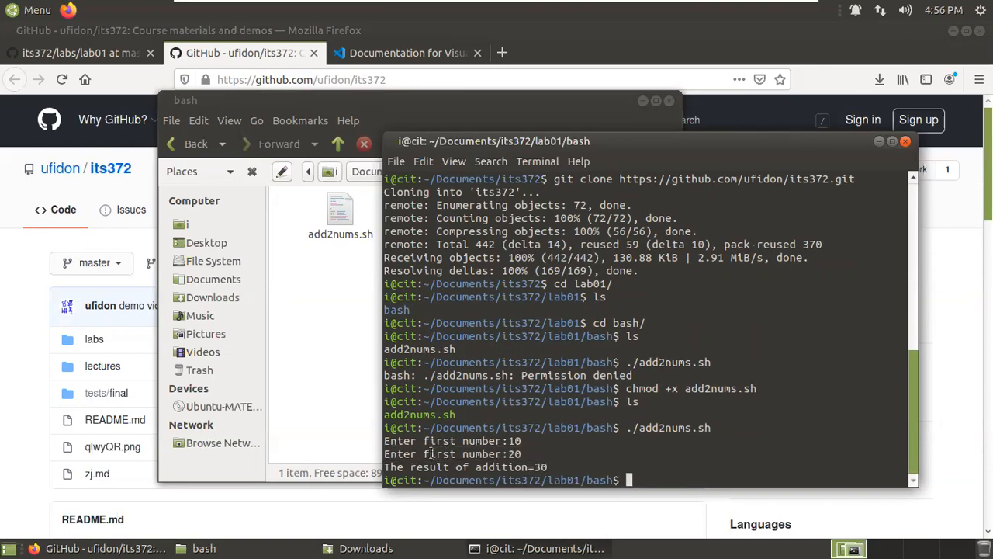
pyautogui.moveTo(345, 355)
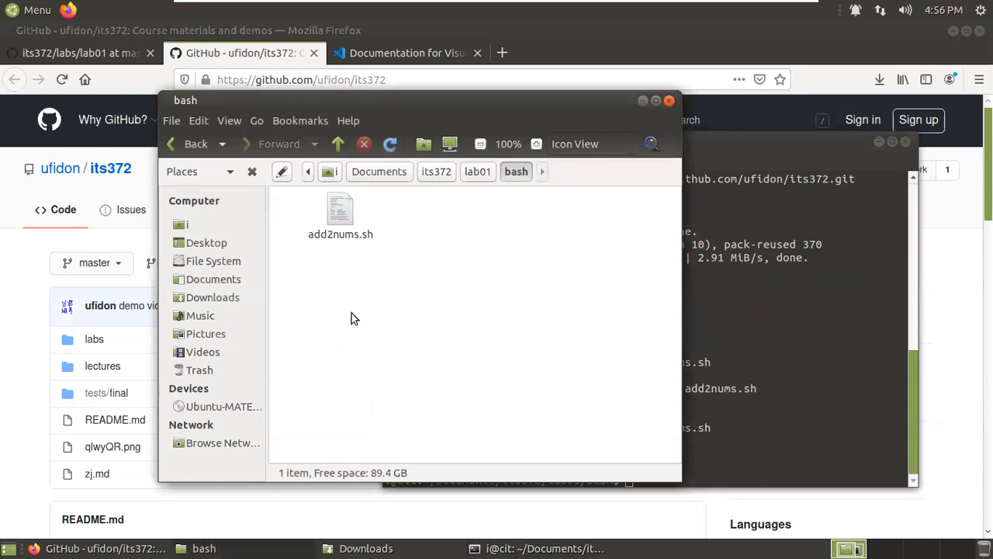
# Step: Open add2nums.sh with Visual Studio Code from its context menu
pyautogui.rightClick(340, 209)
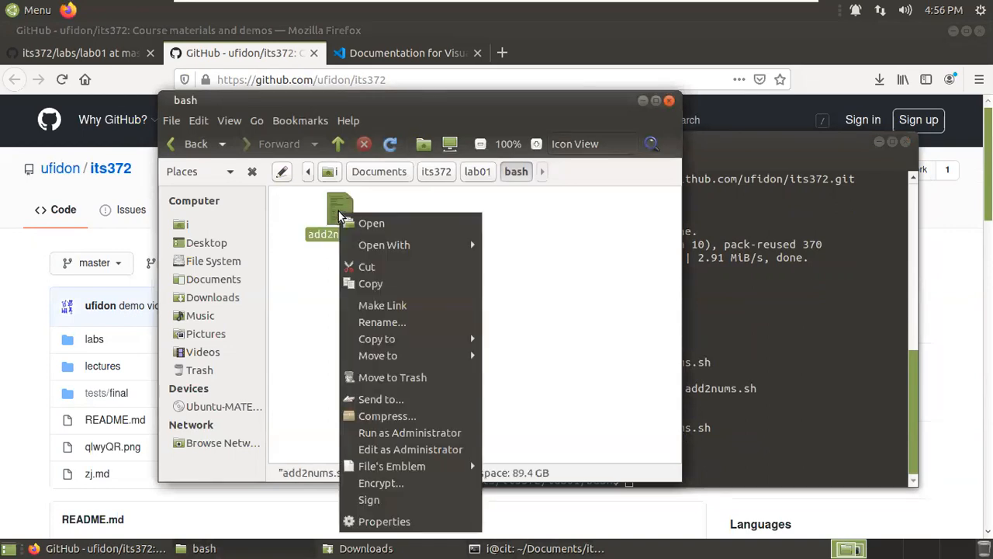
pyautogui.moveTo(385, 245)
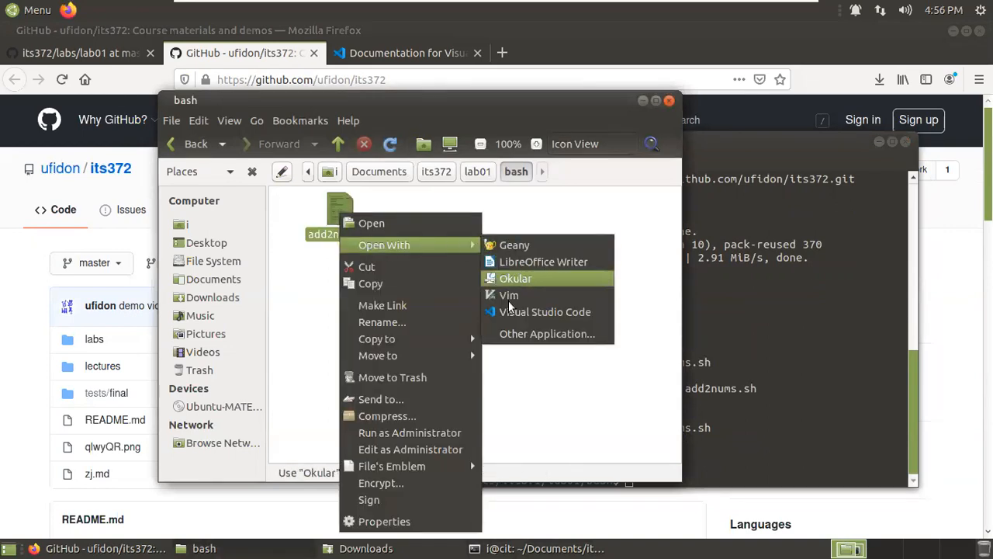
pyautogui.moveTo(545, 311)
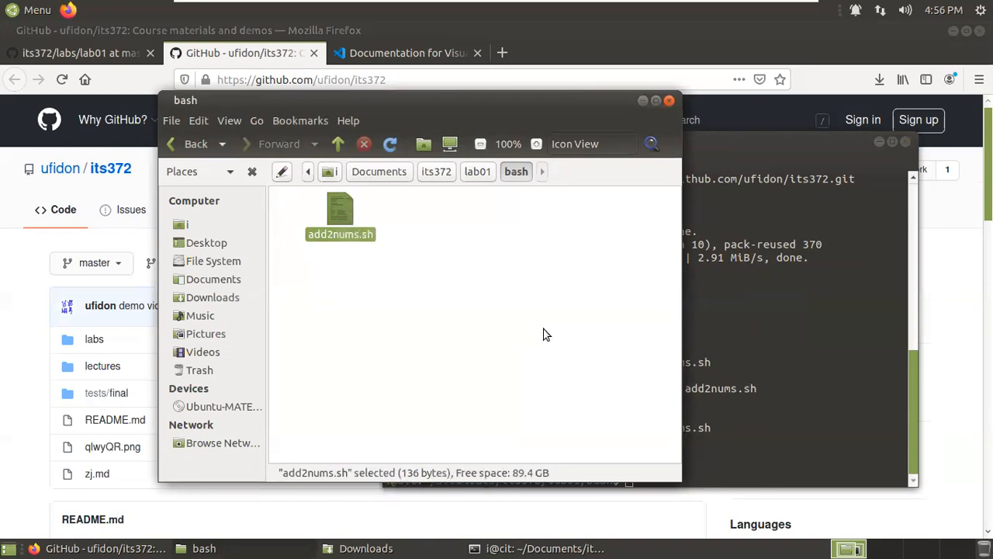
pyautogui.doubleClick(340, 213)
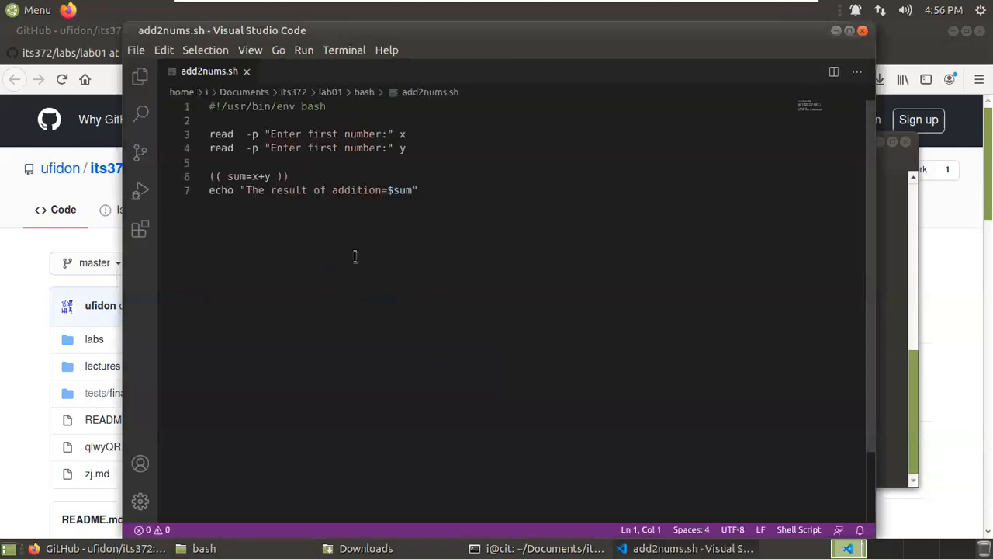
pyautogui.moveTo(323, 153)
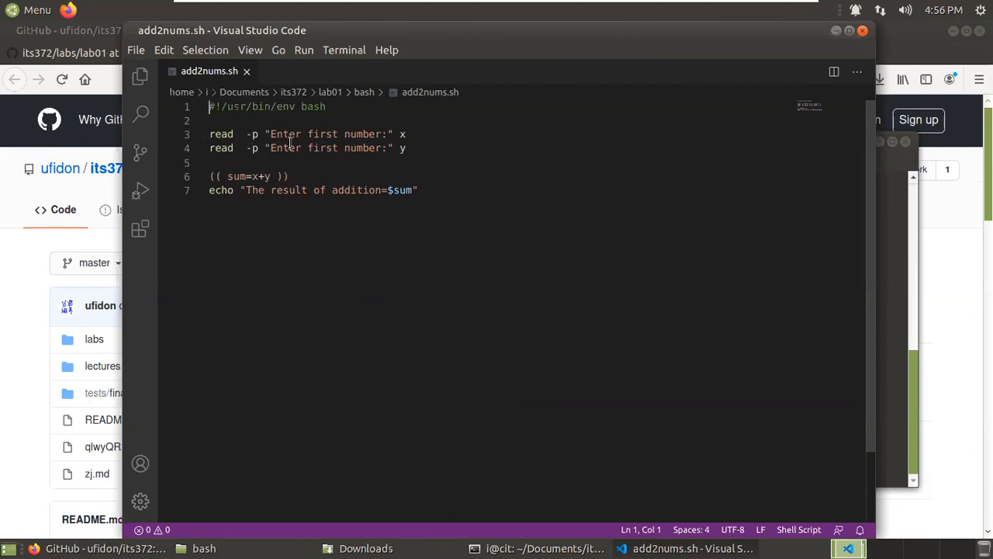
pyautogui.moveTo(332, 175)
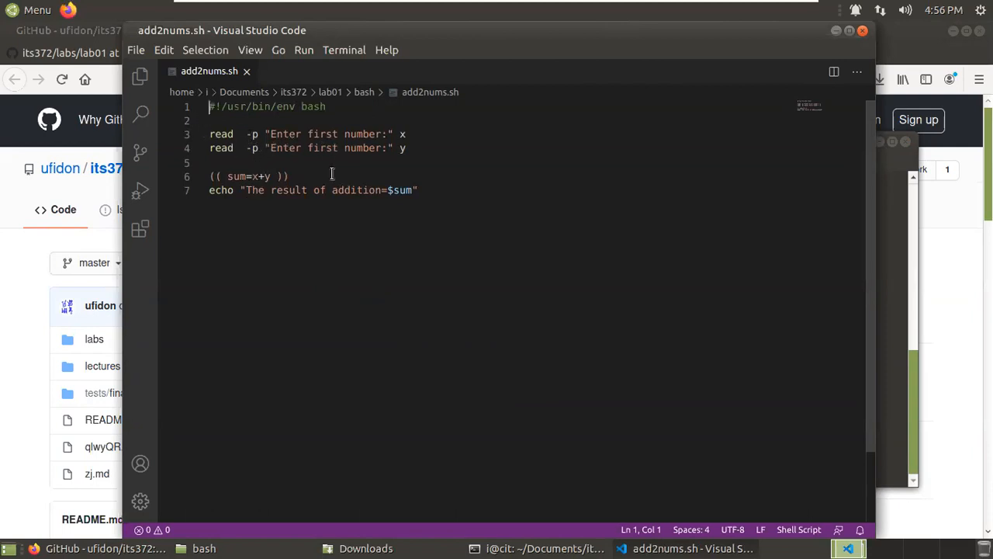
# Step: Change line 4's prompt from 'first' to 'second', save add2nums.sh, and close VS Code
pyautogui.doubleClick(323, 148)
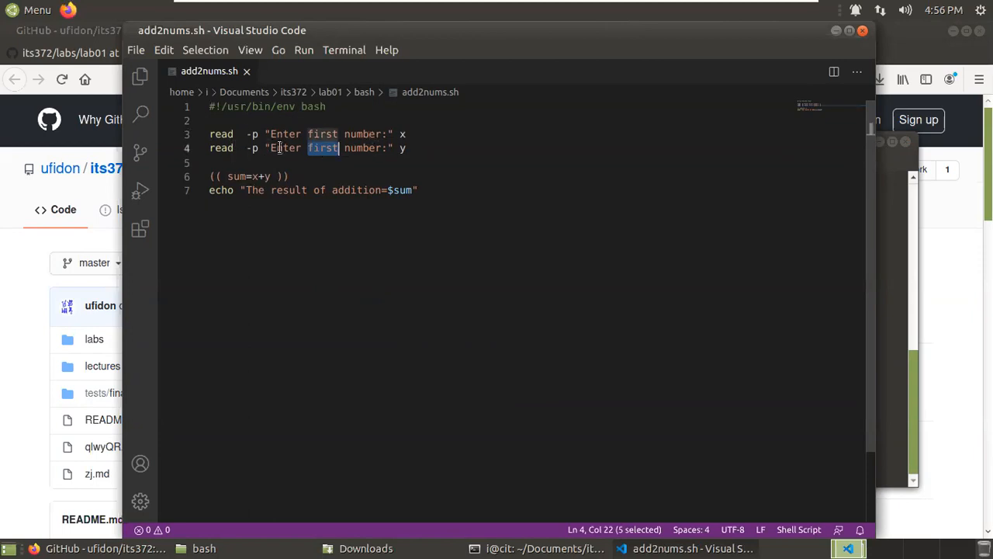
pyautogui.write('se')
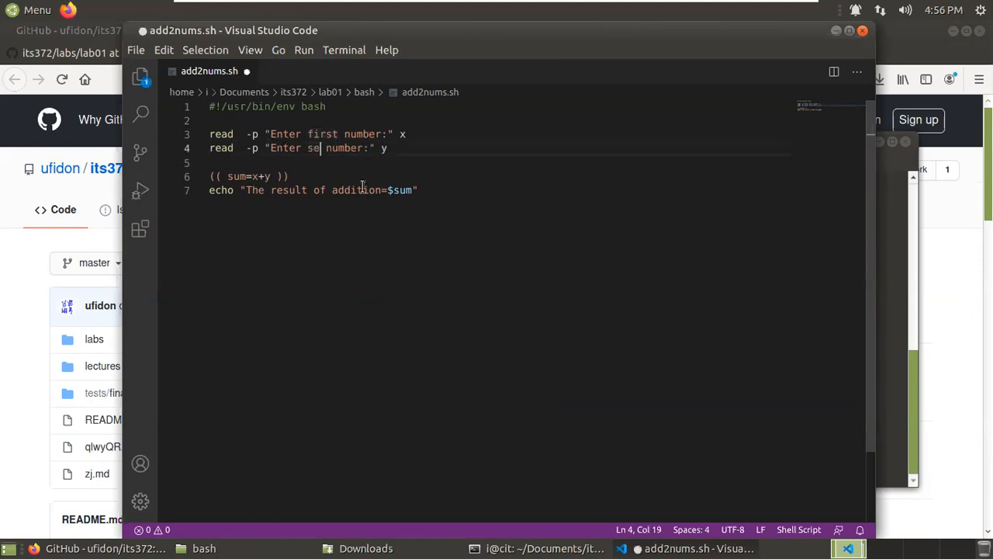
pyautogui.write('nd')
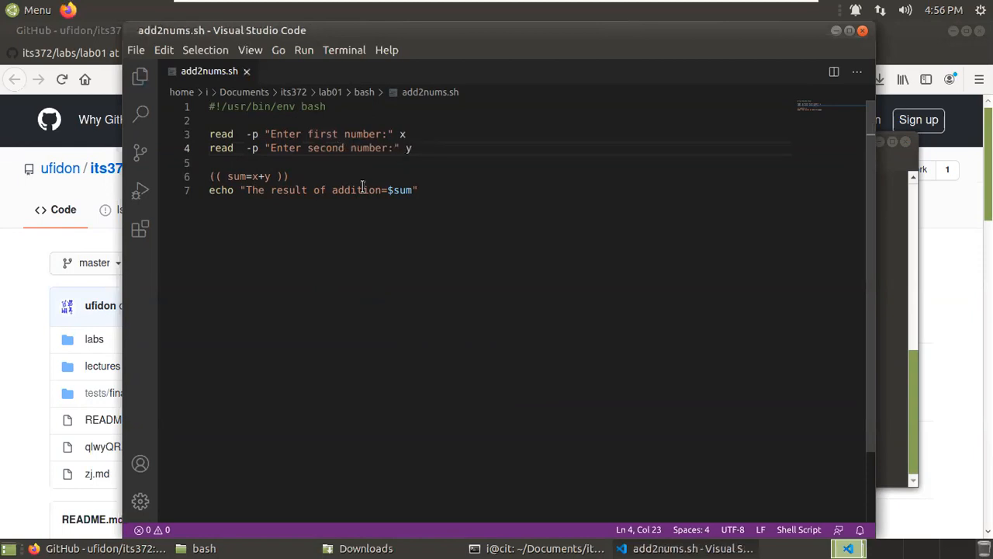
pyautogui.click(419, 191)
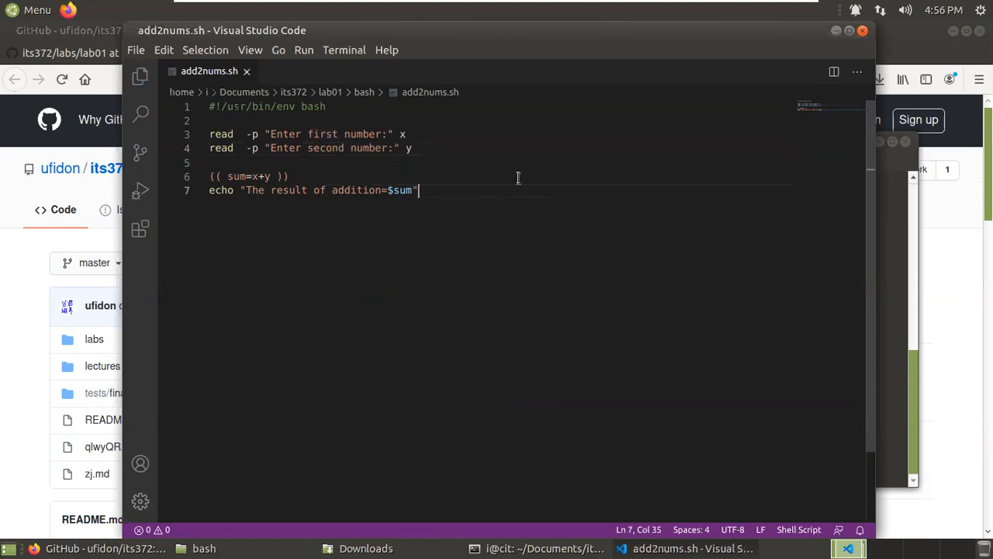
pyautogui.moveTo(862, 31)
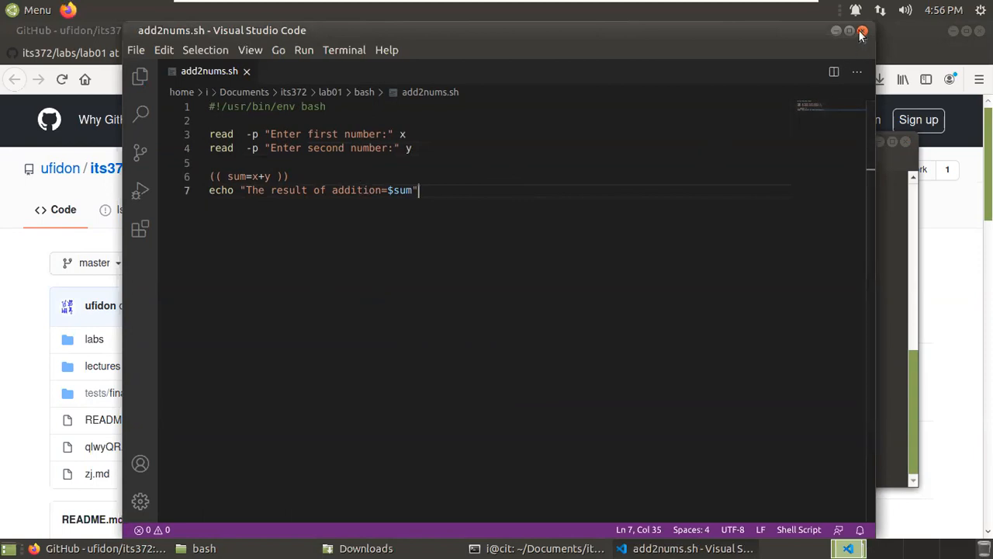
pyautogui.click(861, 31)
pyautogui.write('./add2nums.sh')
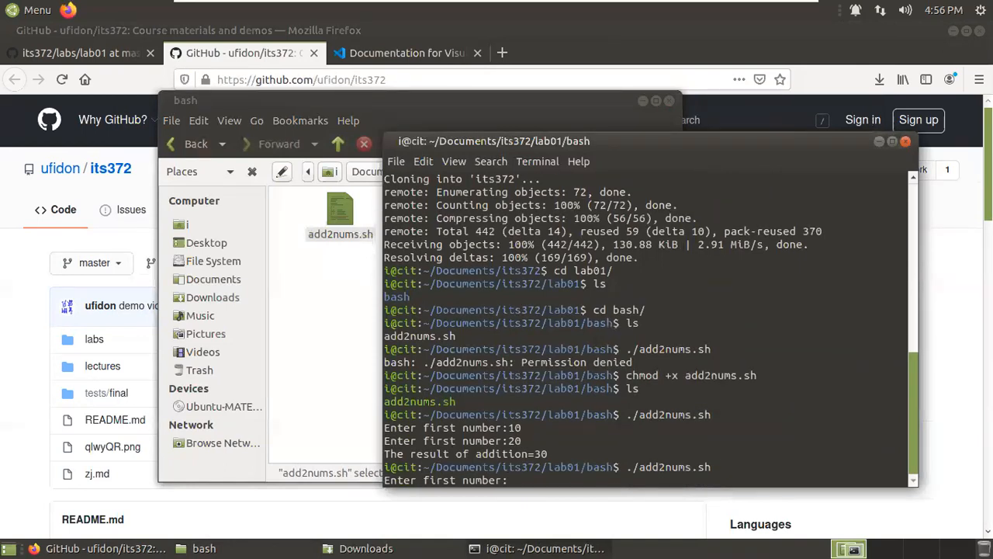
# Step: Enter 20 and 30 at the script's first and second number prompts
pyautogui.write('20')
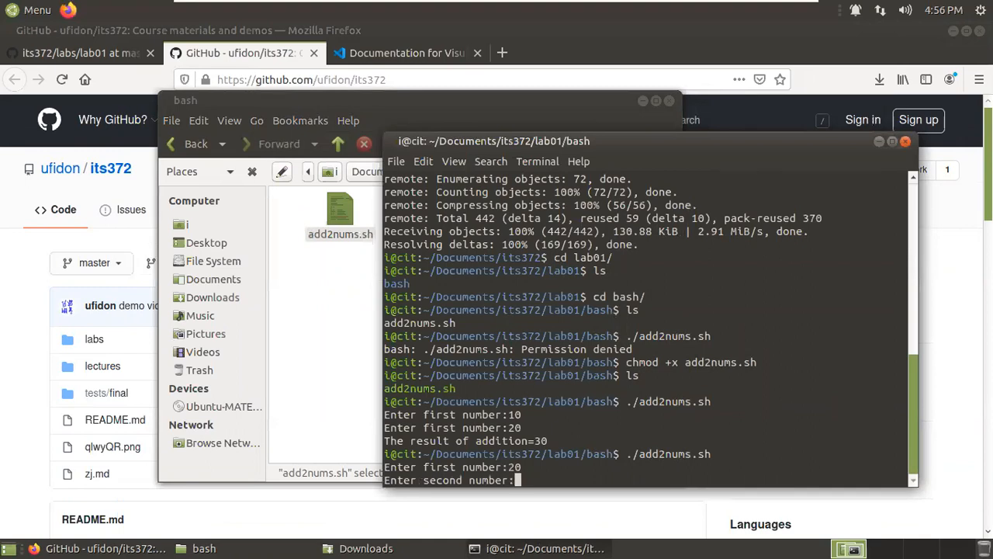
pyautogui.write('30')
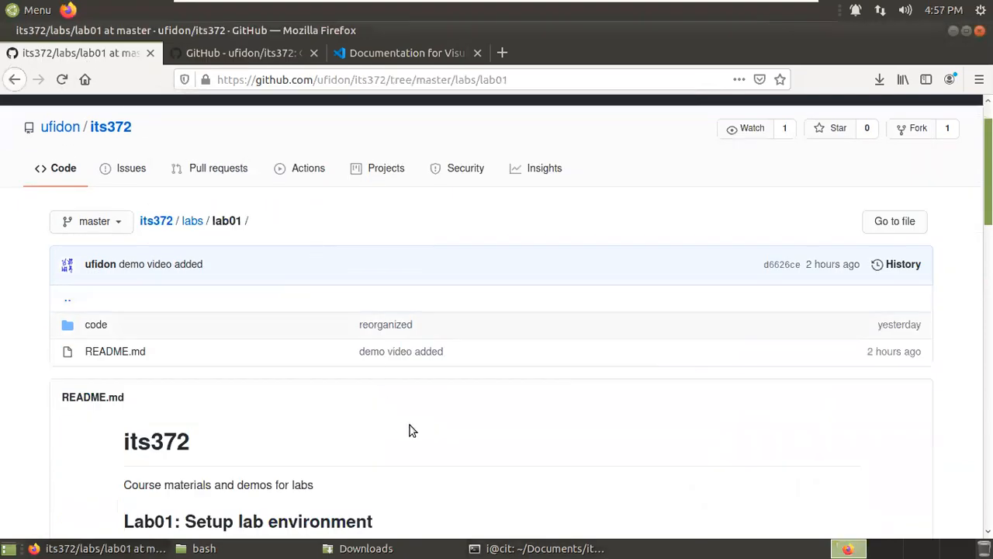
# Step: Scroll the lab01 instructions to the Steps section and highlight add2nums.sh
pyautogui.scroll(-3)
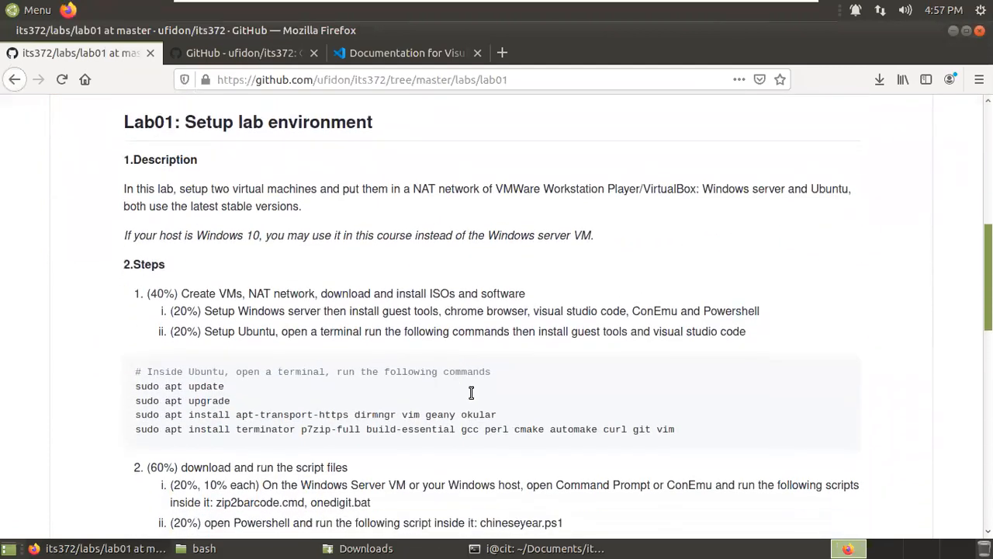
pyautogui.scroll(-3)
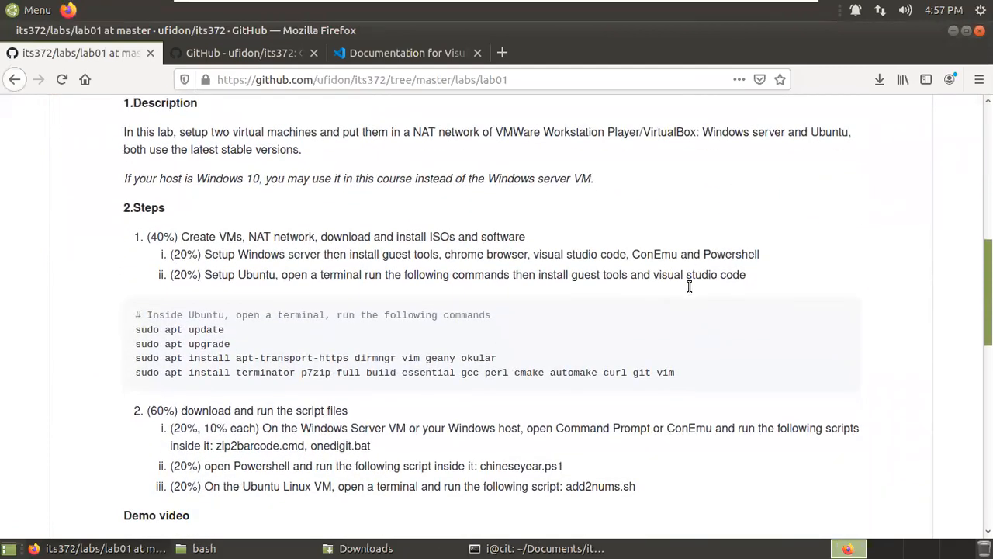
pyautogui.scroll(-3)
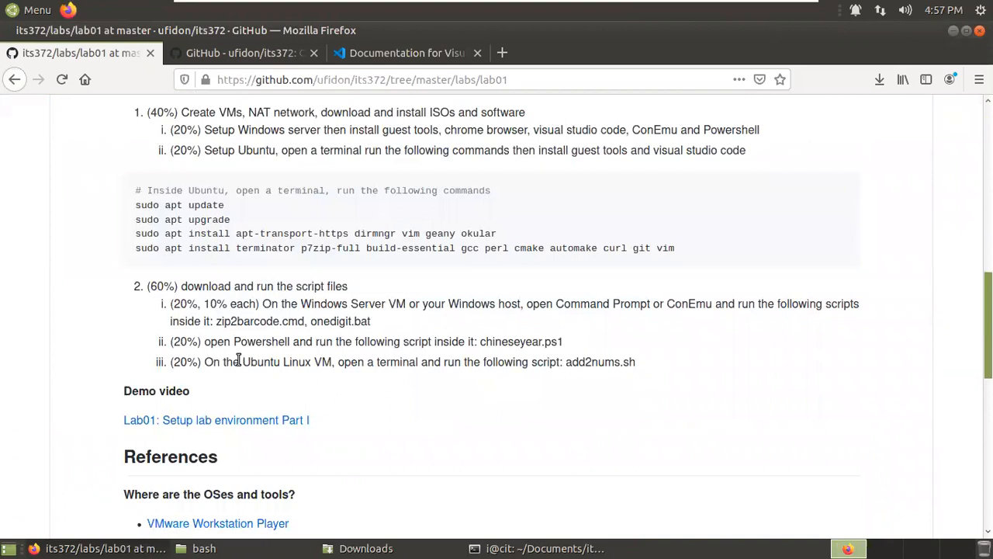
pyautogui.moveTo(565, 362)
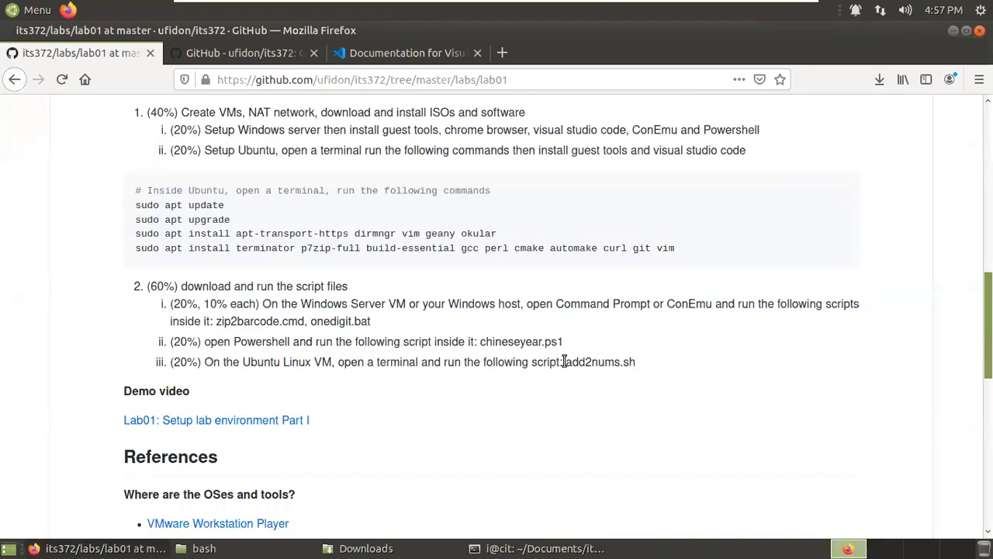
pyautogui.doubleClick(600, 361)
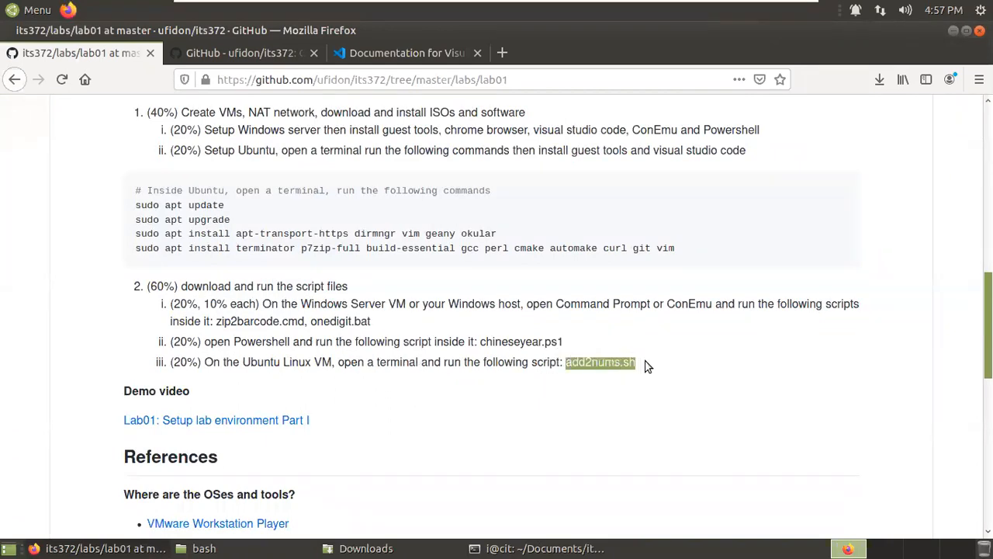
pyautogui.moveTo(650, 375)
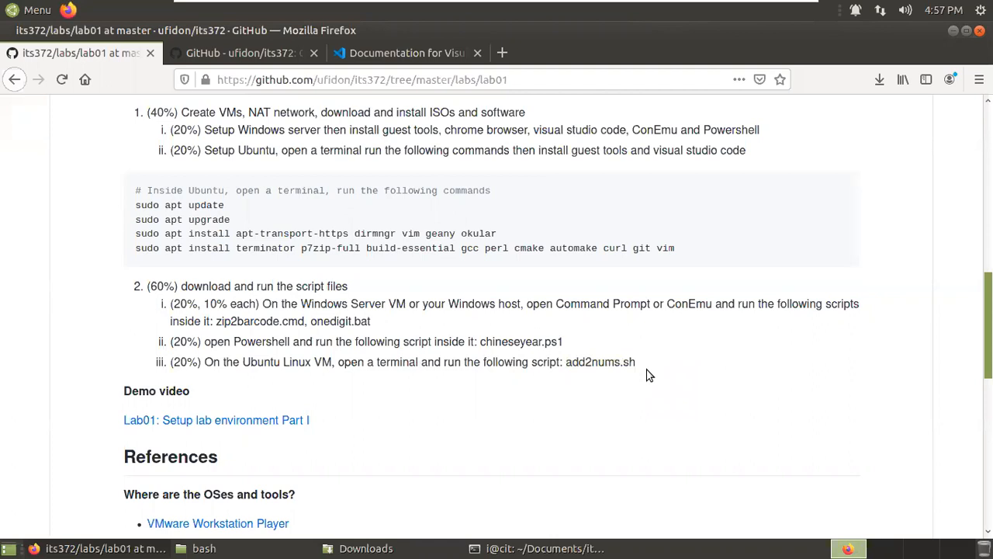